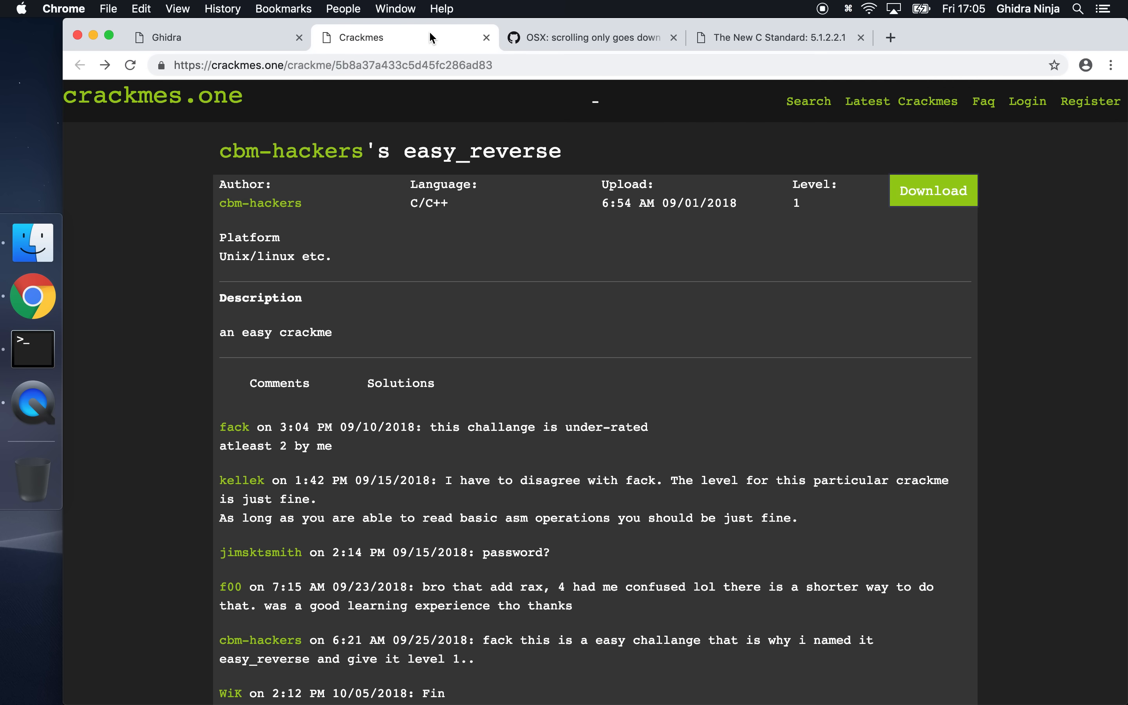
mouse_move(433, 154)
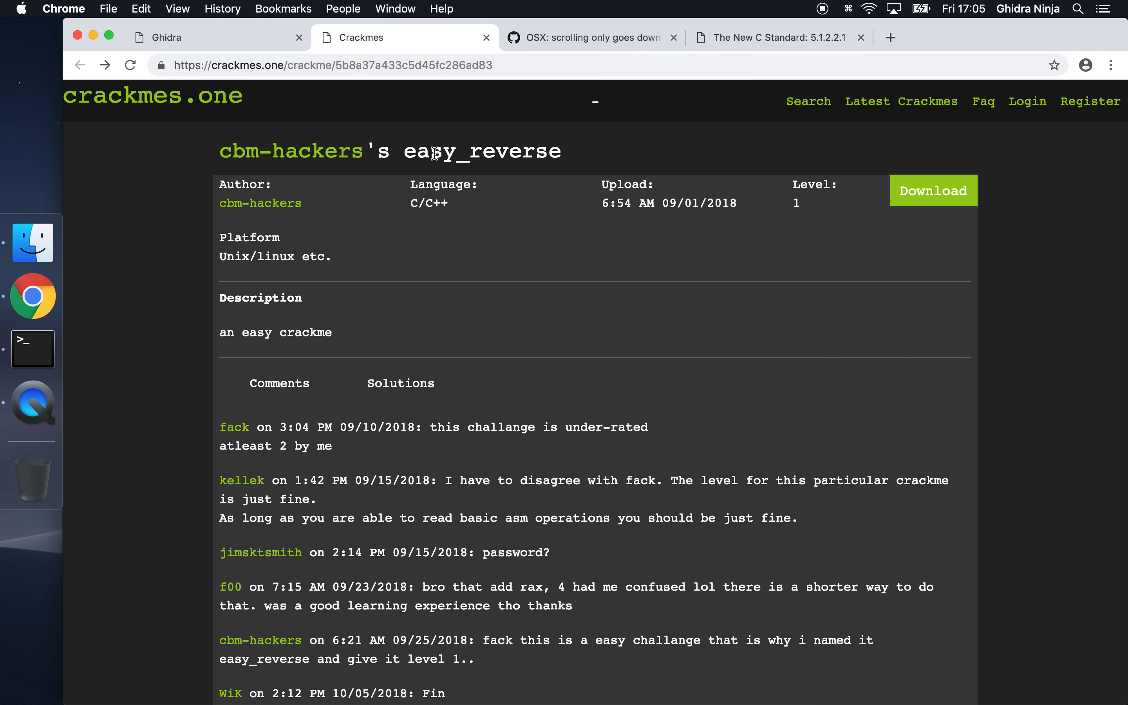
- Download the easy_reverse crackme from crackmes.one and extract rev50_linux64-bit with the archive password
double_click(482, 151)
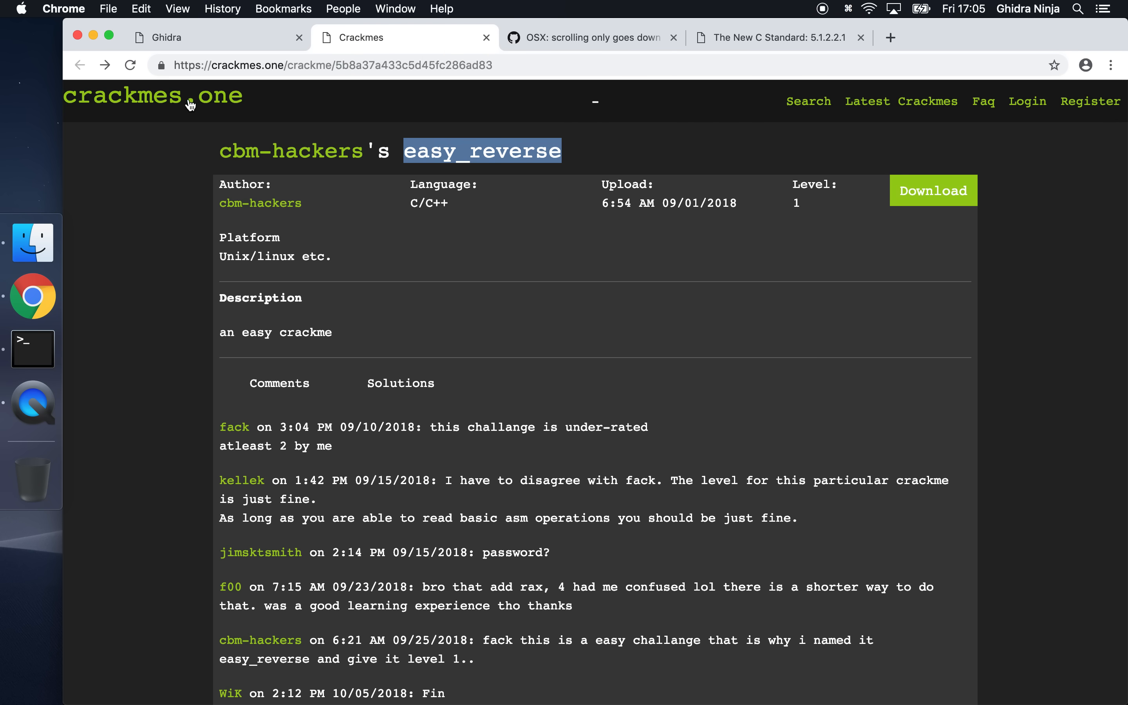
left_click(932, 191)
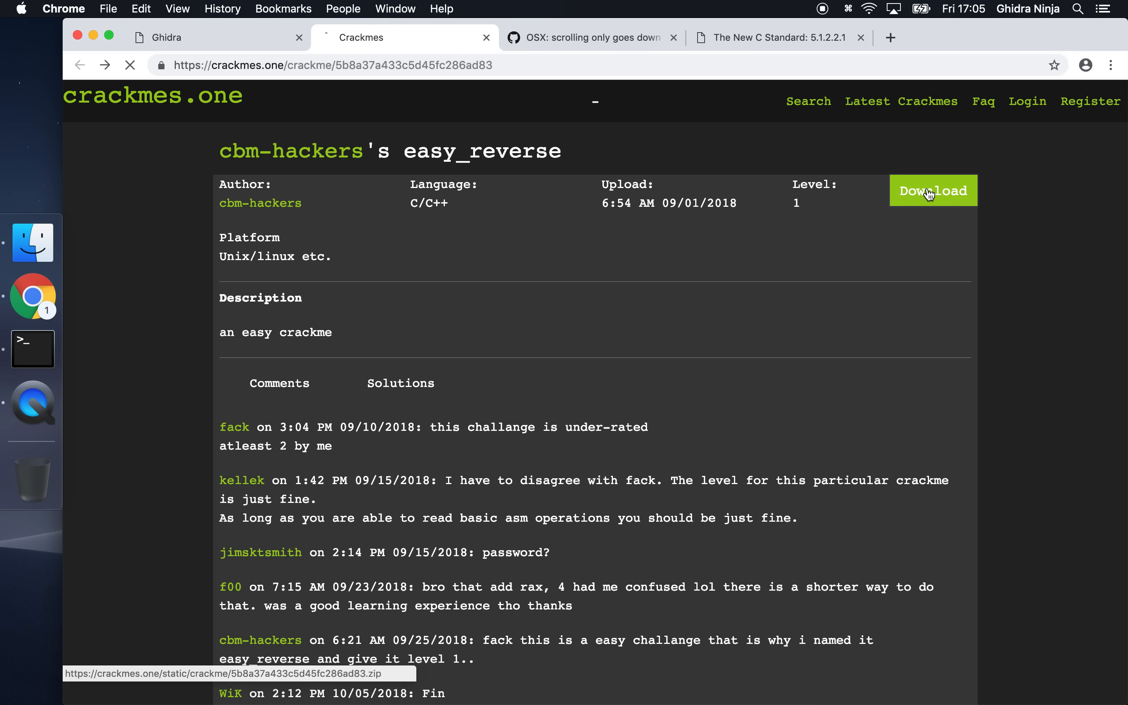
left_click(932, 191)
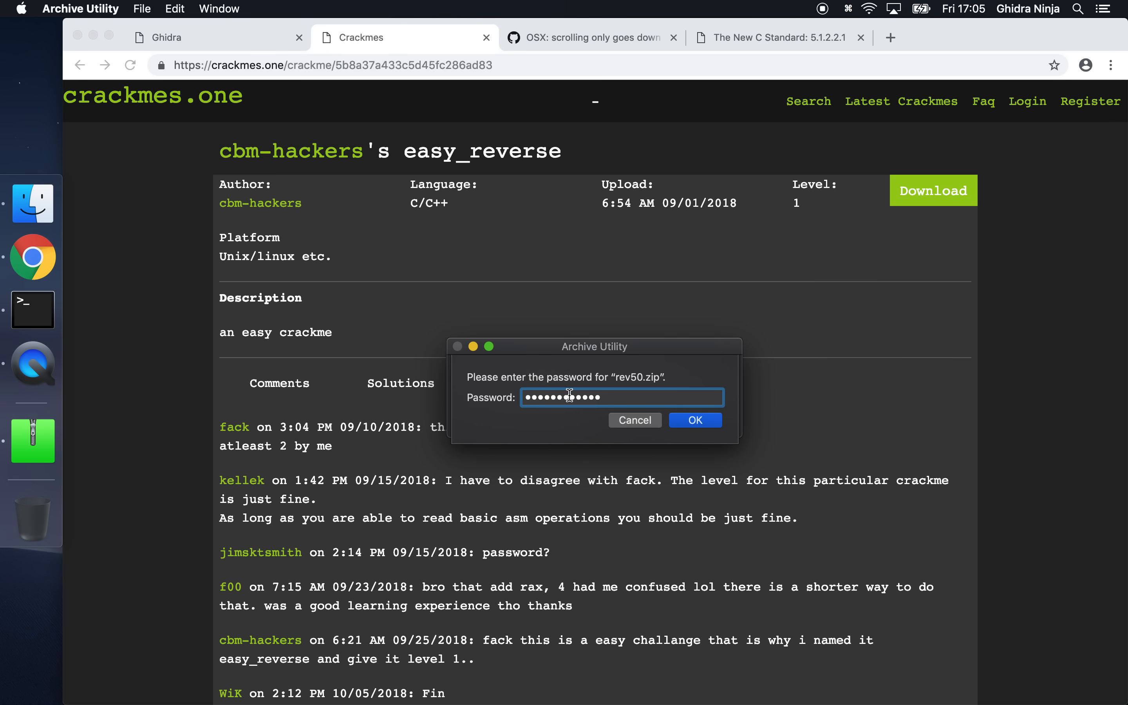
left_click(692, 420)
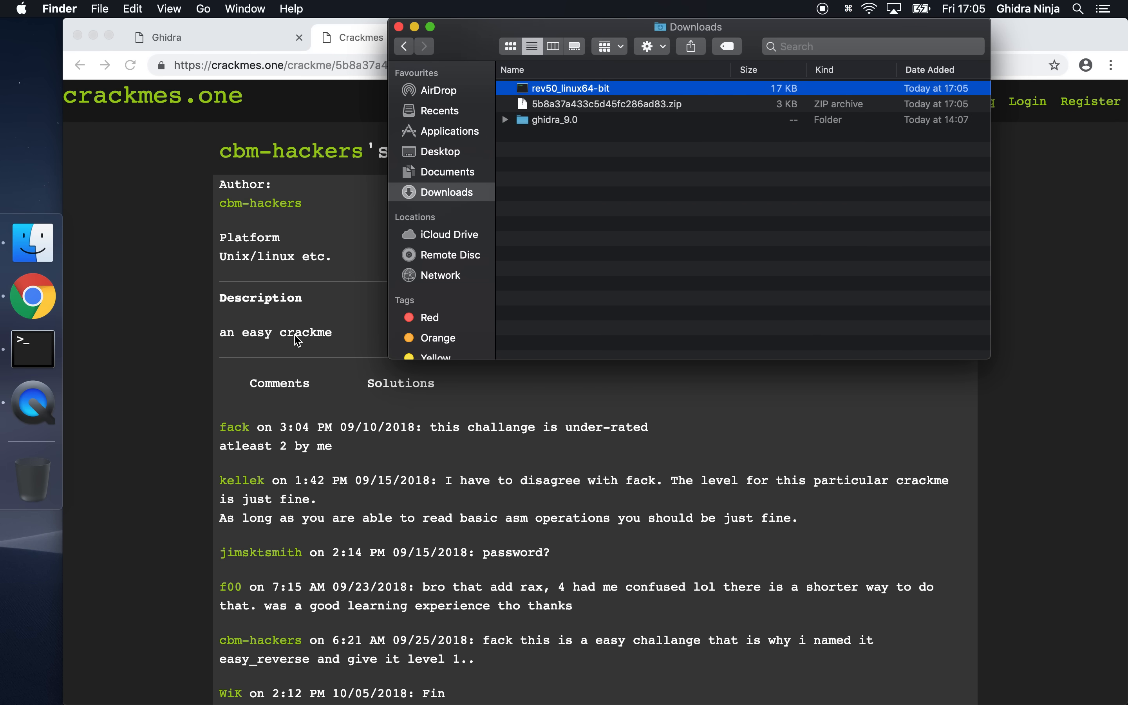
- Run ./rev50_linux64-bit with no arguments and note the usage message requiring <password>
left_click(33, 349)
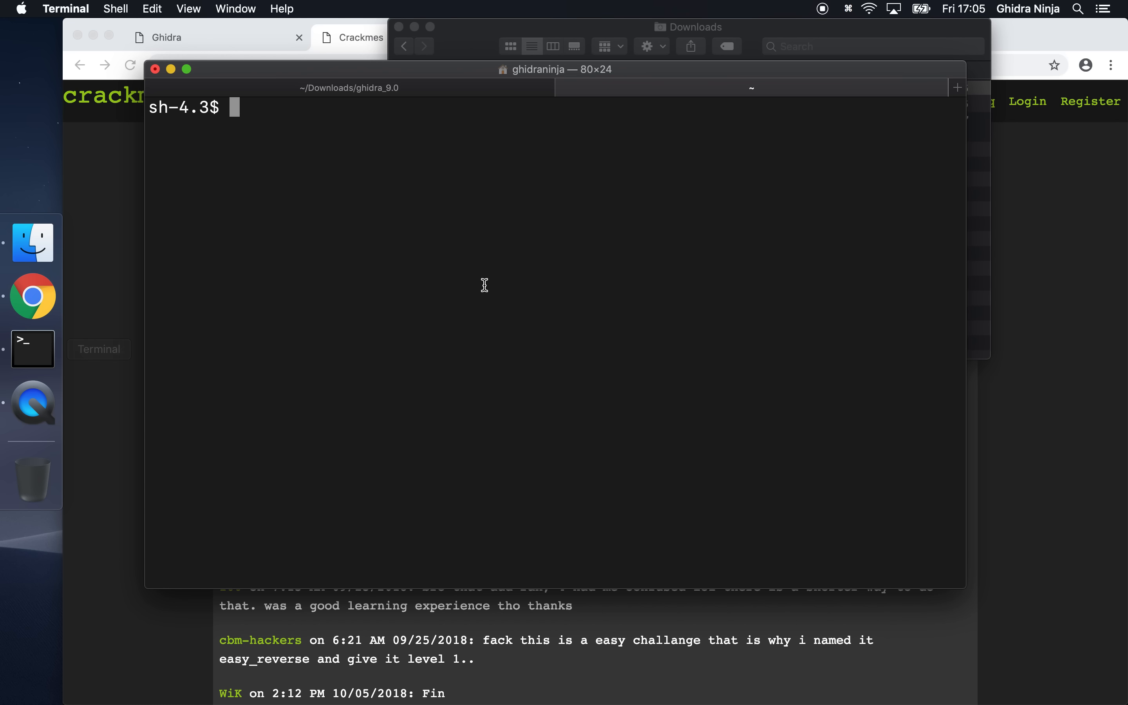
type("./rev50_linux64-bit")
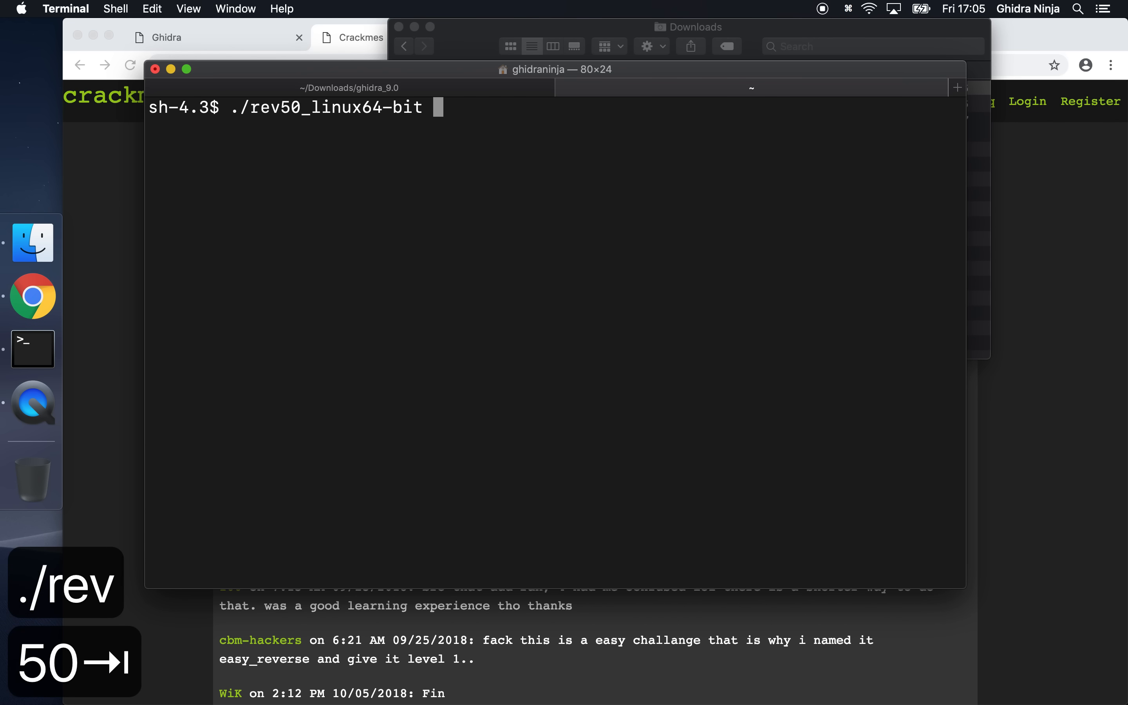
key("Return")
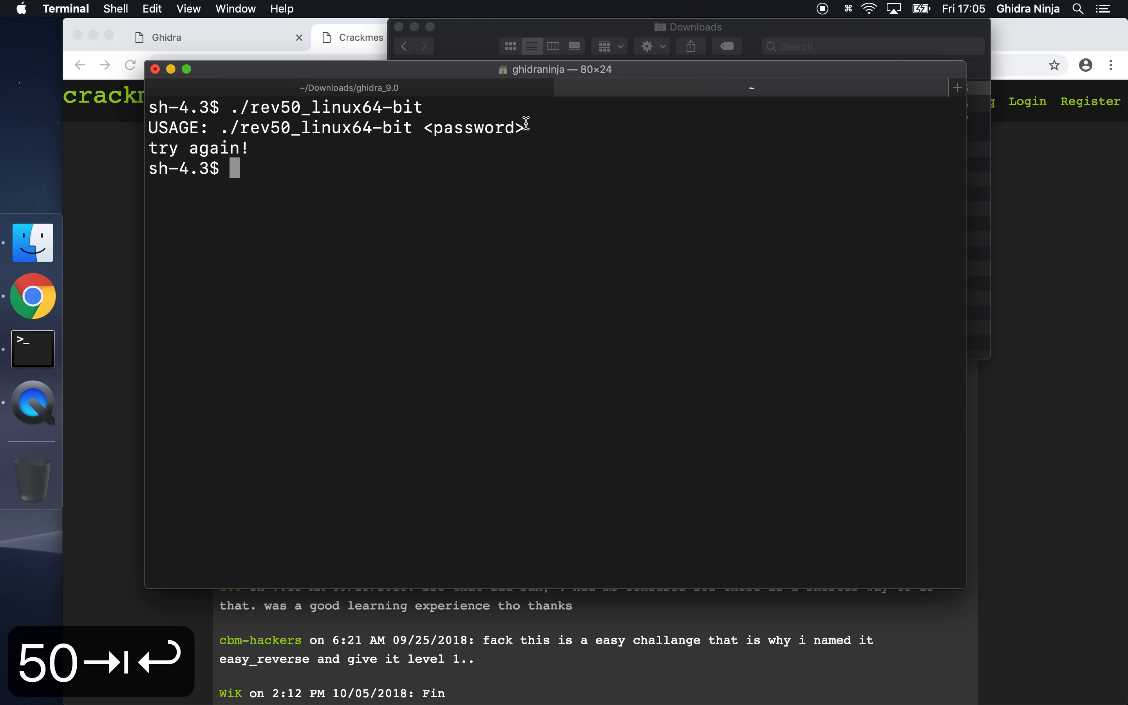
double_click(475, 128)
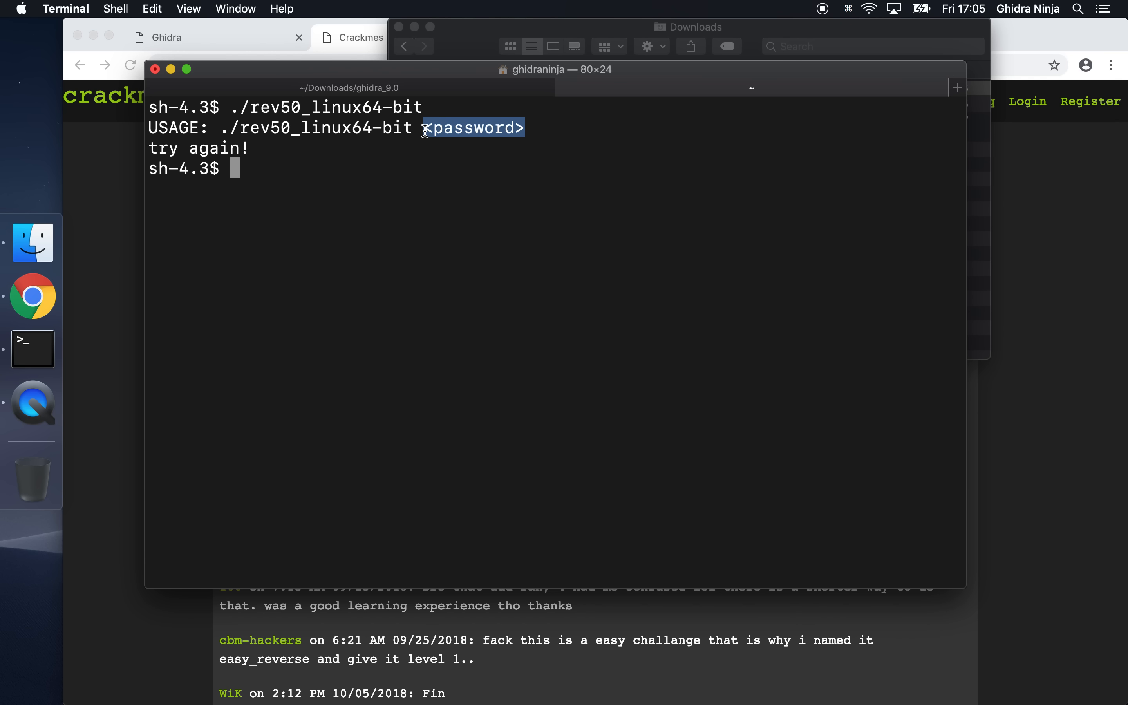
mouse_move(494, 138)
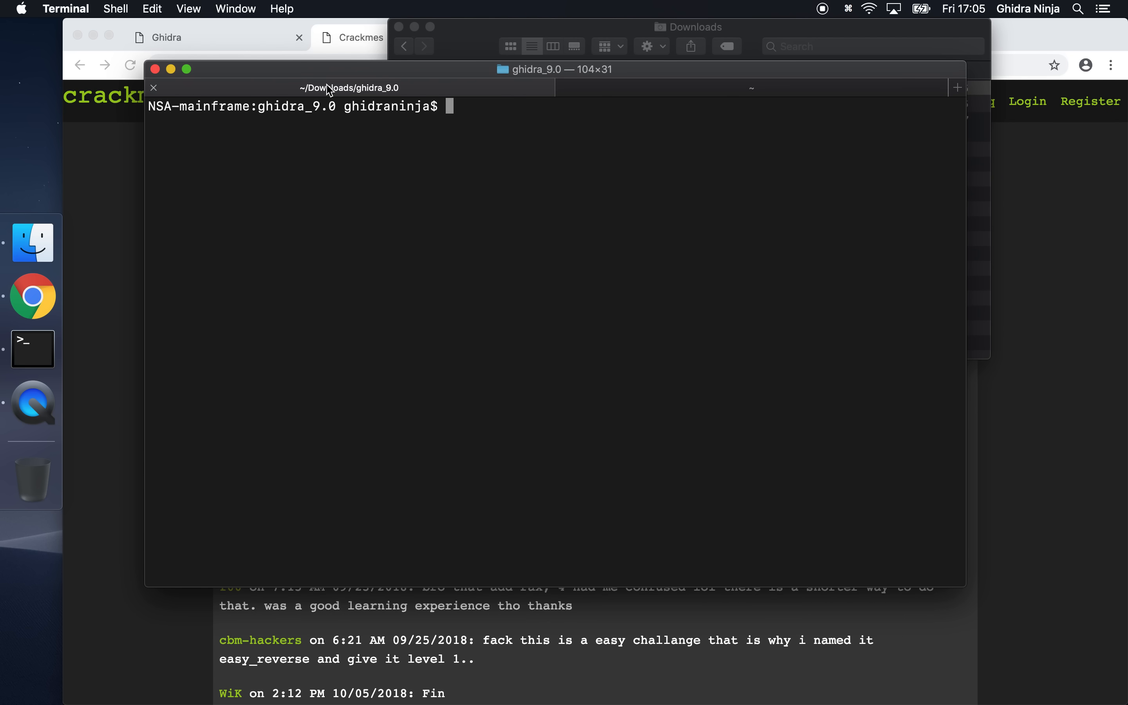
- Launch Ghidra with ./ghidraRun from ghidra_9.0 and dismiss the Tip of the Day
type("./ghidraRun")
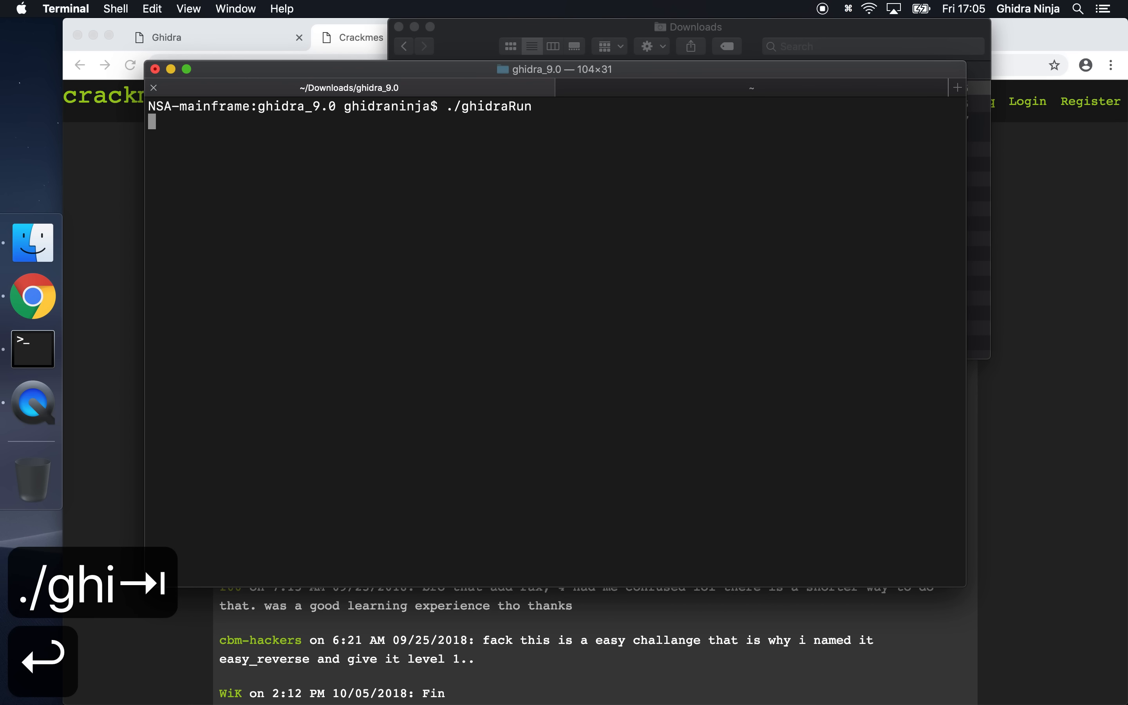
key("Return")
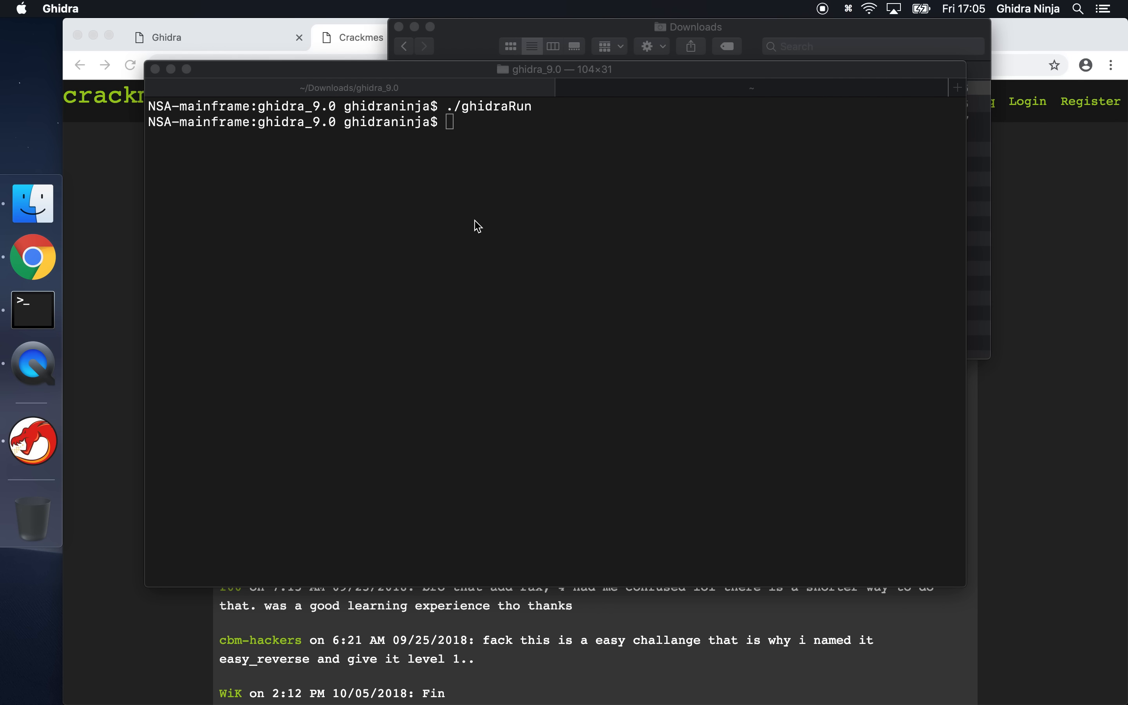
mouse_move(463, 355)
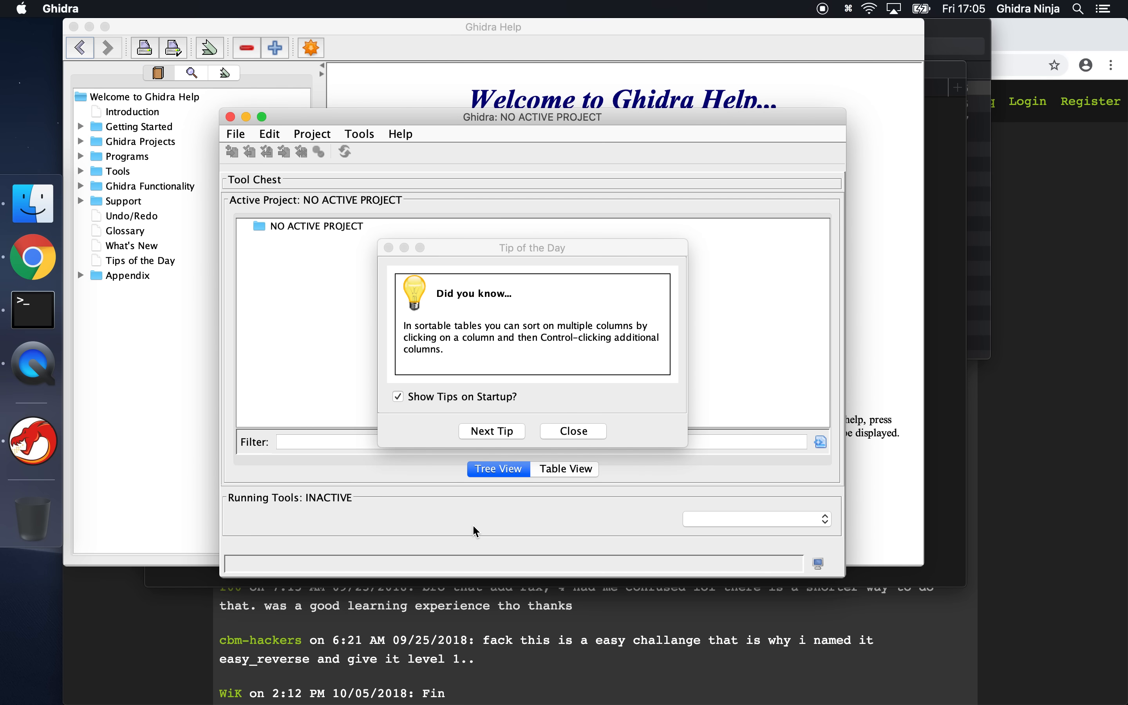
left_click(572, 431)
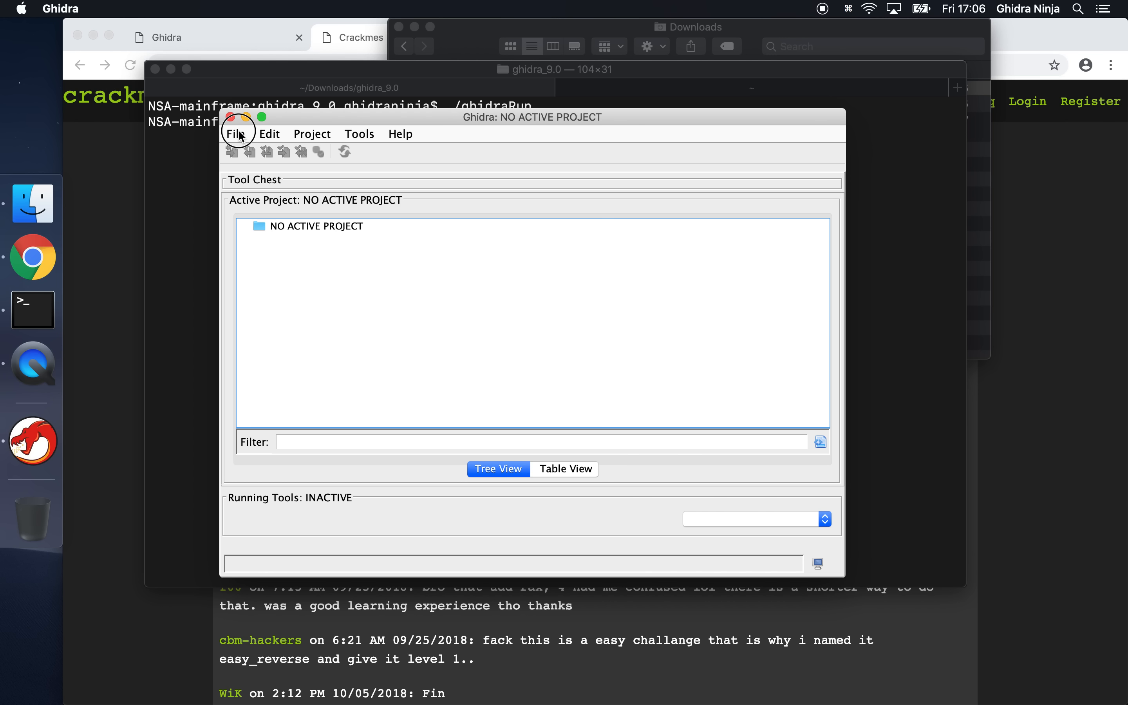
- Create a non-shared Ghidra project named easy_reverse in the ghidra_projects directory
left_click(235, 134)
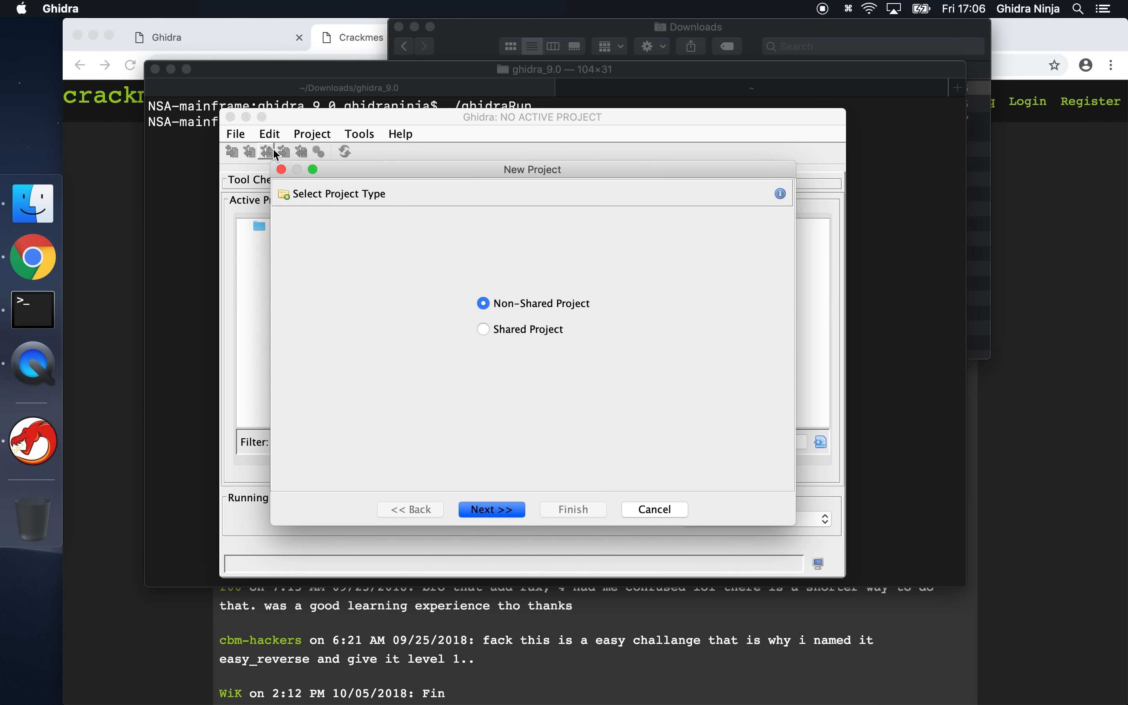
mouse_move(520, 460)
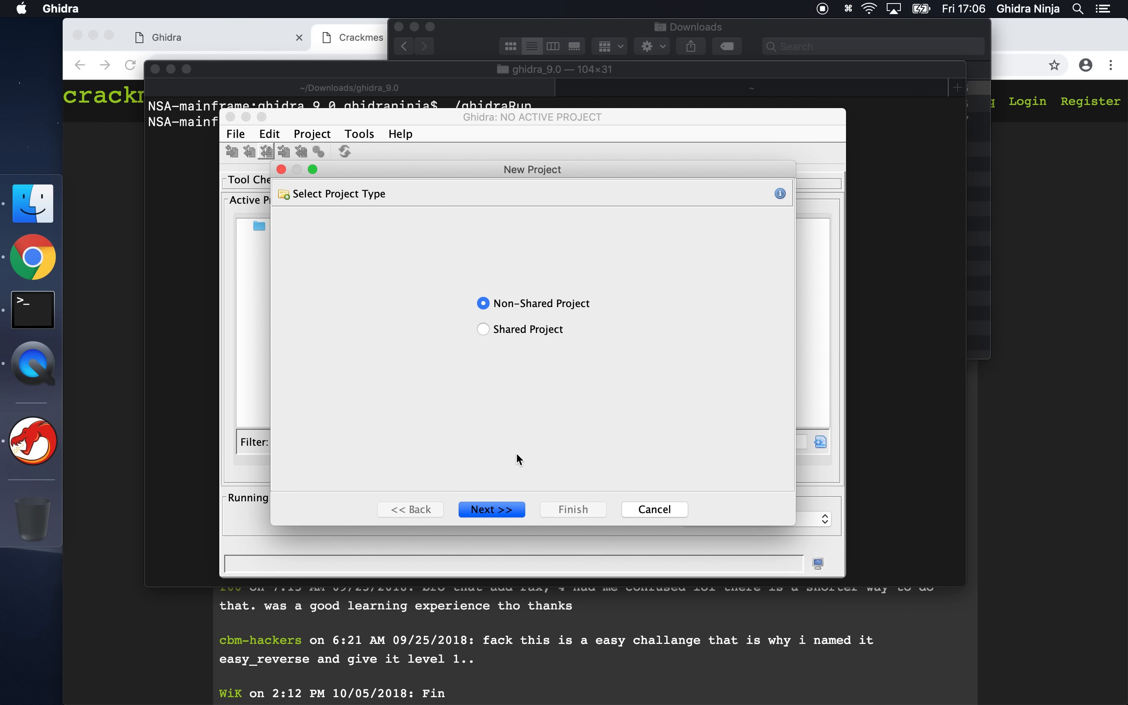
left_click(492, 509)
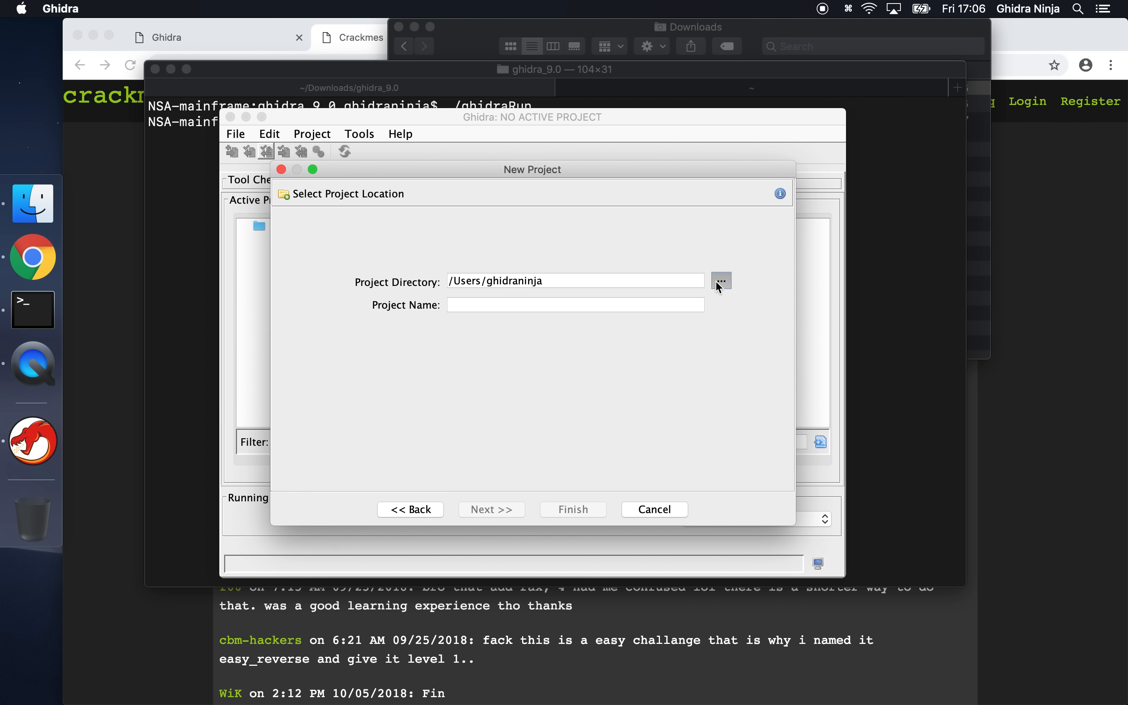
left_click(721, 281)
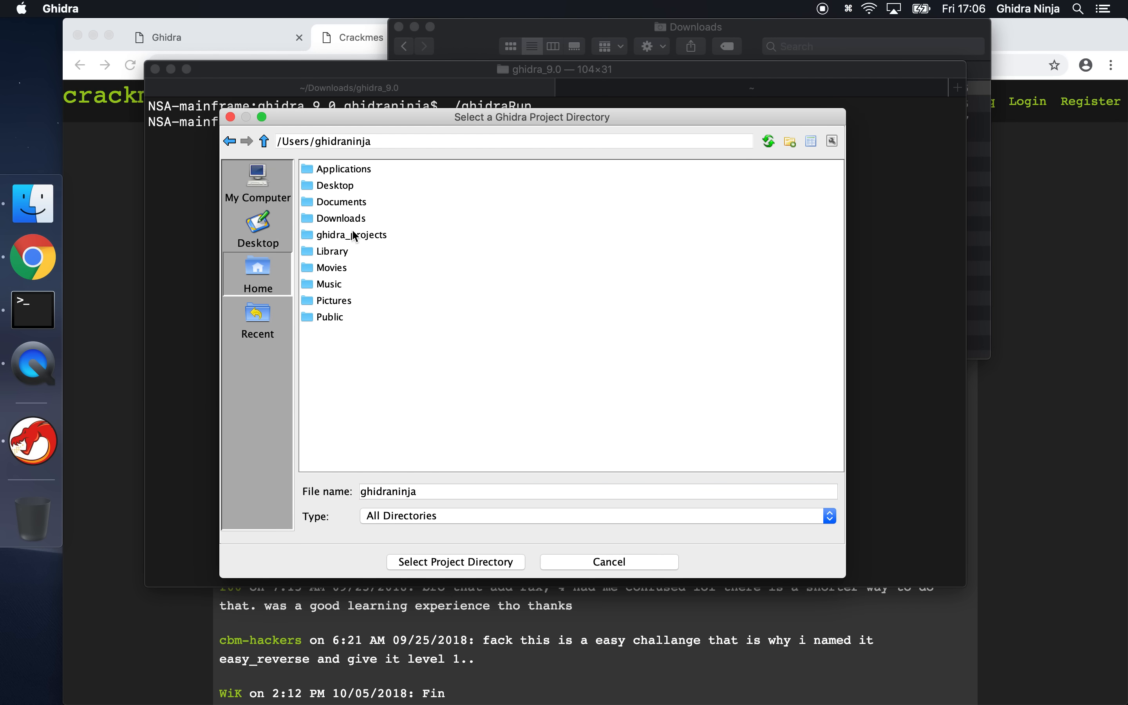
double_click(352, 234)
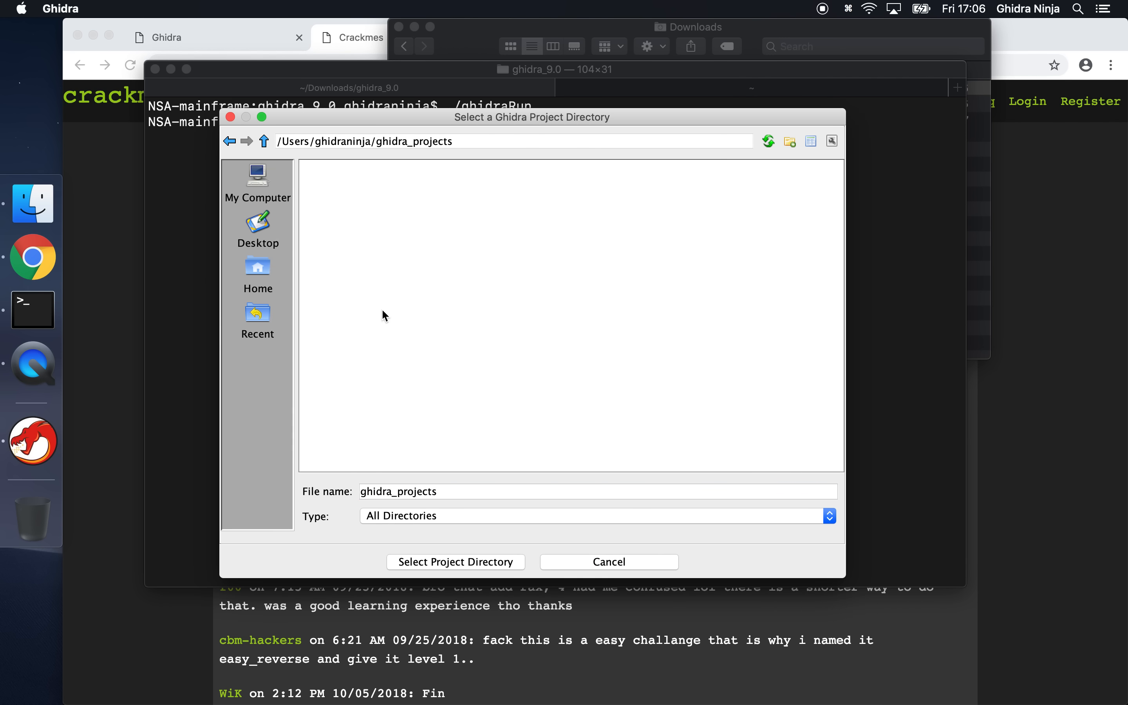
left_click(454, 562)
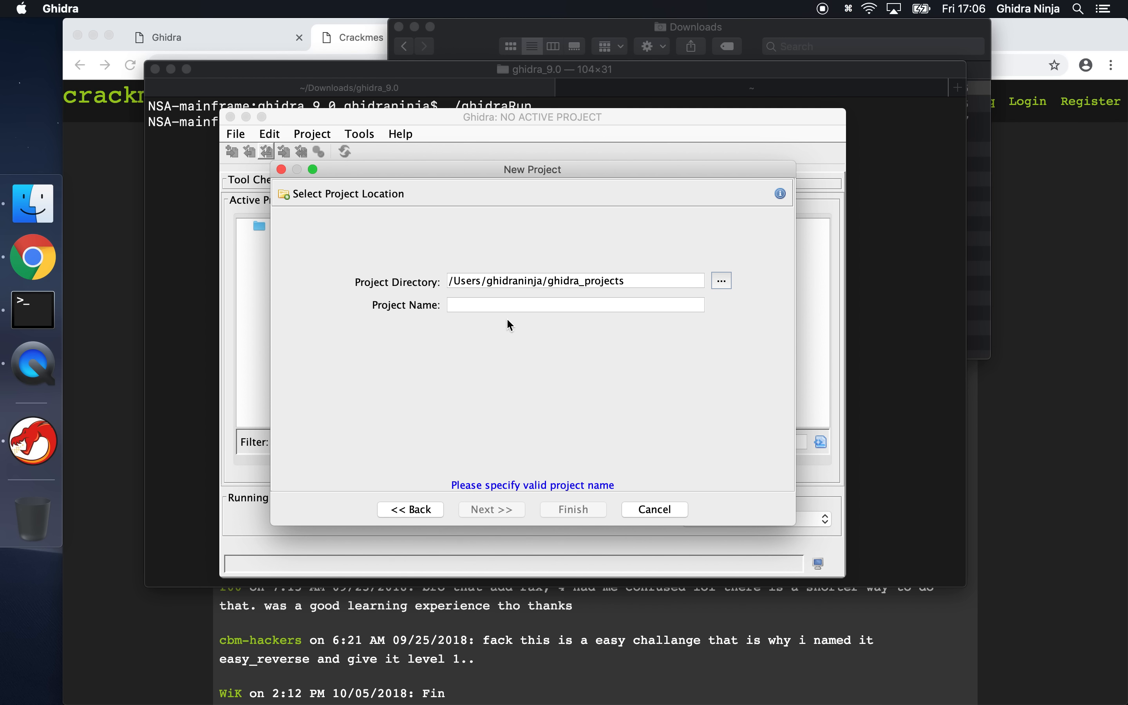
type("easy_reverse")
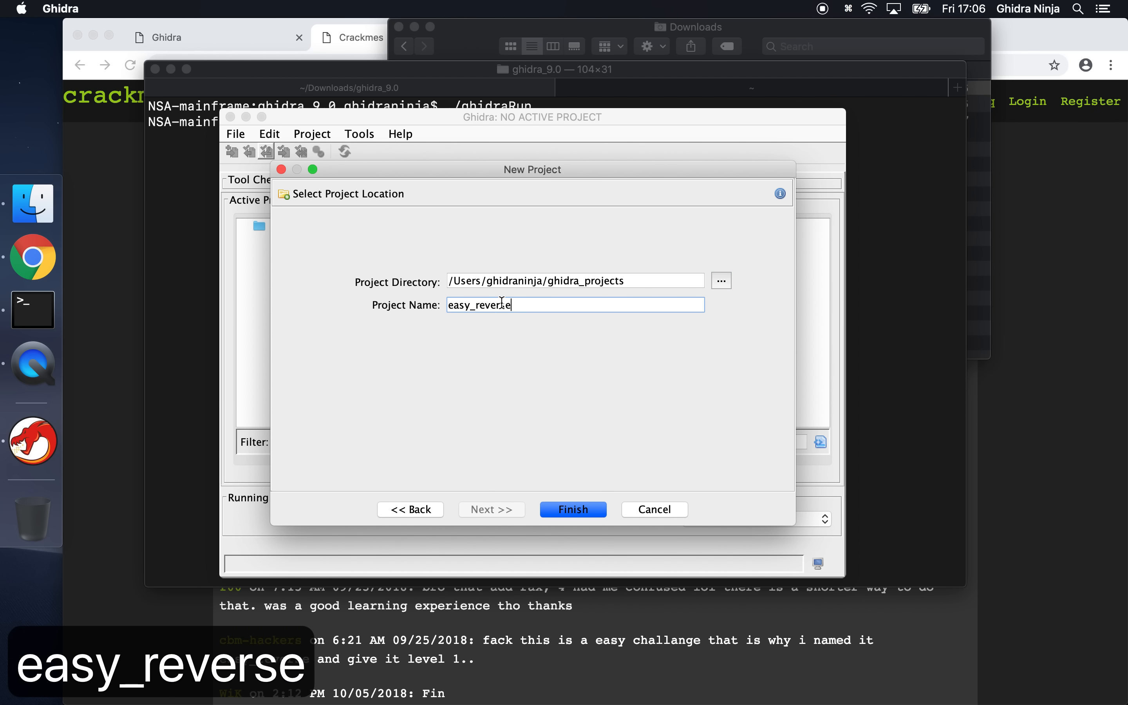
left_click(572, 510)
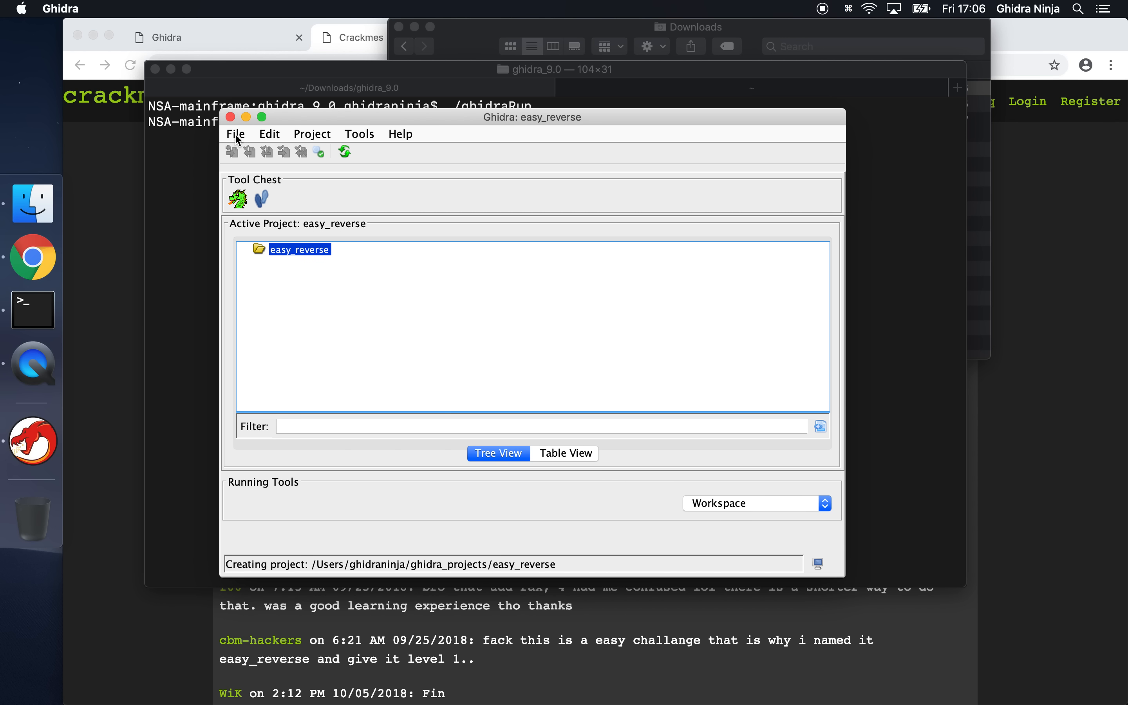
- Import rev50_linux64-bit as ELF with language x86:LE:64:default:gcc into easy_reverse
left_click(235, 134)
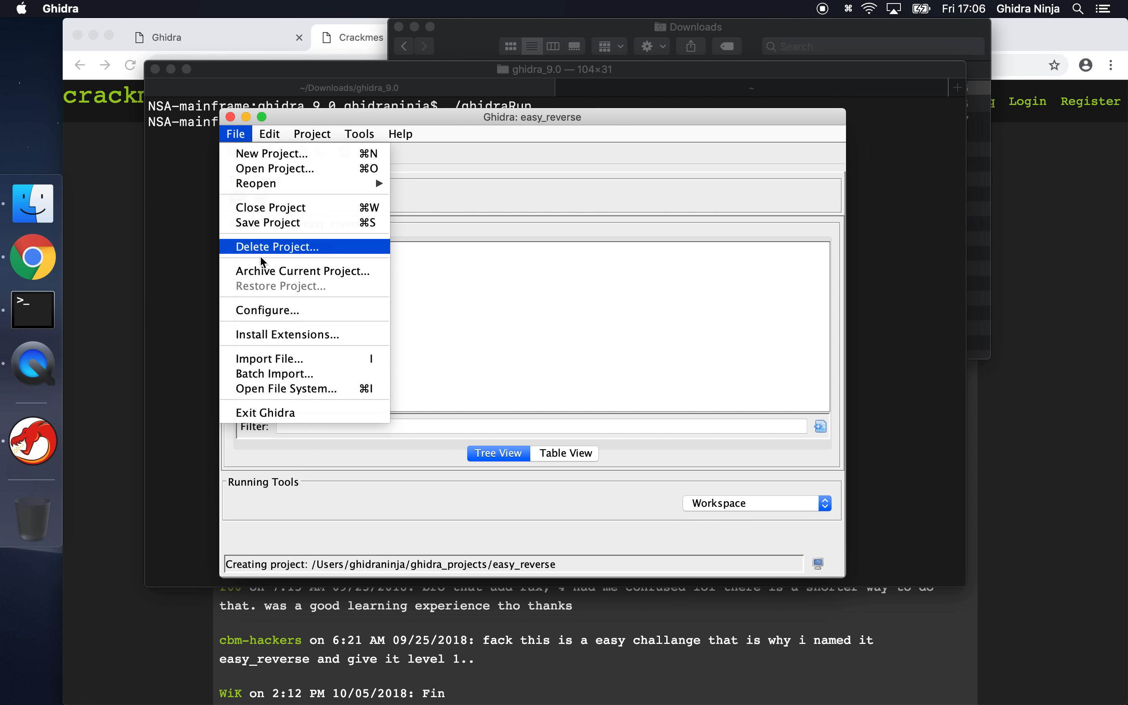
mouse_move(536, 348)
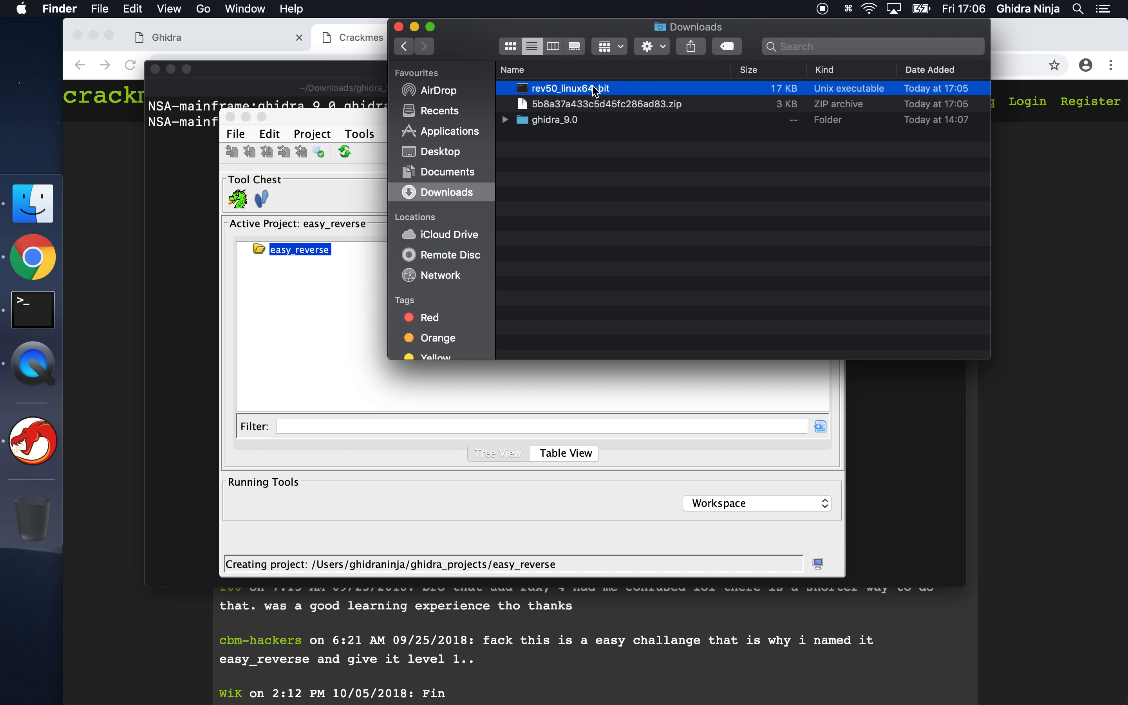
mouse_move(308, 285)
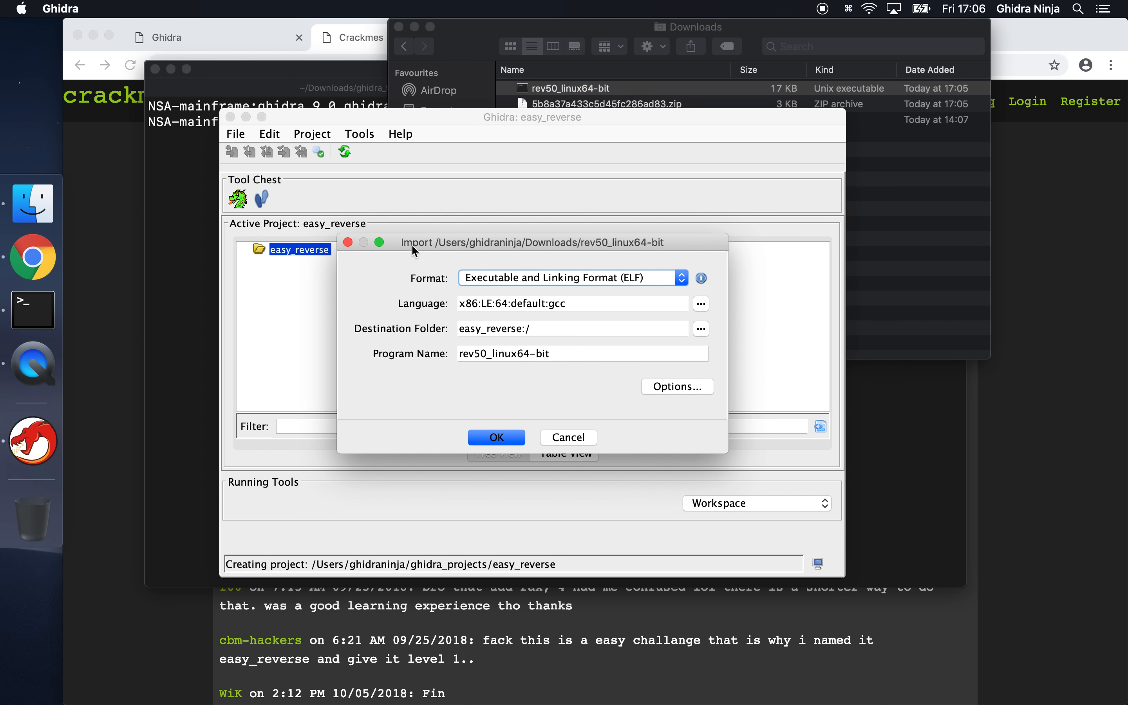
mouse_move(514, 284)
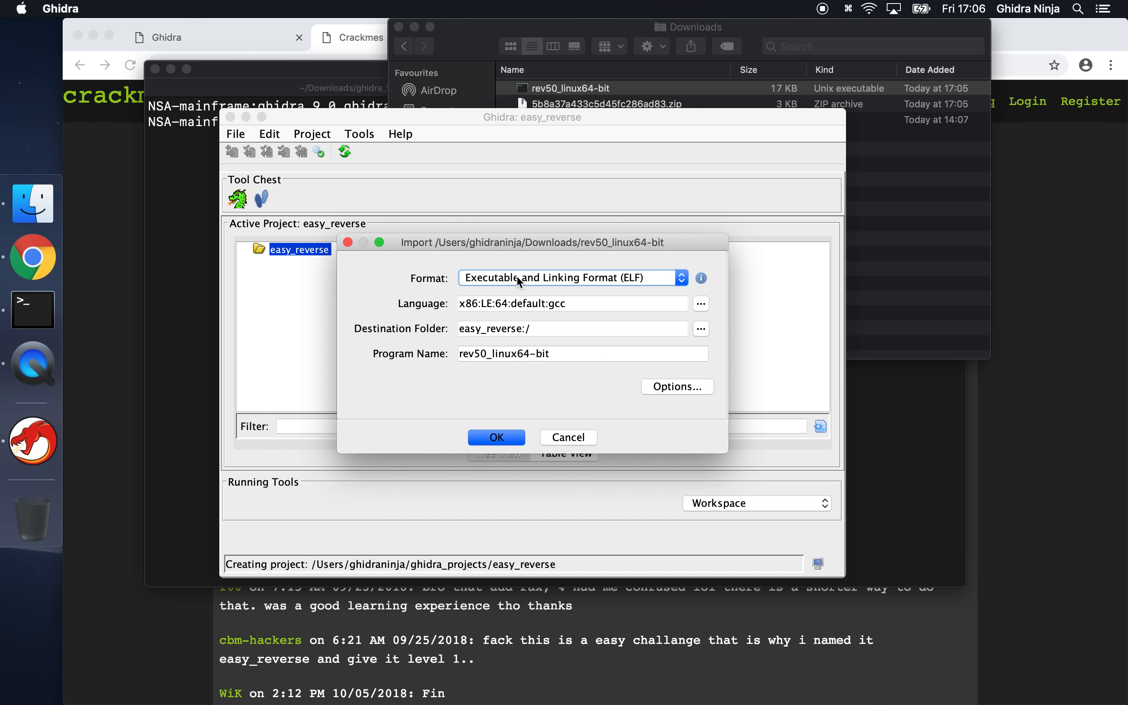
mouse_move(702, 308)
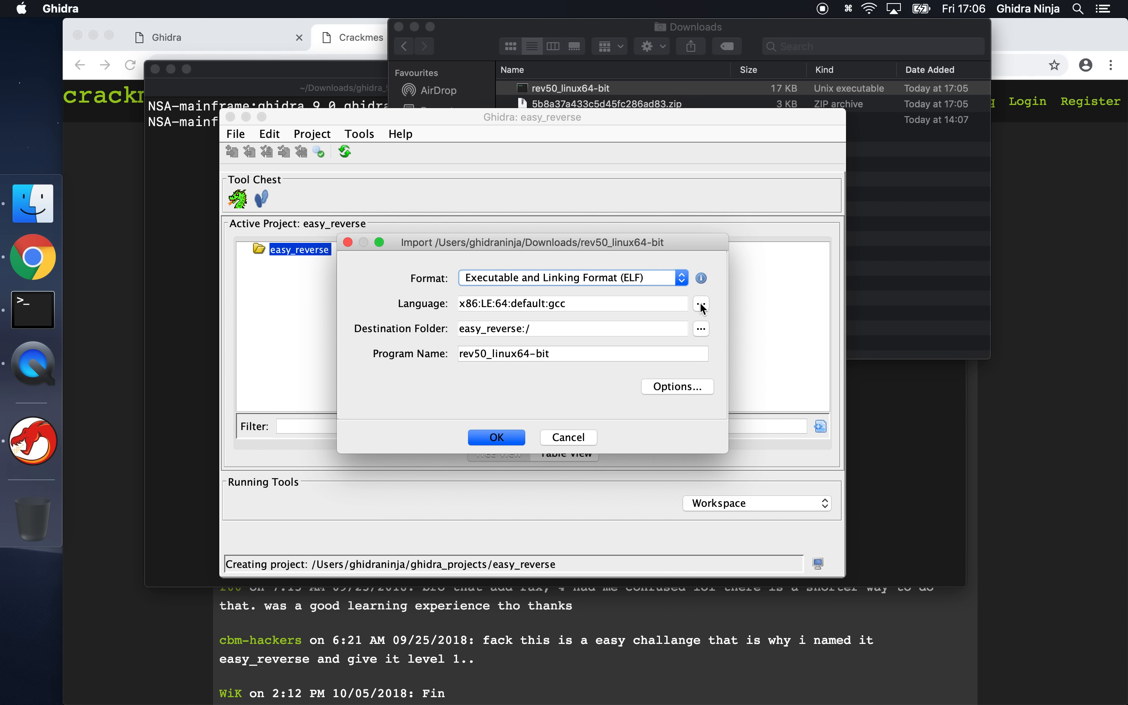
left_click(701, 303)
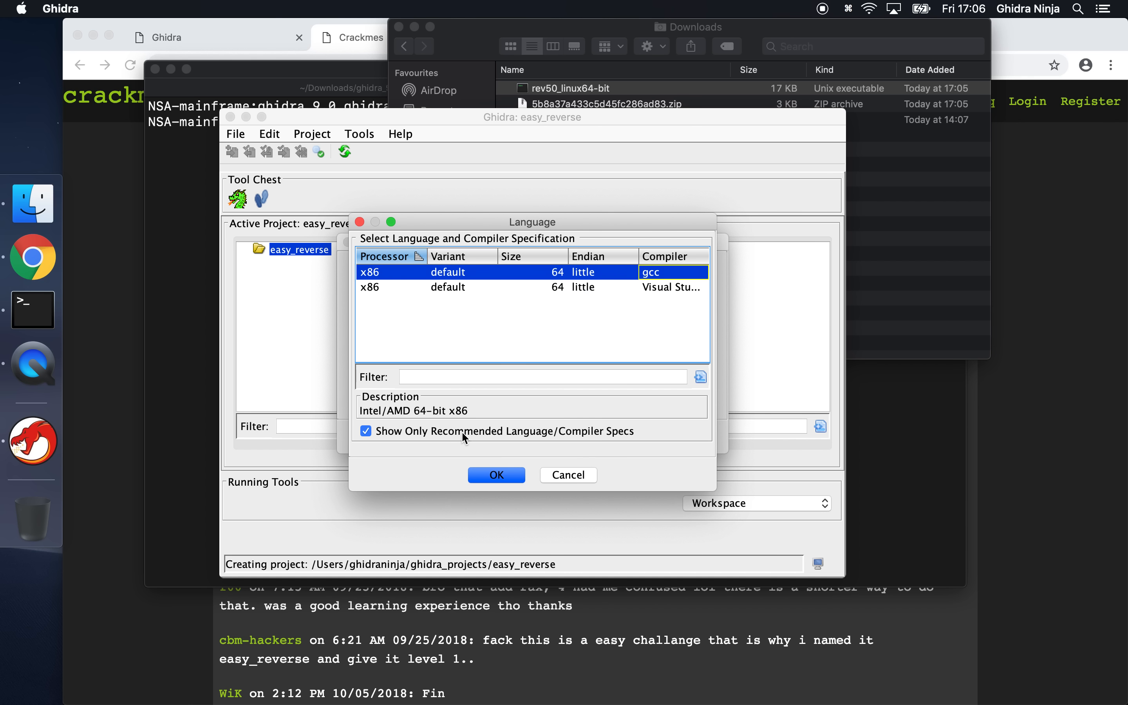
left_click(366, 431)
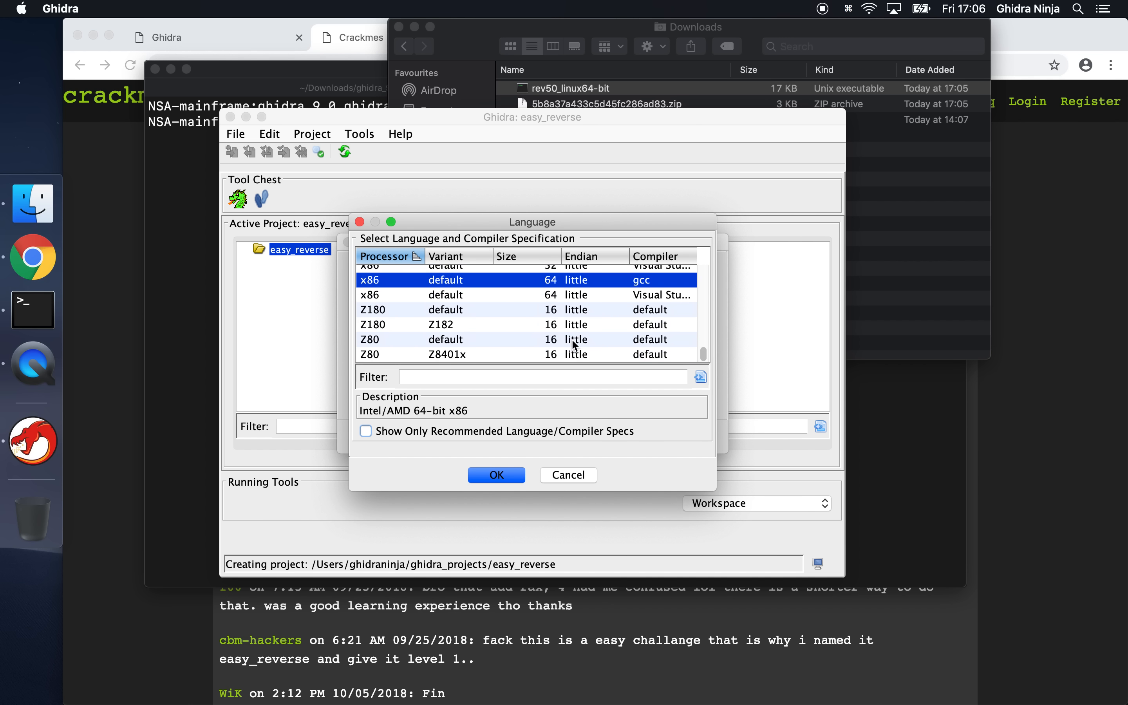
scroll("up", 3)
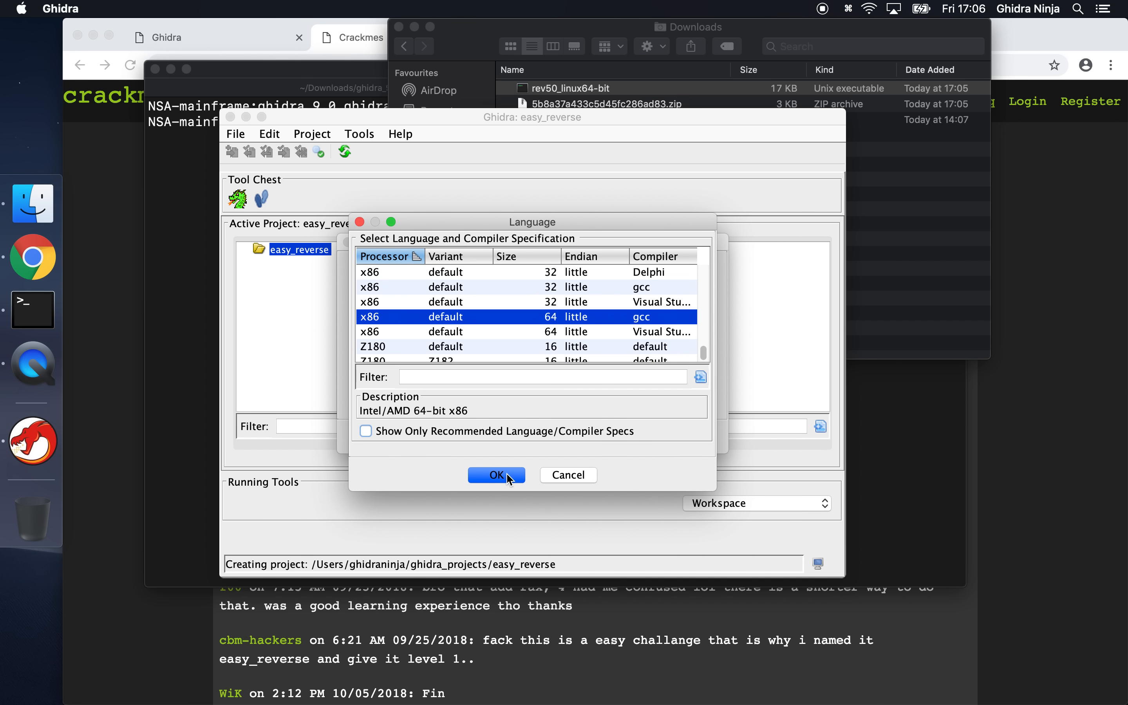
left_click(496, 475)
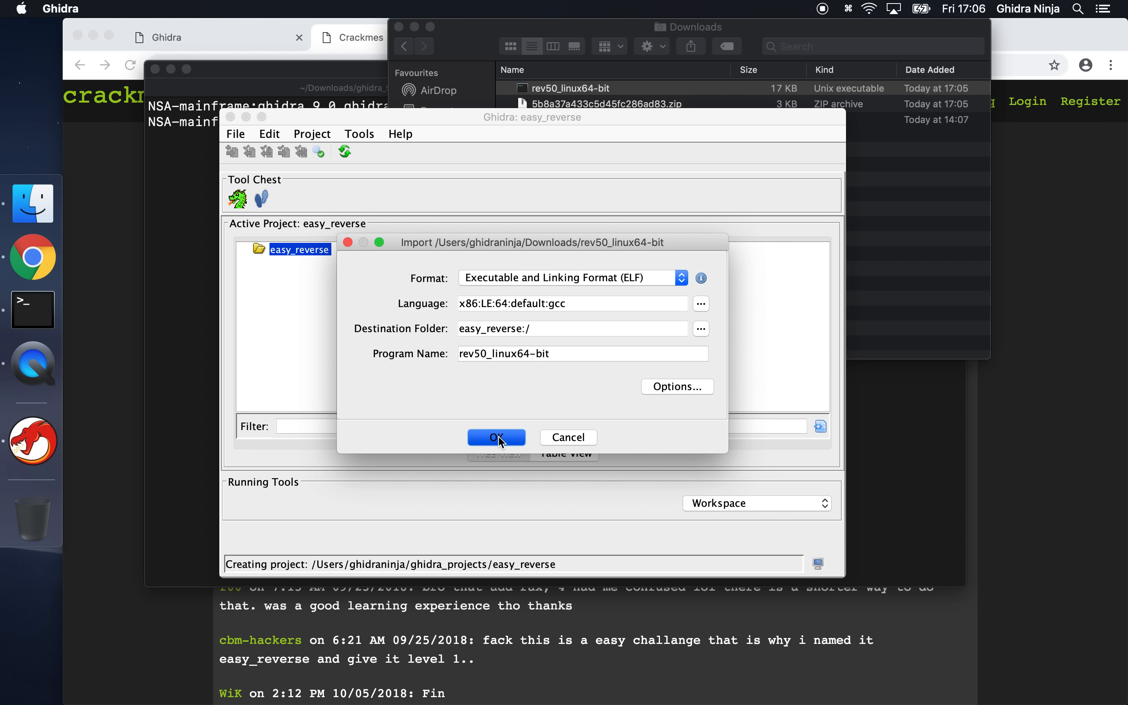
- Complete the import of rev50_linux64-bit and dismiss the Import Results Summary
left_click(496, 437)
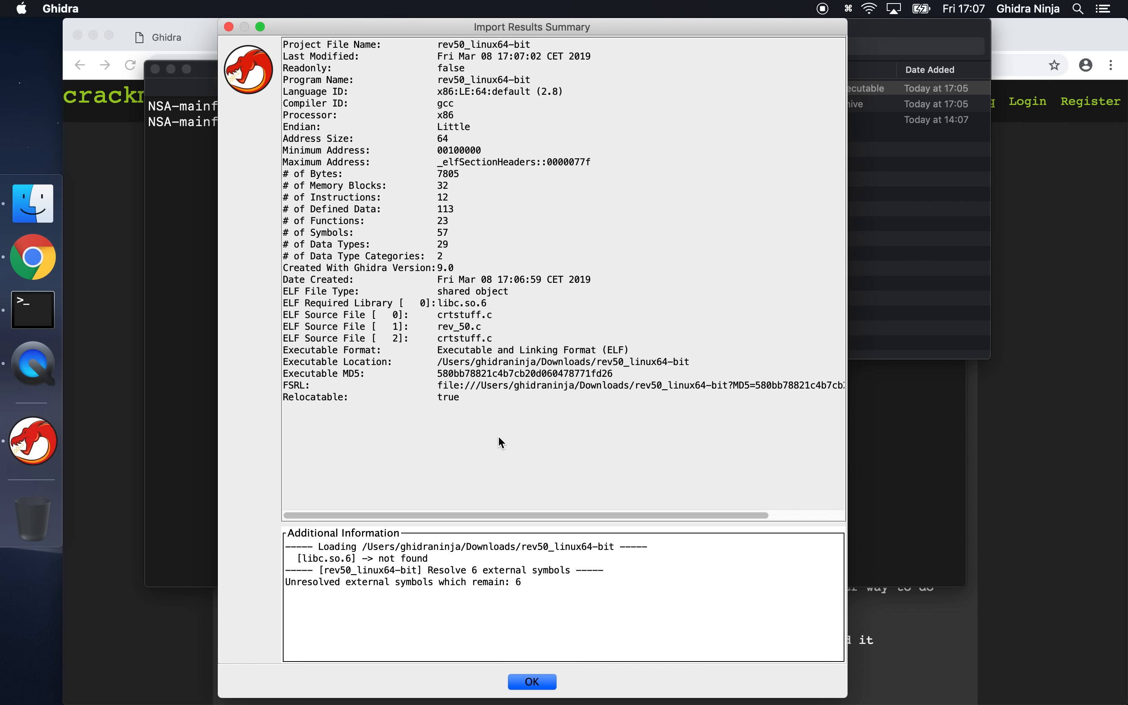
mouse_move(454, 224)
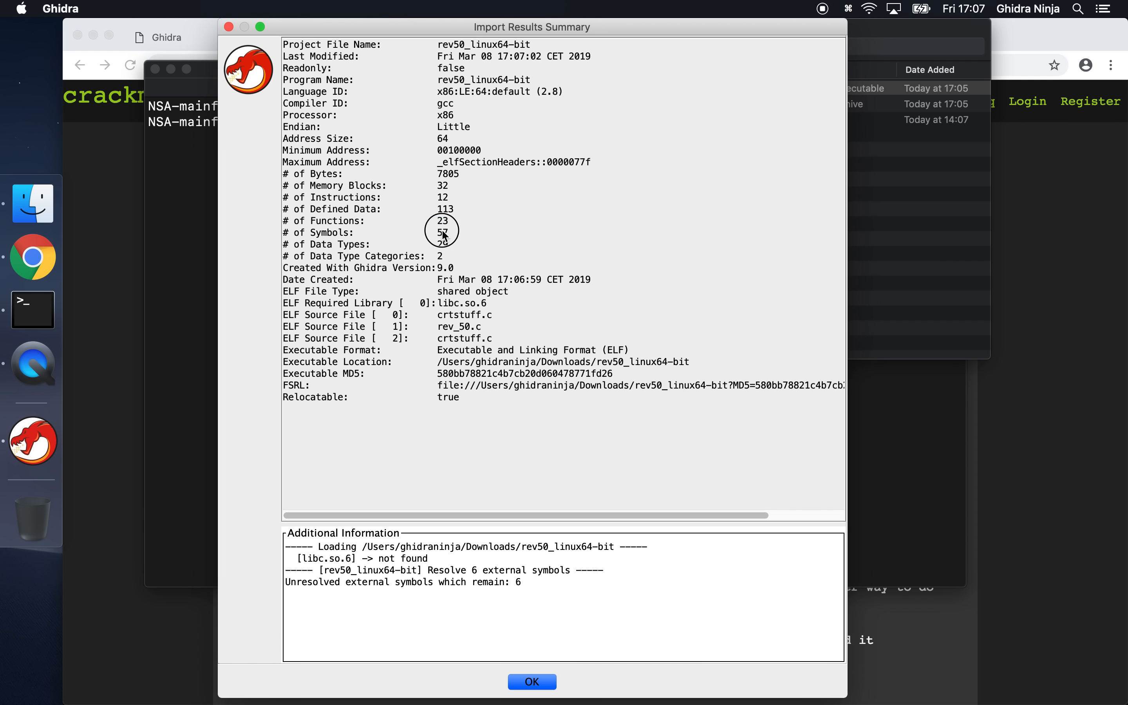
mouse_move(551, 593)
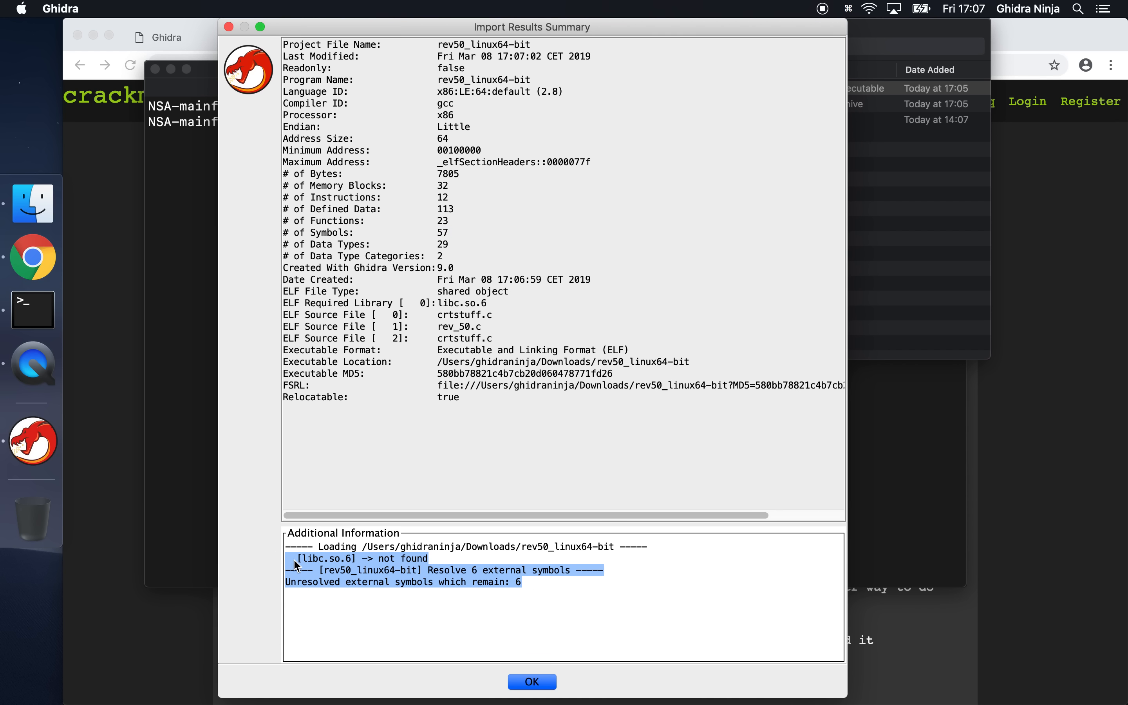
mouse_move(434, 564)
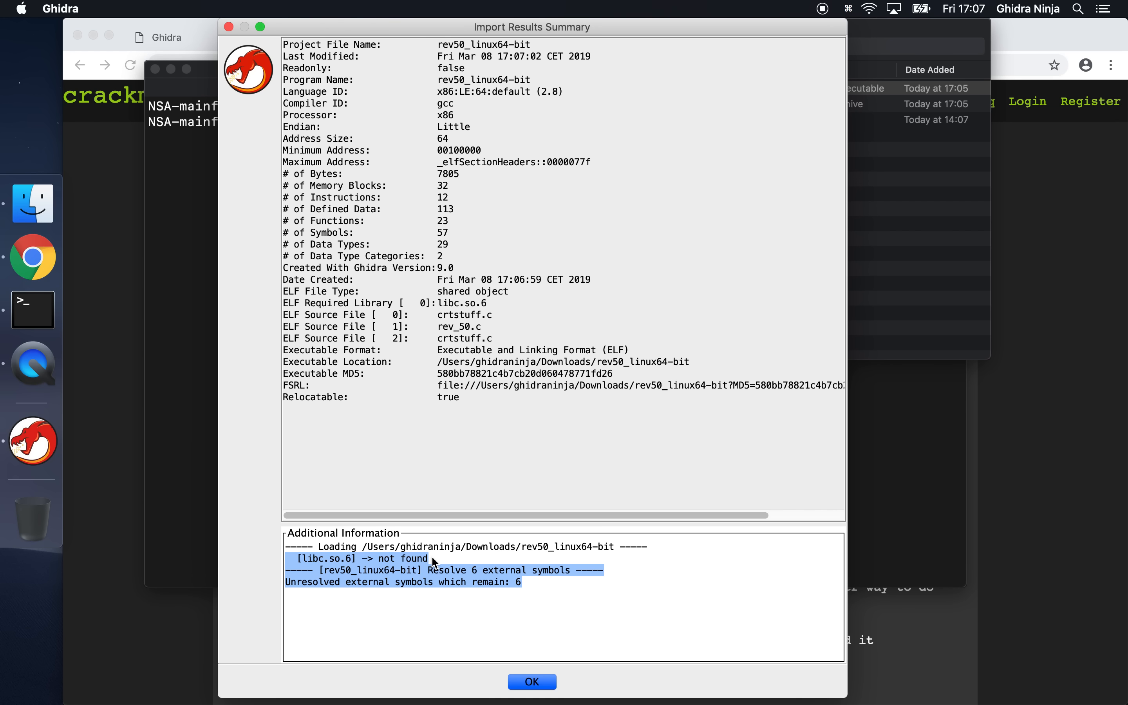
mouse_move(485, 617)
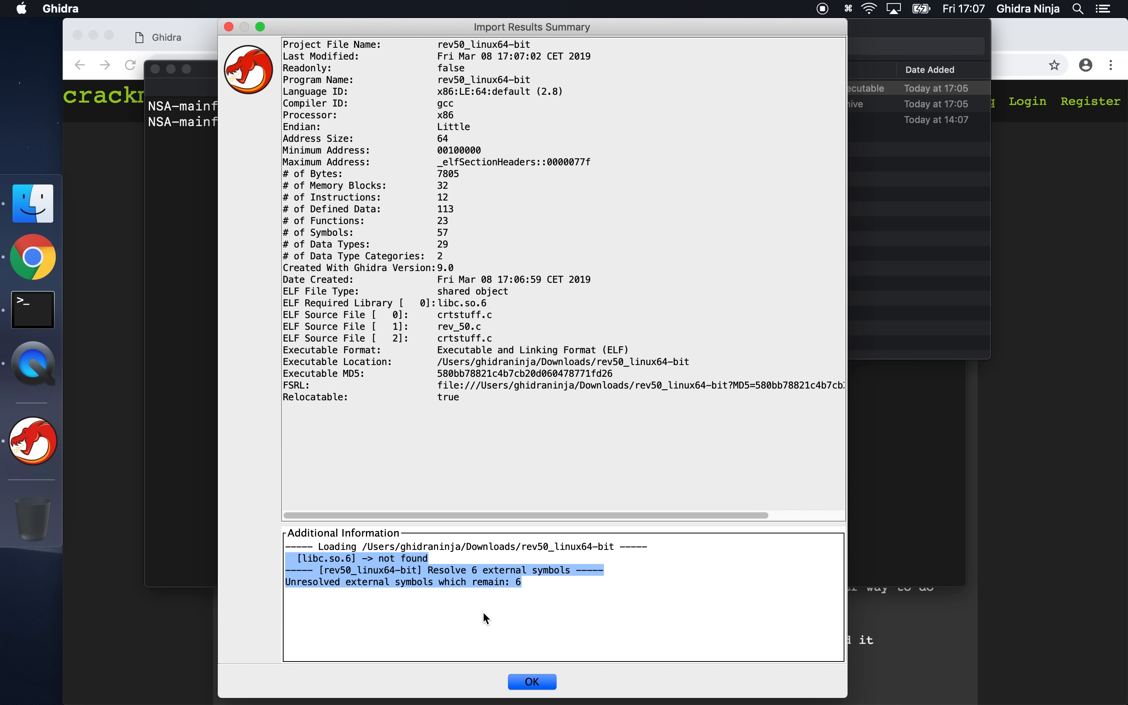
left_click(531, 681)
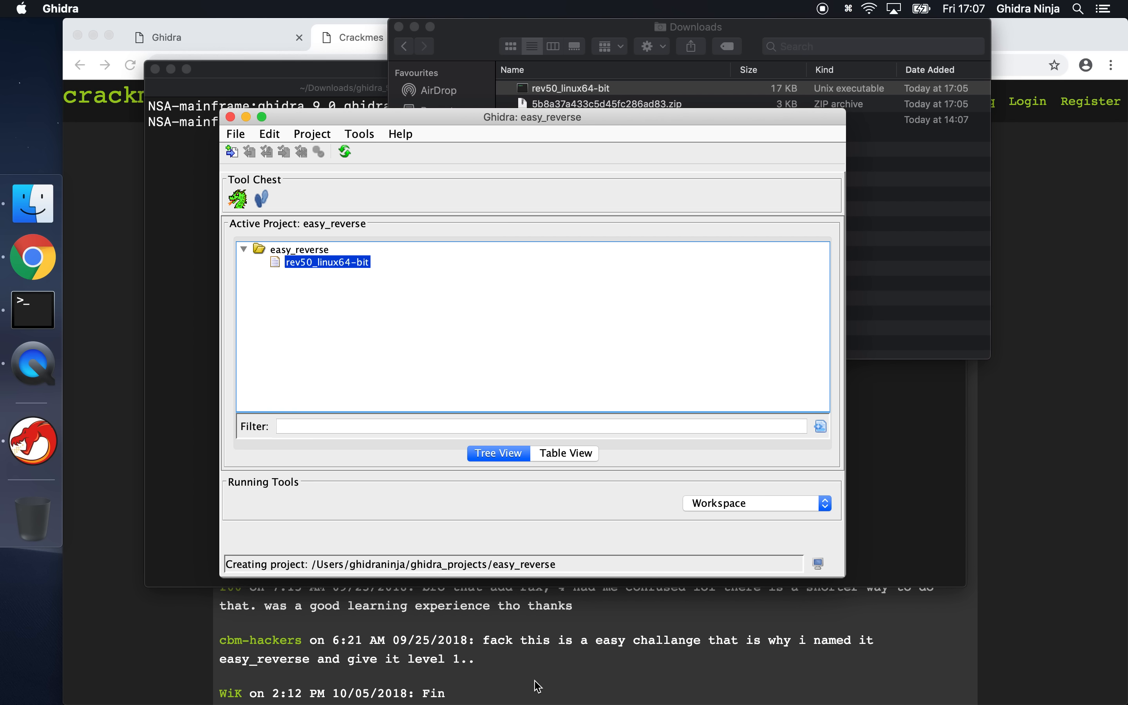
mouse_move(307, 271)
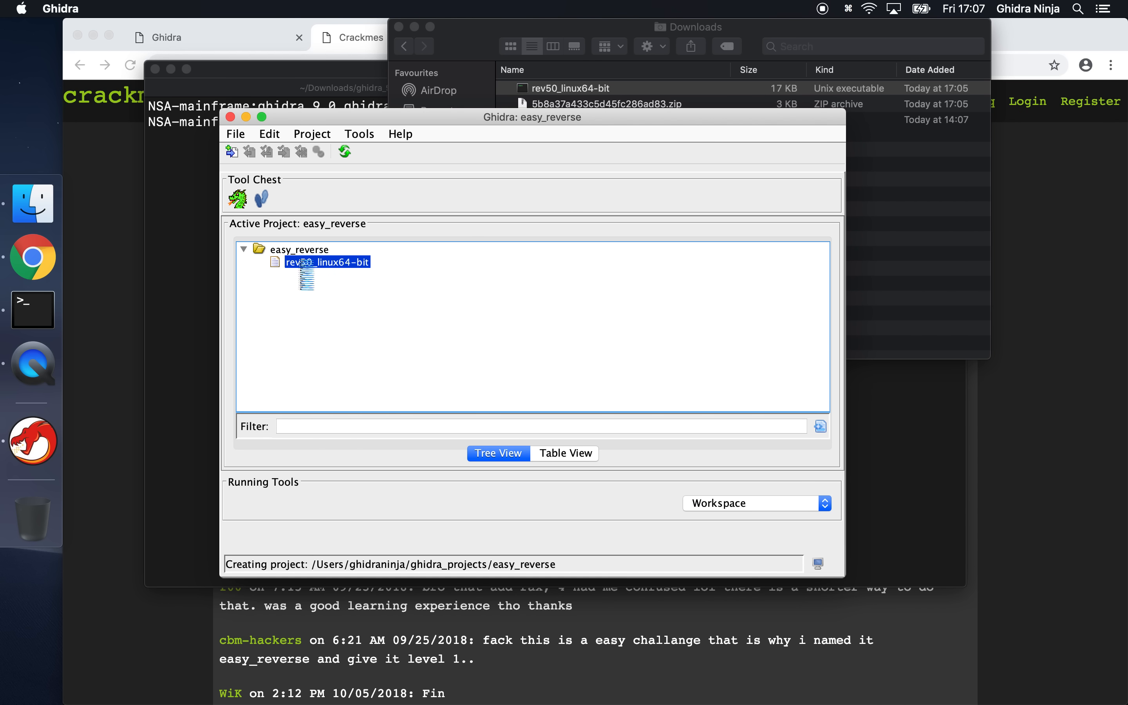
- Open rev50_linux64-bit from the project tree in the CodeBrowser
double_click(326, 261)
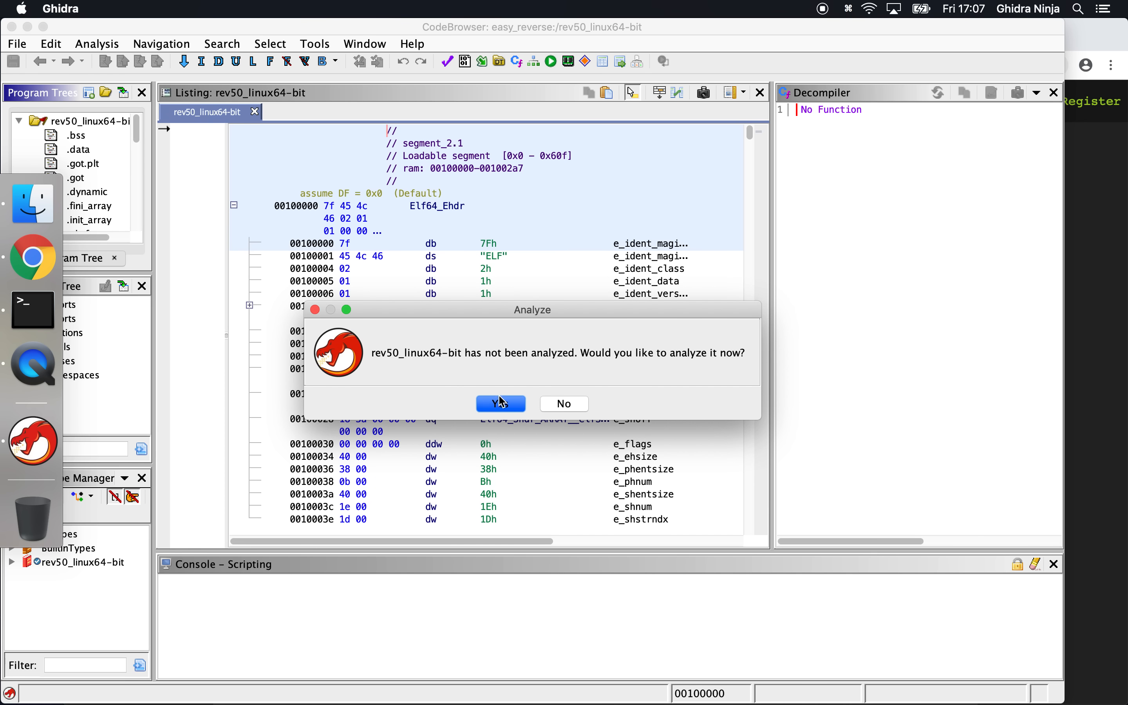
- Agree to analyze now and review the ASCII Strings analyzer's options
left_click(501, 403)
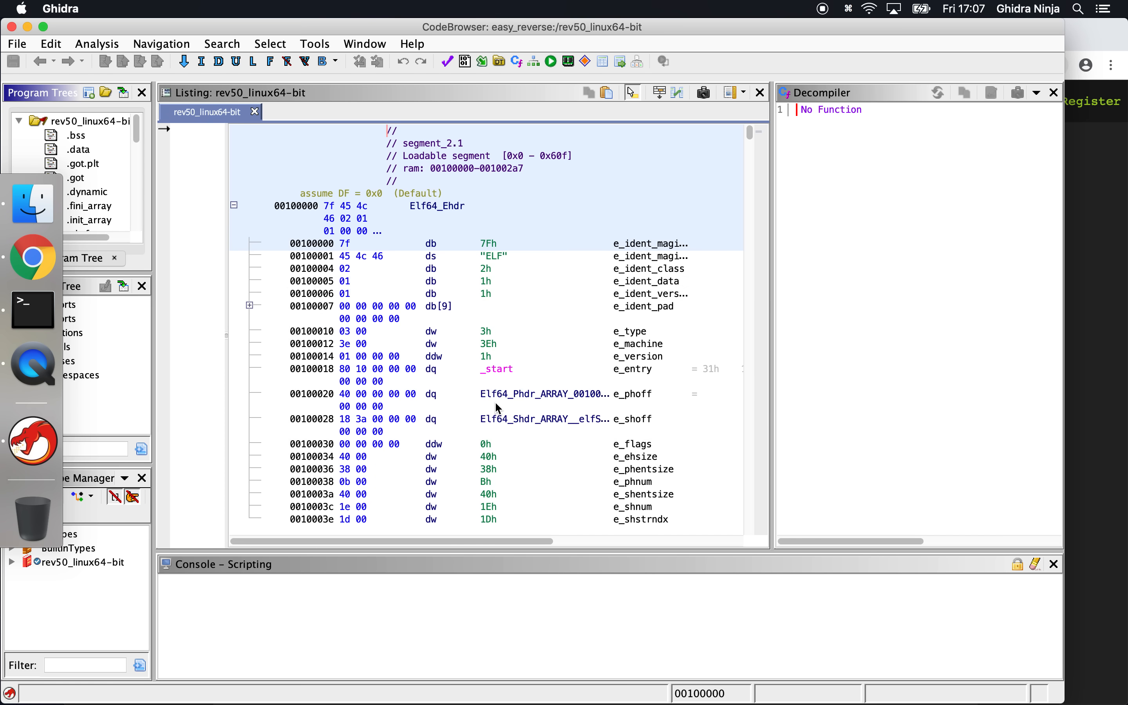
left_click(97, 44)
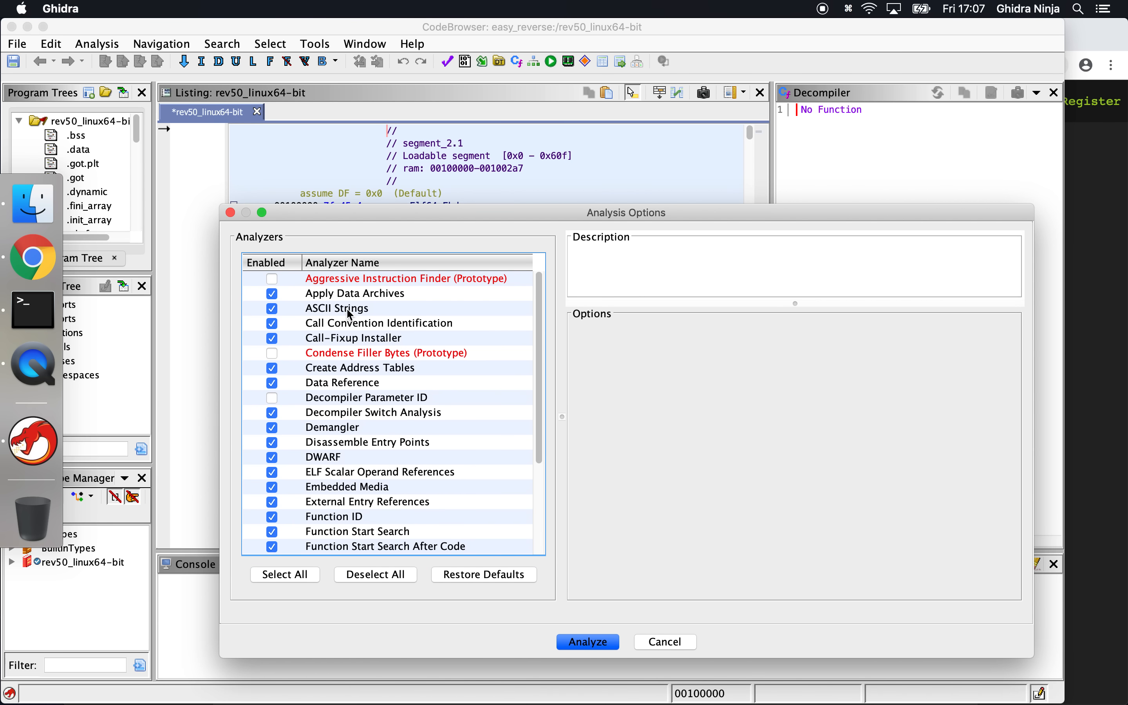
left_click(336, 308)
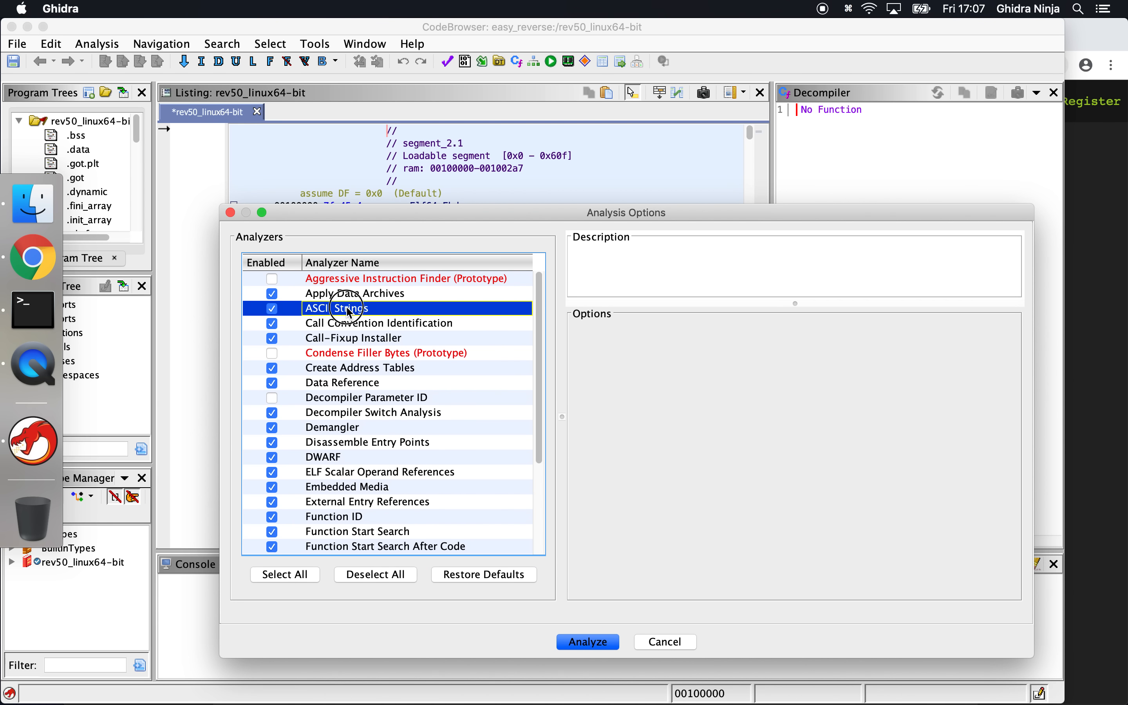
left_click(337, 308)
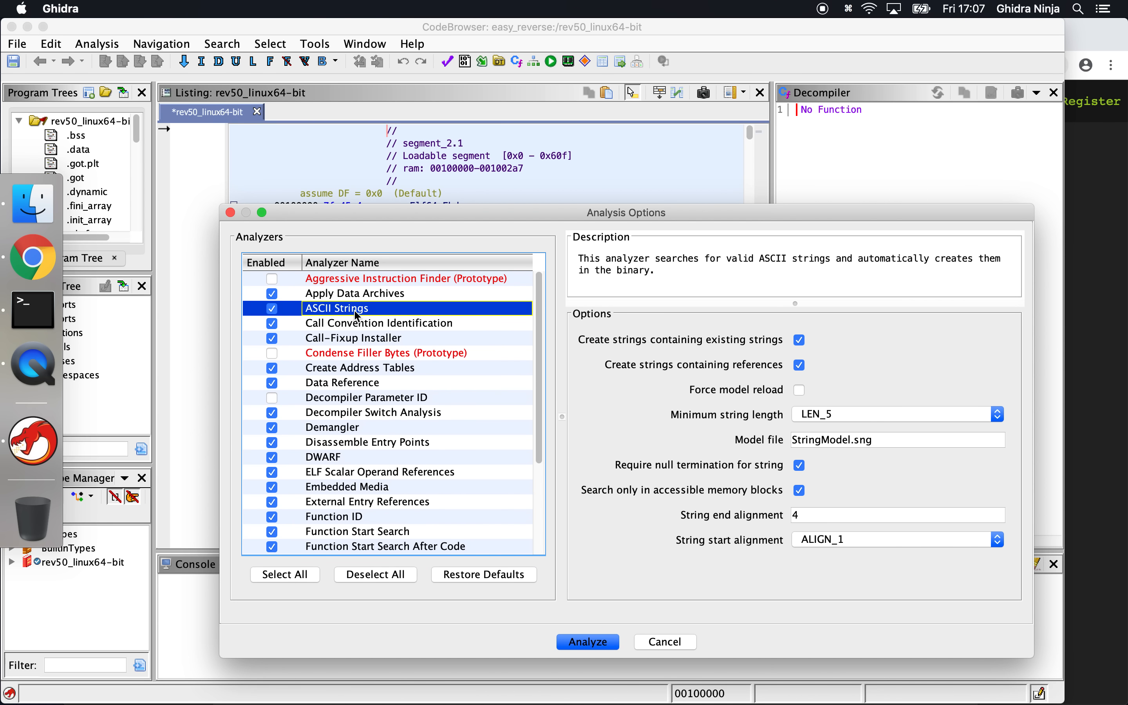
mouse_move(816, 427)
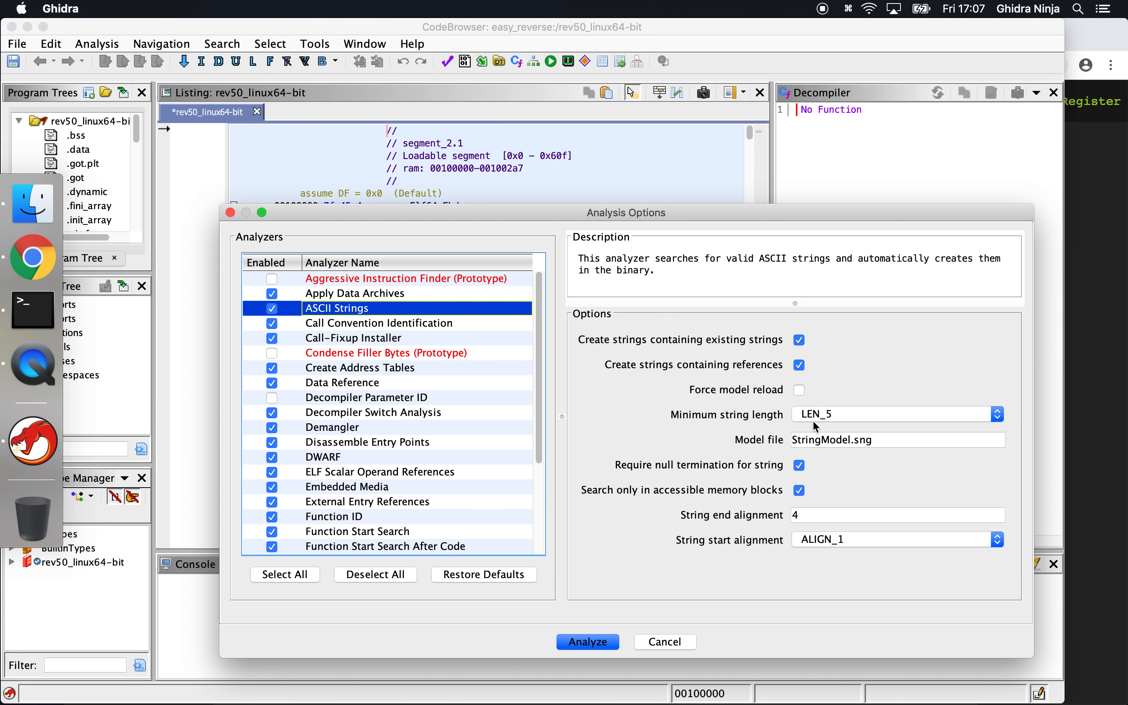
left_click(996, 414)
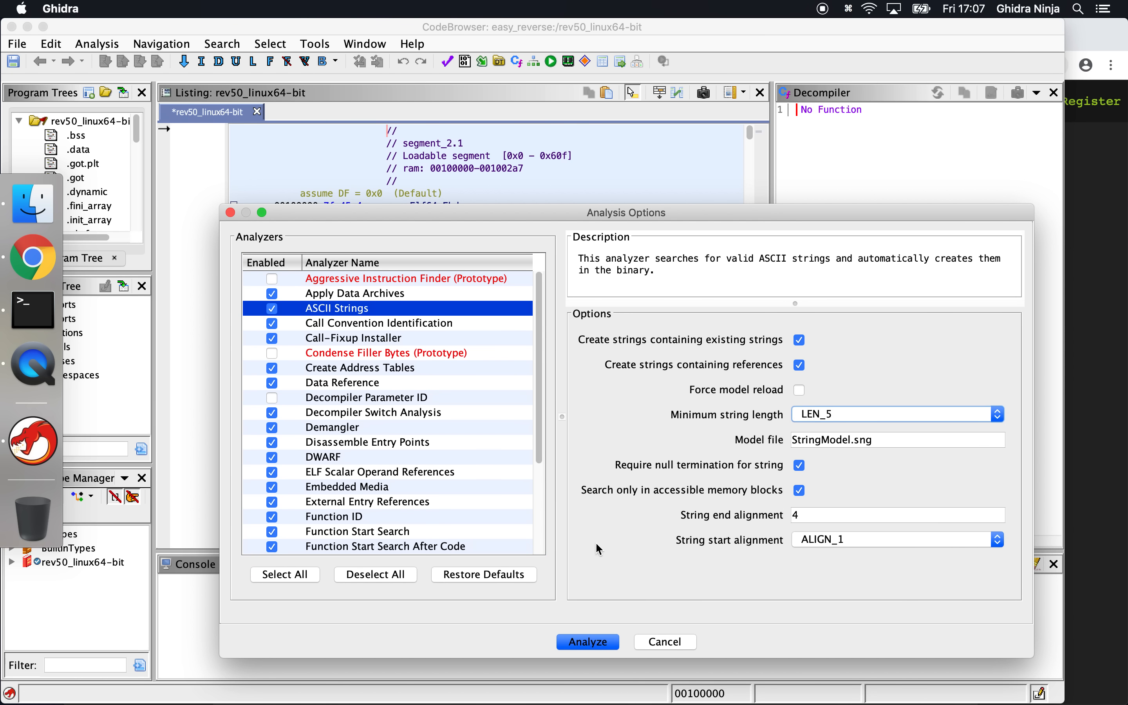
scroll("down", 3)
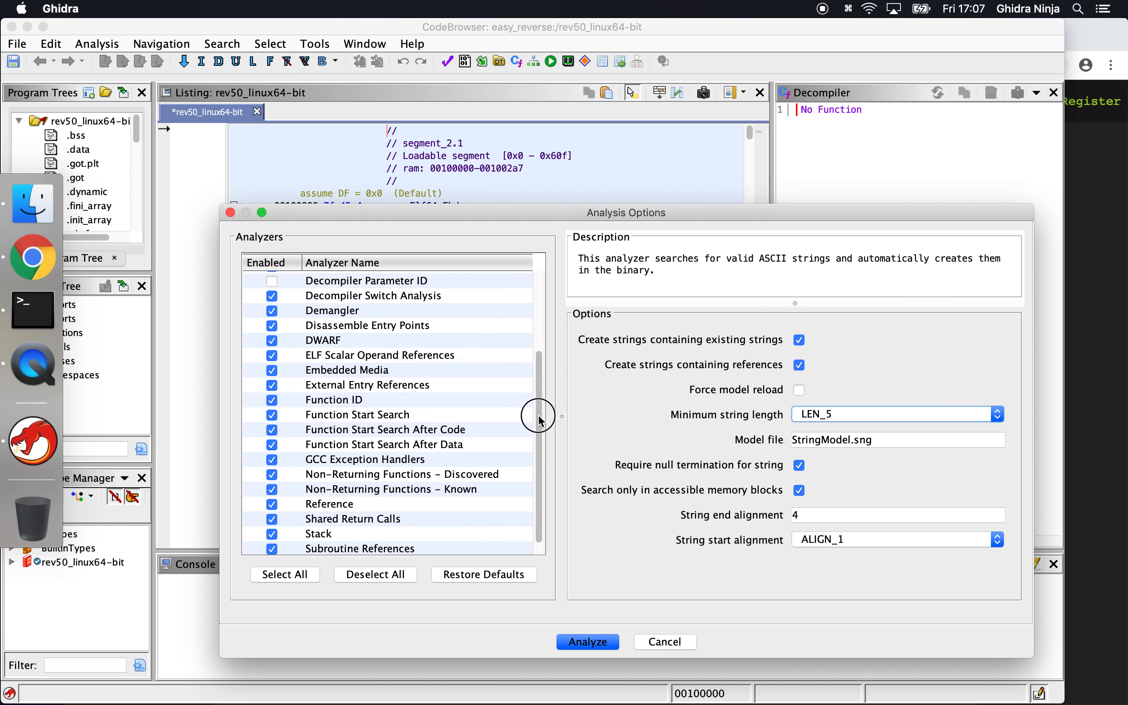
scroll("up", 3)
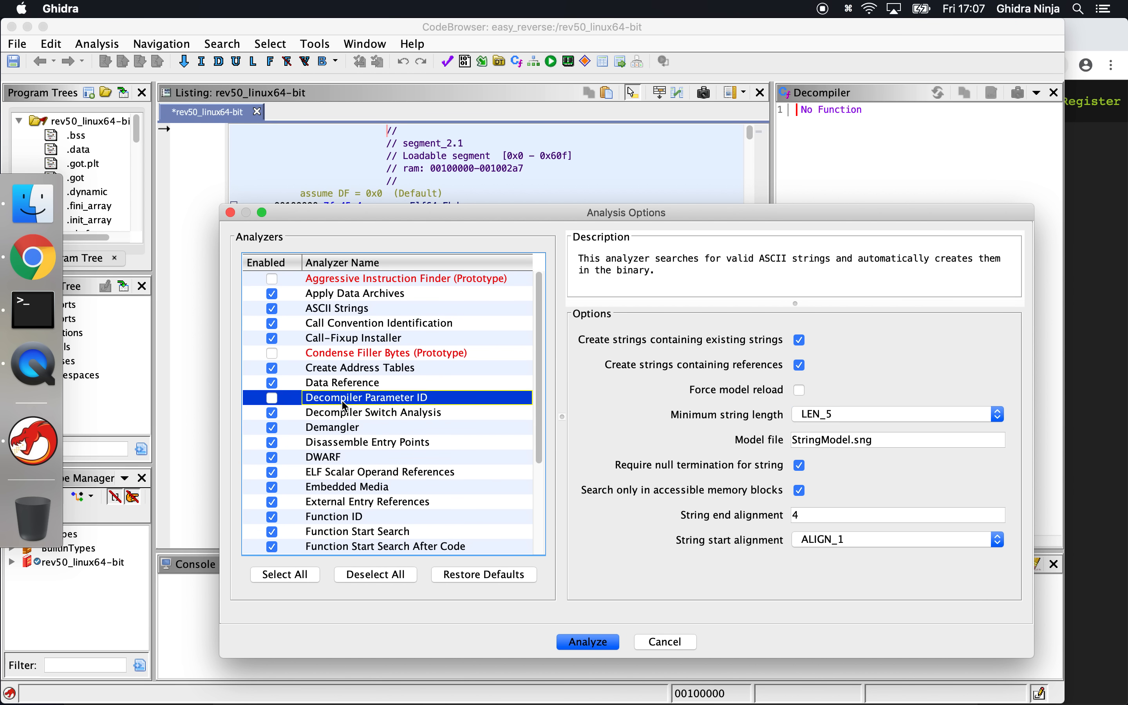
- Enable the Decompiler Parameter ID analyzer and start auto-analysis
left_click(367, 397)
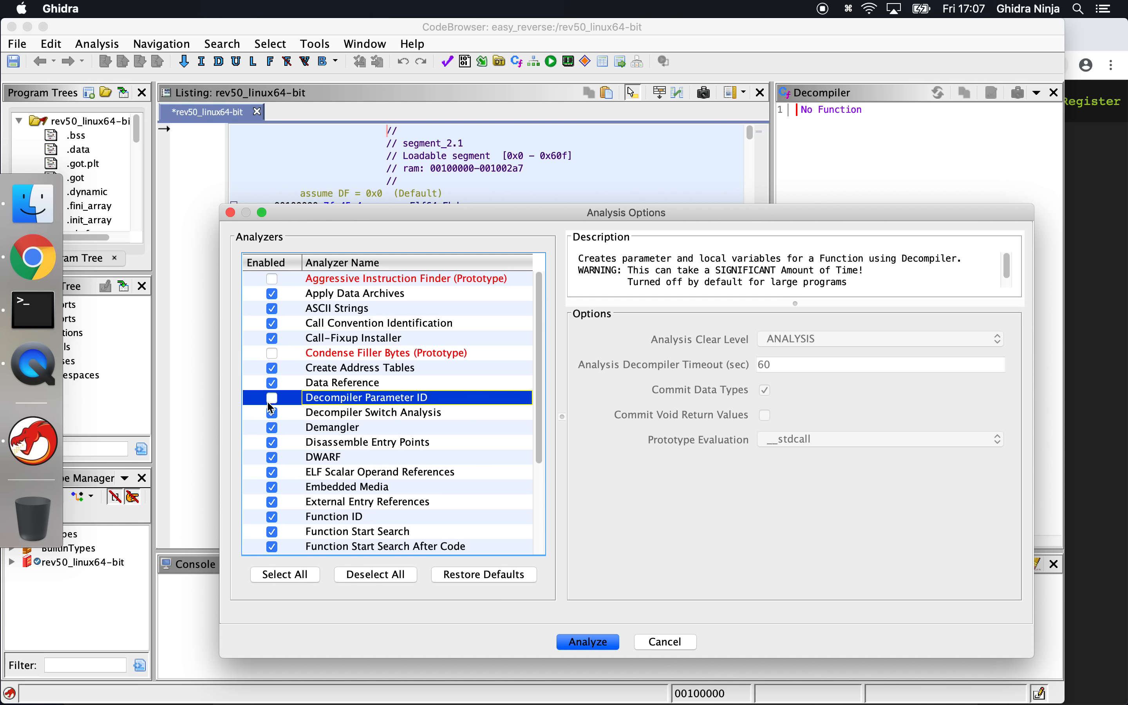
left_click(272, 396)
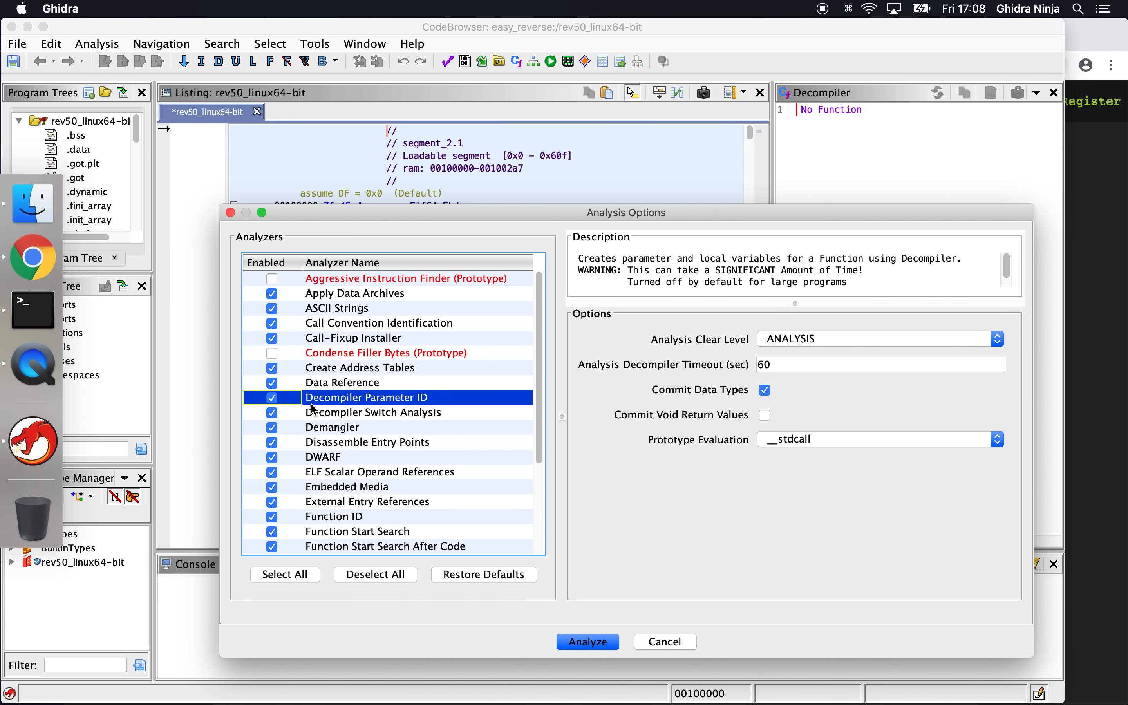
mouse_move(587, 623)
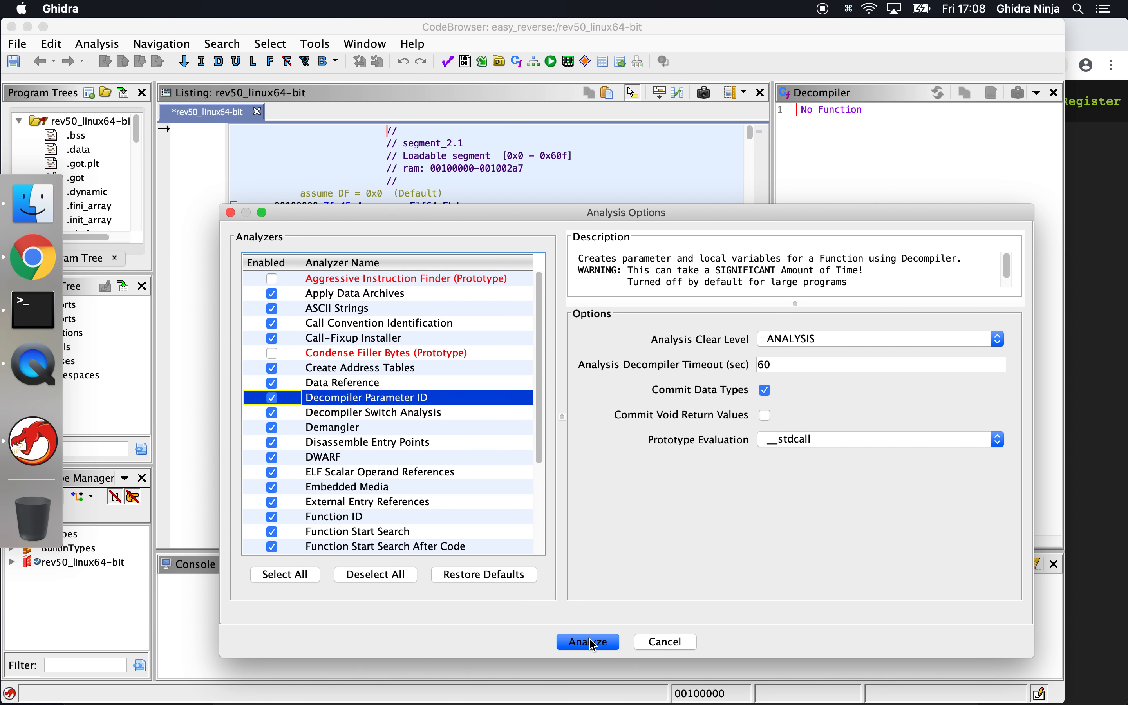
left_click(587, 641)
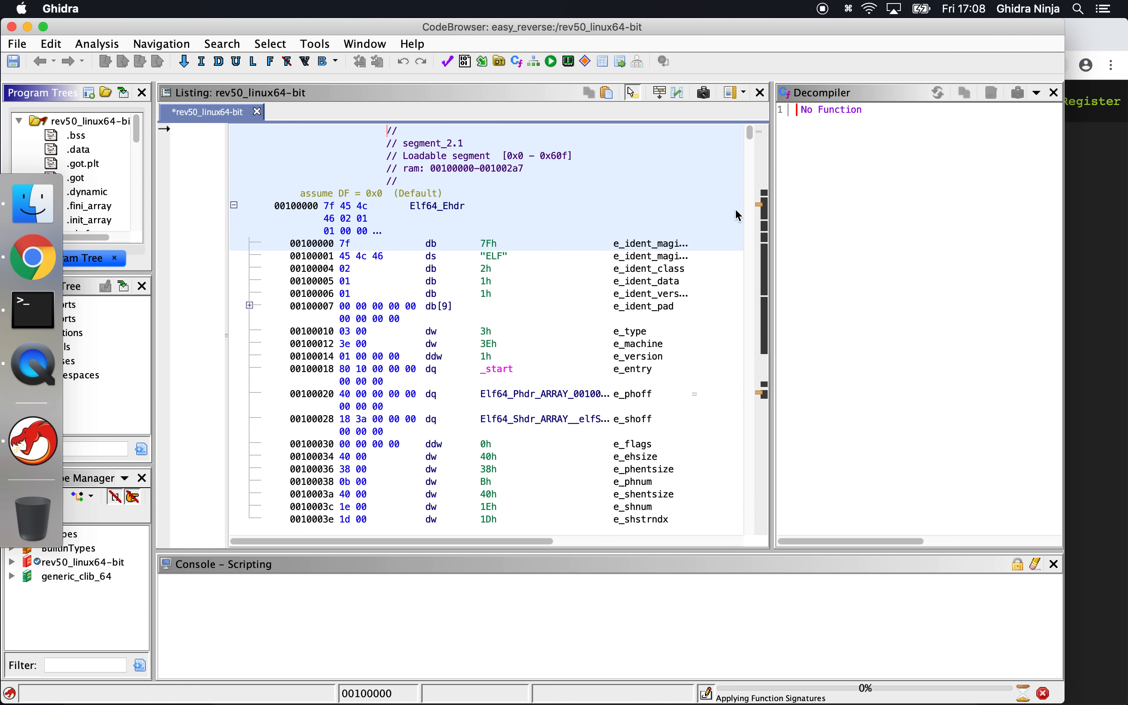
mouse_move(549, 329)
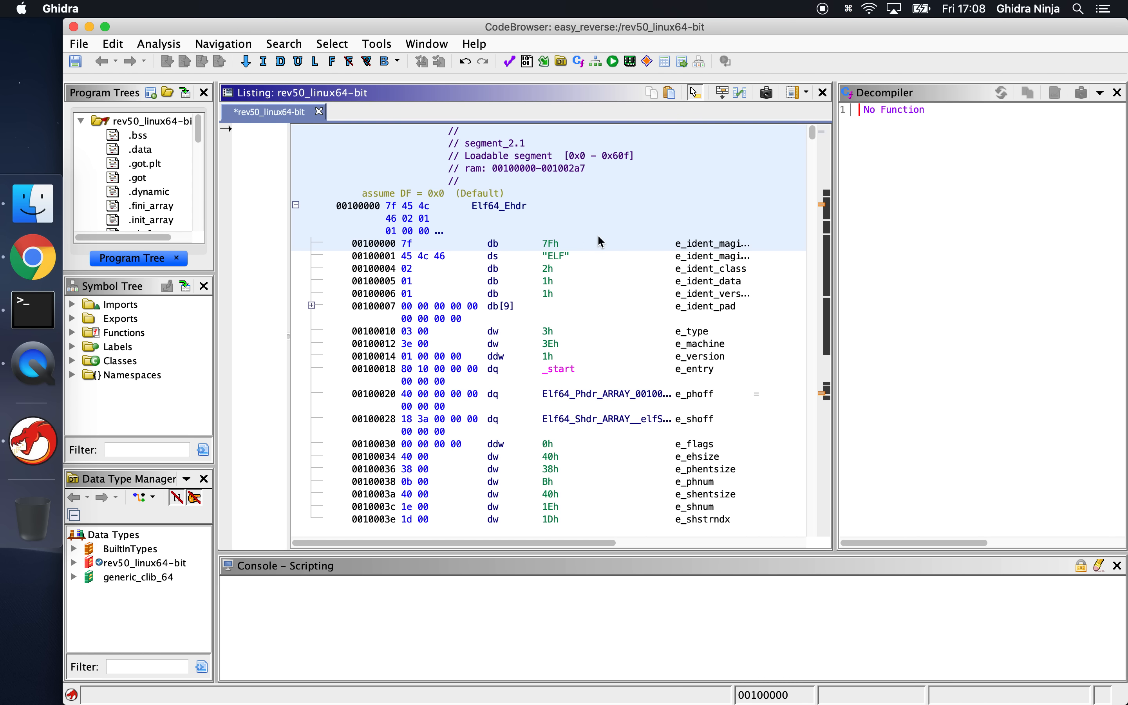
- Scroll through the disassembly listing, then switch to Chrome's easy_reverse crackme page
scroll("down", 3)
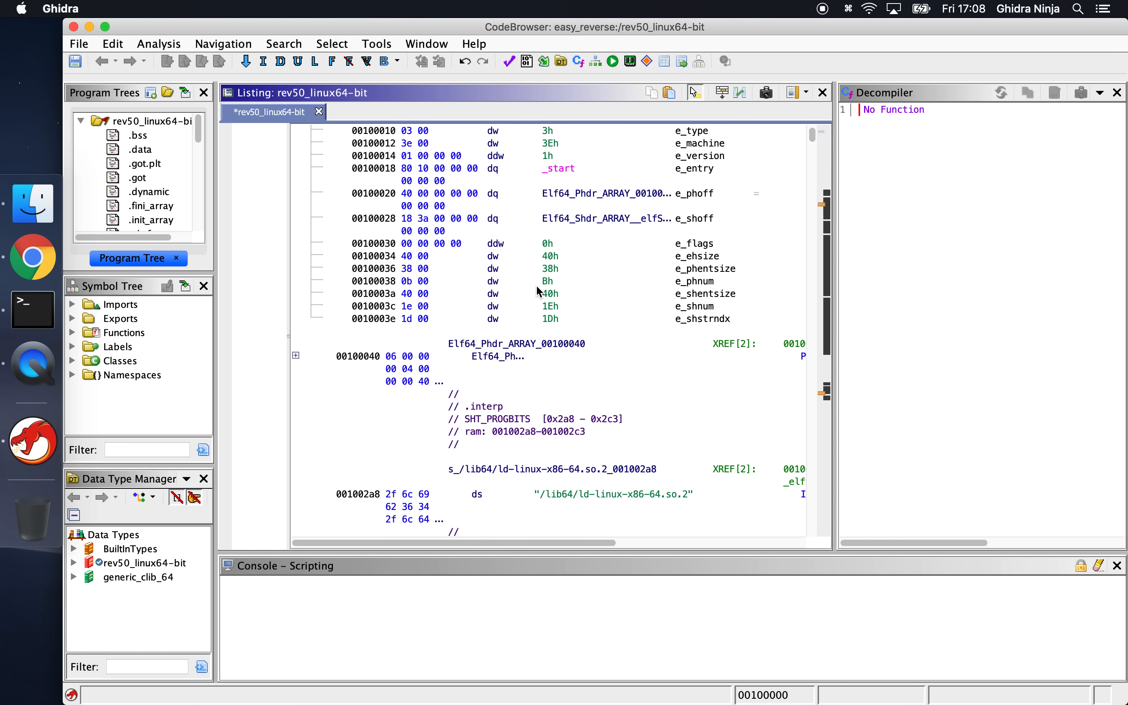
scroll("up", 3)
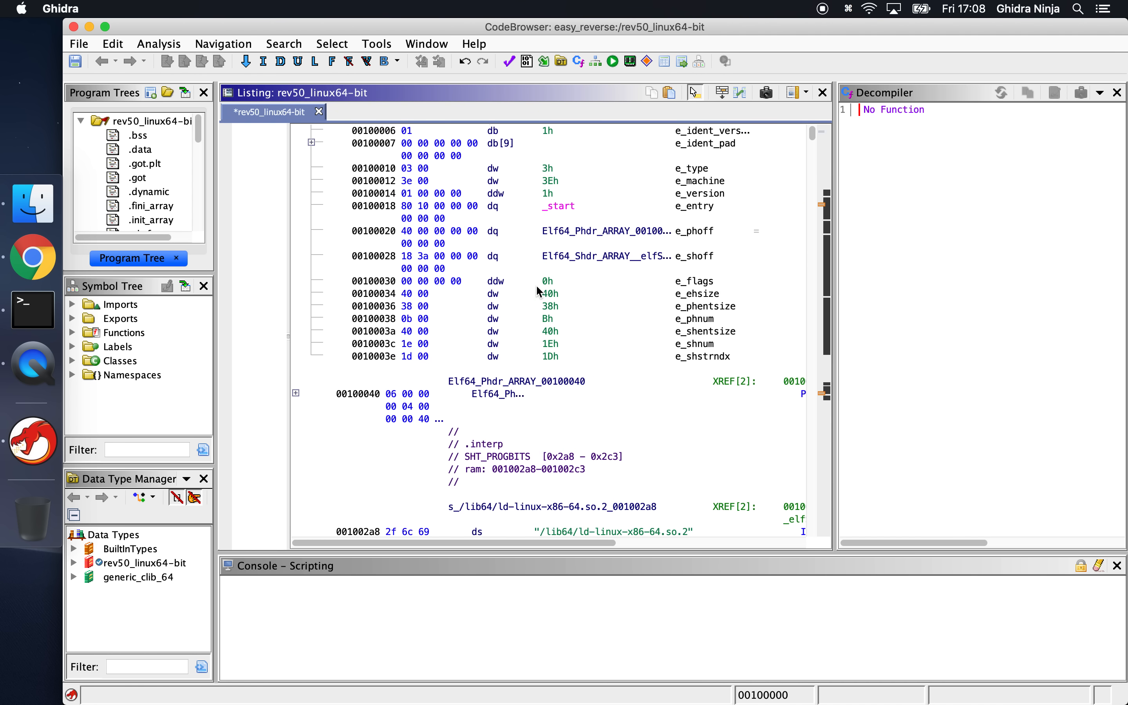
scroll("down", 3)
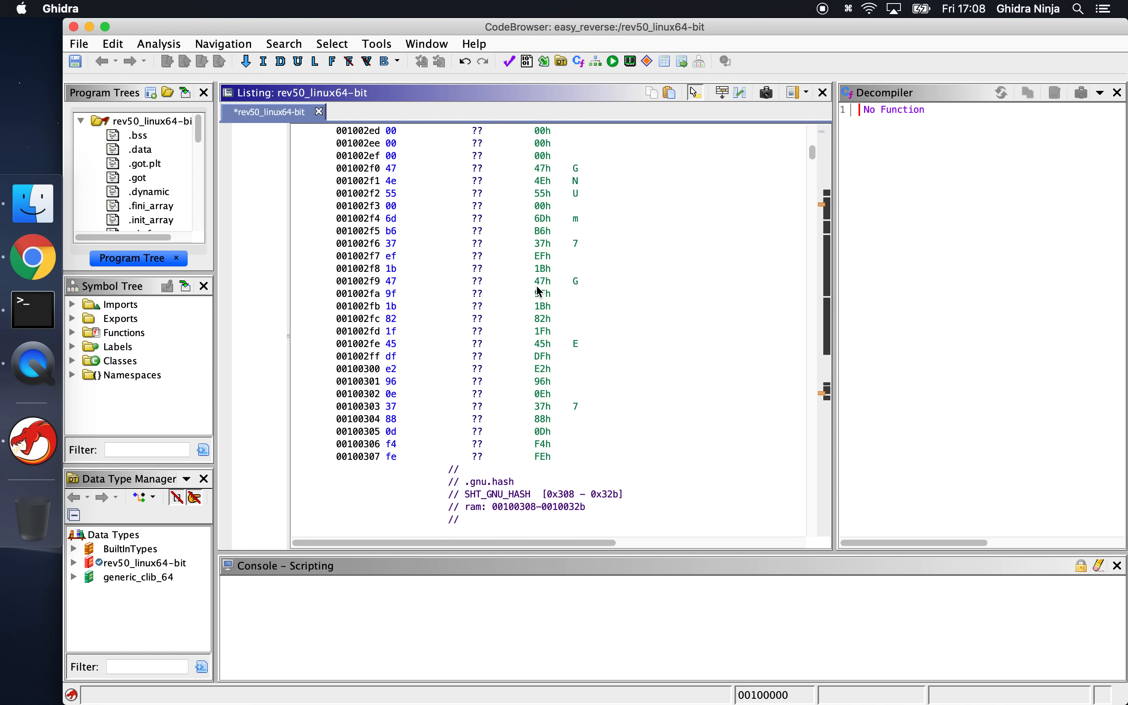
scroll("down", 3)
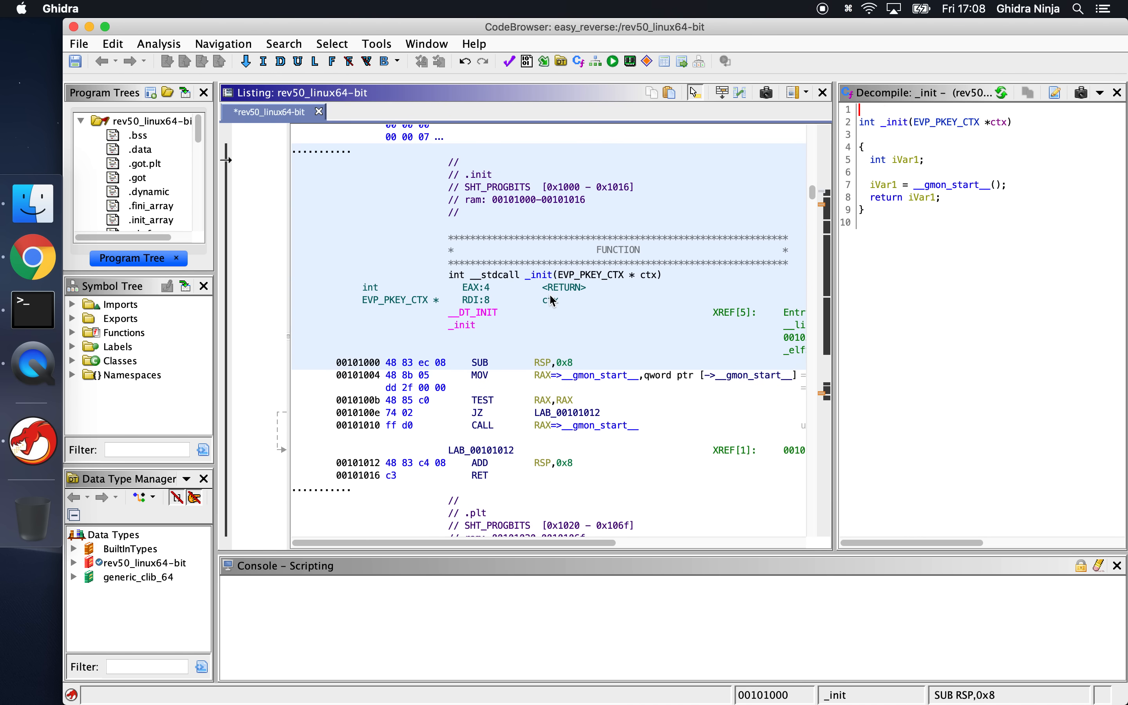
scroll("down", 3)
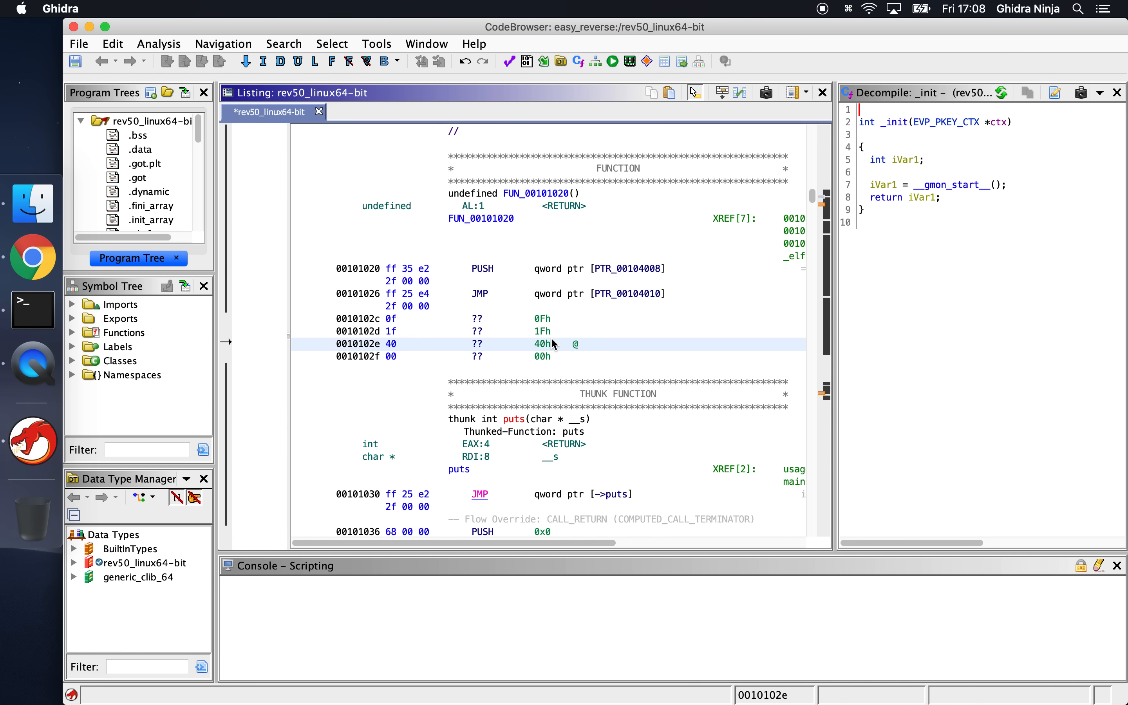
scroll("down", 3)
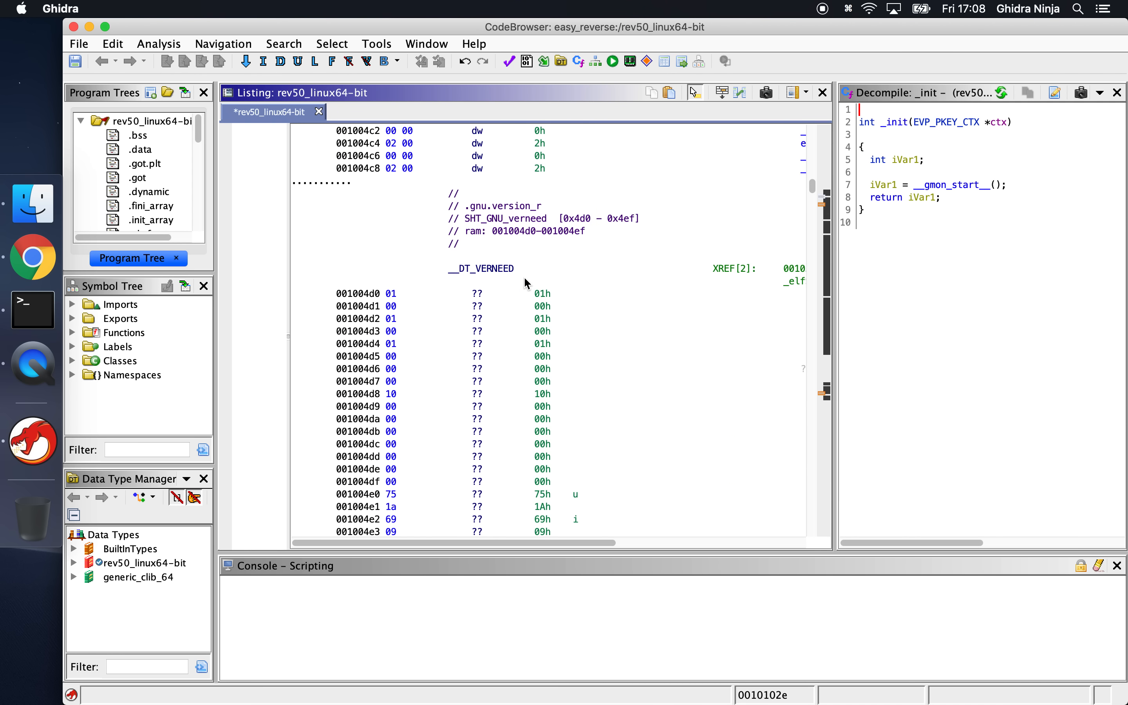
left_click(31, 257)
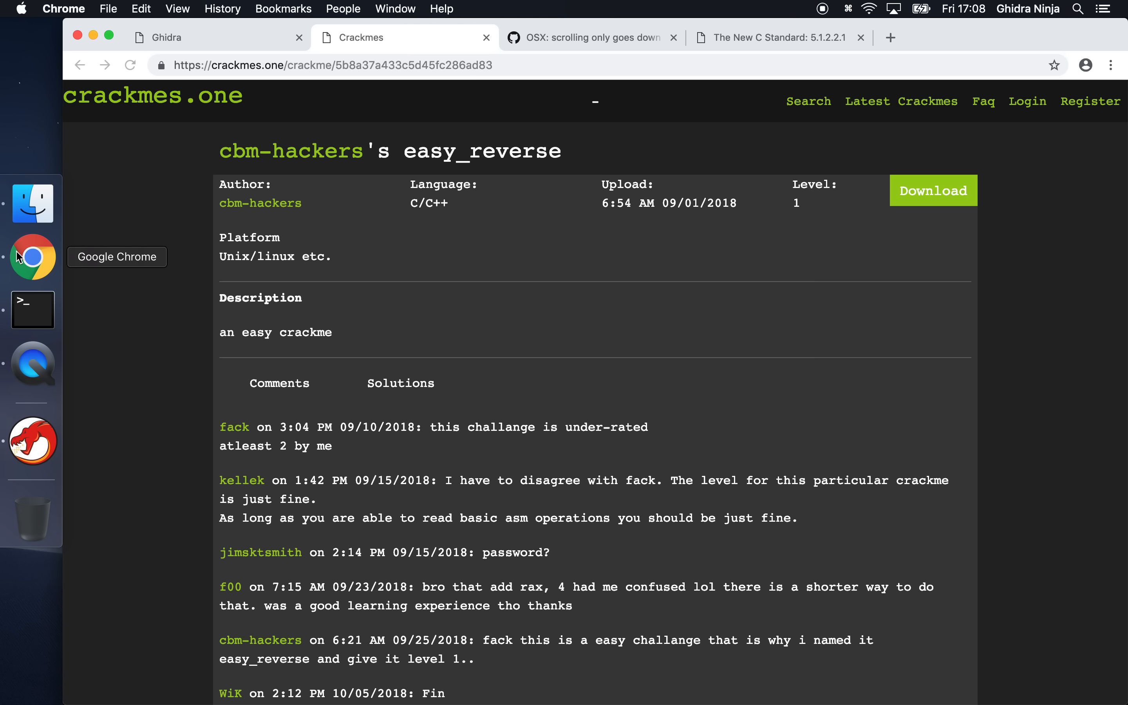
- Read the GitHub Ghidra issue about macOS scrolling only going down, then return to Ghidra
left_click(586, 38)
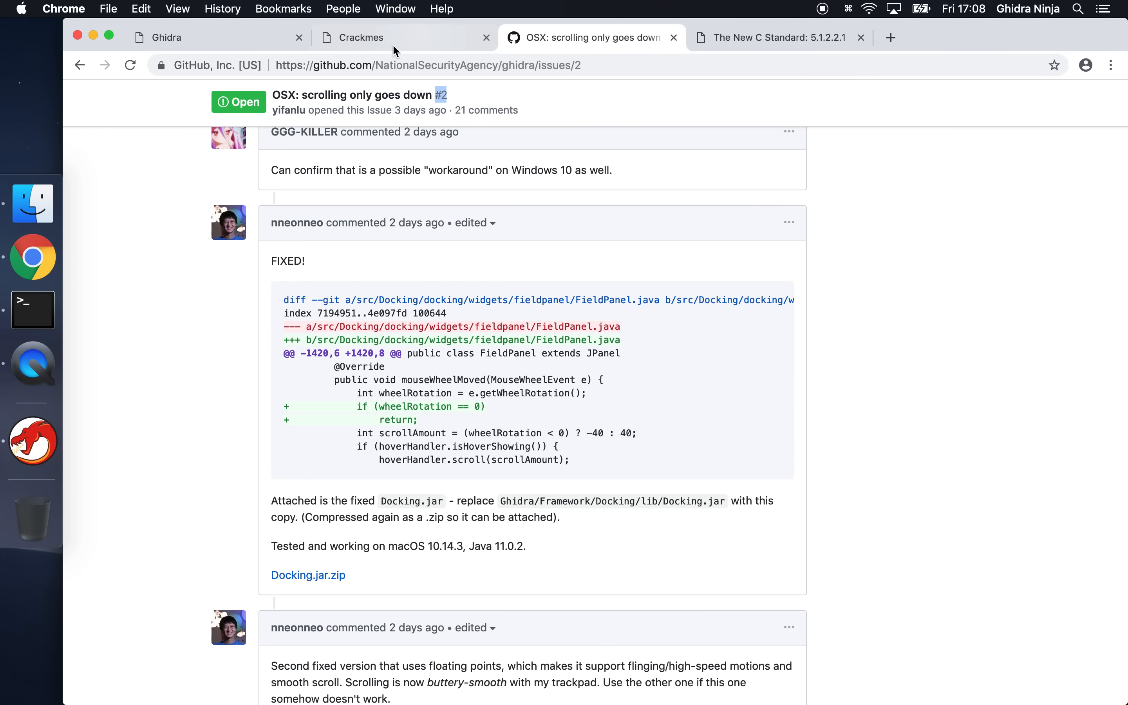
scroll("up", 3)
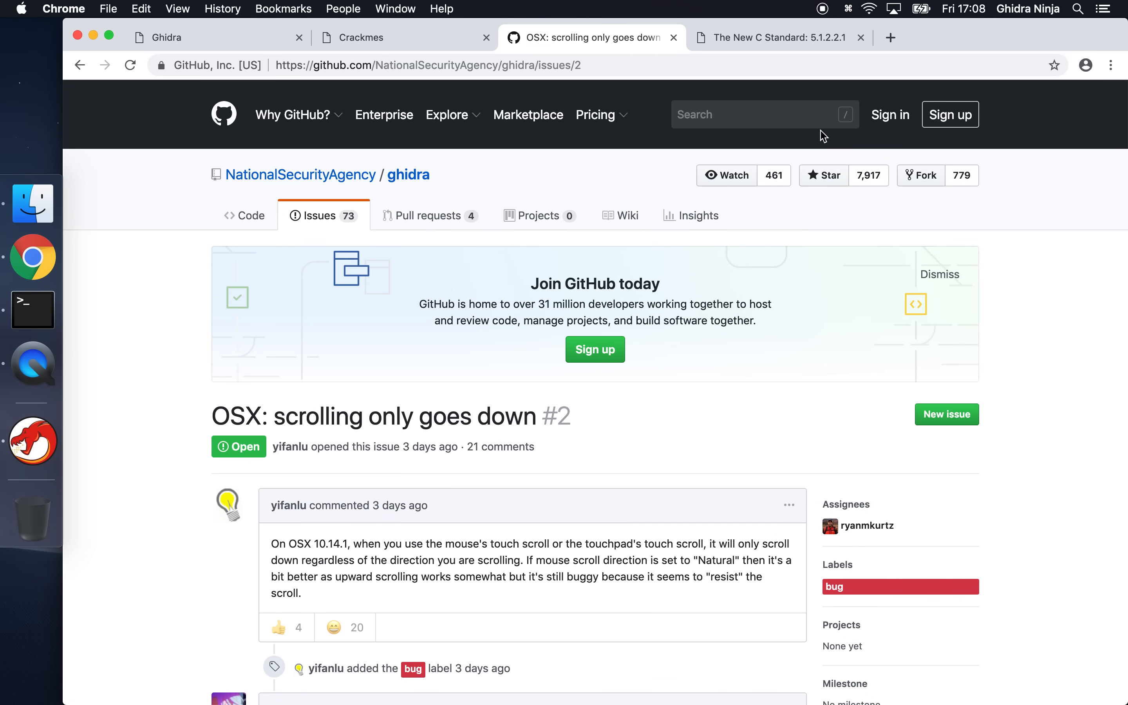
left_click(32, 439)
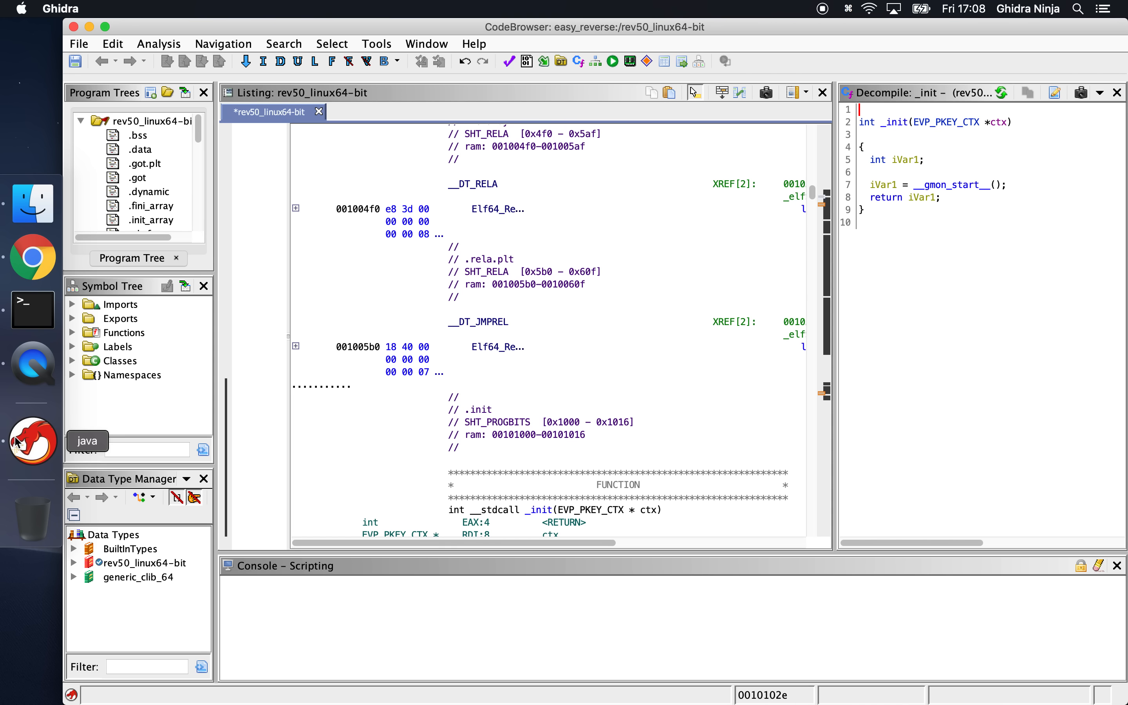
- Turn on Show Overview so the memory overview strip appears beside the listing
scroll("up", 3)
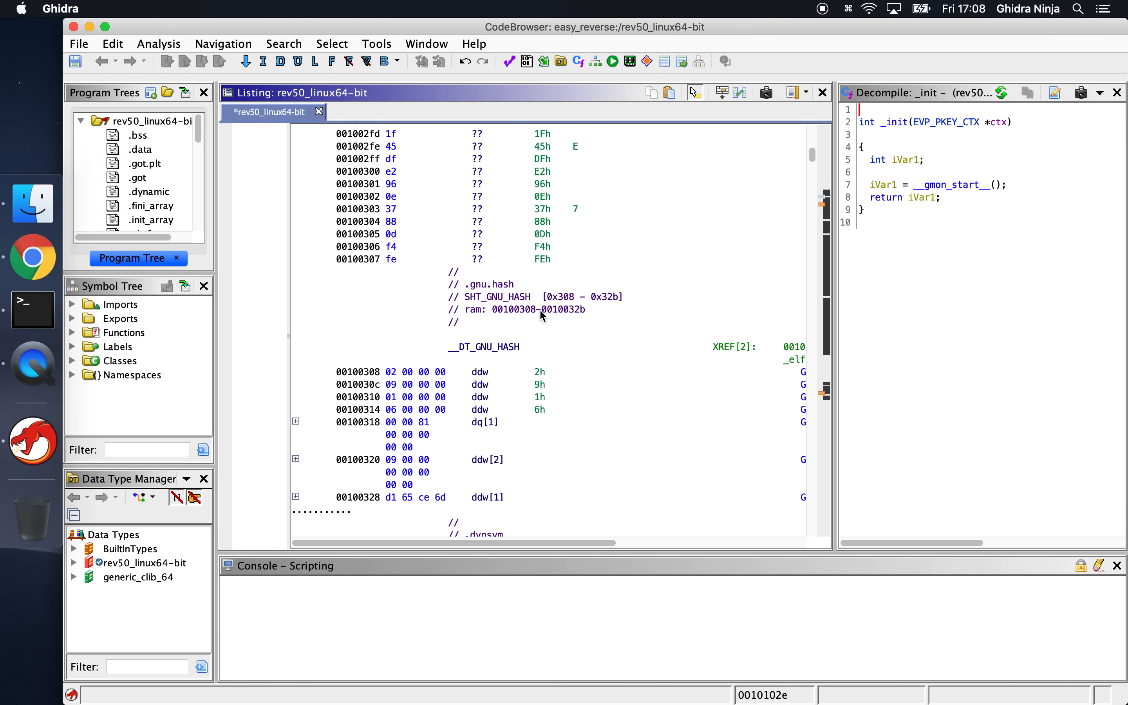
left_click(793, 92)
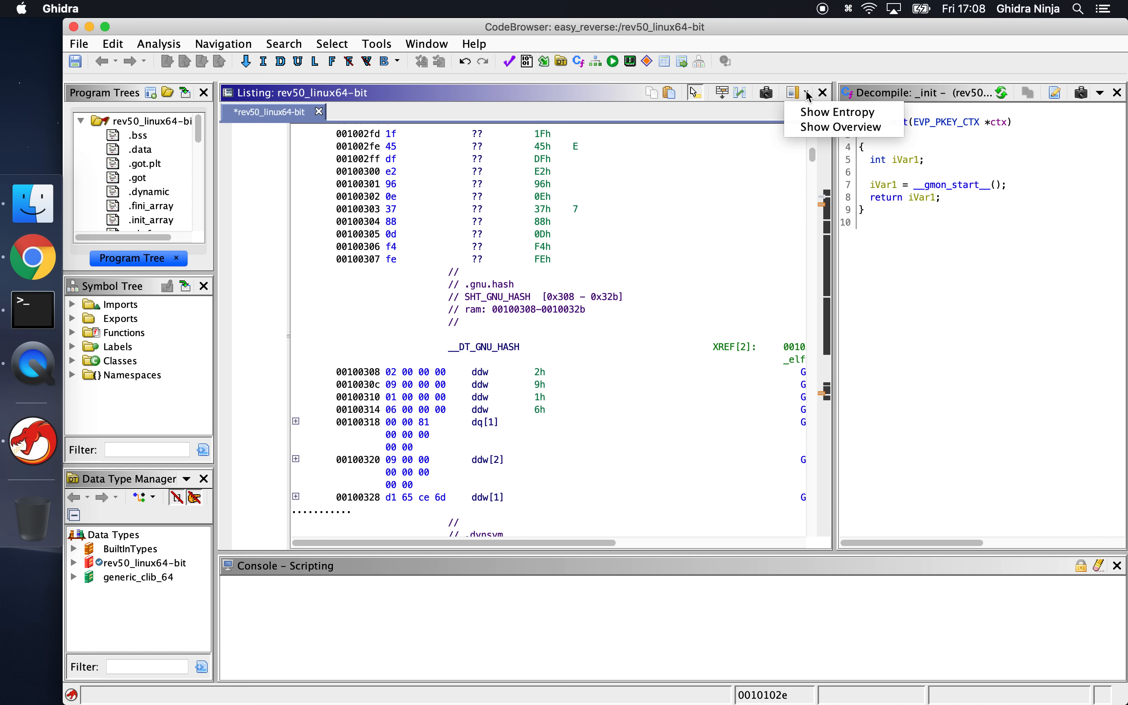
mouse_move(841, 127)
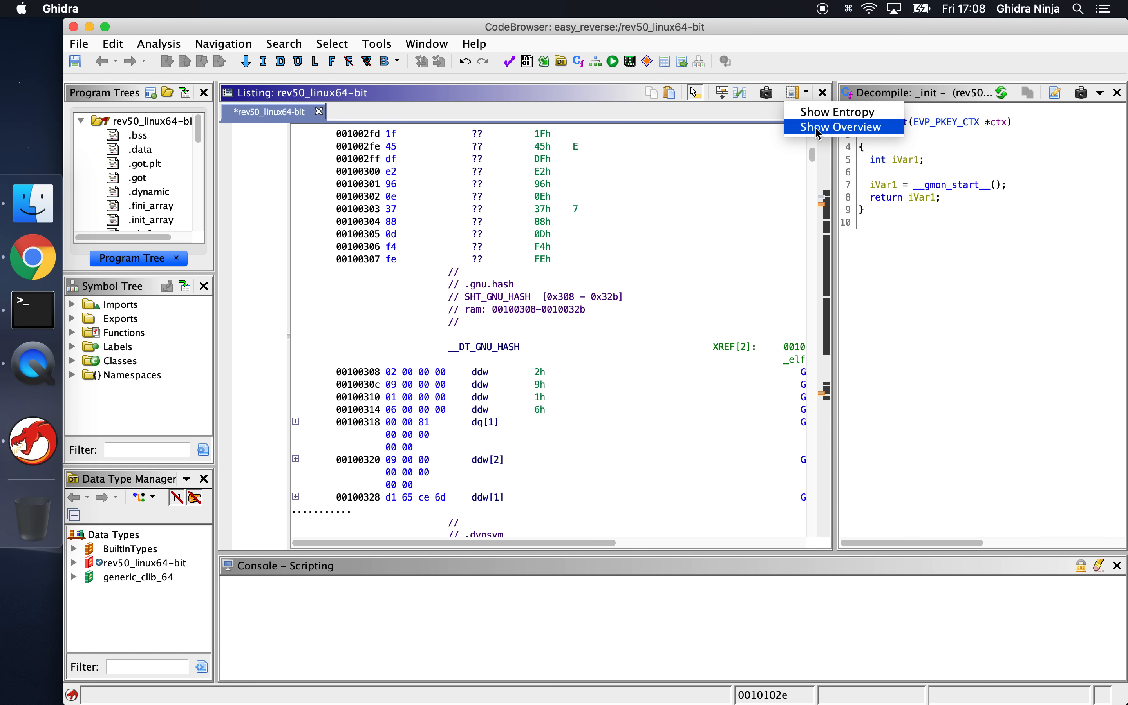
left_click(841, 127)
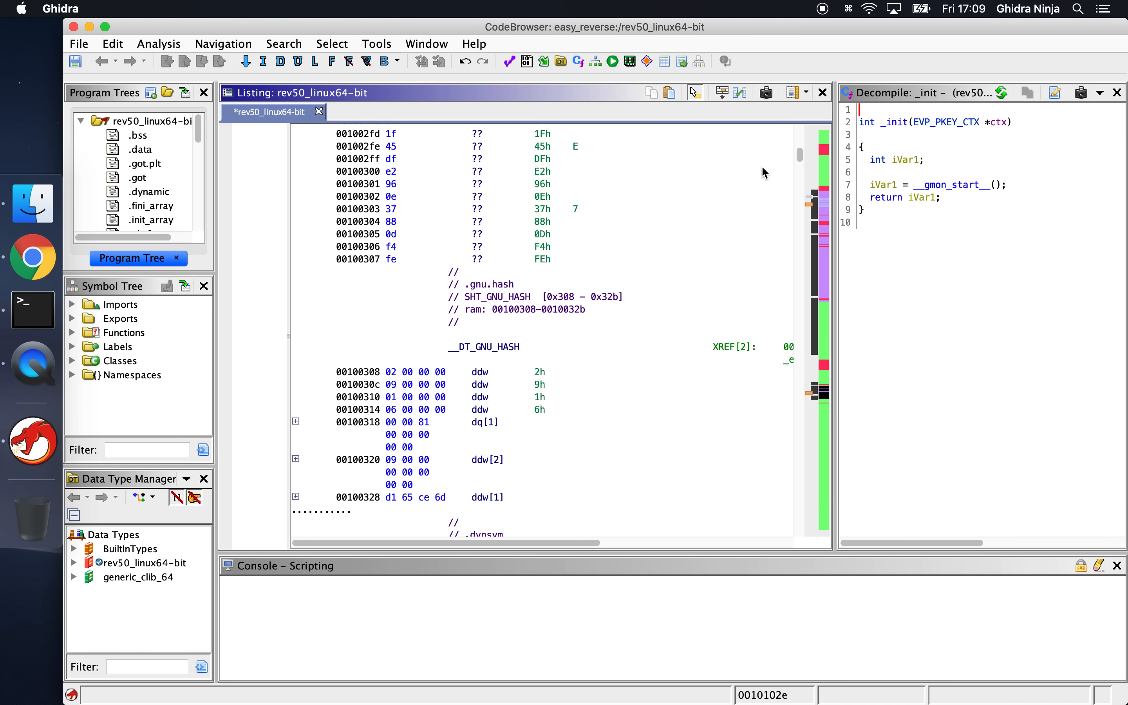
scroll("down", 3)
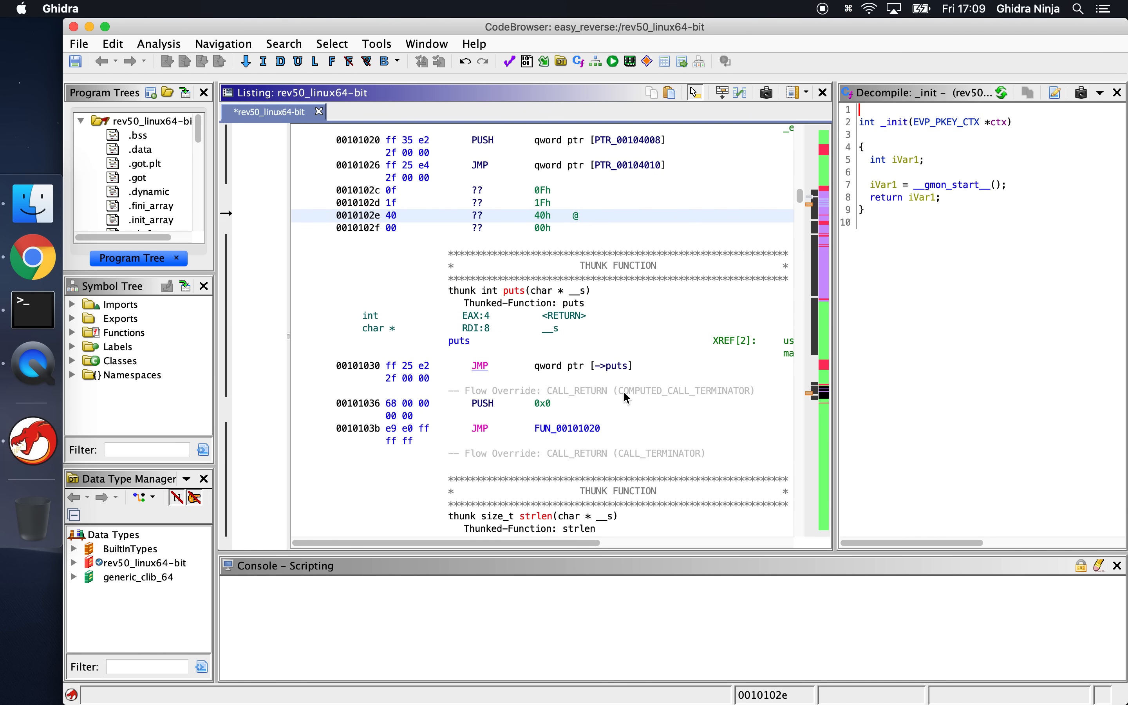
mouse_move(568, 428)
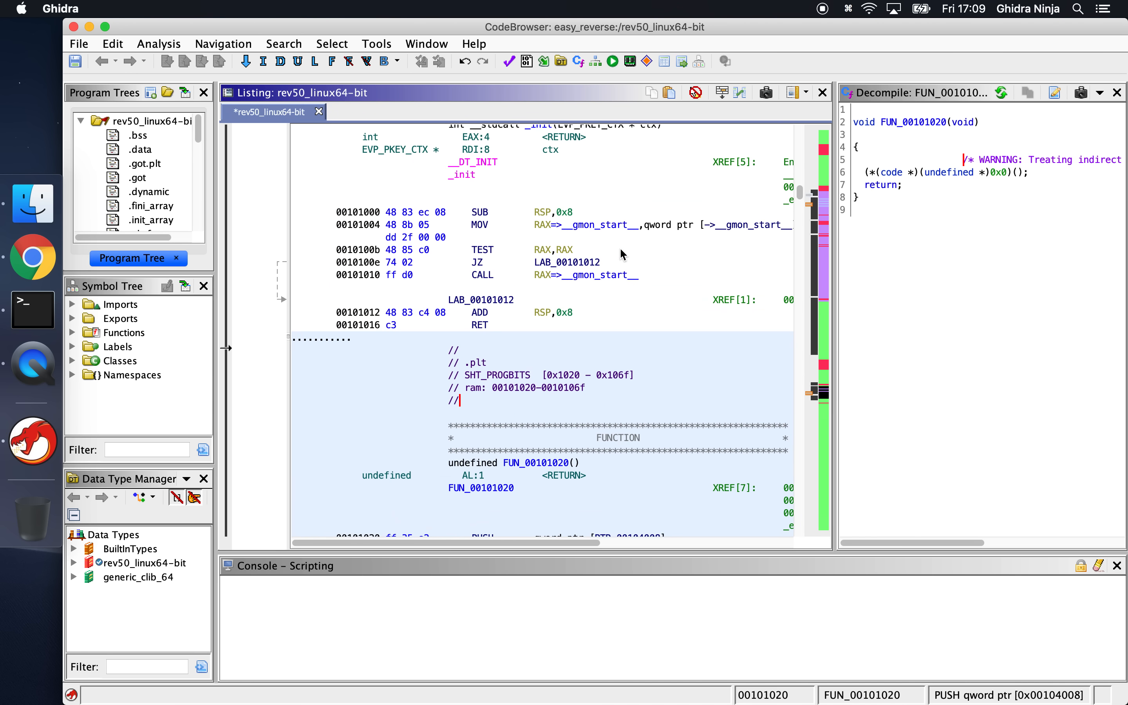
- Scroll to the .plt section and view FUN_00101020 in the decompiler with selection cleared
scroll("up", 3)
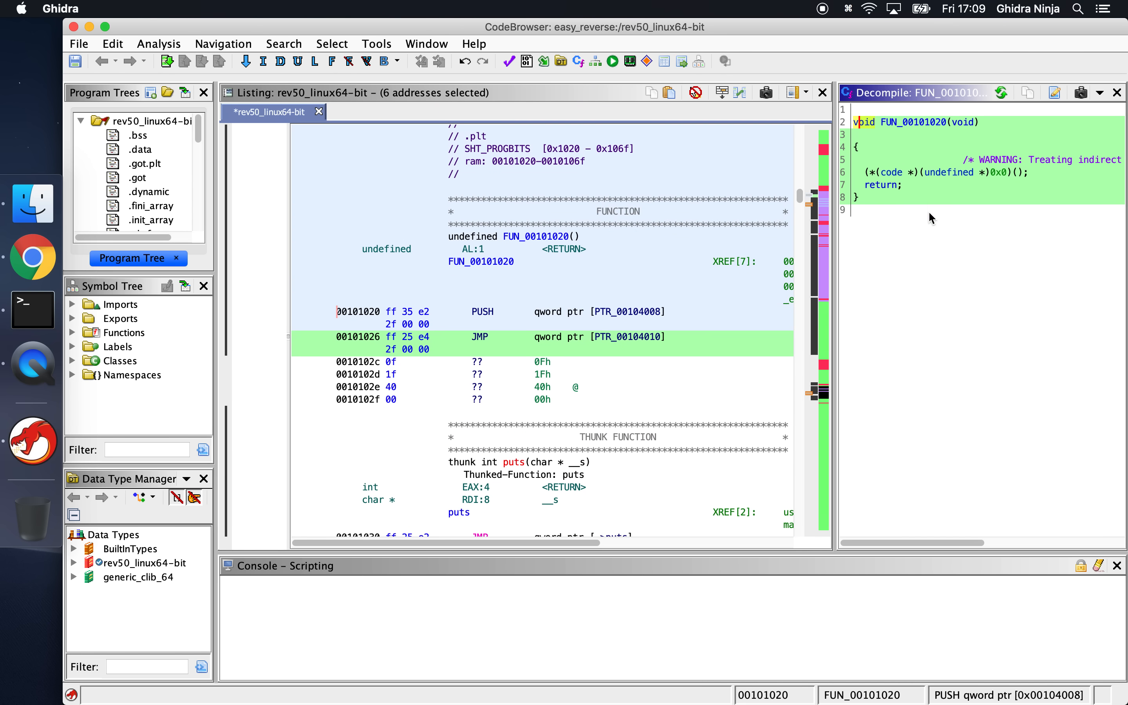
left_click(475, 337)
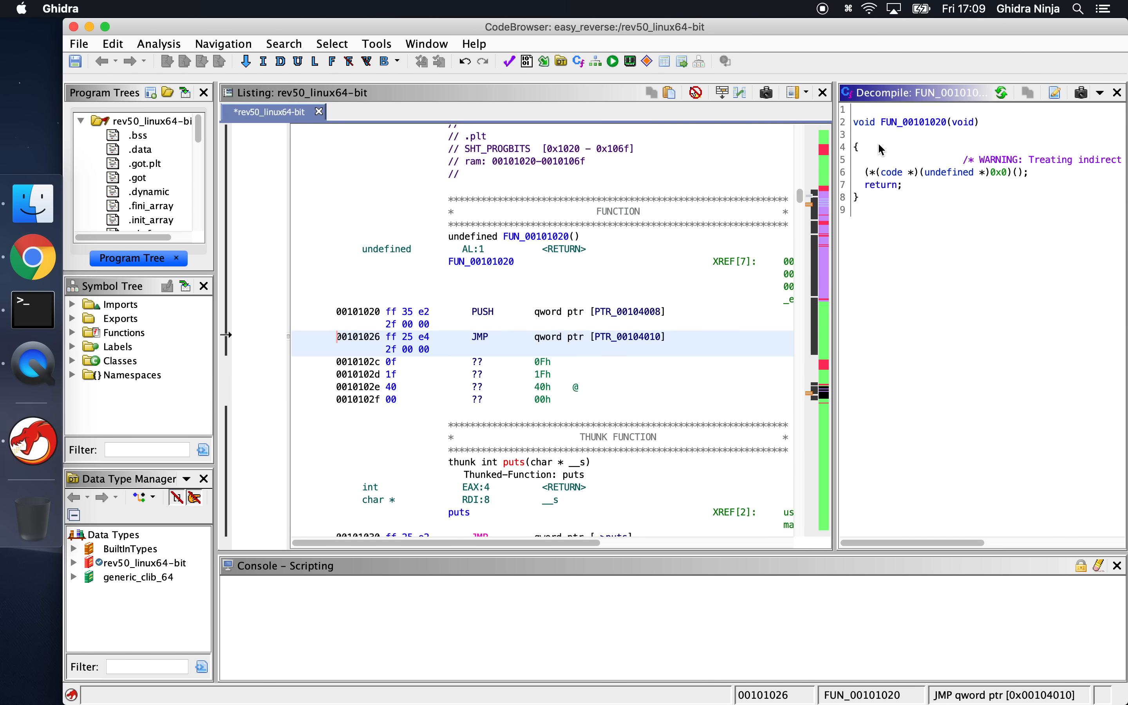
mouse_move(990, 225)
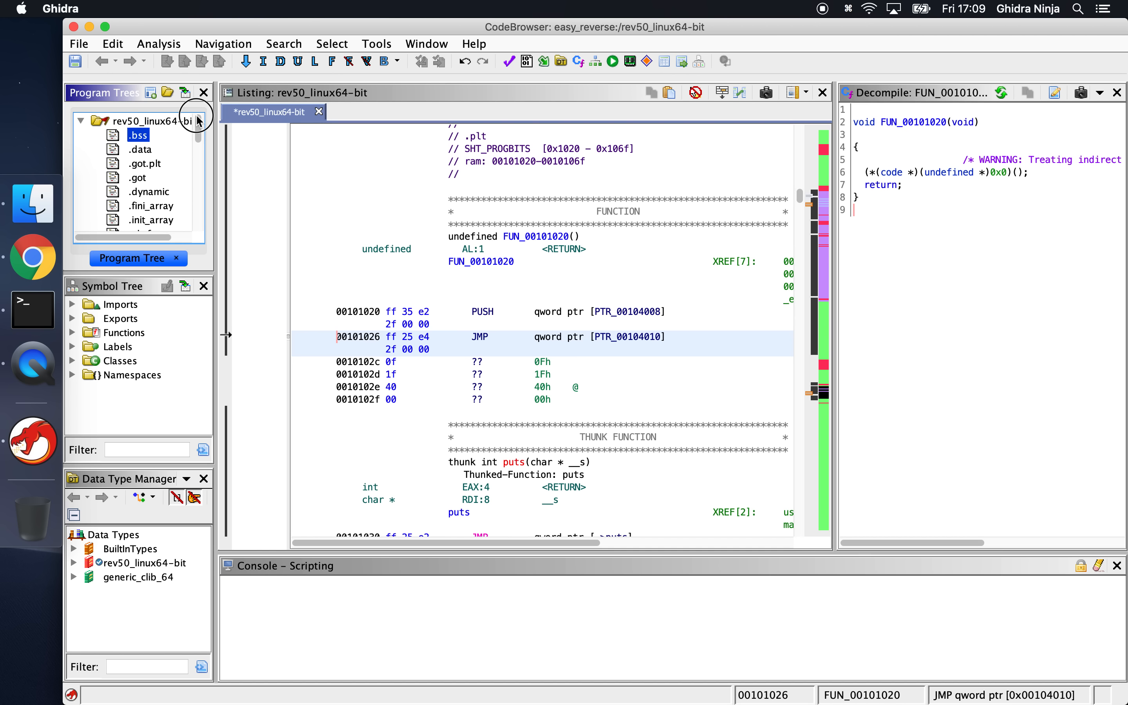
mouse_move(145, 142)
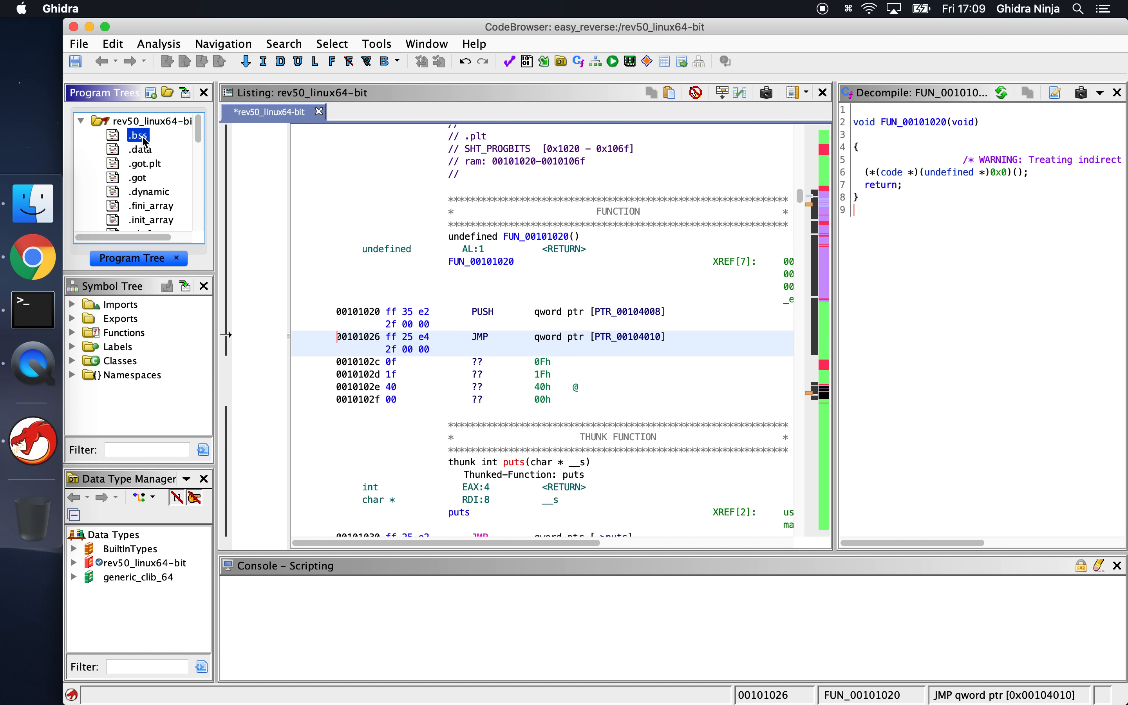
- Select the .data section and peek into the Imports symbols in the tree
left_click(141, 149)
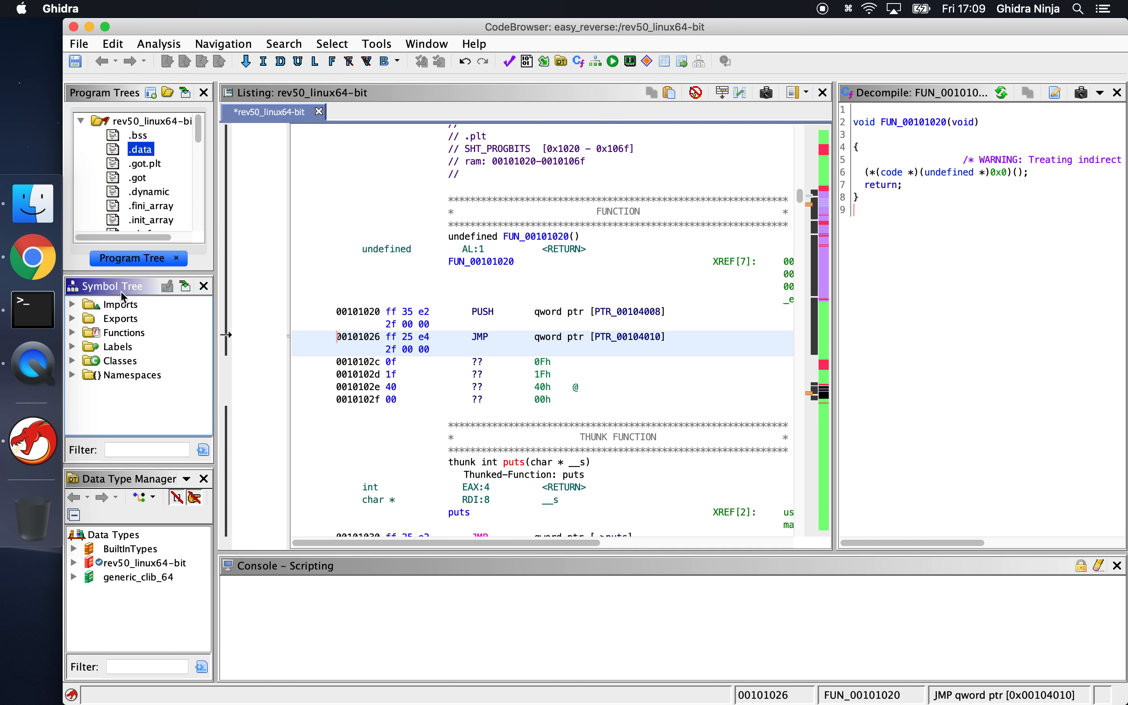
left_click(72, 304)
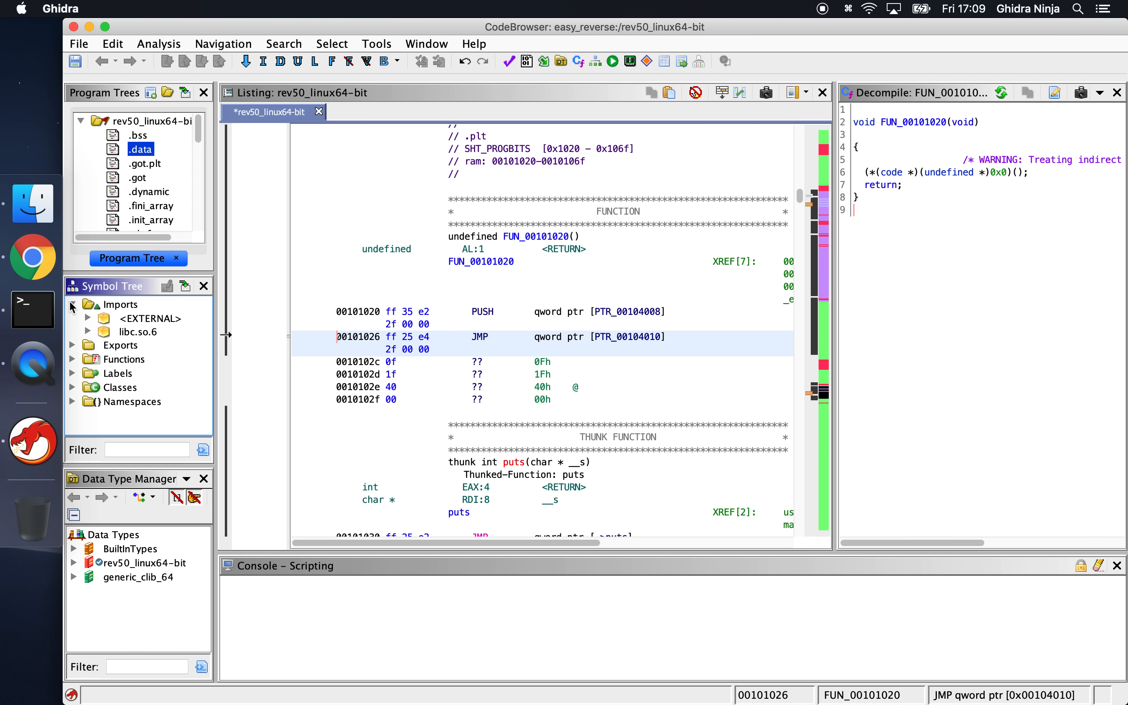
left_click(73, 304)
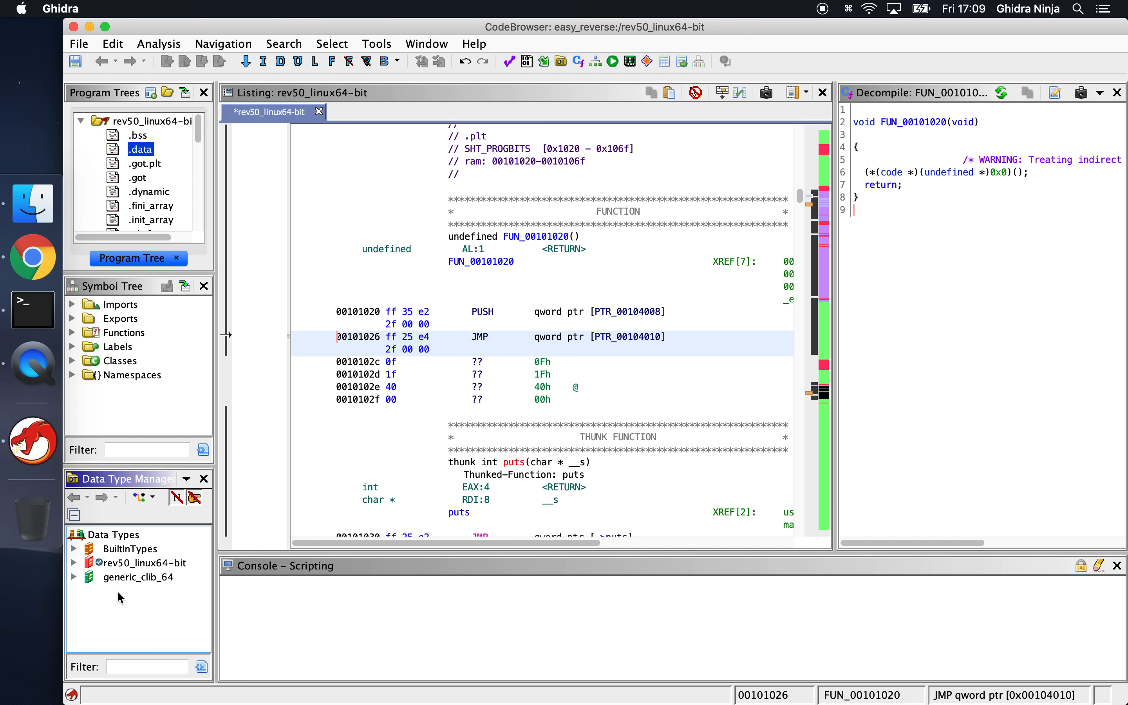
mouse_move(162, 606)
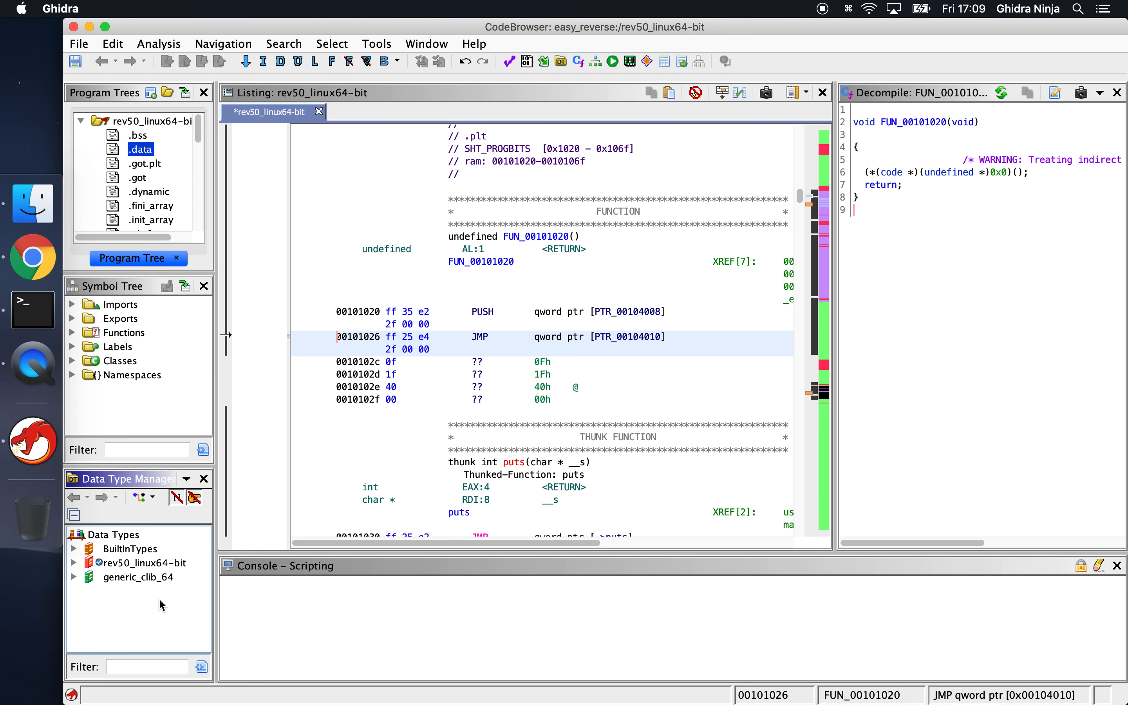
mouse_move(258, 599)
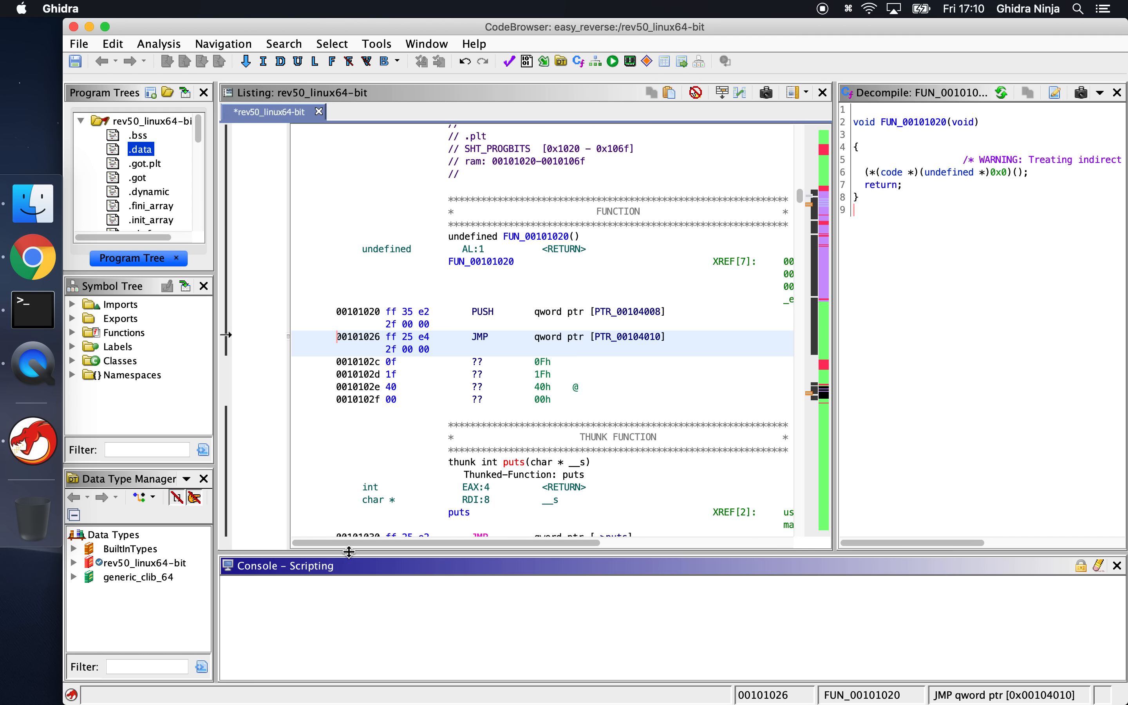
mouse_move(814, 604)
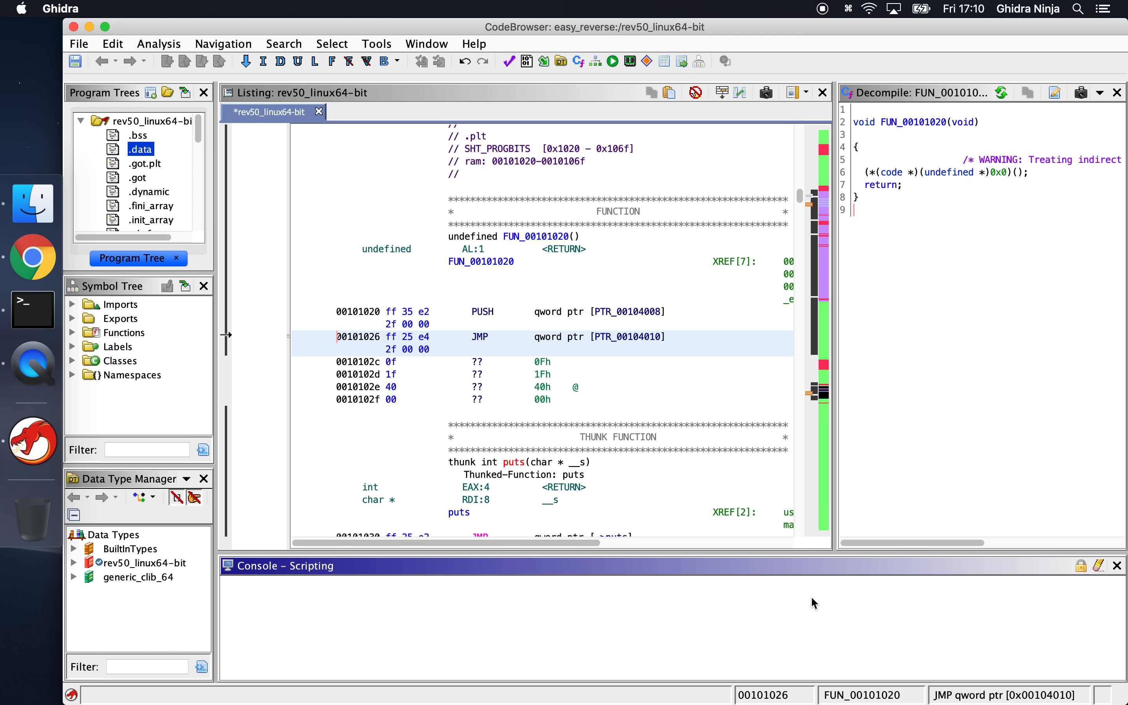
mouse_move(1118, 566)
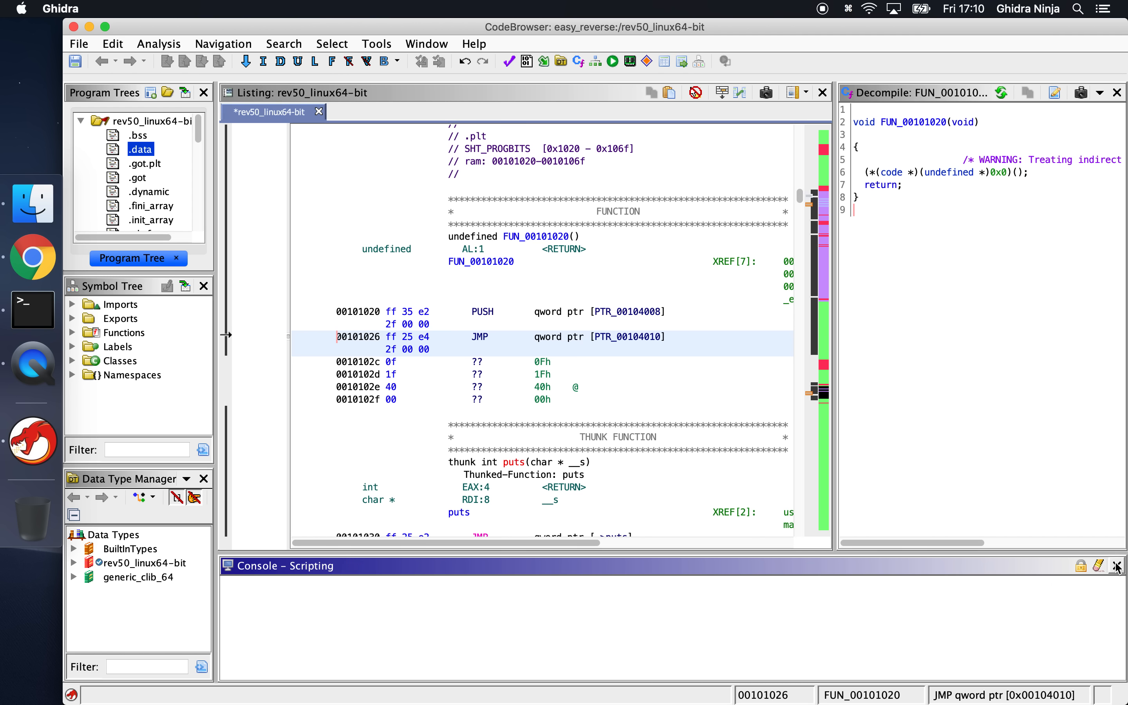
mouse_move(1120, 568)
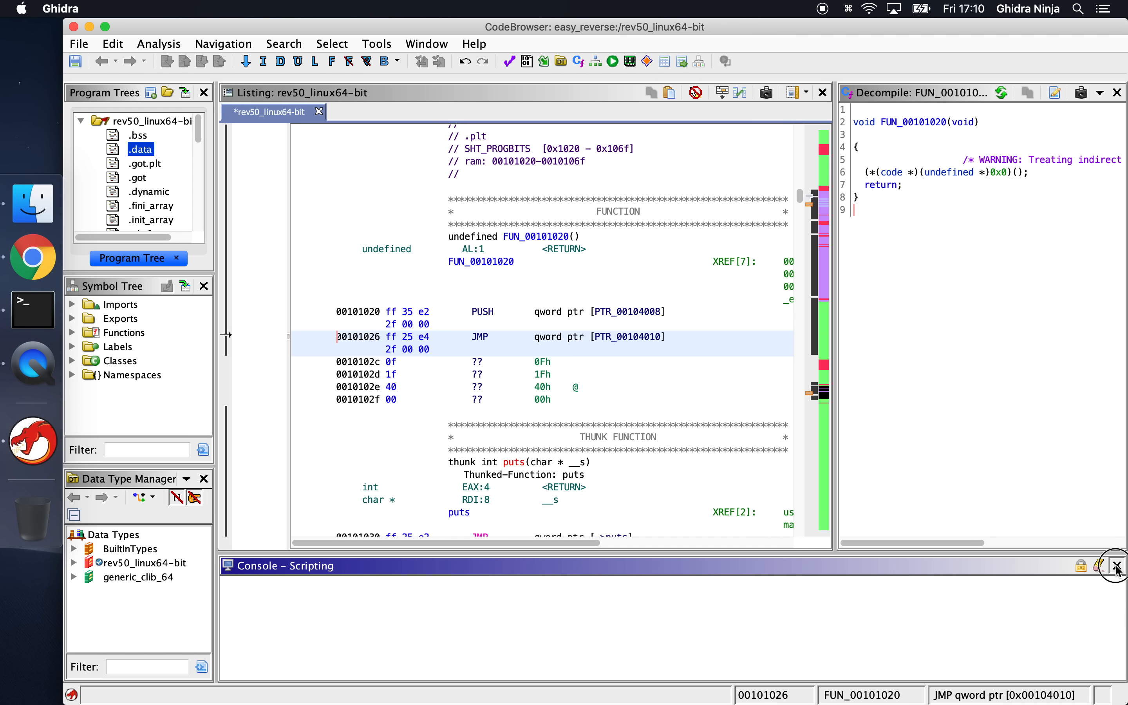
- Close the Console - Scripting panel and jump to byte 0010102e in the listing
left_click(1116, 568)
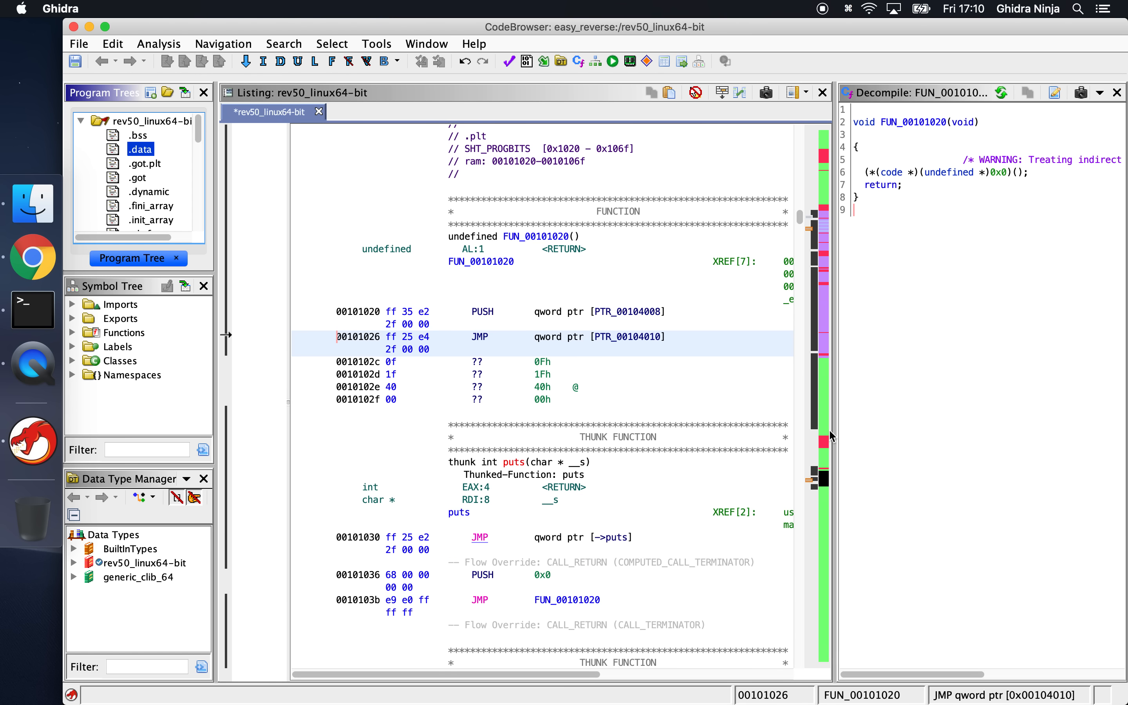
left_click(475, 387)
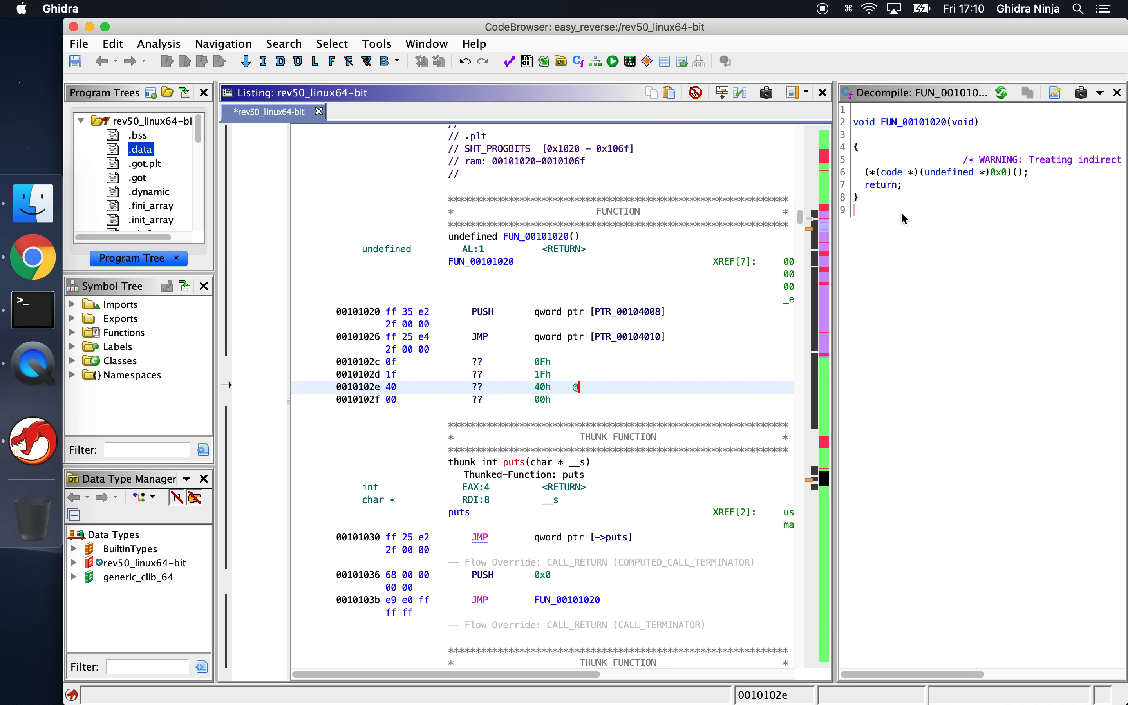
left_click(426, 43)
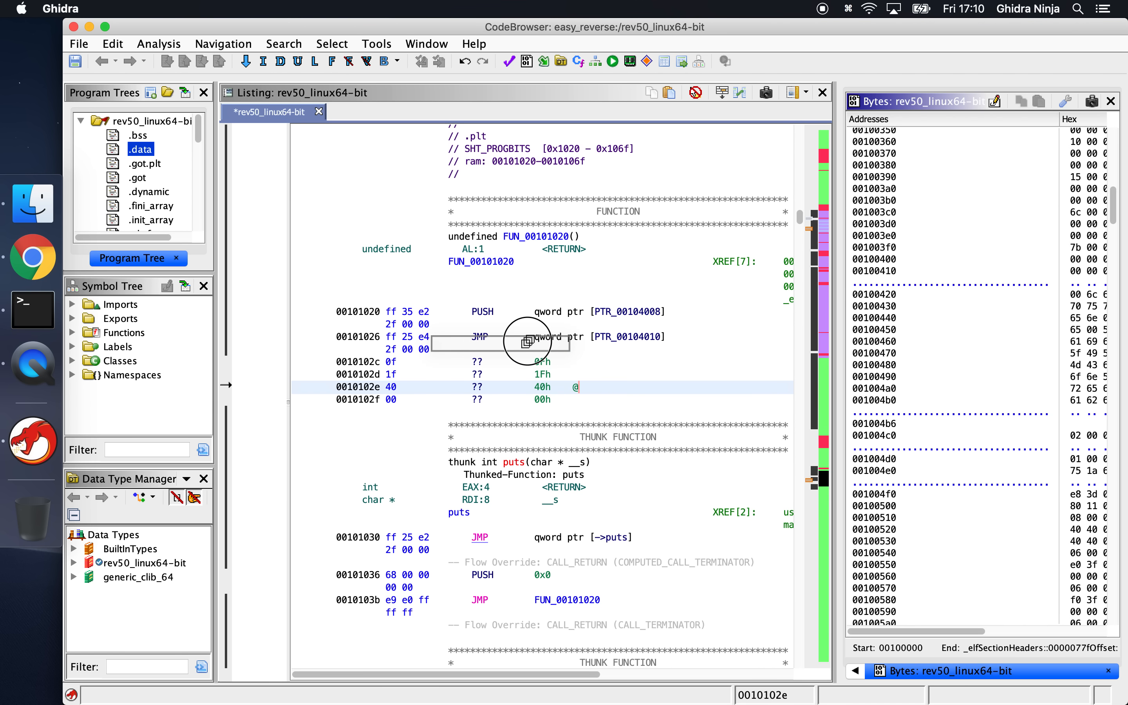
mouse_move(512, 354)
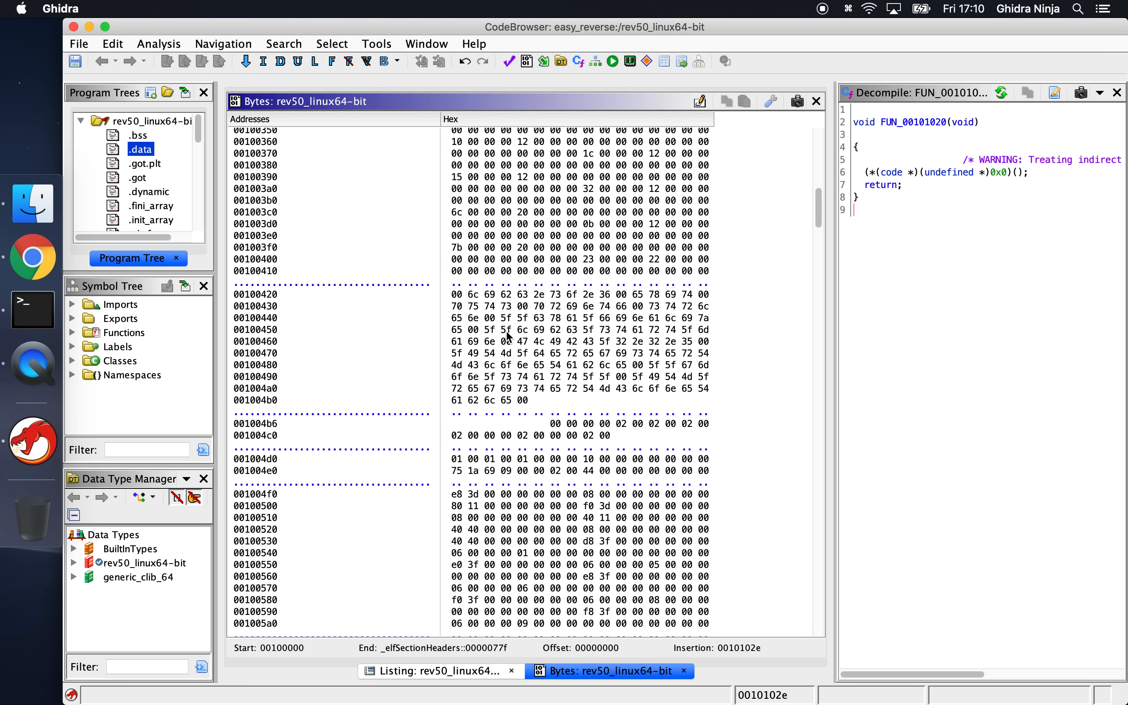
- Switch to the Bytes view of rev50_linux64-bit and bring up Byte Viewer Options
left_click(438, 671)
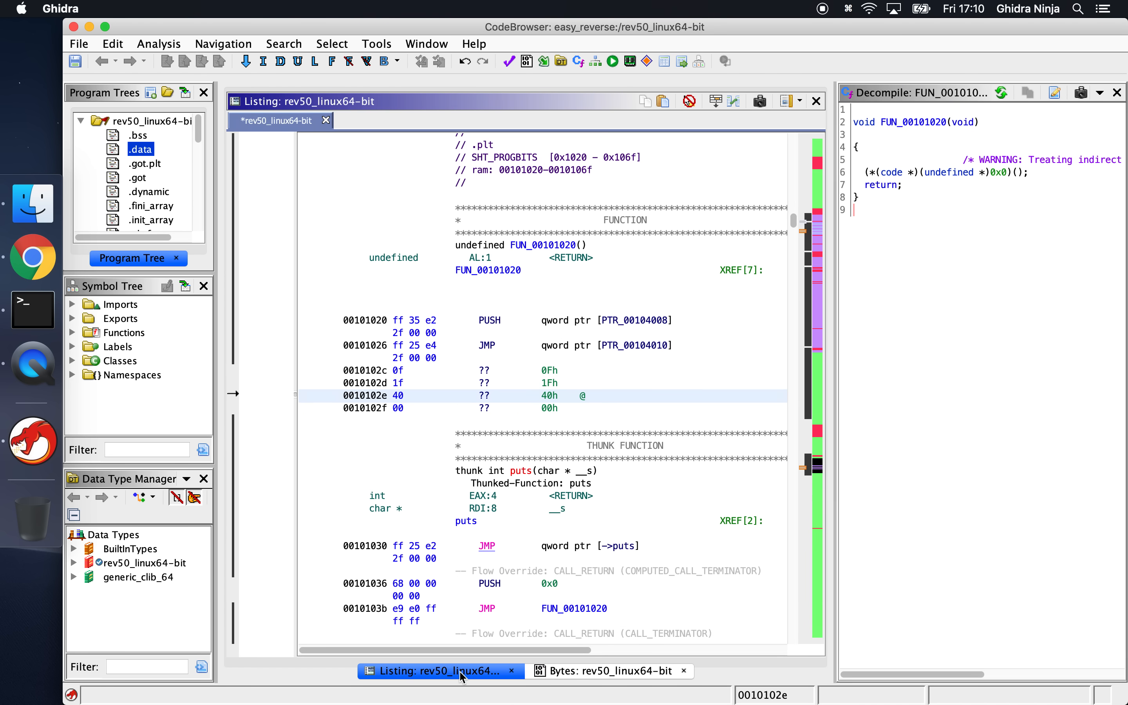
mouse_move(539, 682)
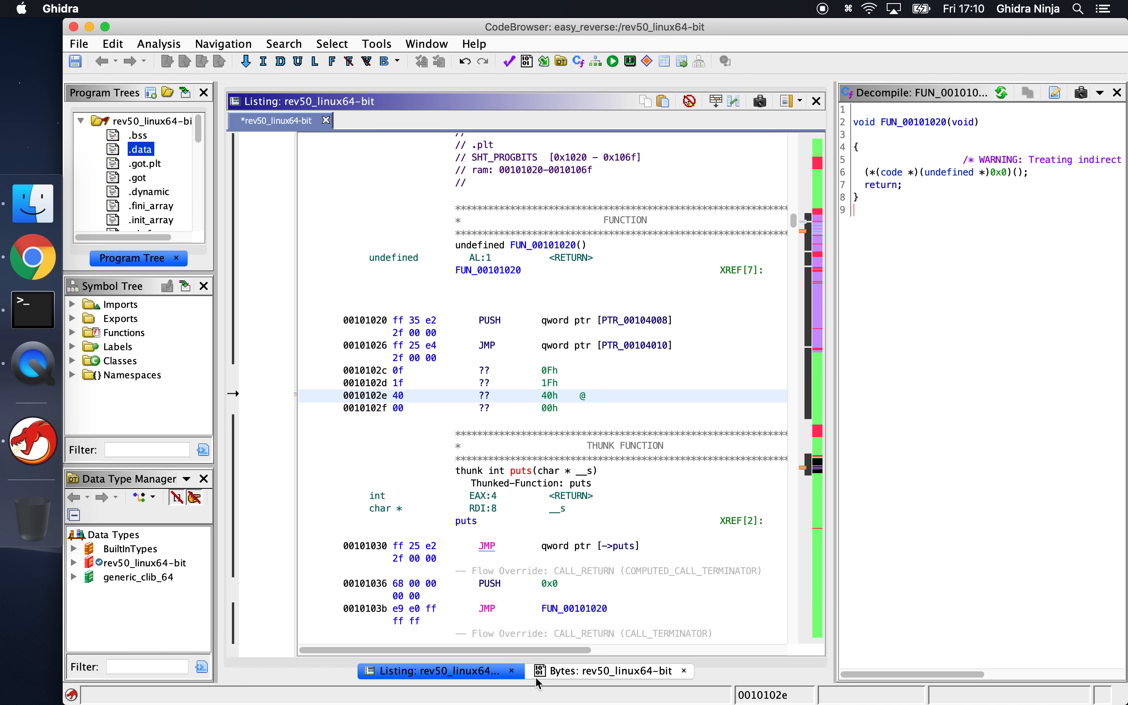
left_click(609, 671)
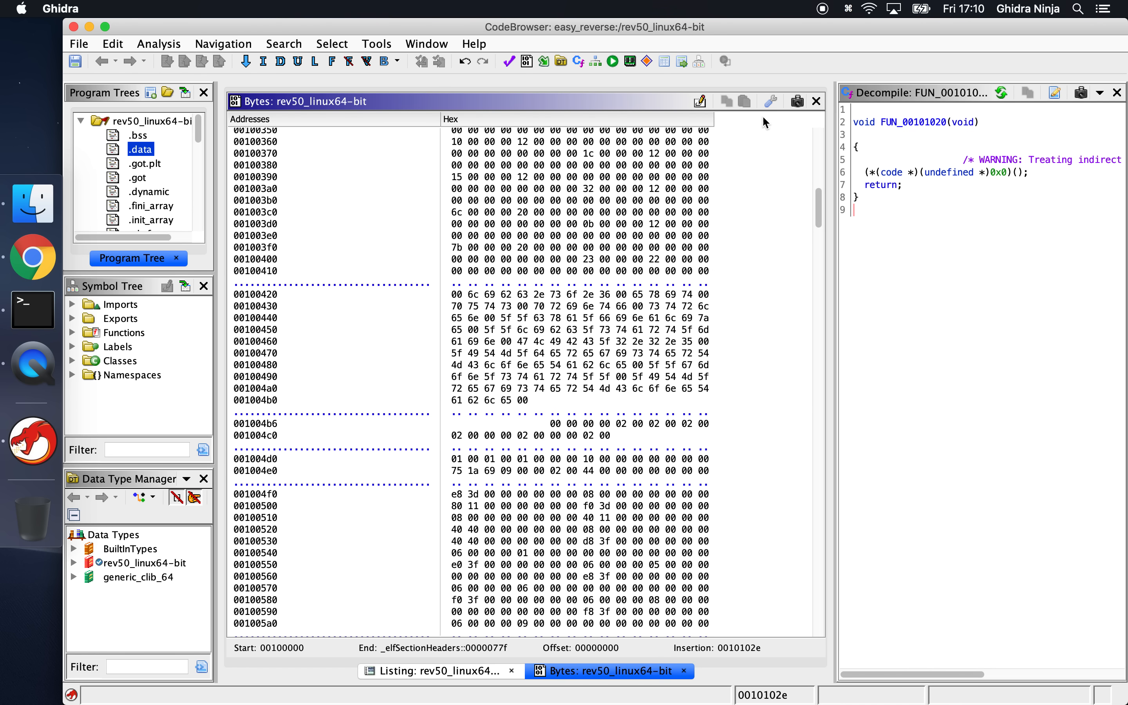
left_click(770, 101)
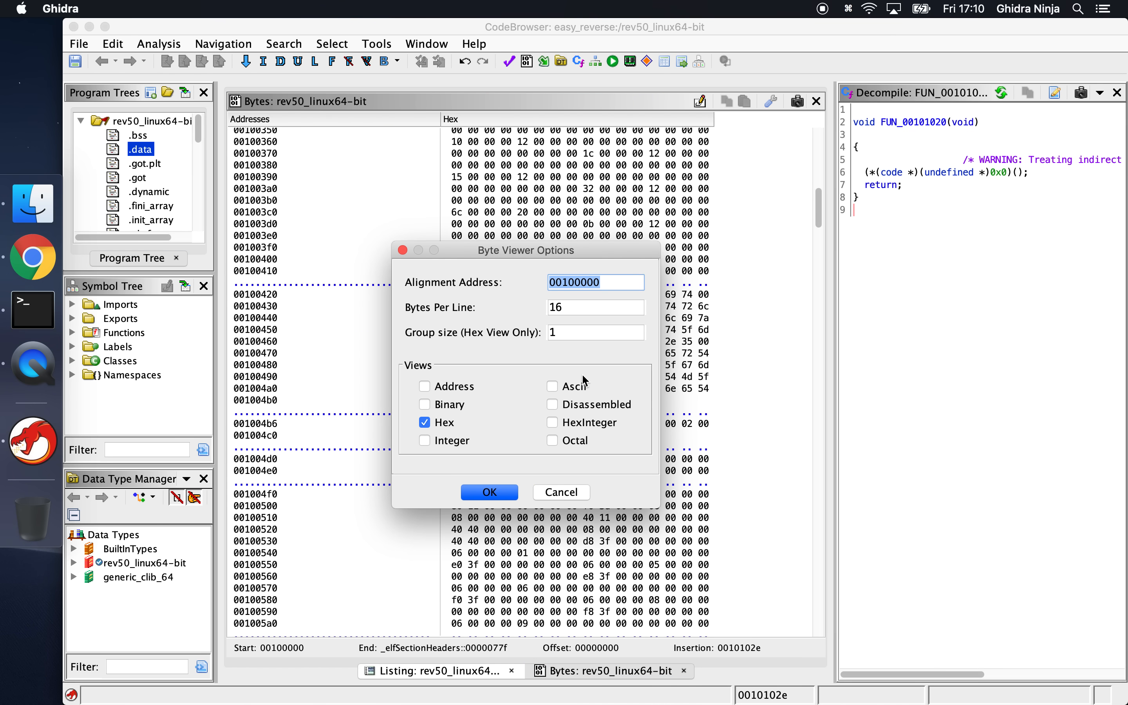
- Add the Ascii column to the byte view, browse the bytes, then return to the listing
left_click(489, 492)
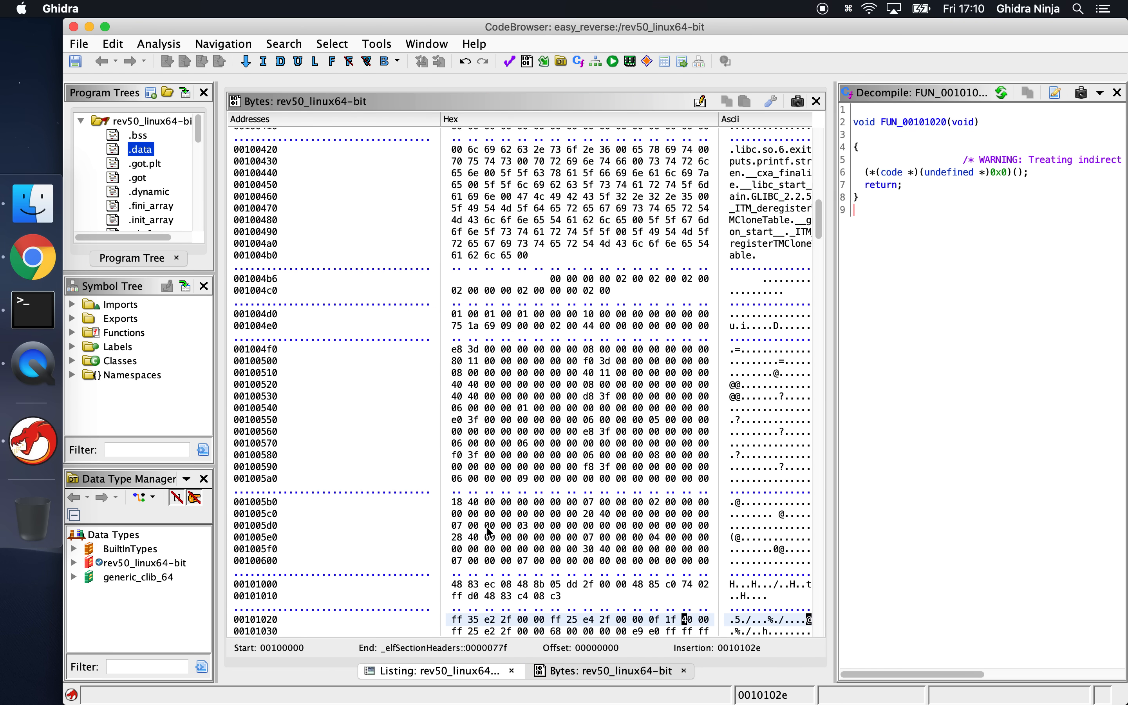
scroll("up", 3)
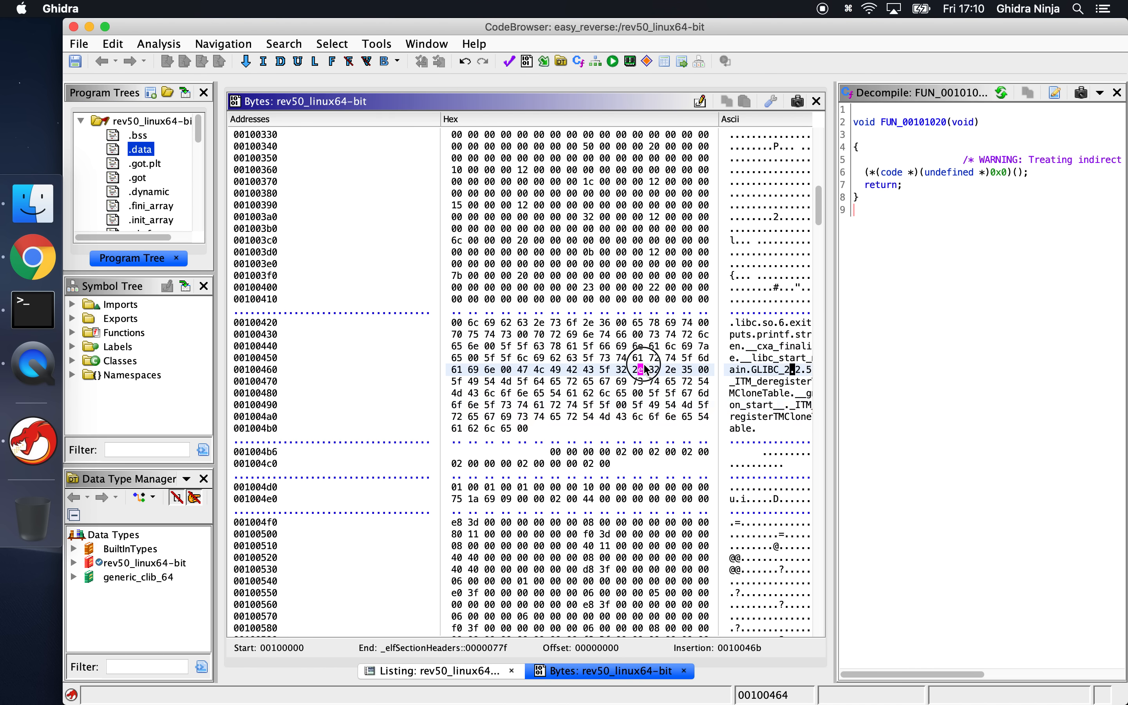
mouse_move(388, 87)
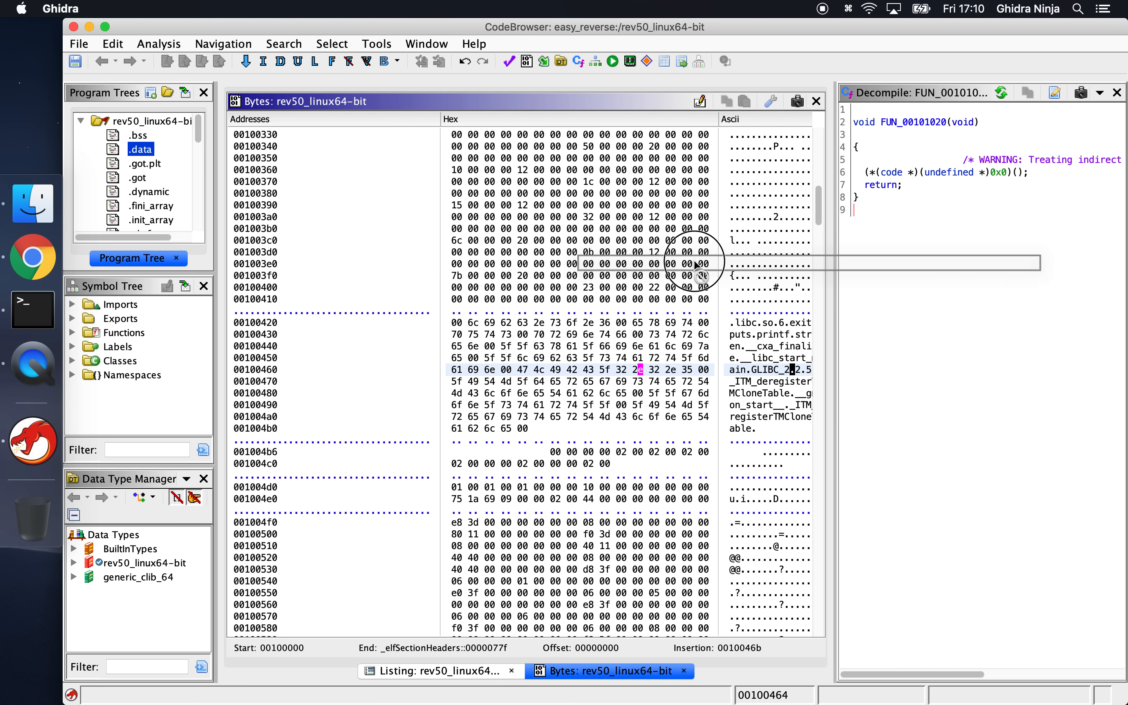
mouse_move(820, 279)
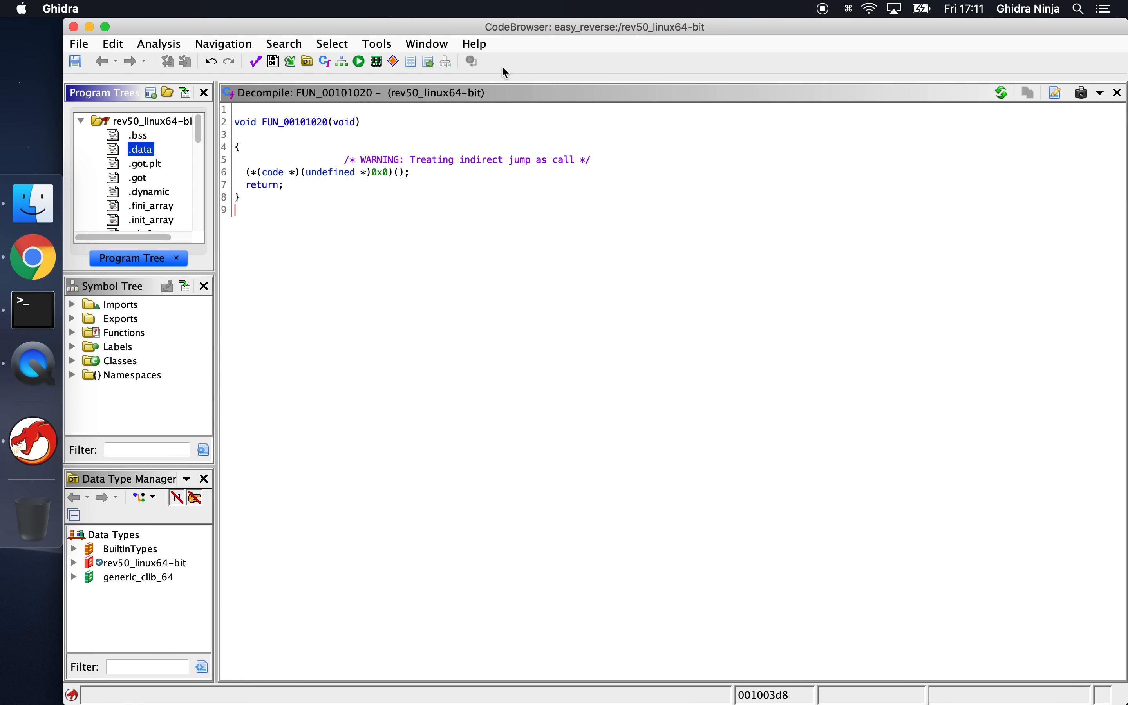
left_click(426, 44)
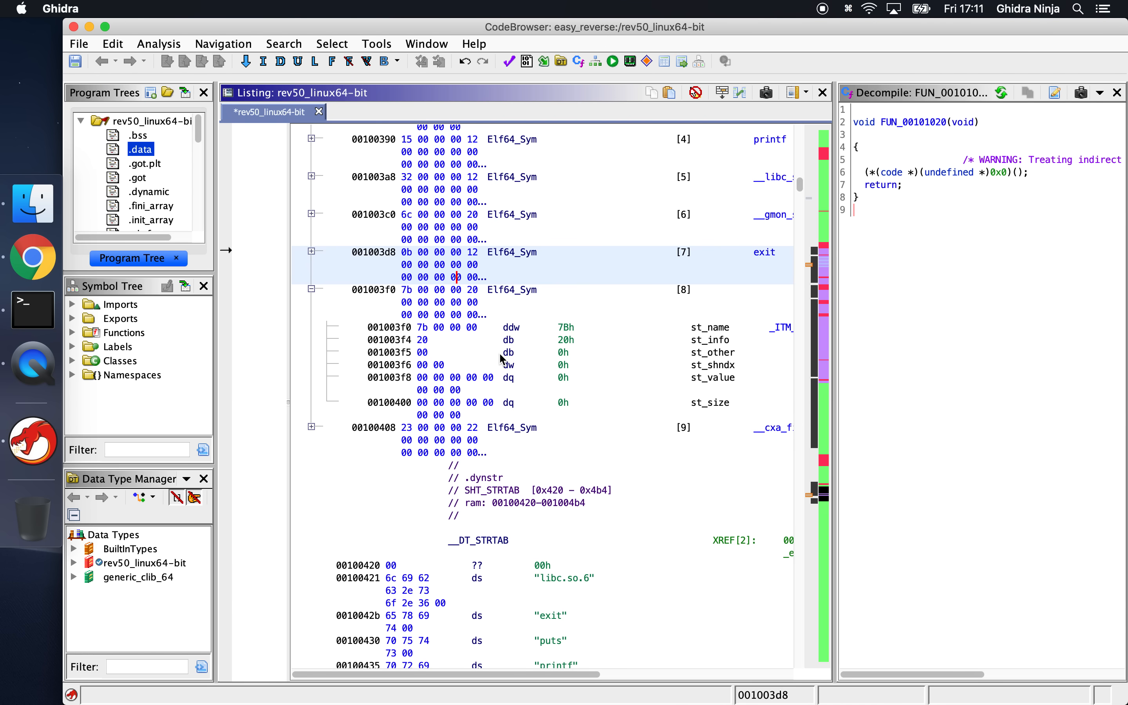
mouse_move(240, 398)
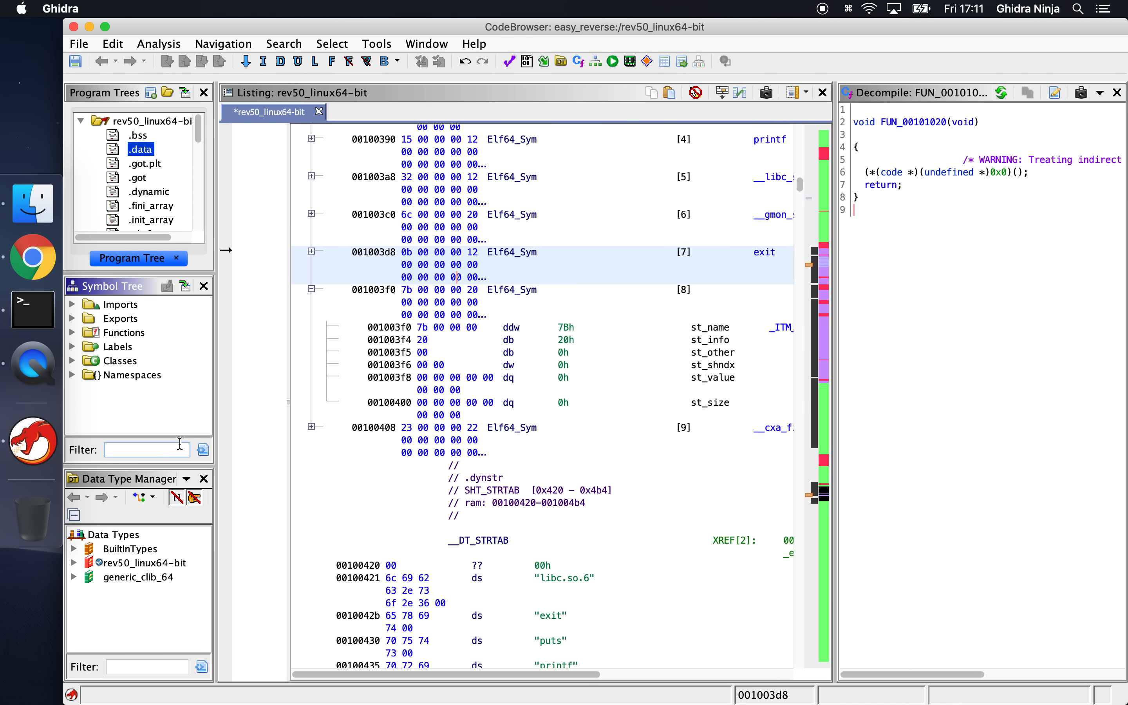
- Filter the Symbol Tree for 'main', decompile main, and consult the C standard startup page
type("mai")
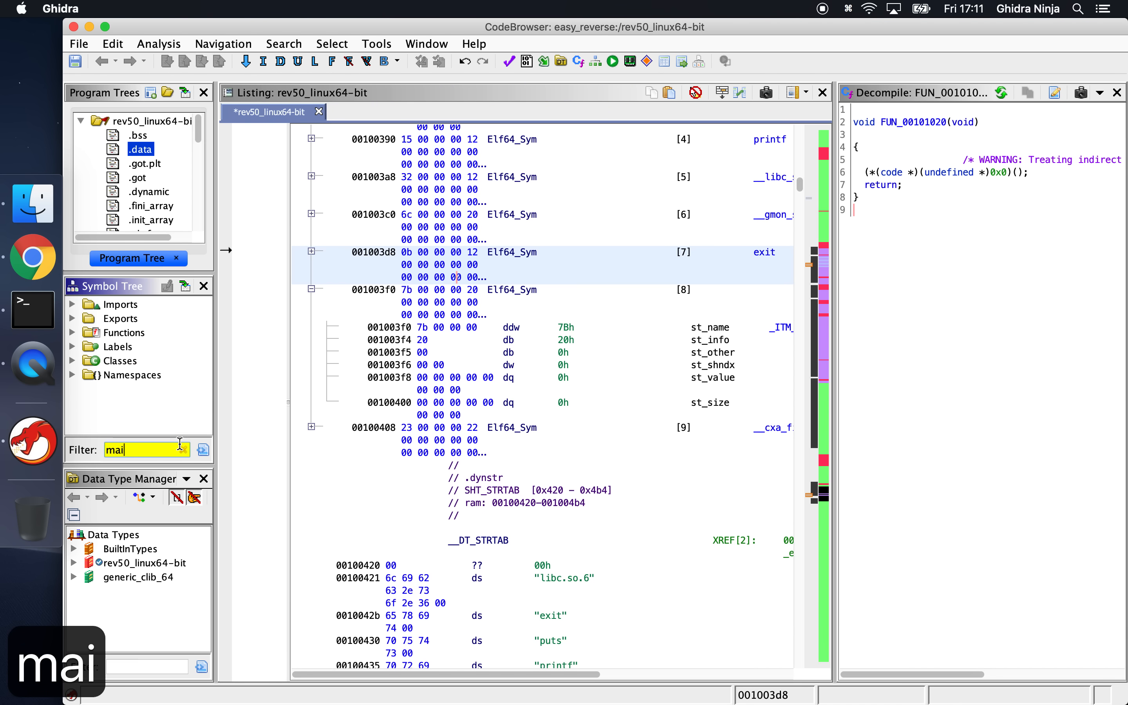
double_click(131, 400)
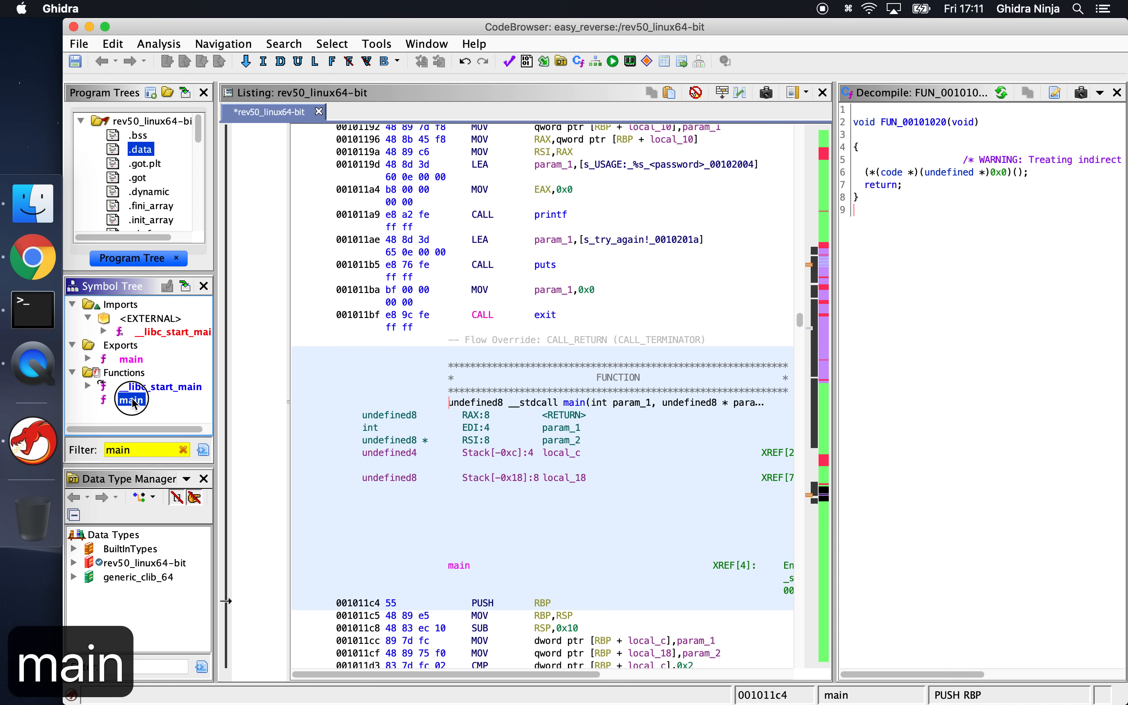
double_click(131, 400)
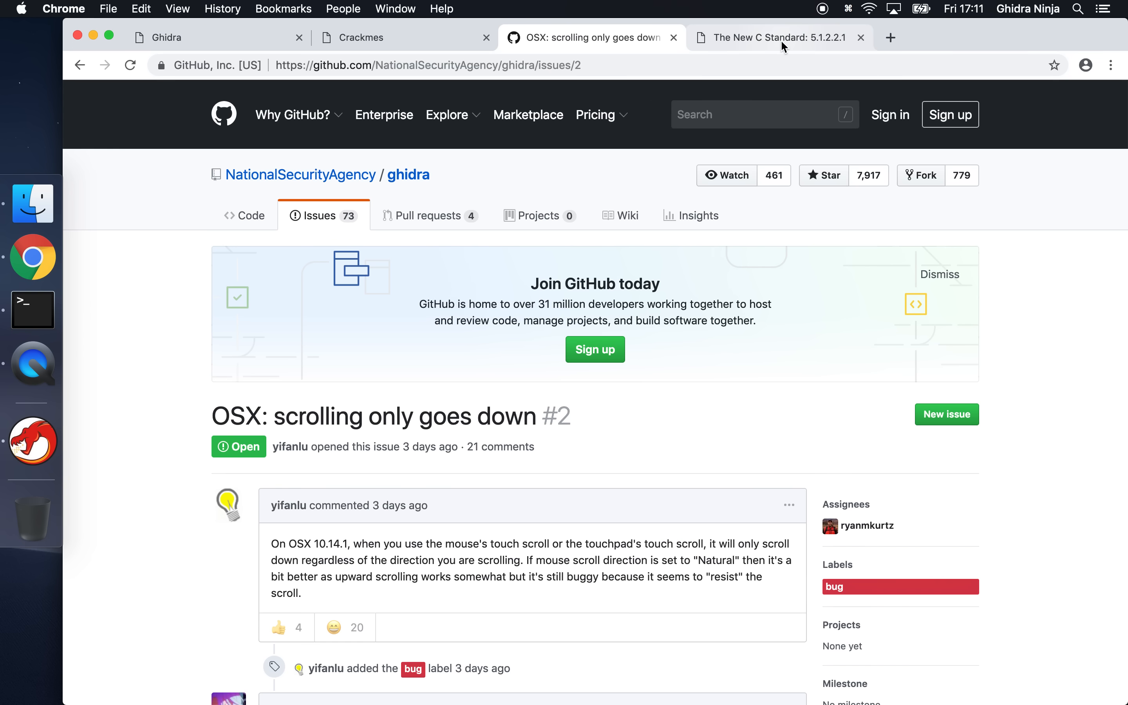
left_click(777, 36)
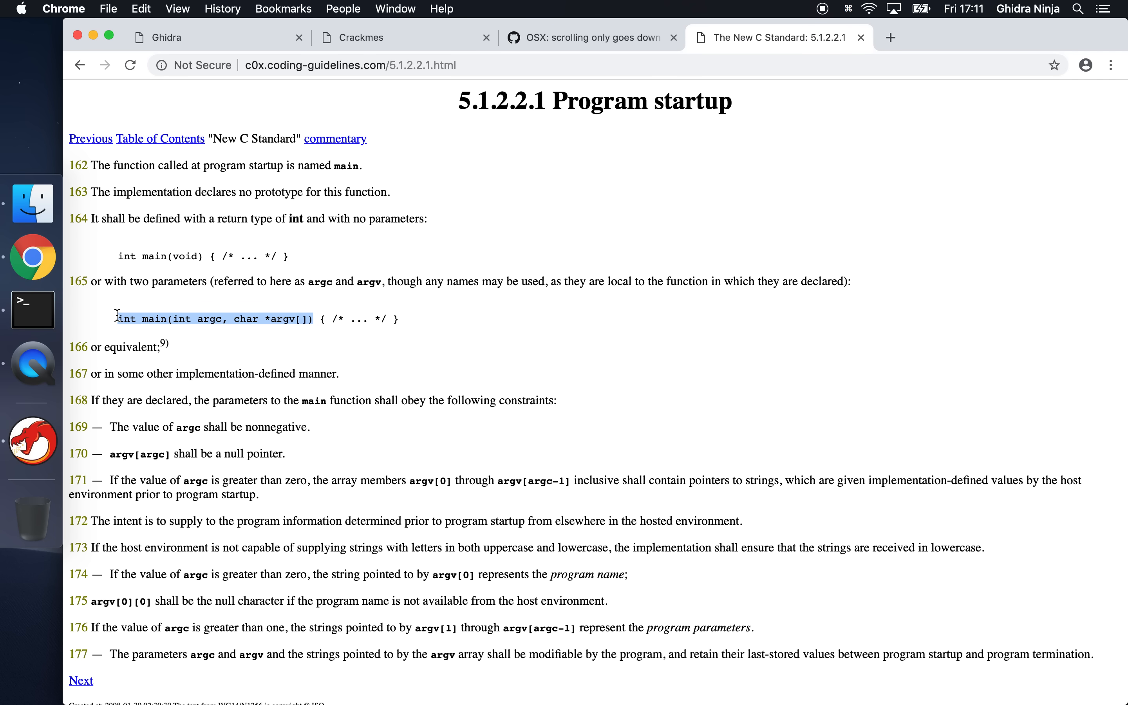
mouse_move(193, 336)
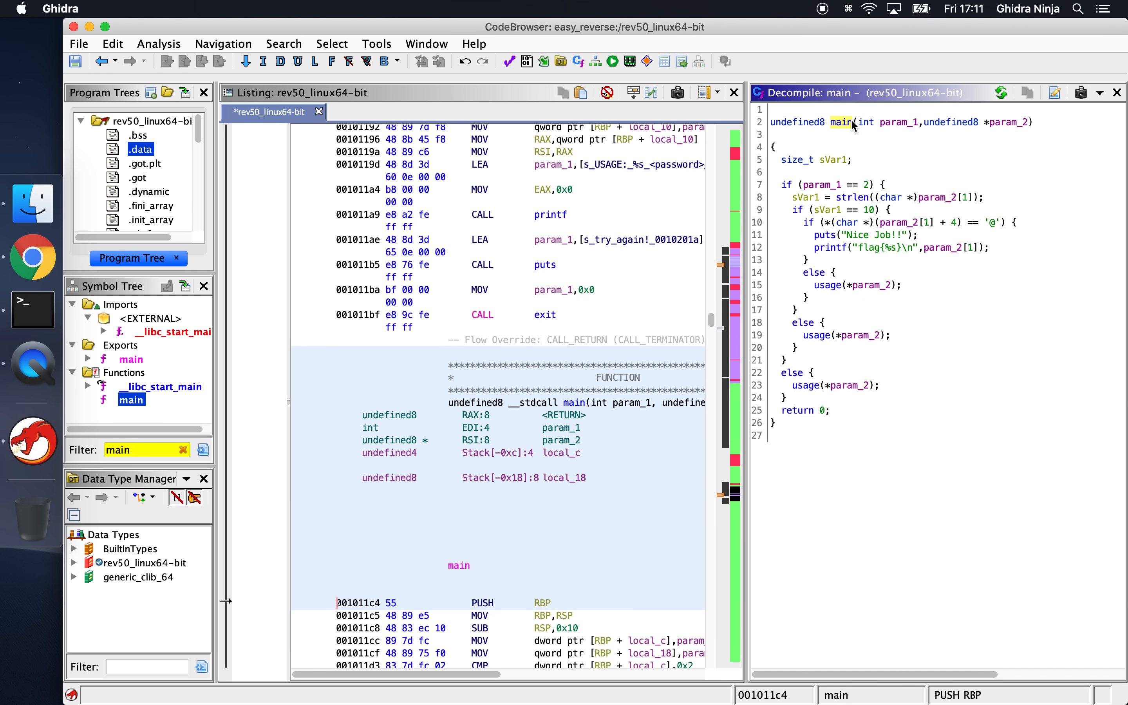
- Apply the standard main signature through Edit Function Signature
right_click(842, 121)
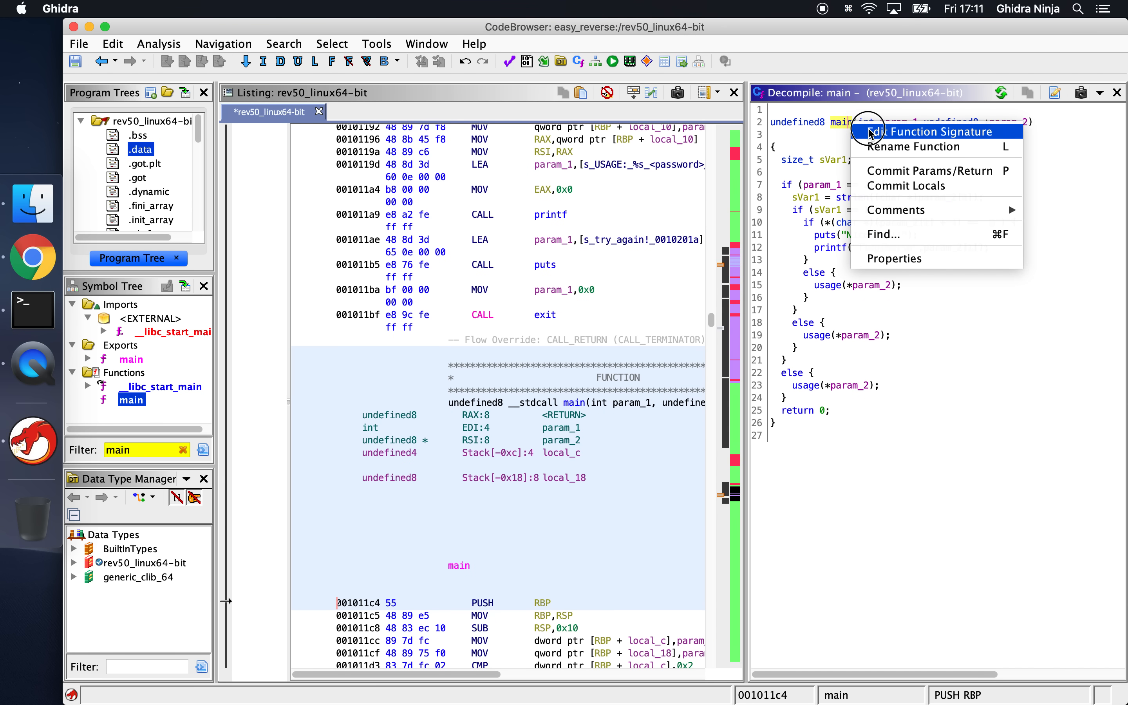
left_click(925, 131)
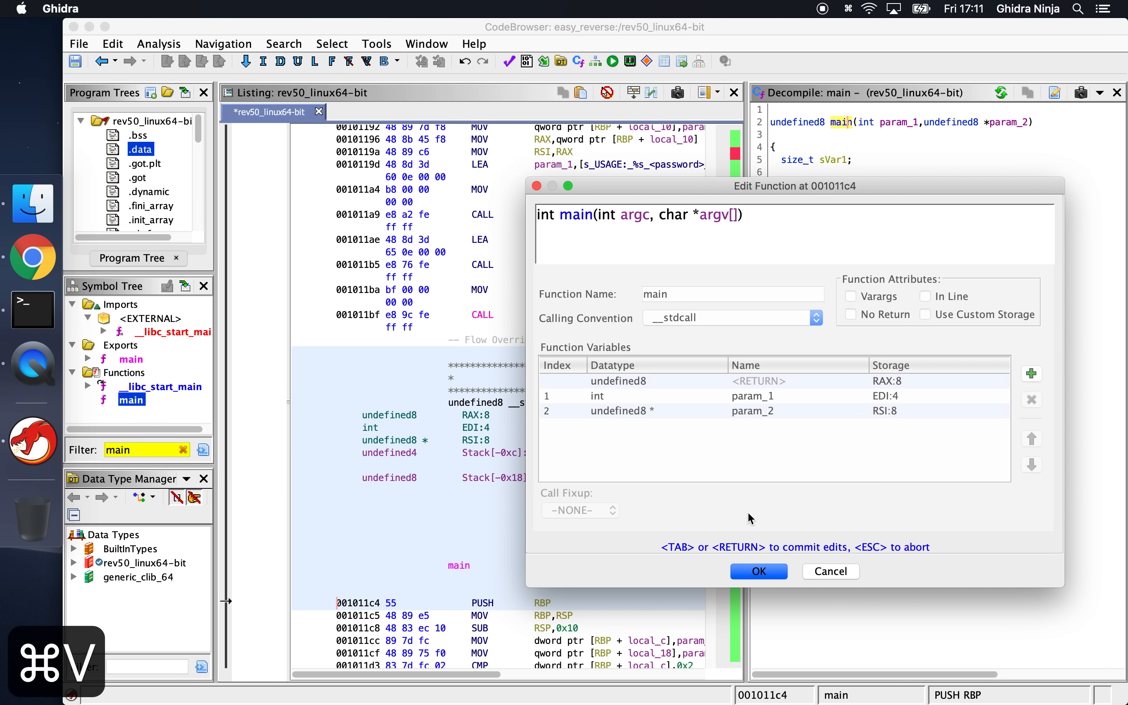
left_click(757, 571)
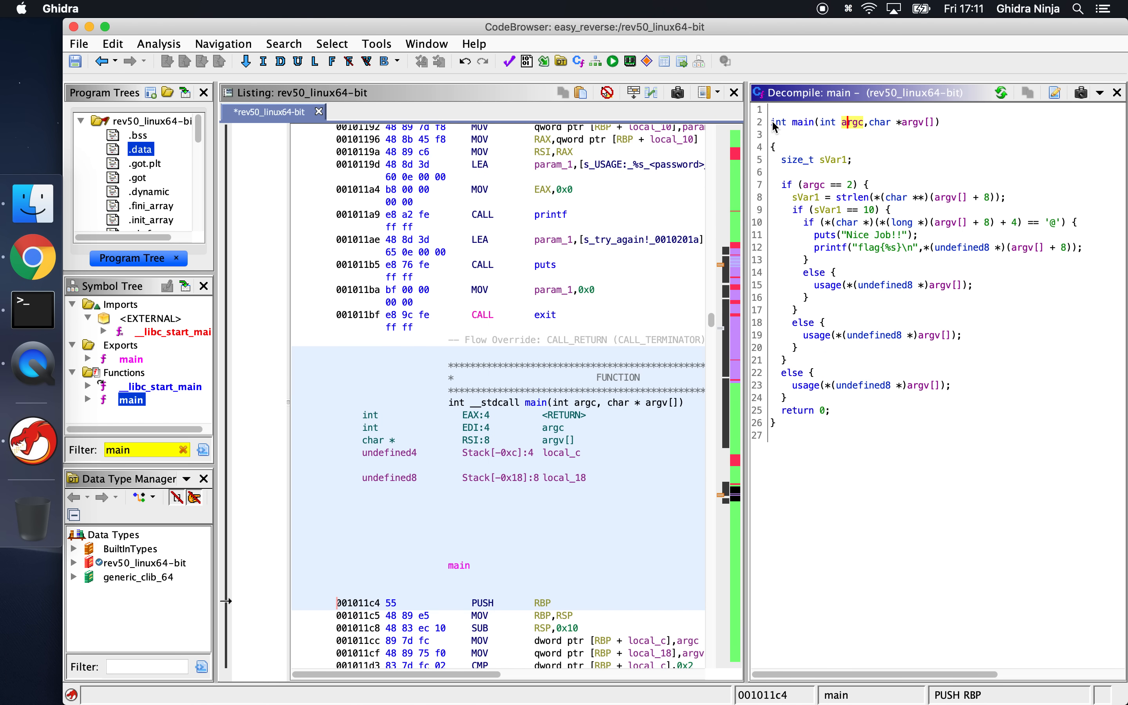
mouse_move(853, 126)
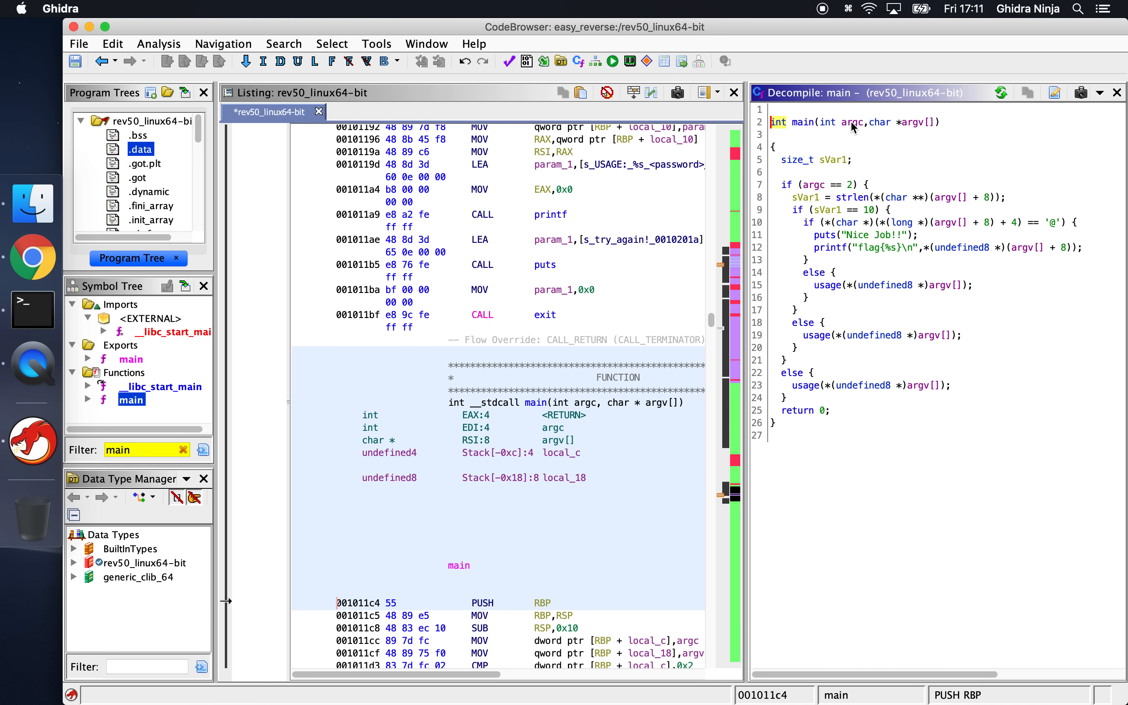
- Change the argv parameter to char **argv so the code reads argv[1]
left_click(853, 122)
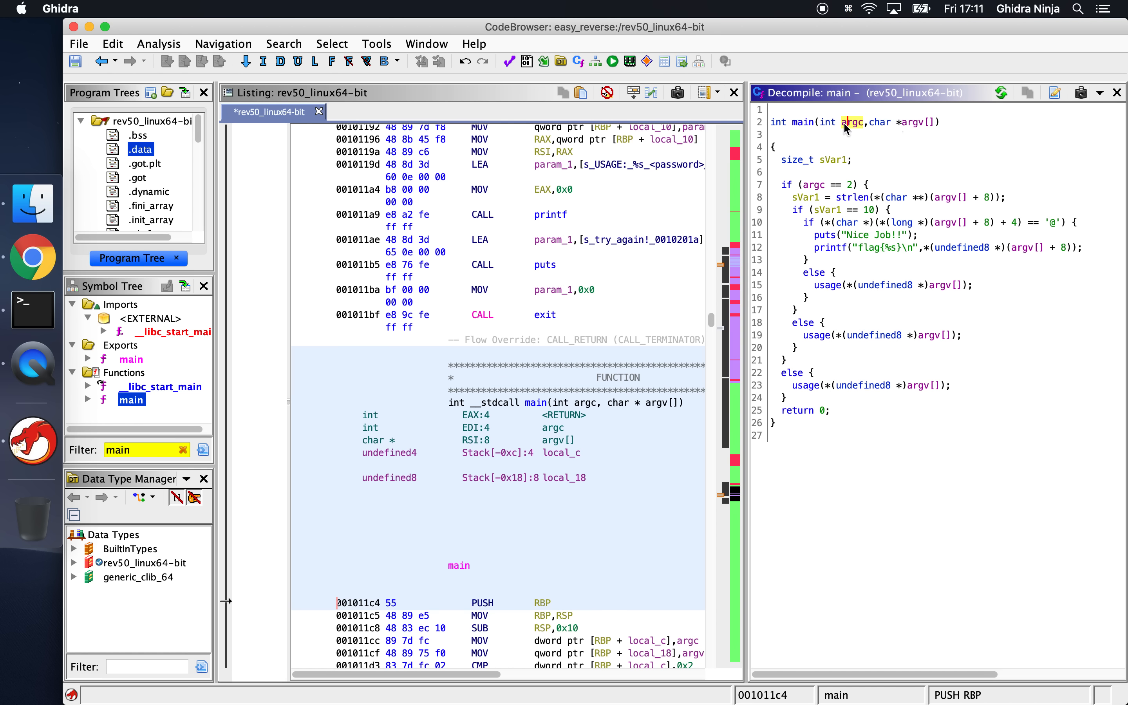
mouse_move(919, 128)
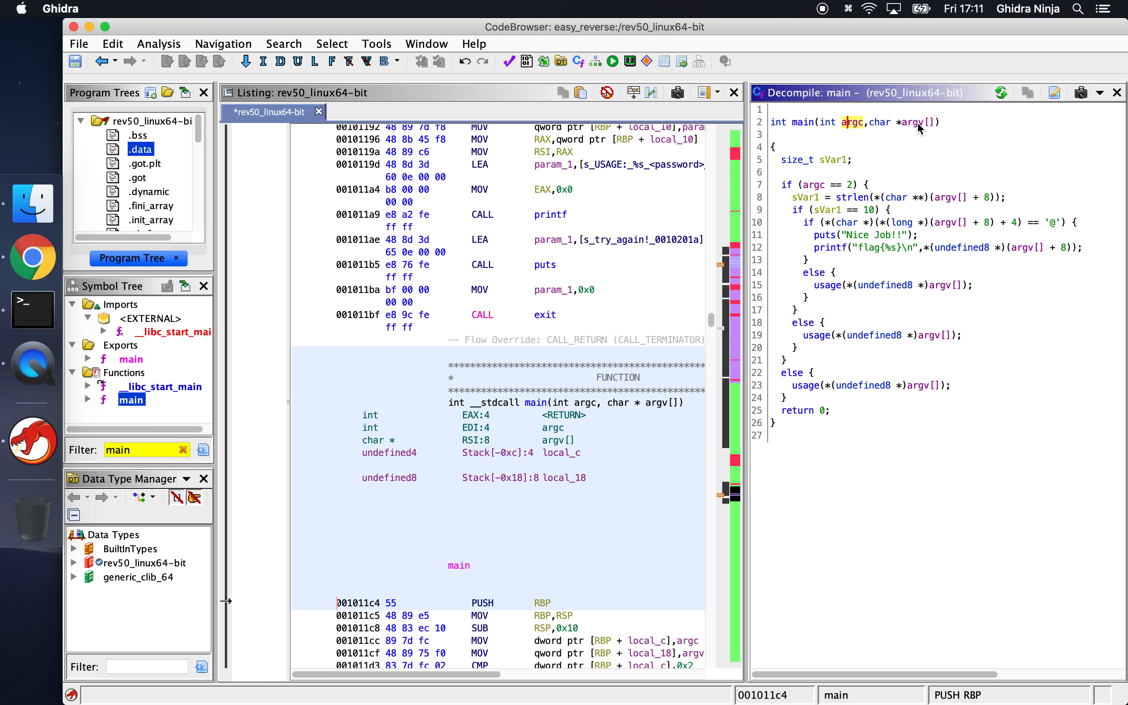
left_click(912, 122)
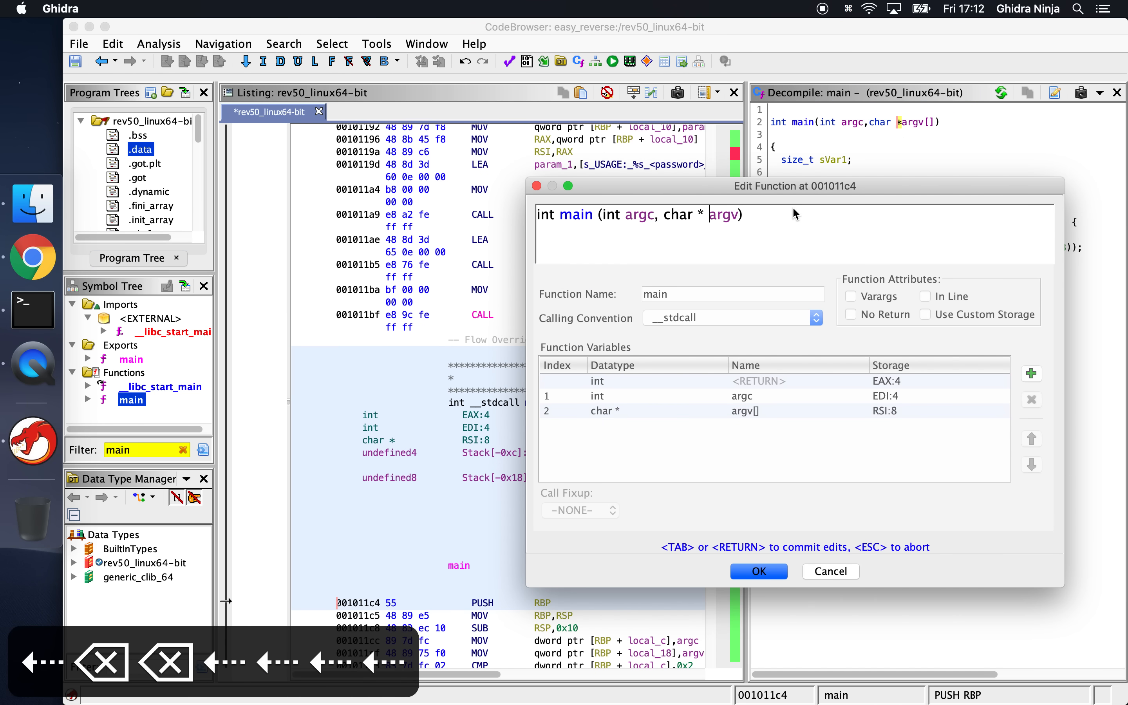
type("*")
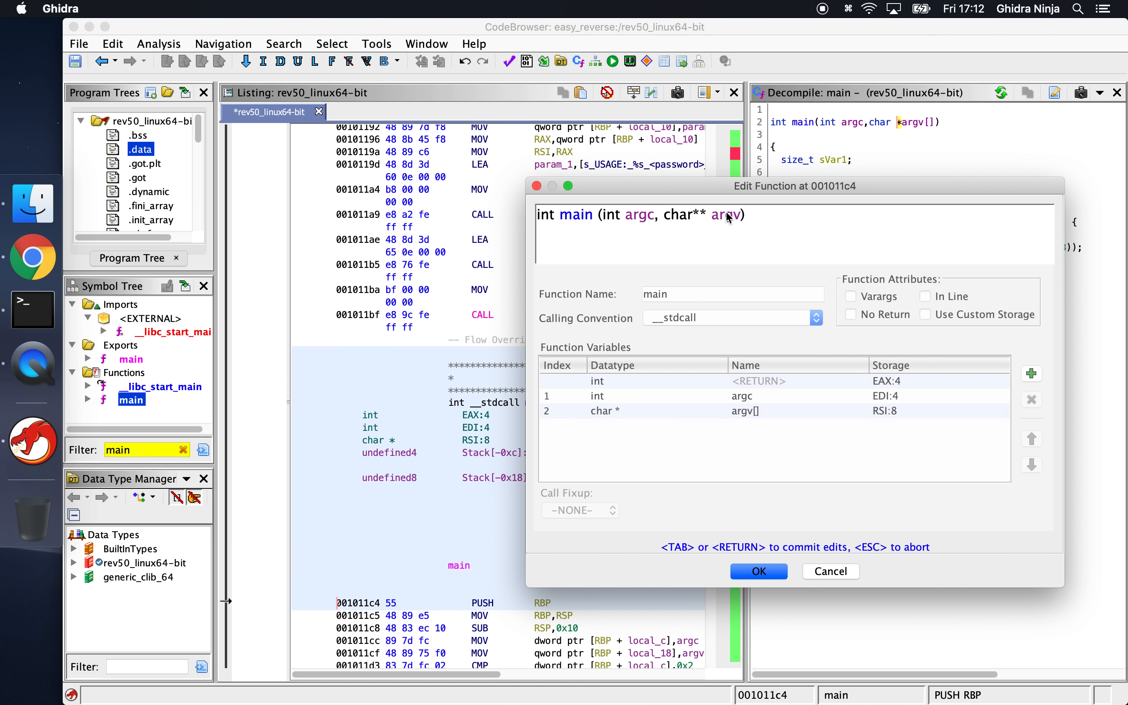
left_click(758, 572)
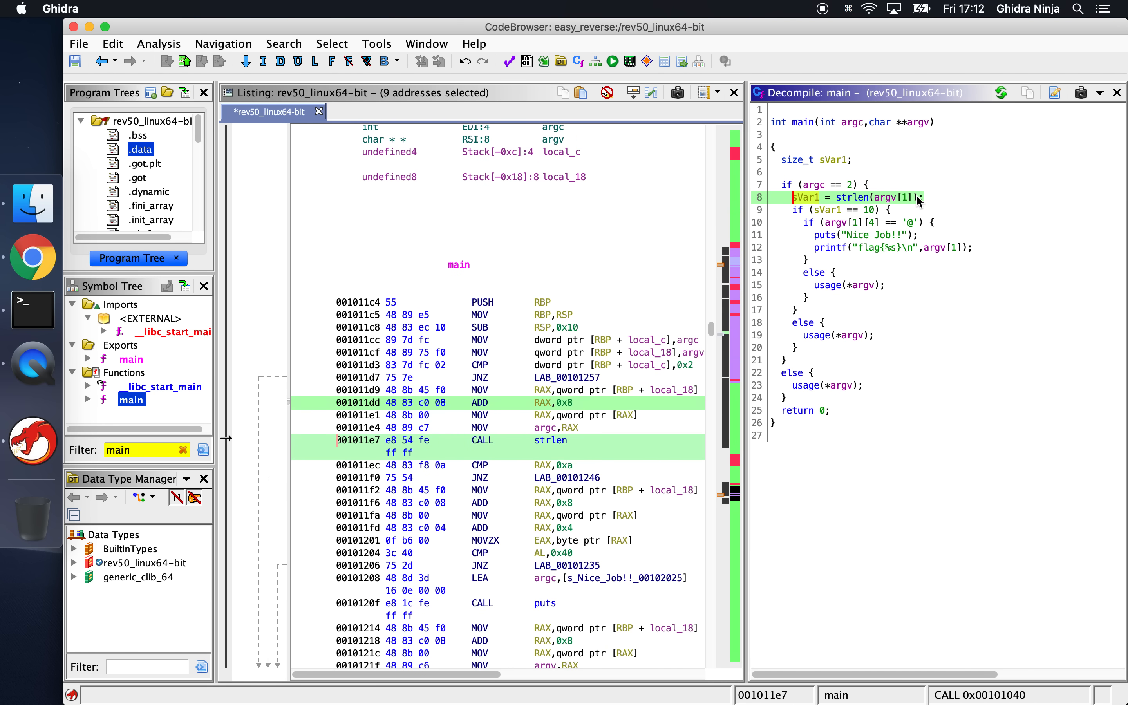
left_click(112, 44)
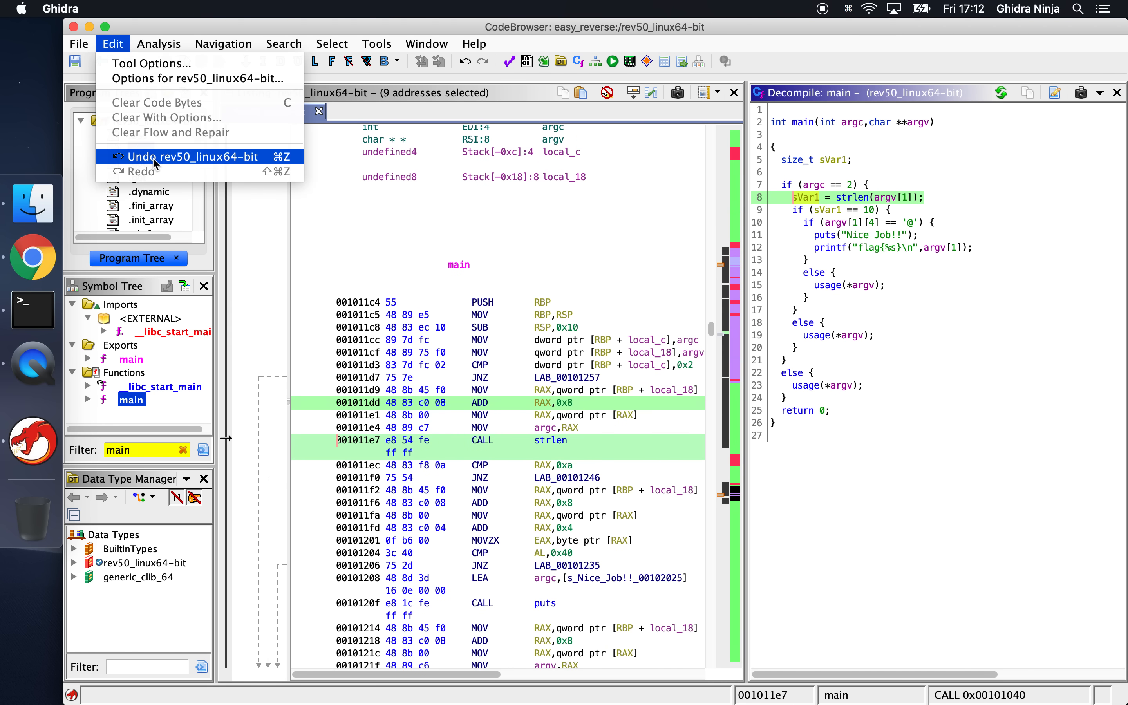
left_click(181, 157)
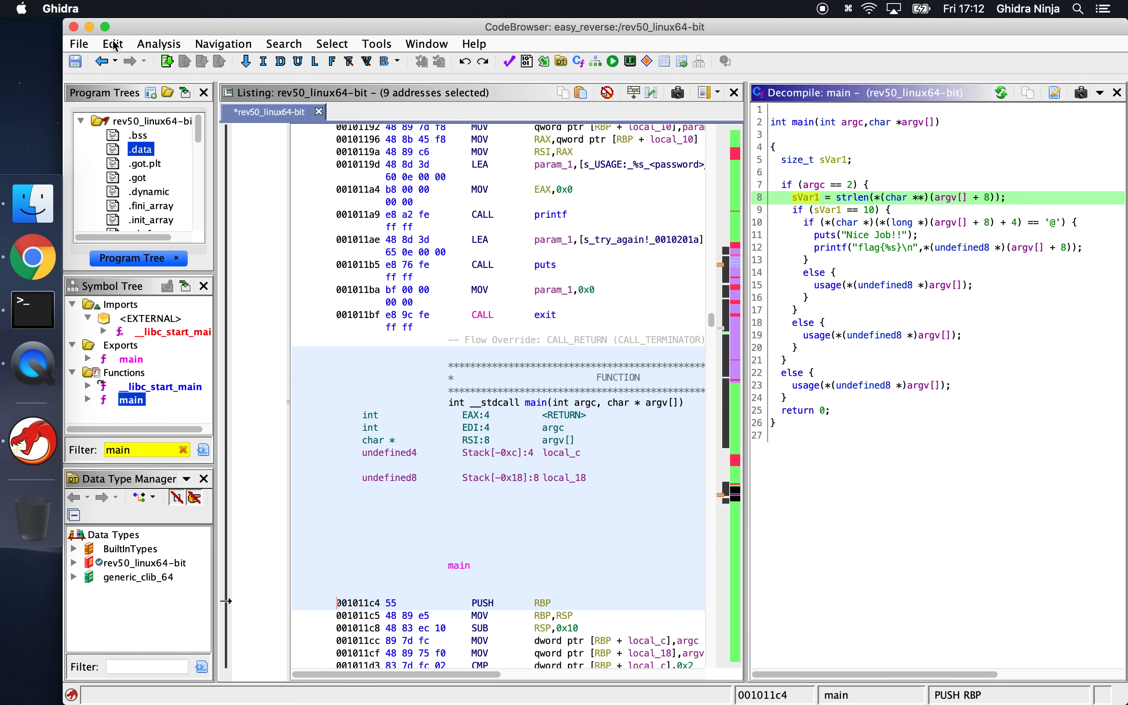
left_click(112, 44)
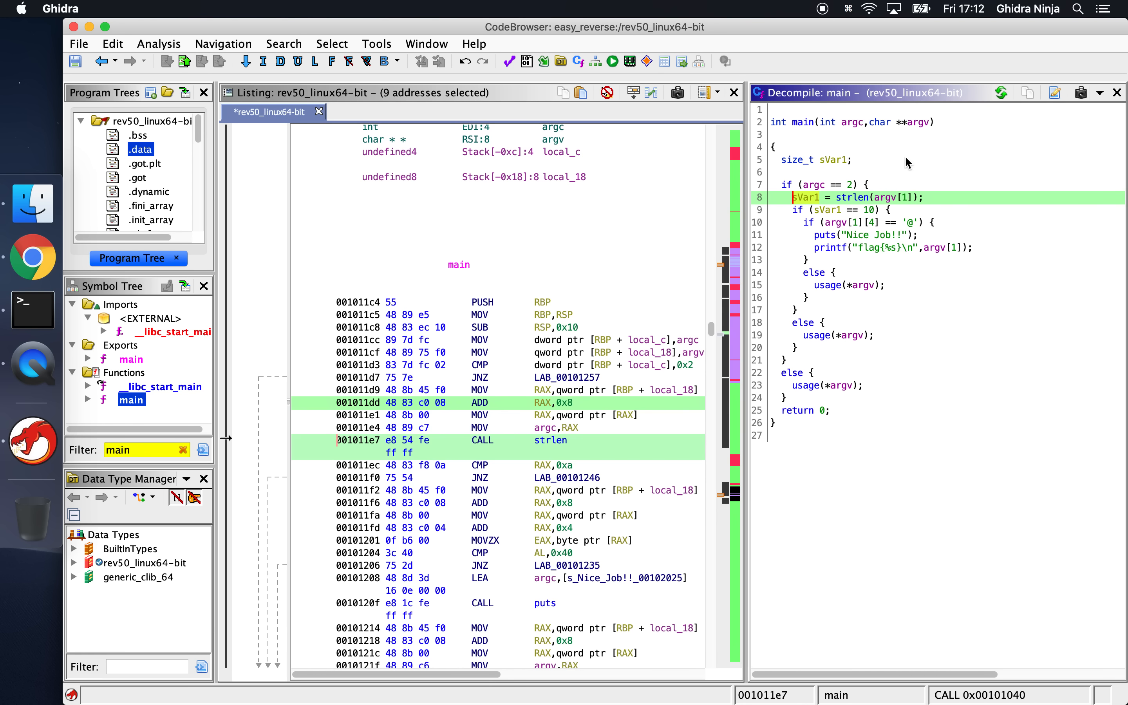
mouse_move(816, 183)
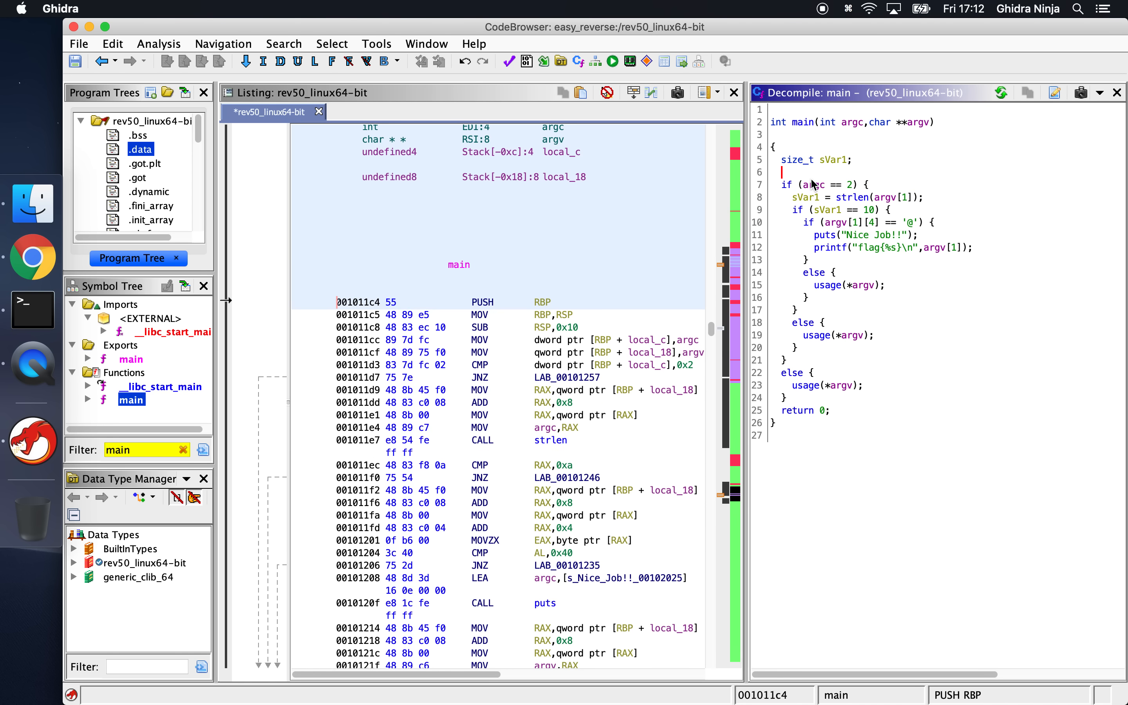
- Select argc in the if (argc == 2) line and bring up its comment actions
left_click(845, 184)
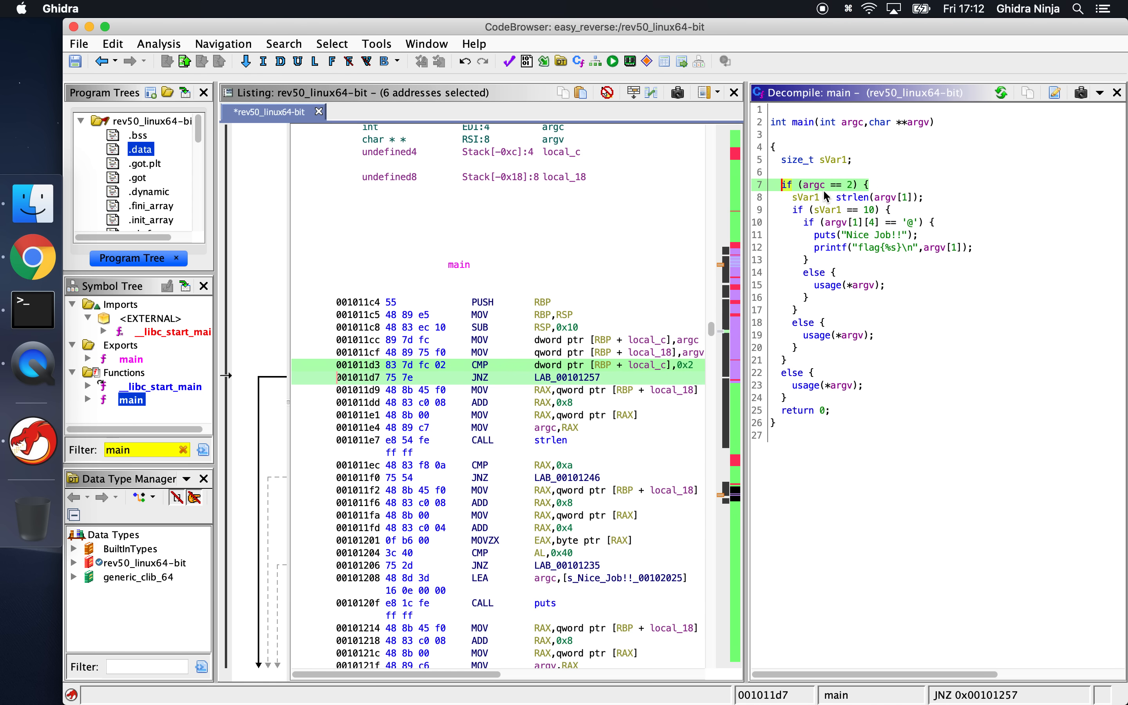
mouse_move(846, 194)
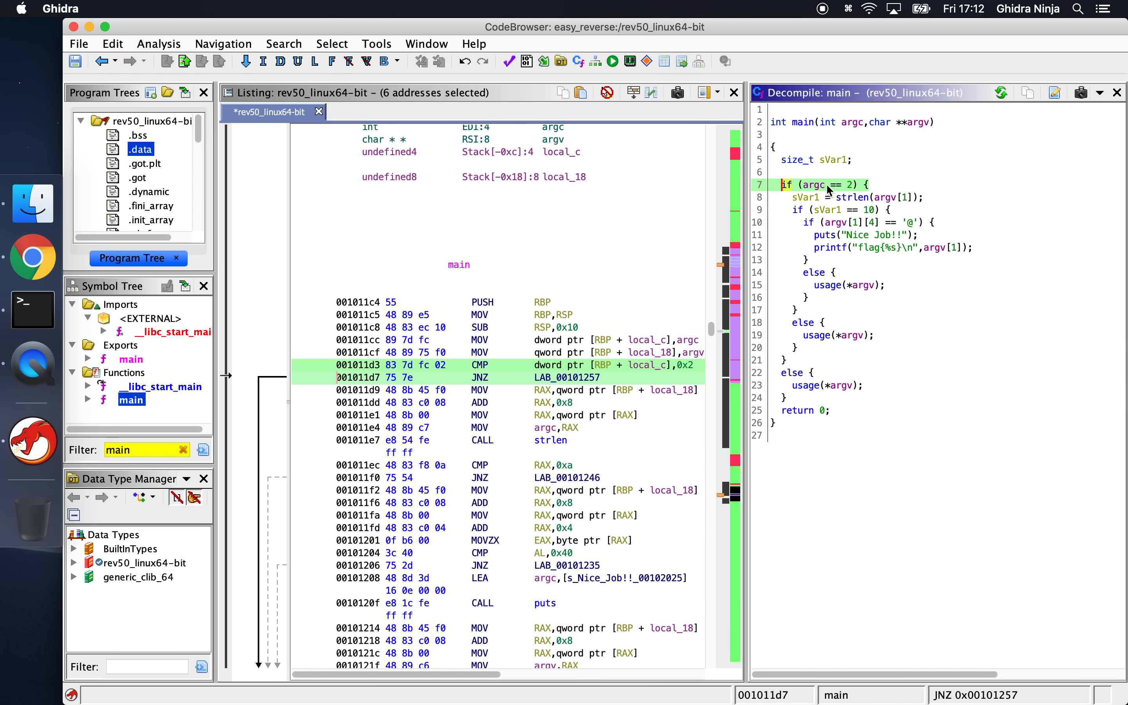
mouse_move(469, 369)
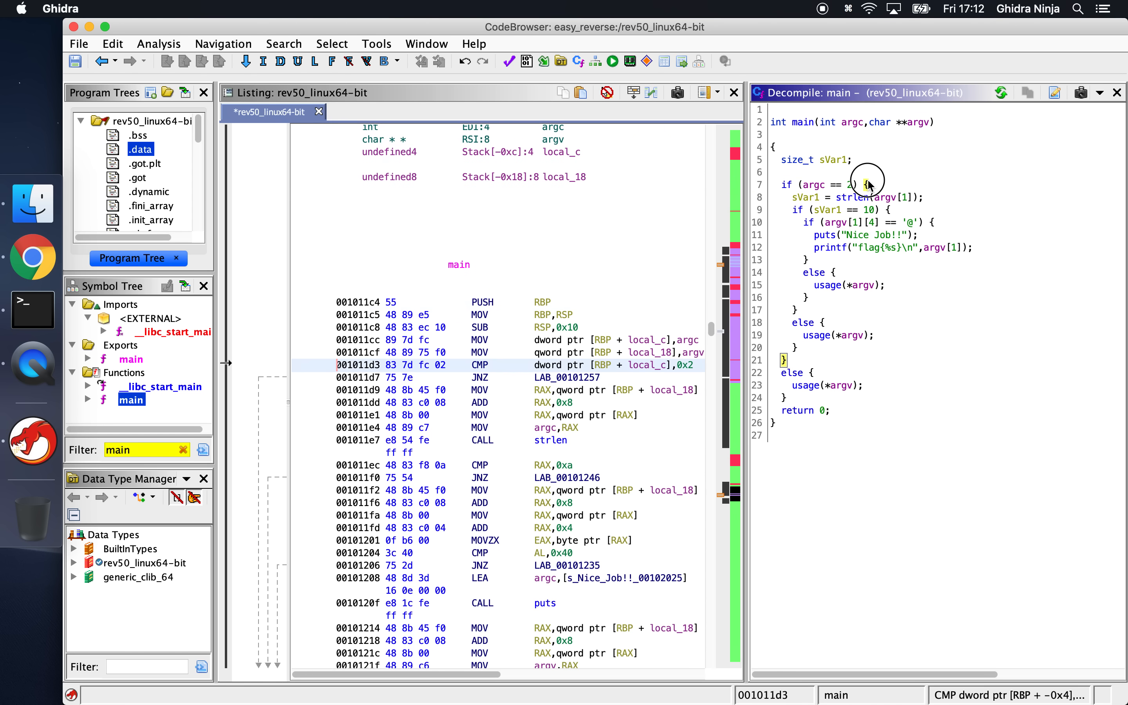
left_click(852, 121)
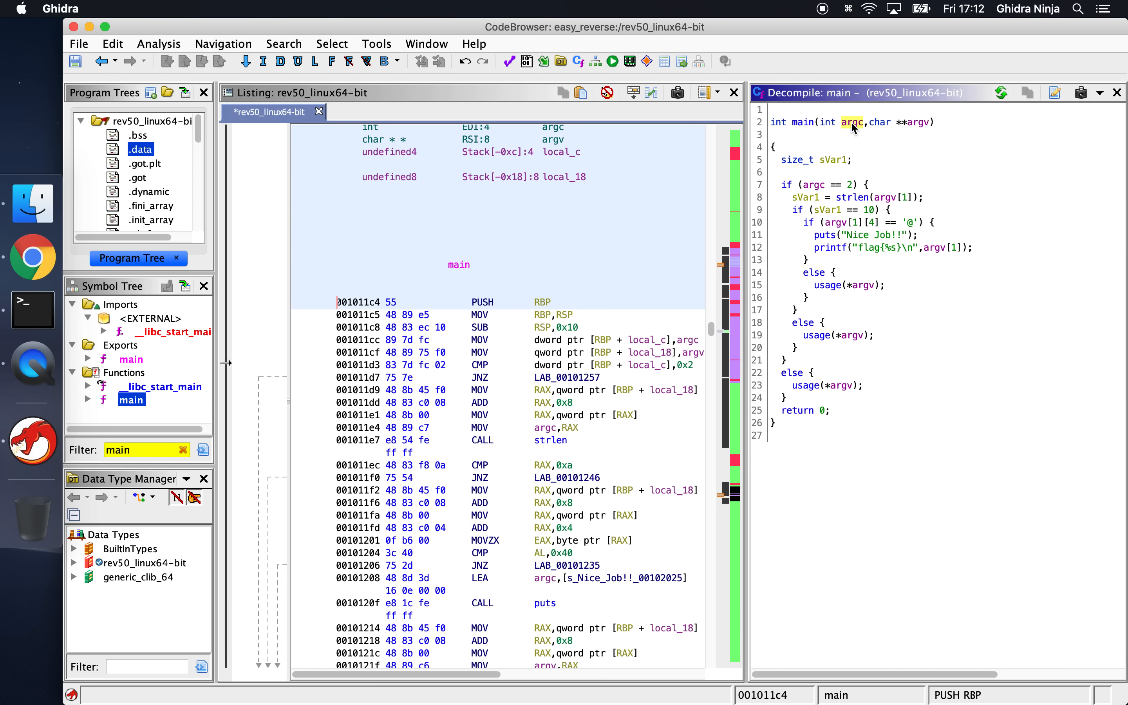
left_click(814, 185)
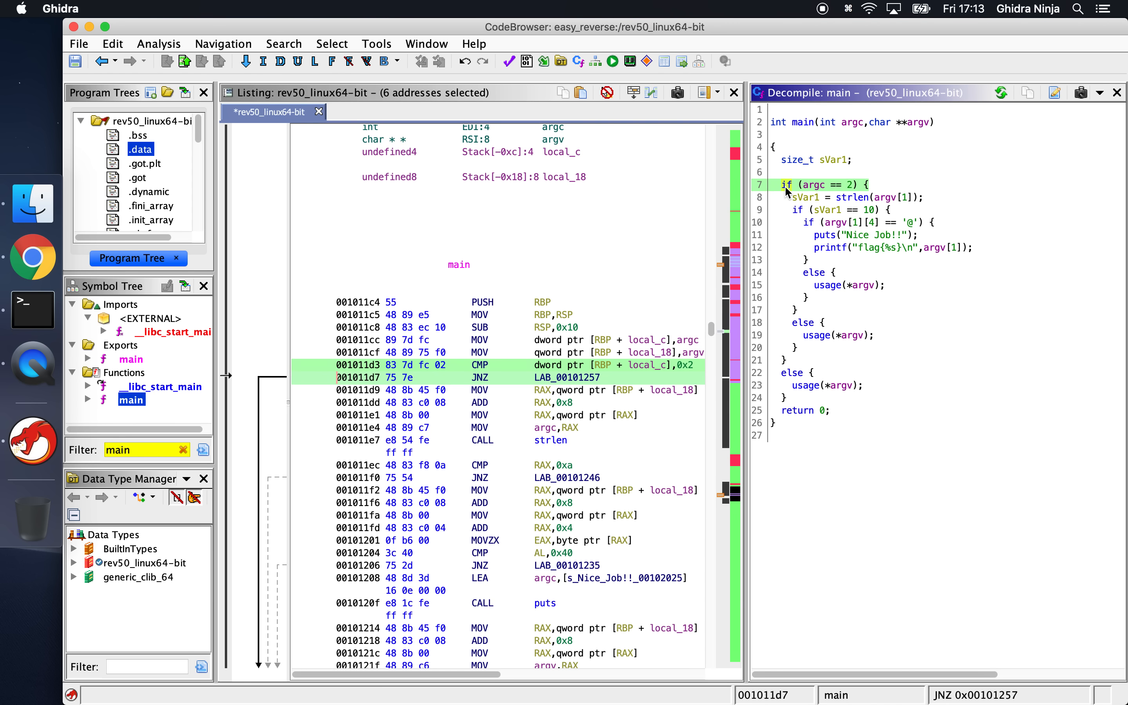
left_click(815, 185)
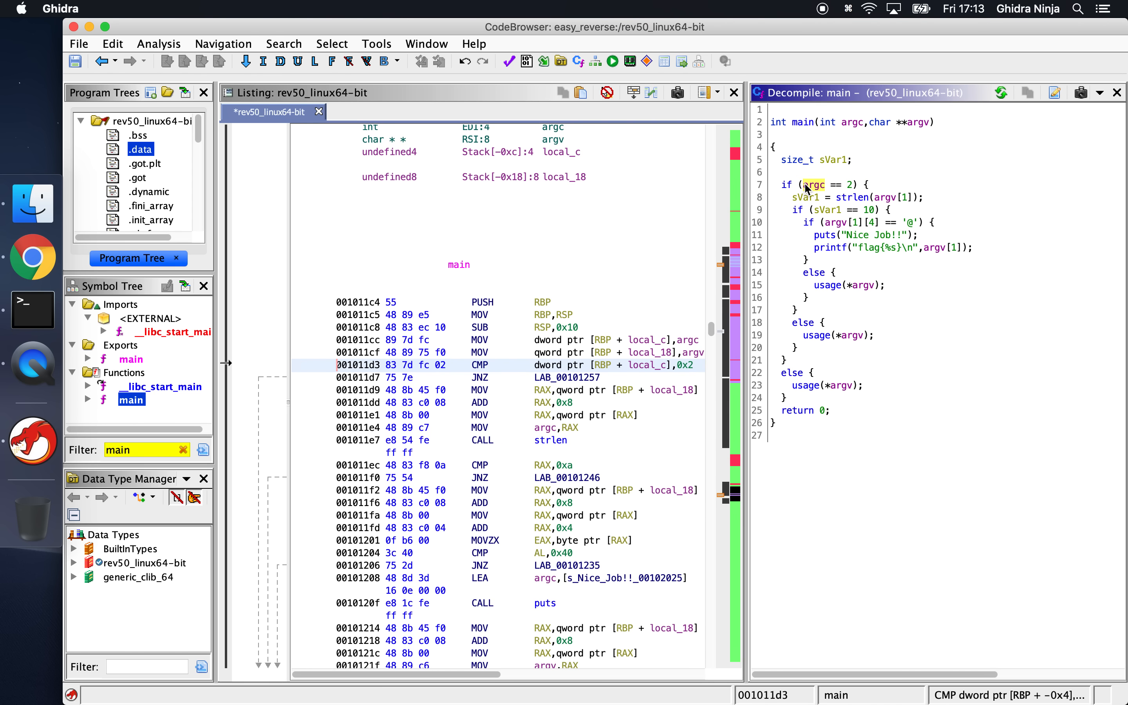
right_click(812, 185)
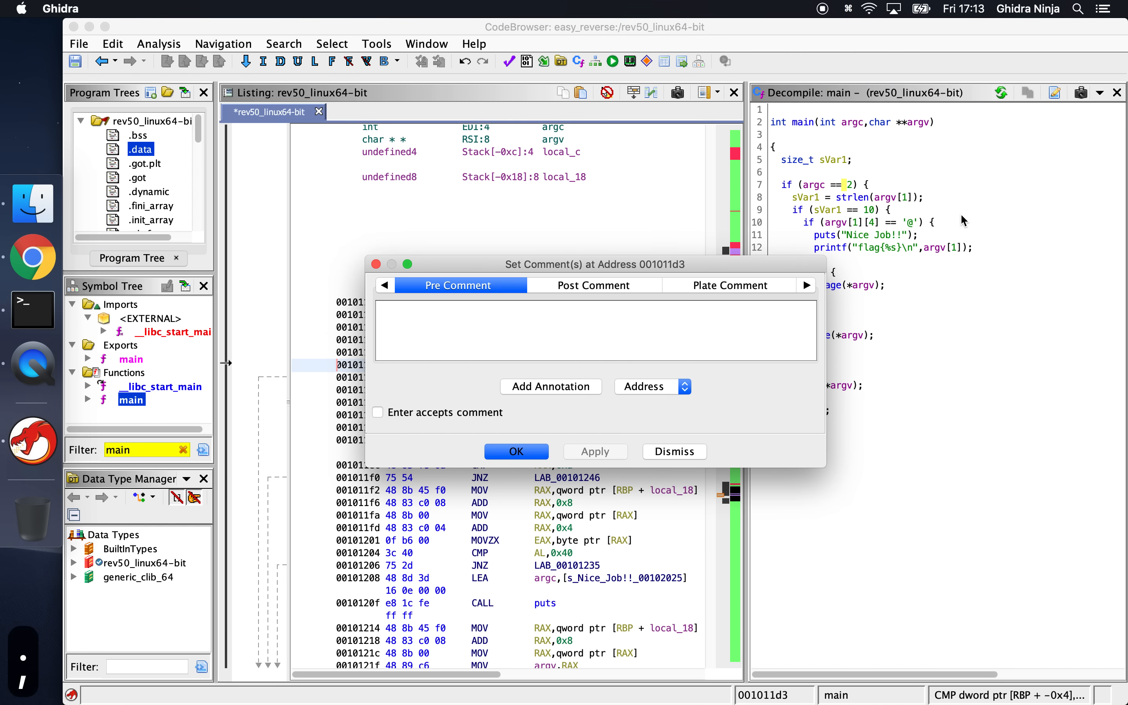
- Enter sample EOL, pre, post, plate and repeatable comments on the argc comparison and save them
left_click(383, 286)
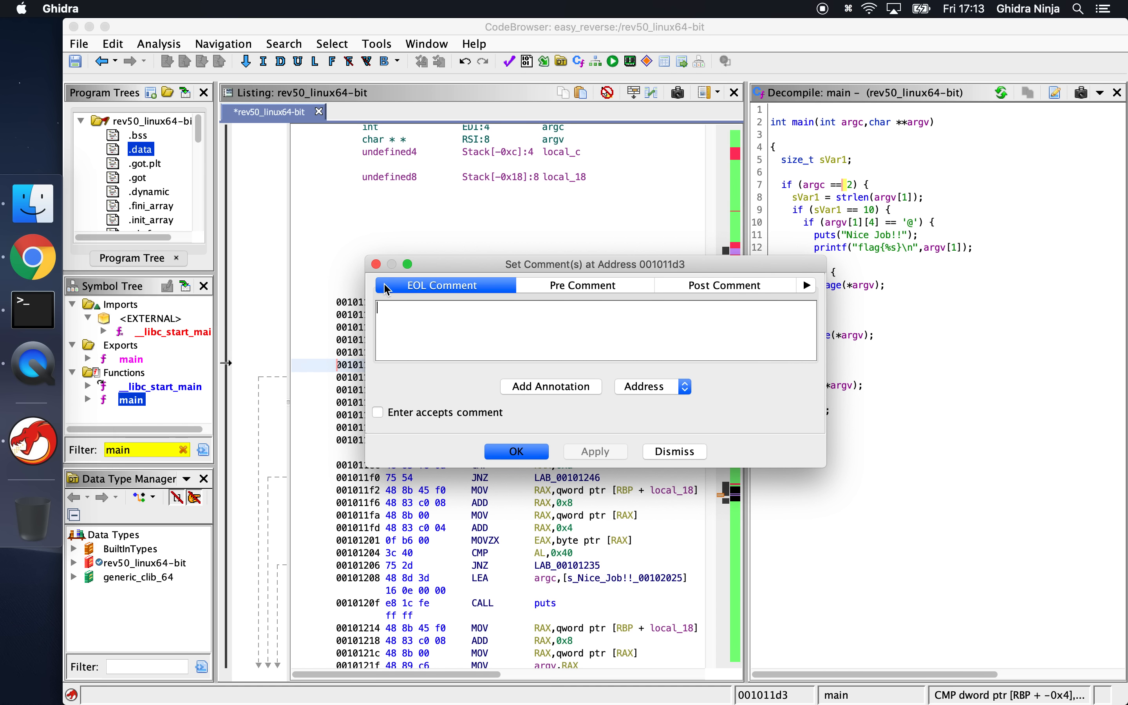
left_click(806, 285)
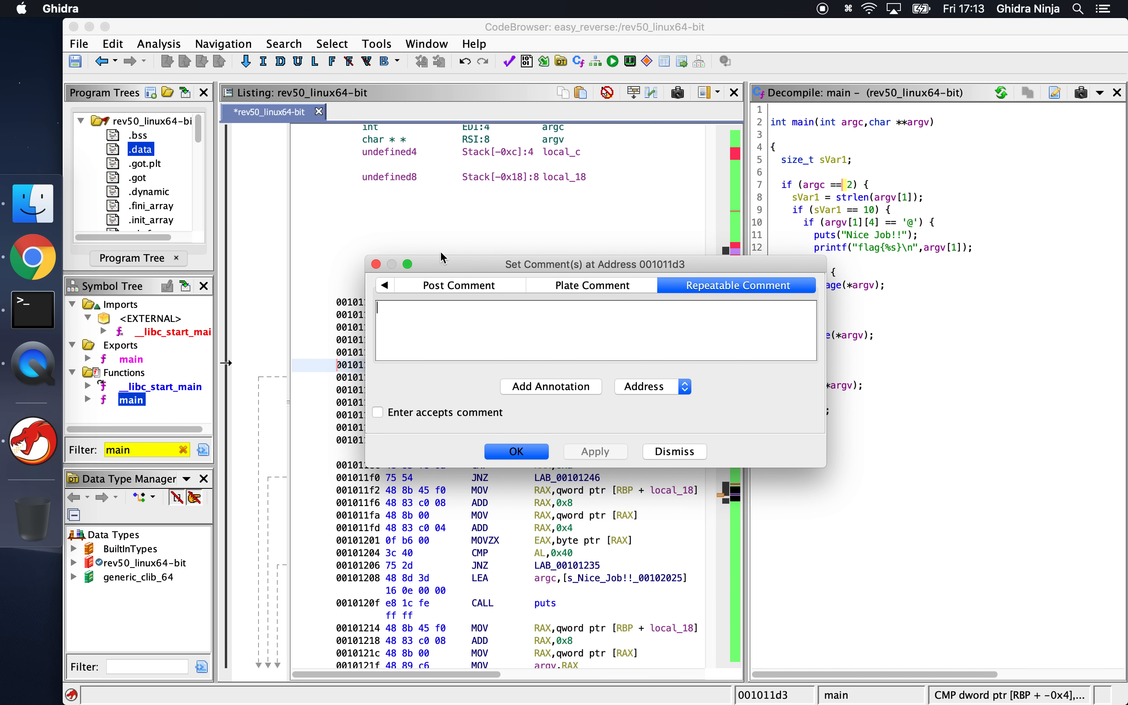
left_click(384, 285)
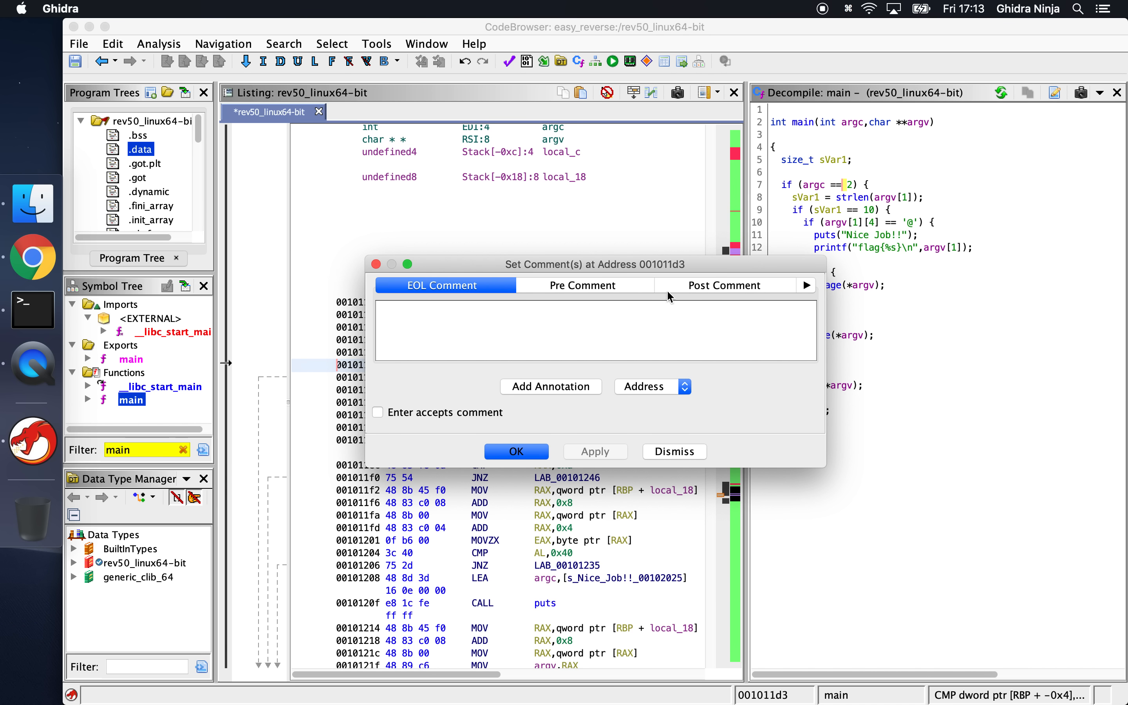
type("EOL")
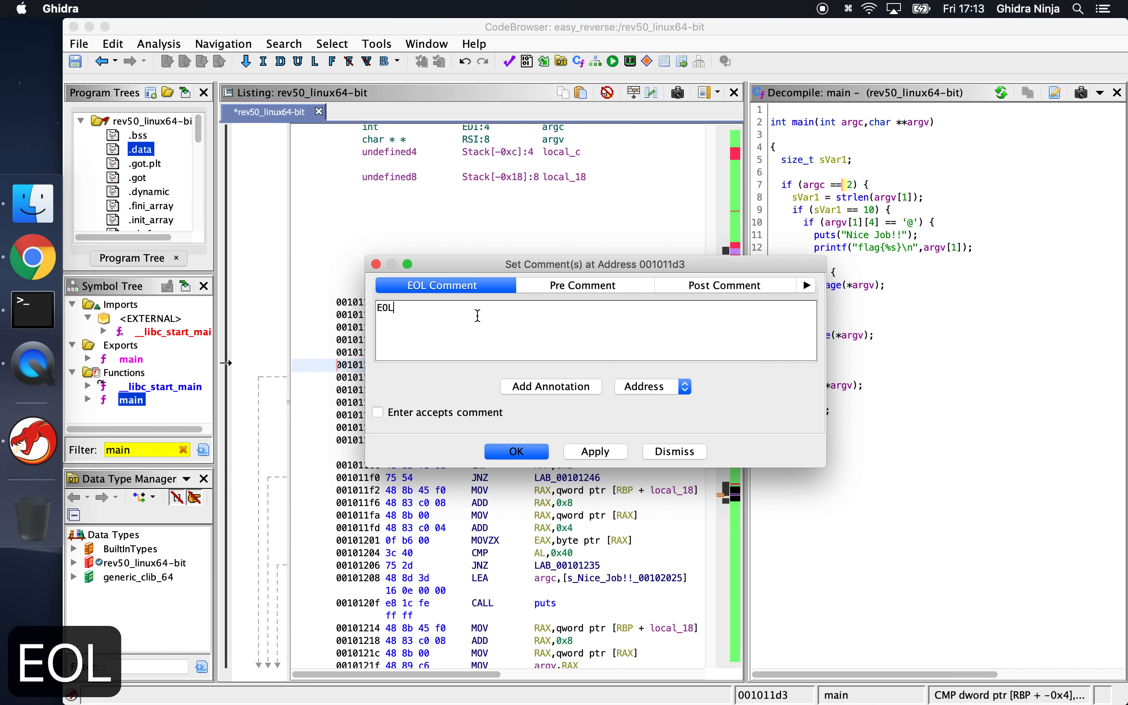
left_click(583, 286)
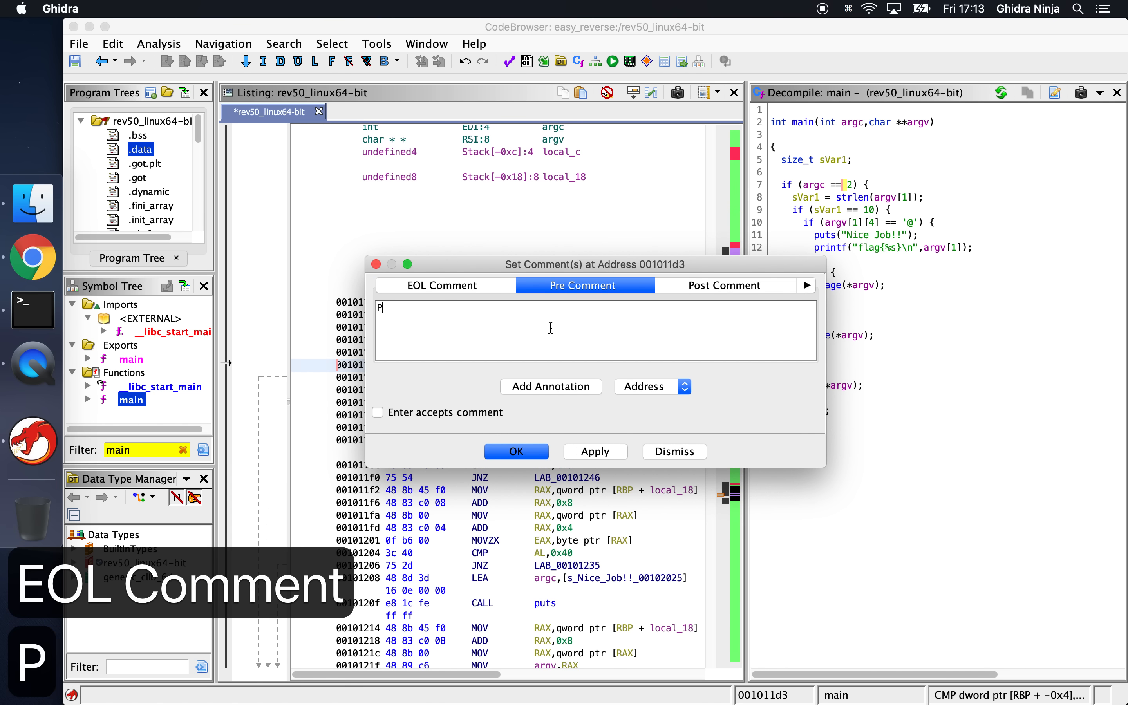
left_click(724, 285)
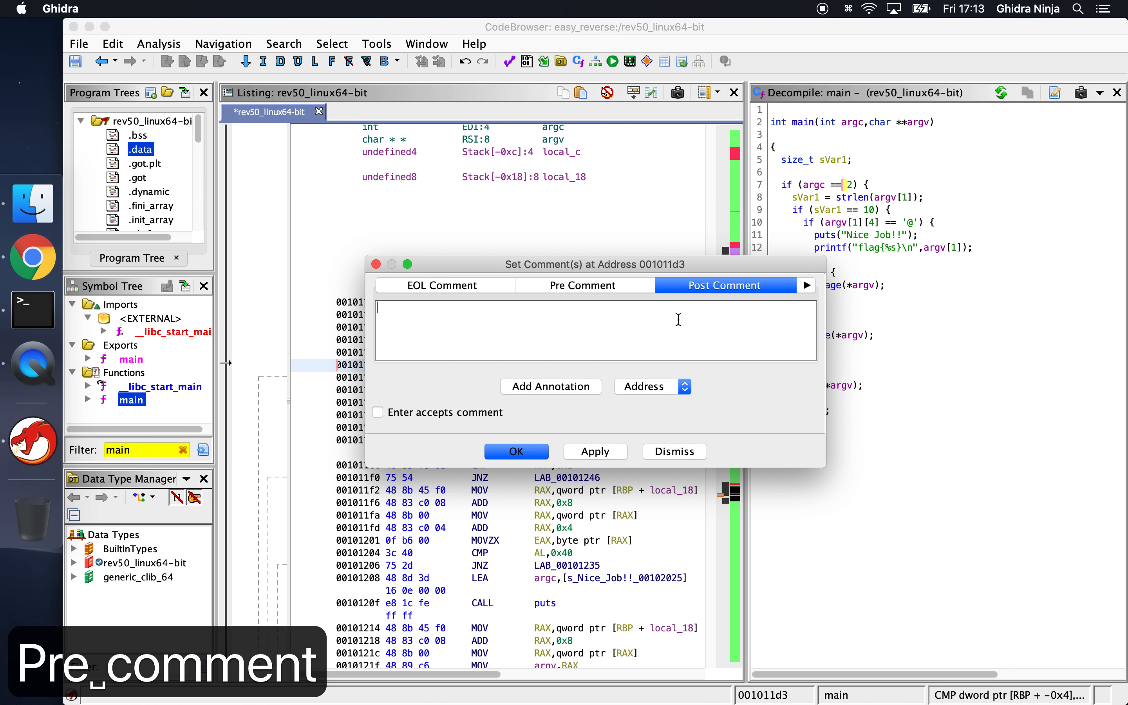
left_click(807, 286)
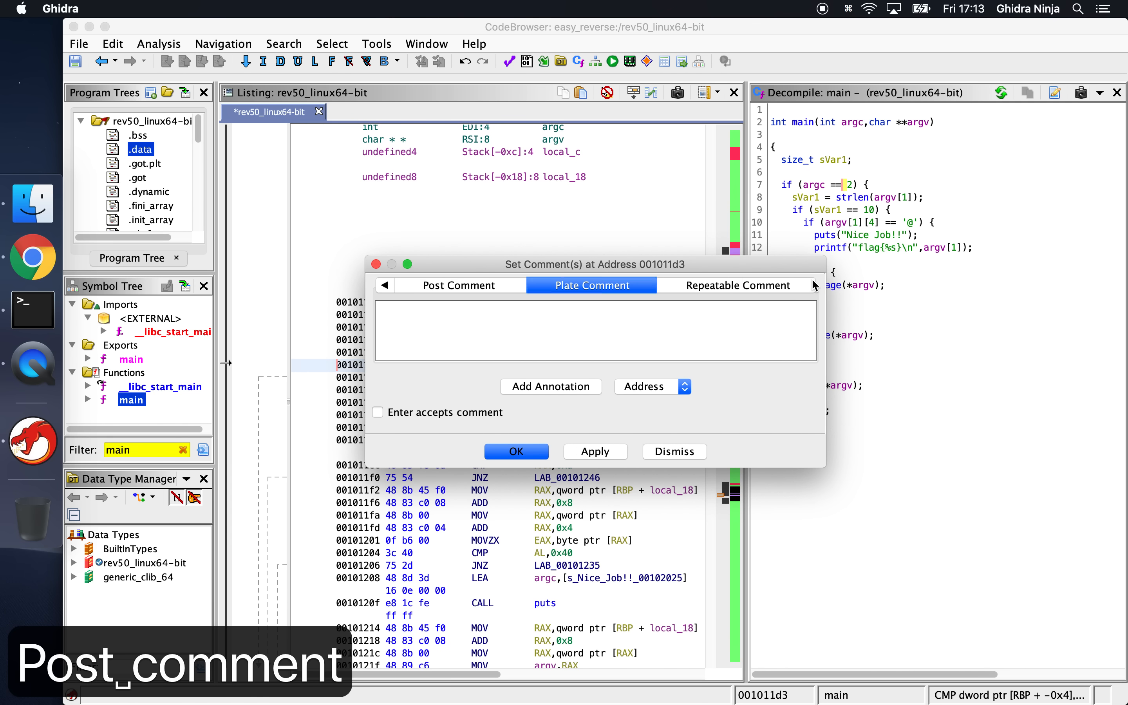
left_click(735, 285)
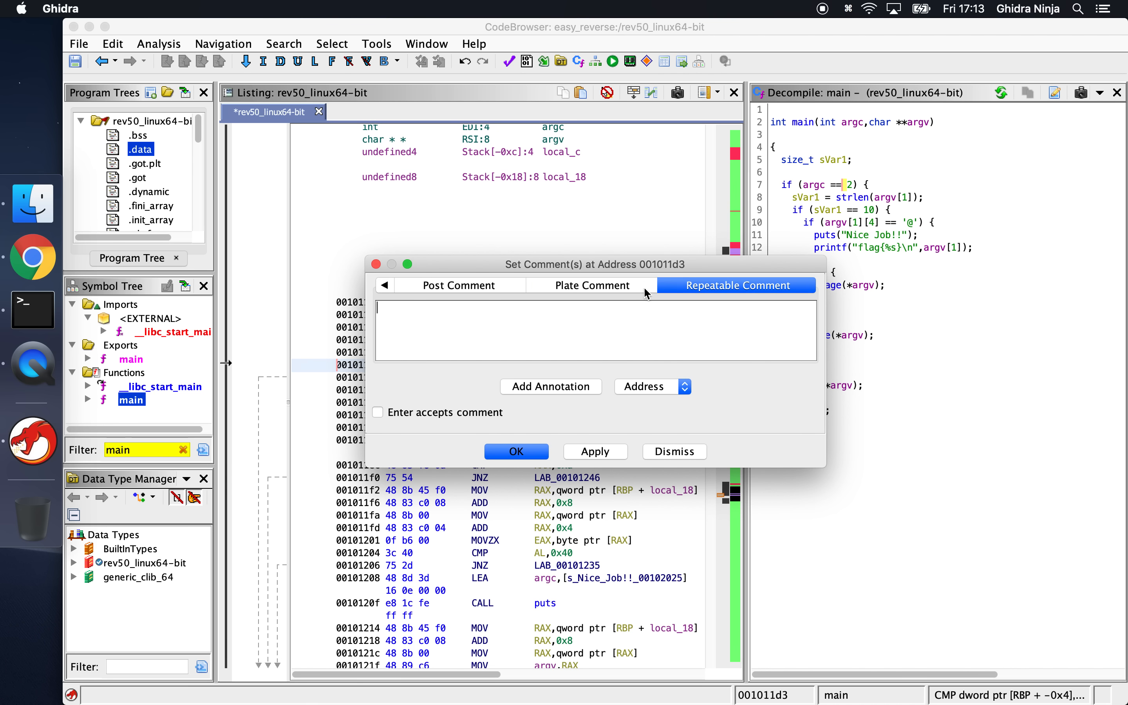
left_click(590, 285)
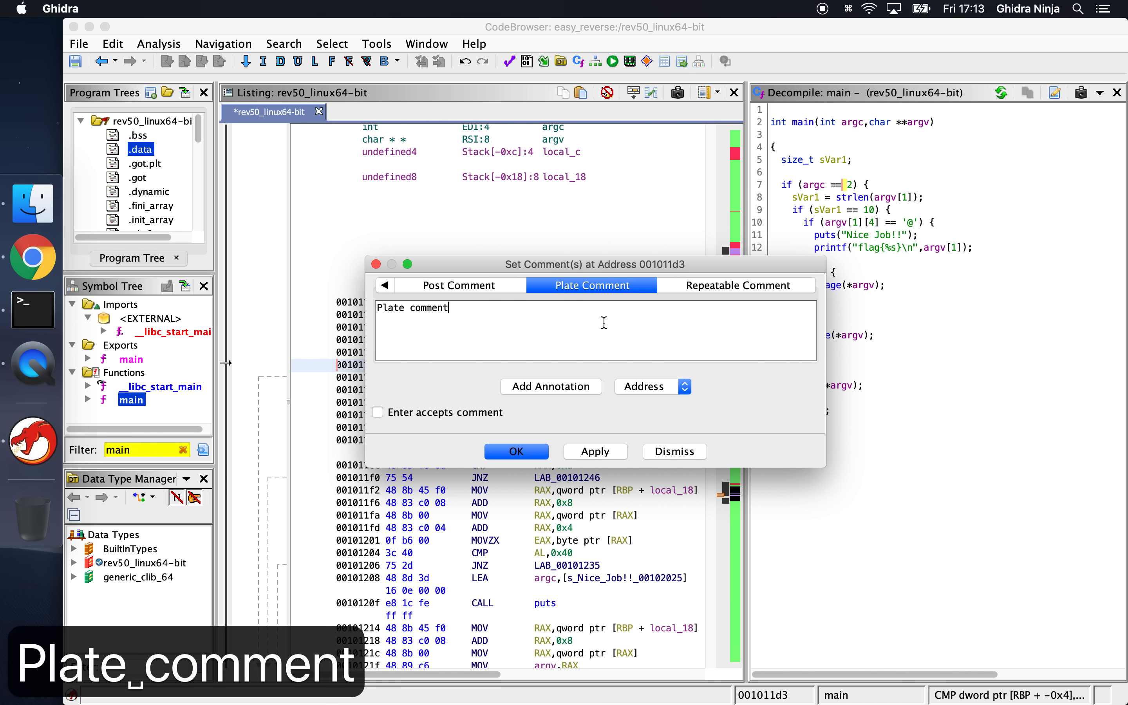
left_click(516, 451)
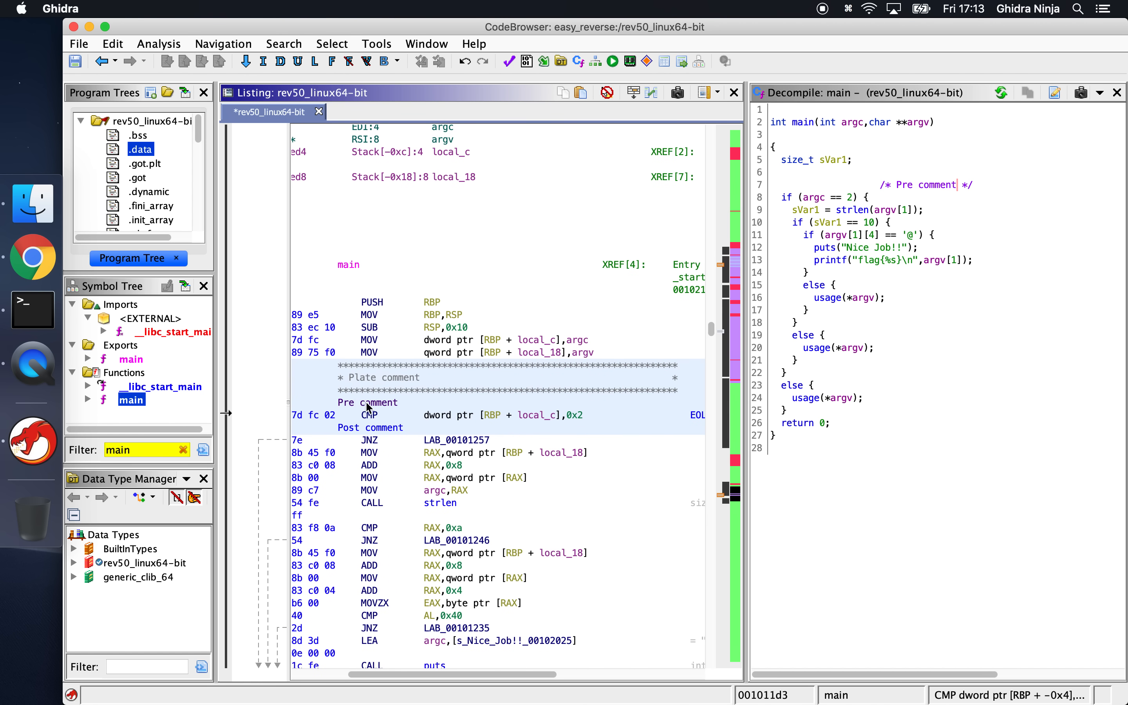
- Clear the sample comments and save the pre comment 'Check if we have 1 argument'
double_click(369, 402)
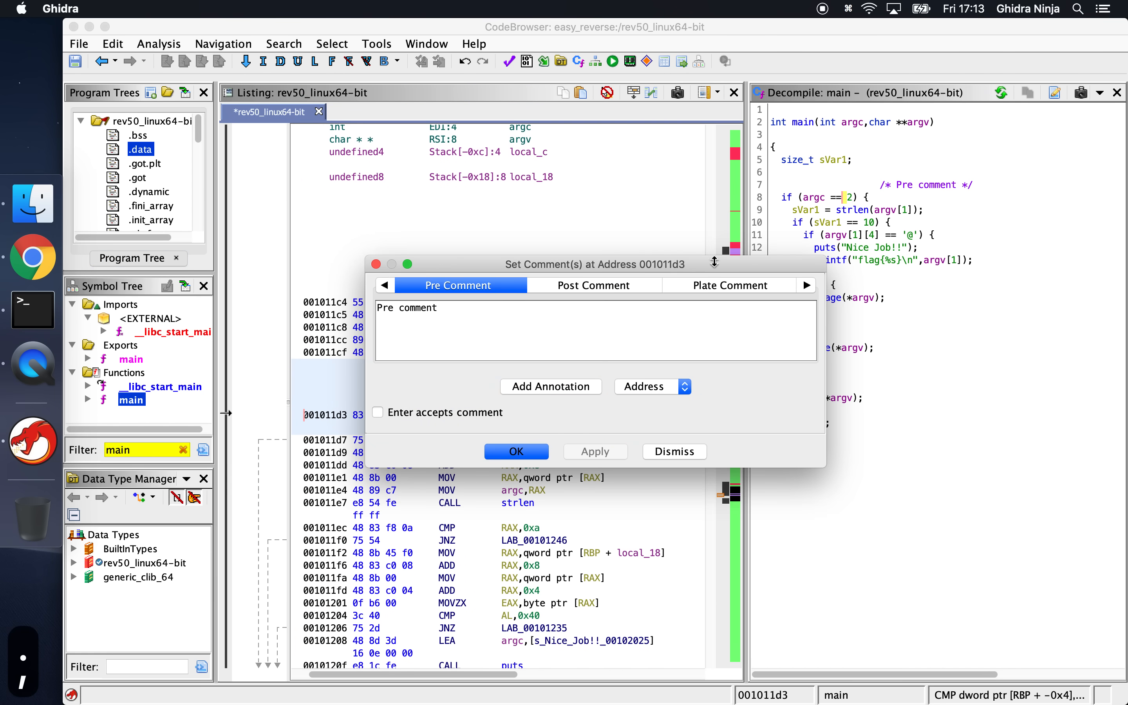
left_click(594, 285)
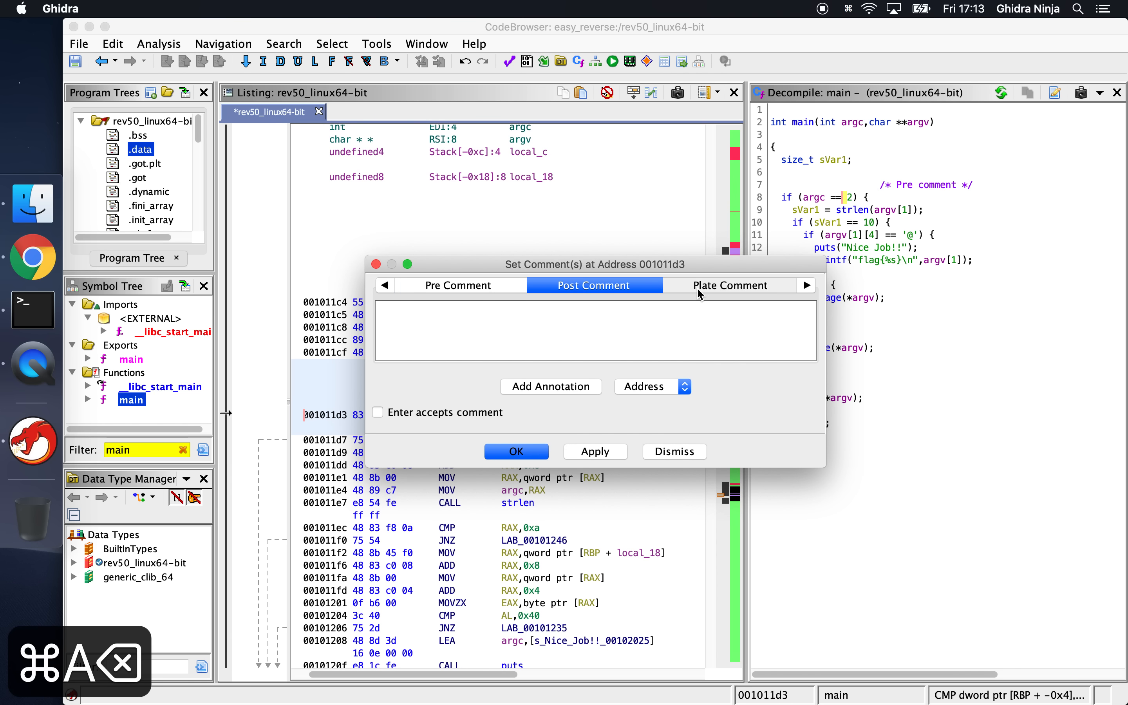
left_click(460, 286)
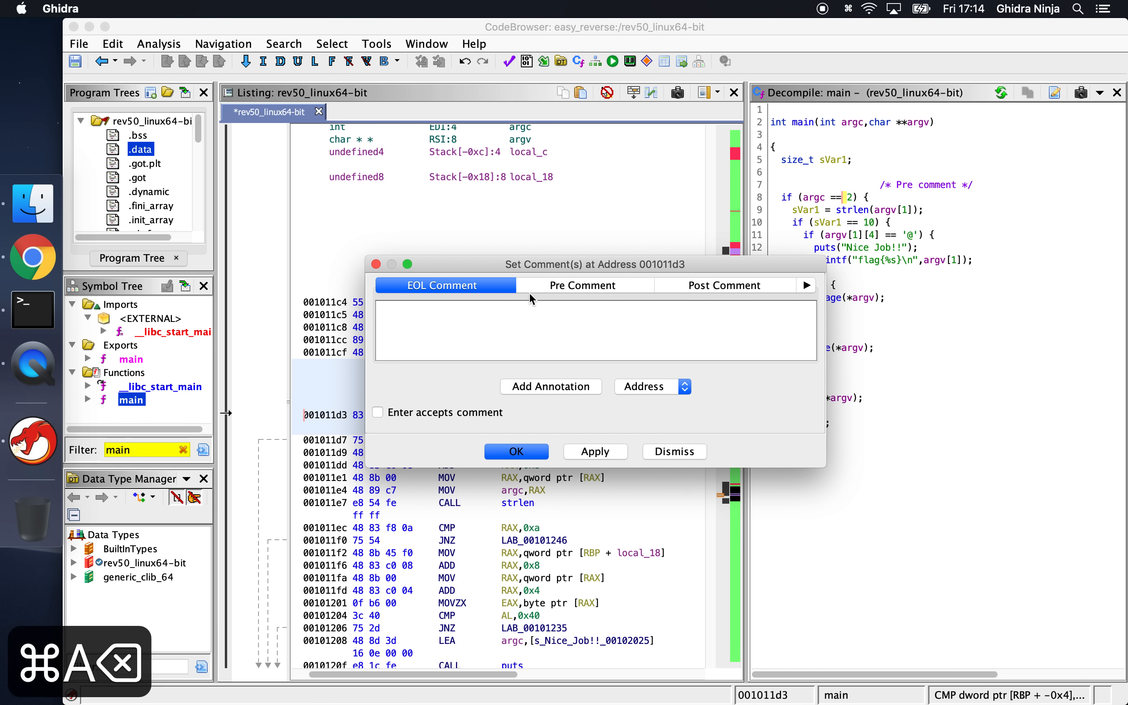
left_click(584, 286)
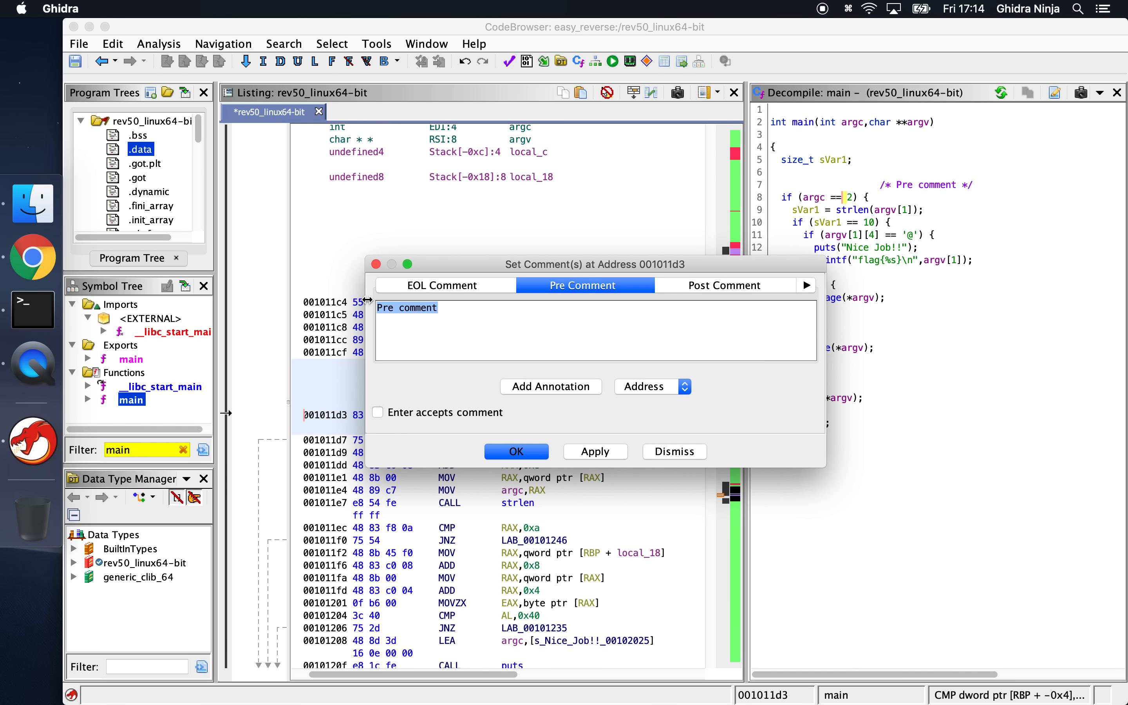
type("Check")
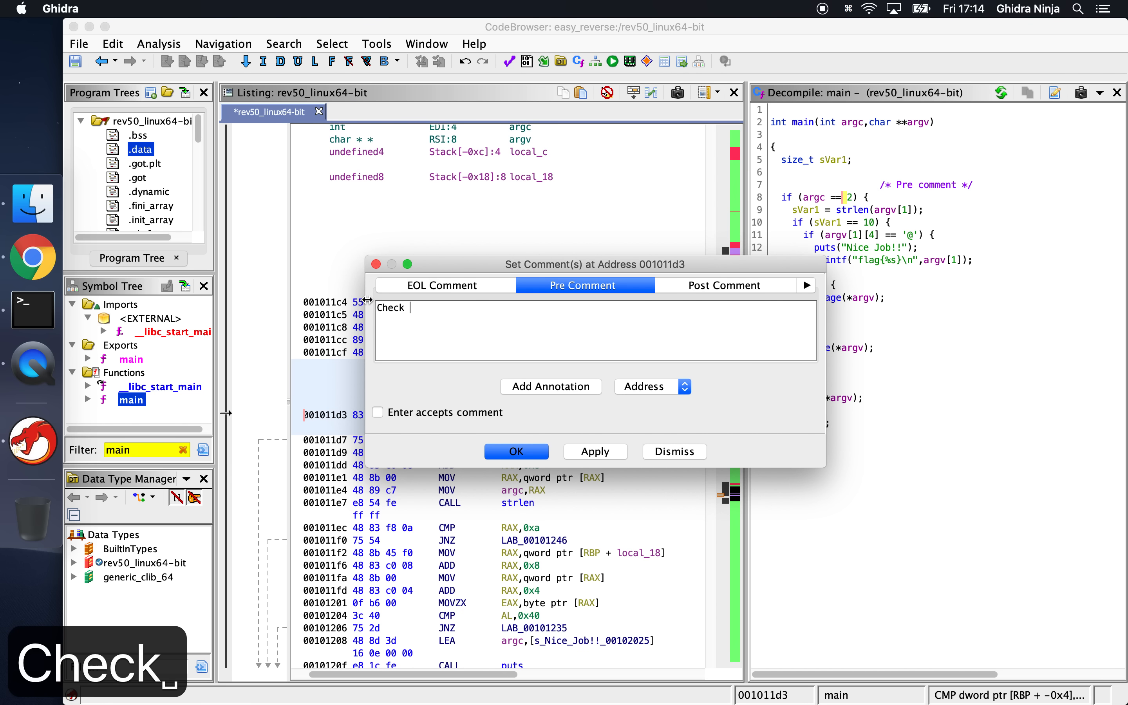
type("if we have")
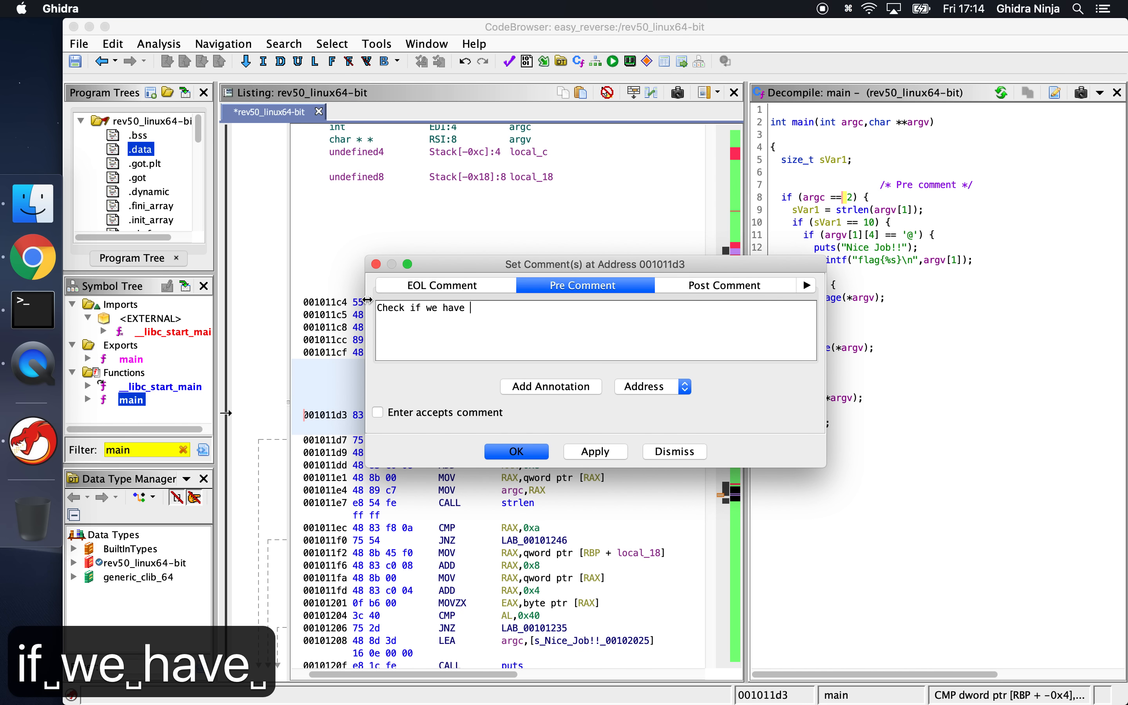
type("1 argument")
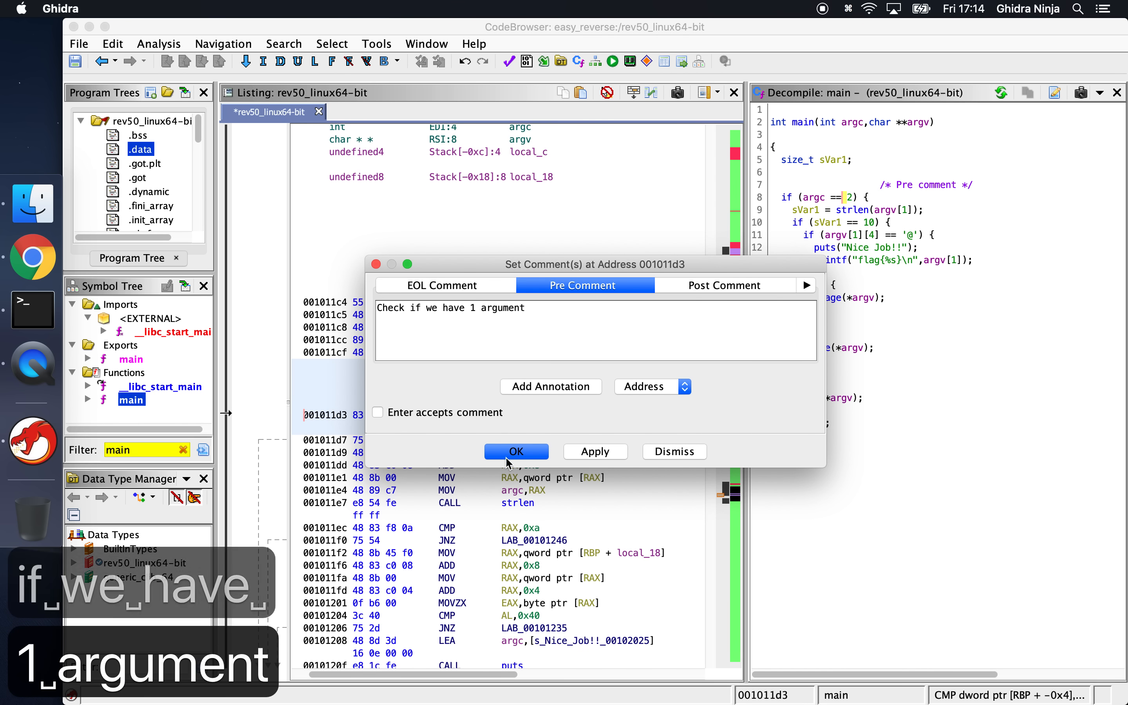
left_click(515, 452)
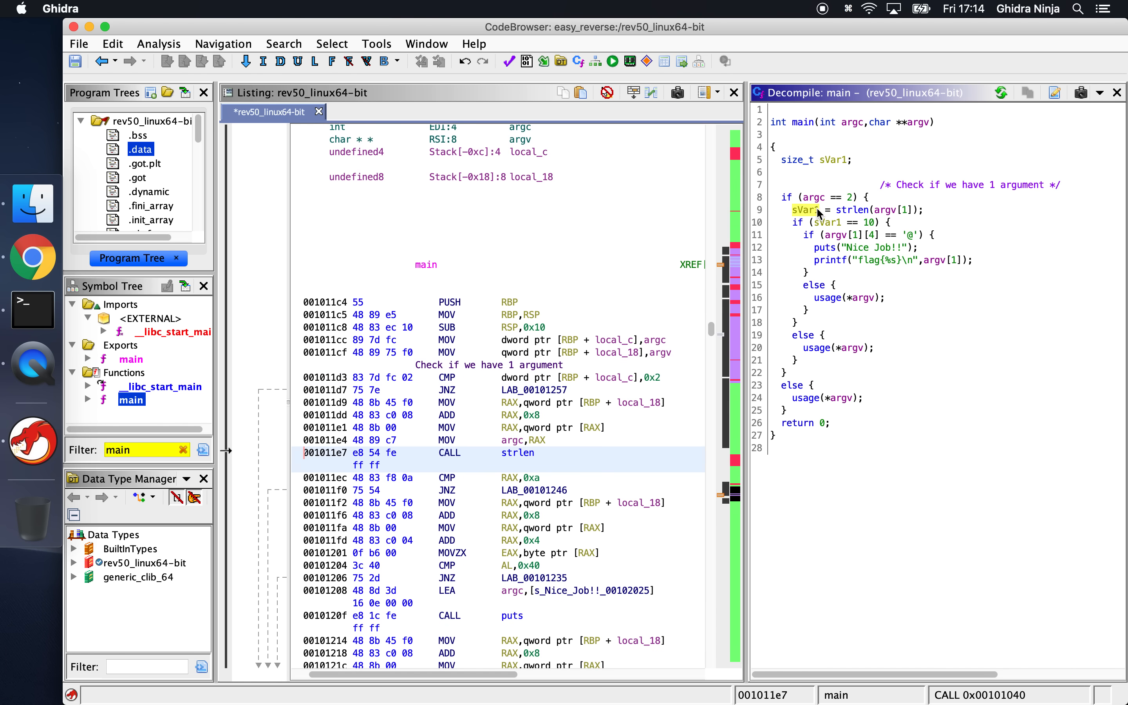
- Rename the strlen result variable sVar1 in main to arg1_length
left_click(849, 209)
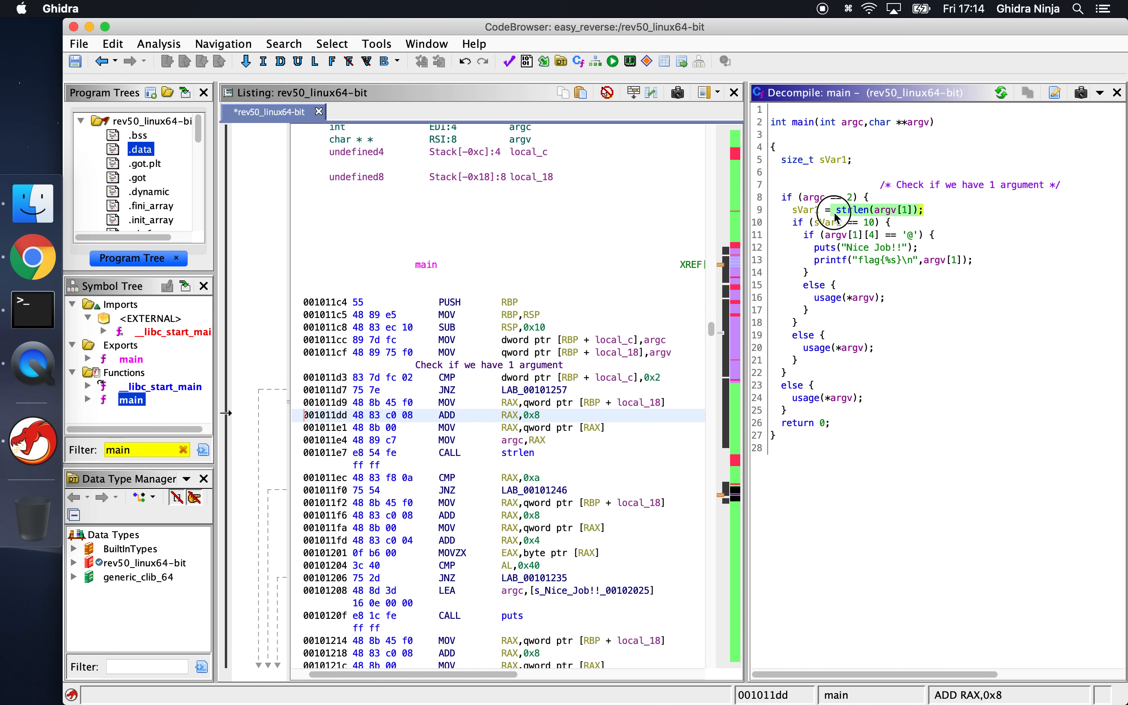
left_click(835, 210)
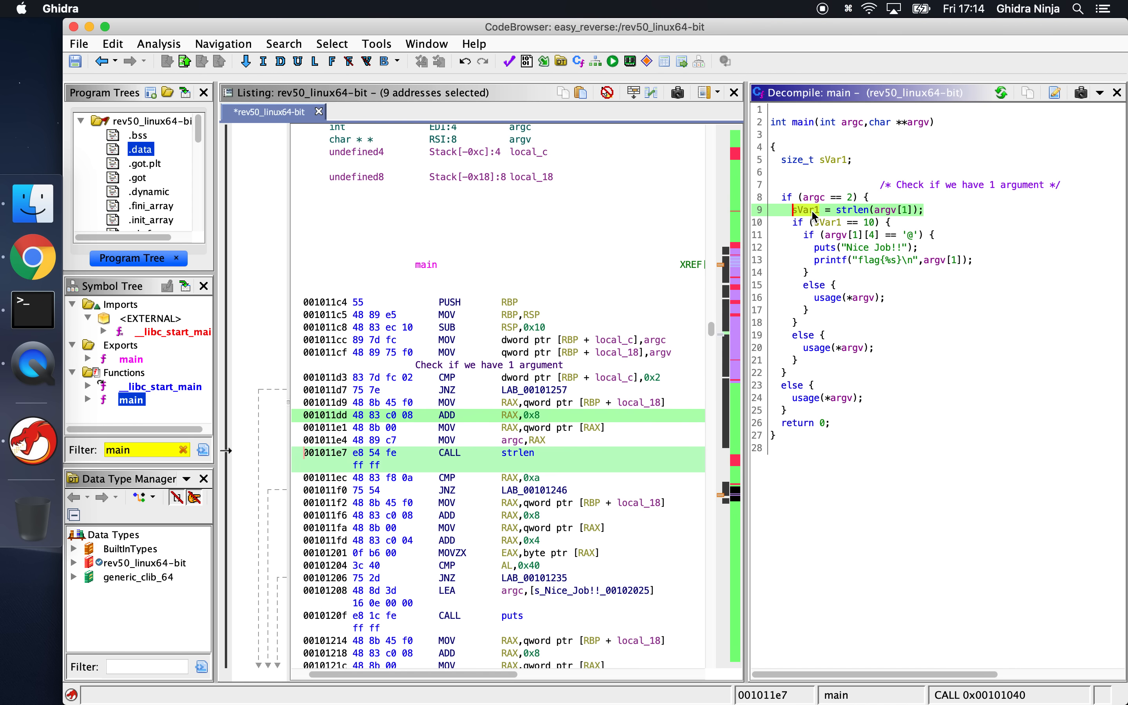
mouse_move(904, 210)
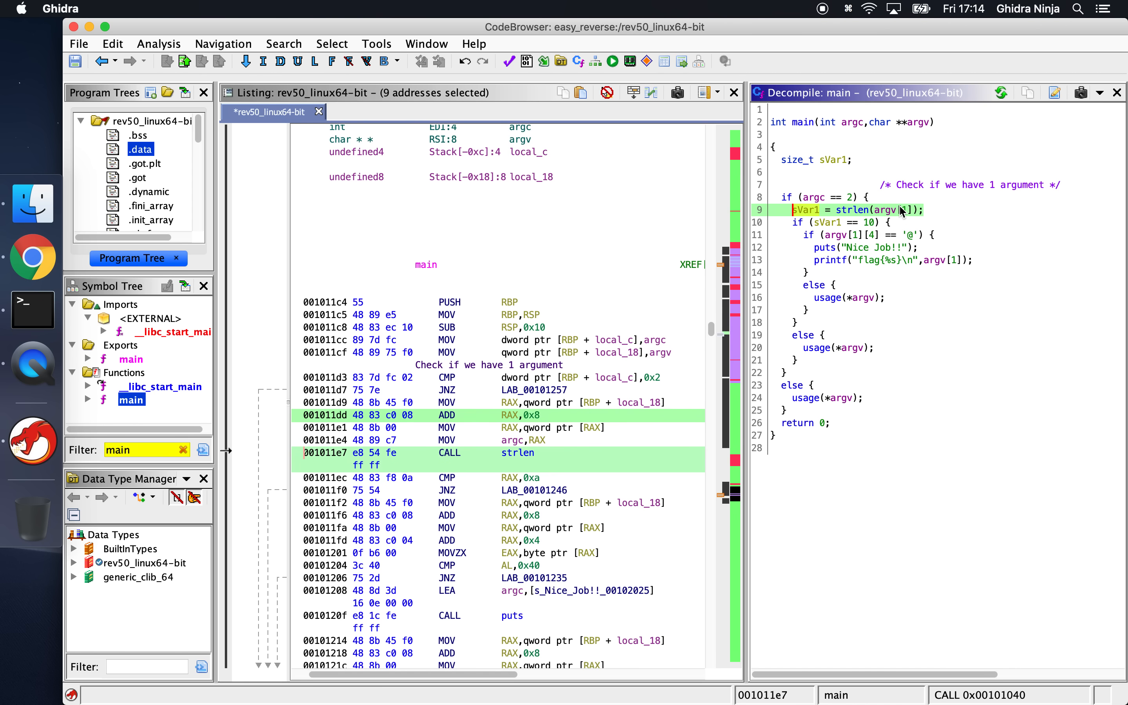
mouse_move(902, 219)
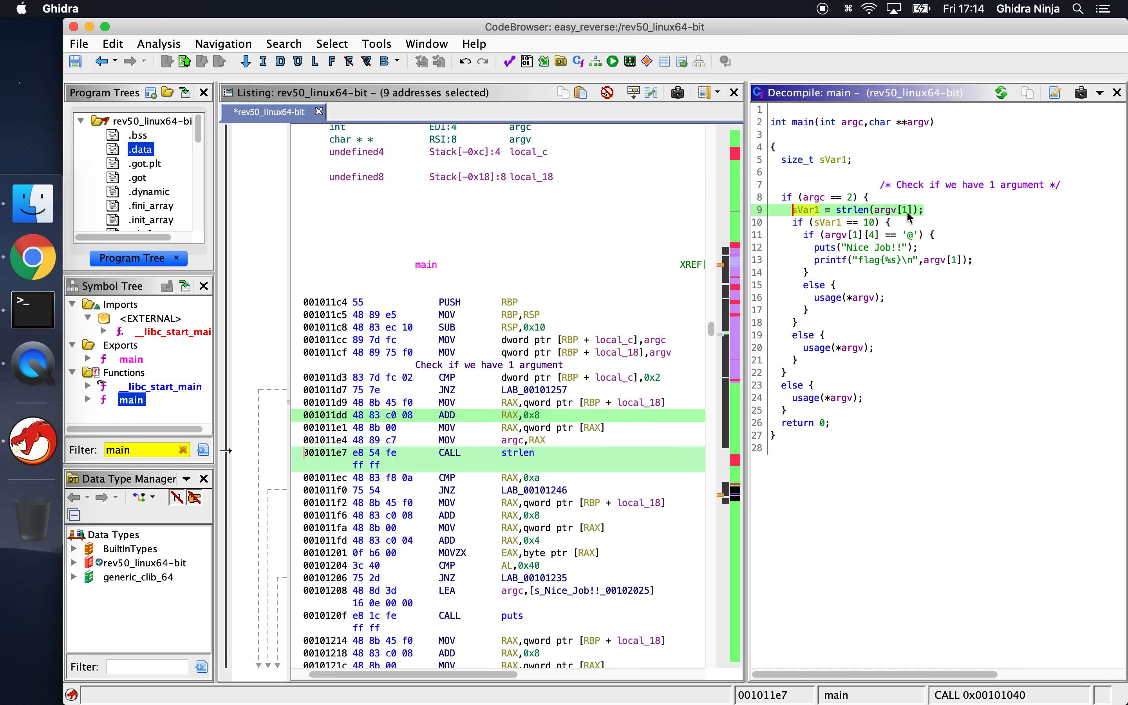
left_click(807, 210)
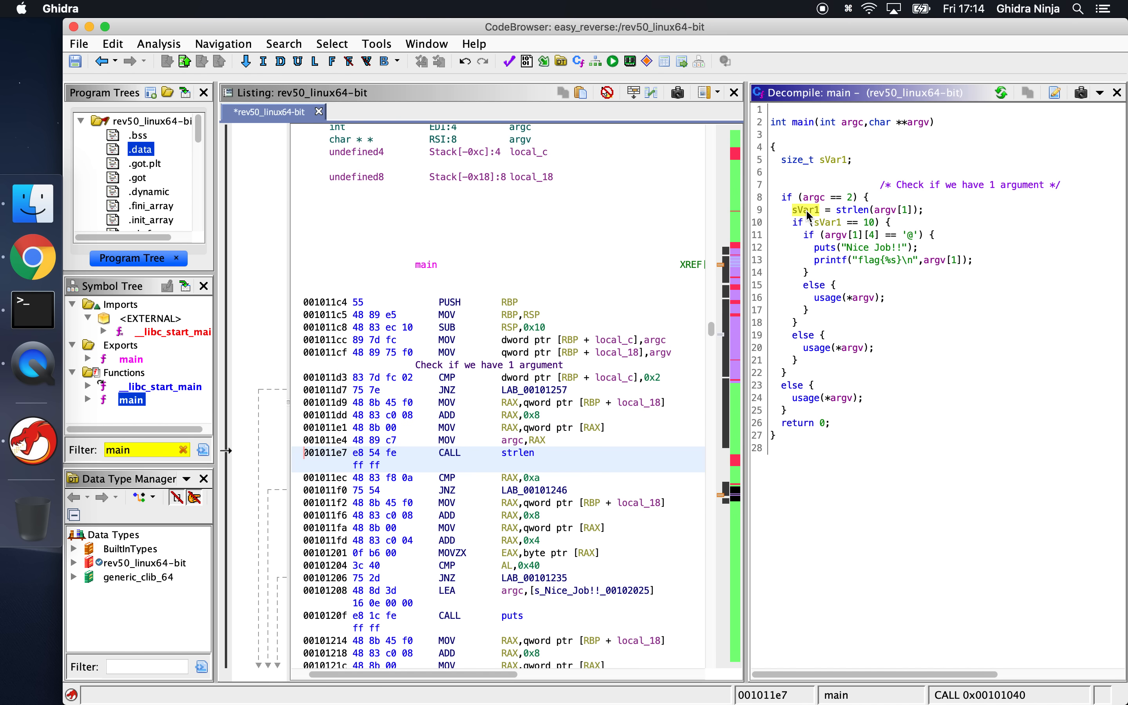
right_click(804, 210)
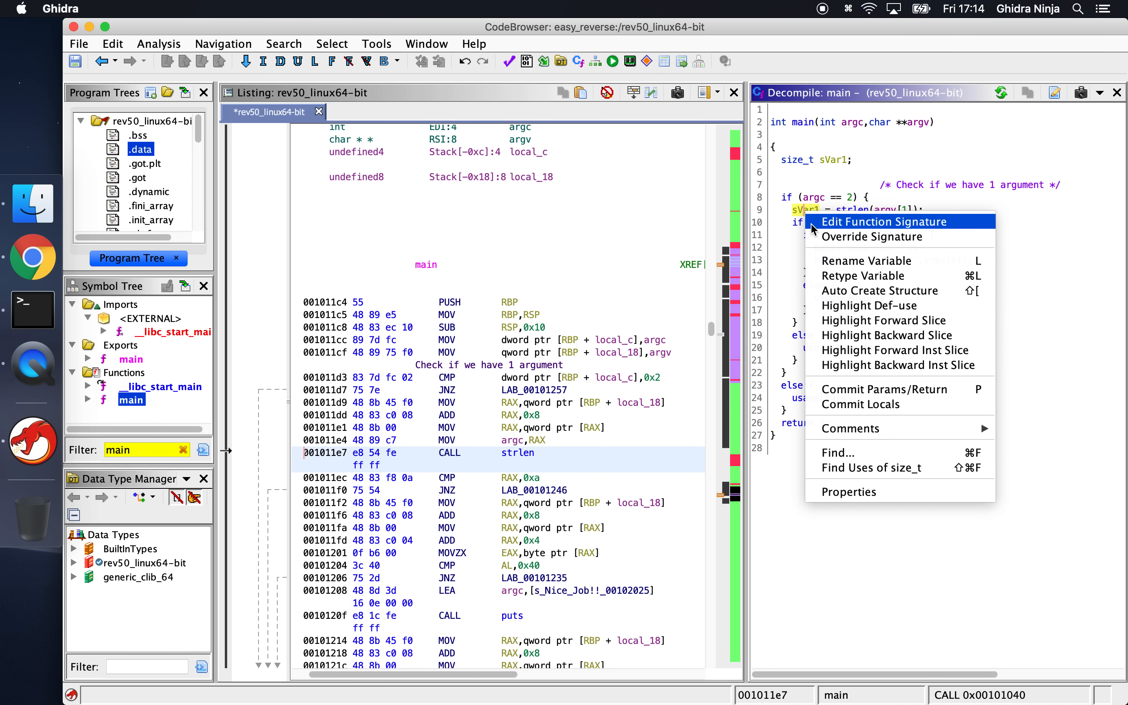
mouse_move(865, 260)
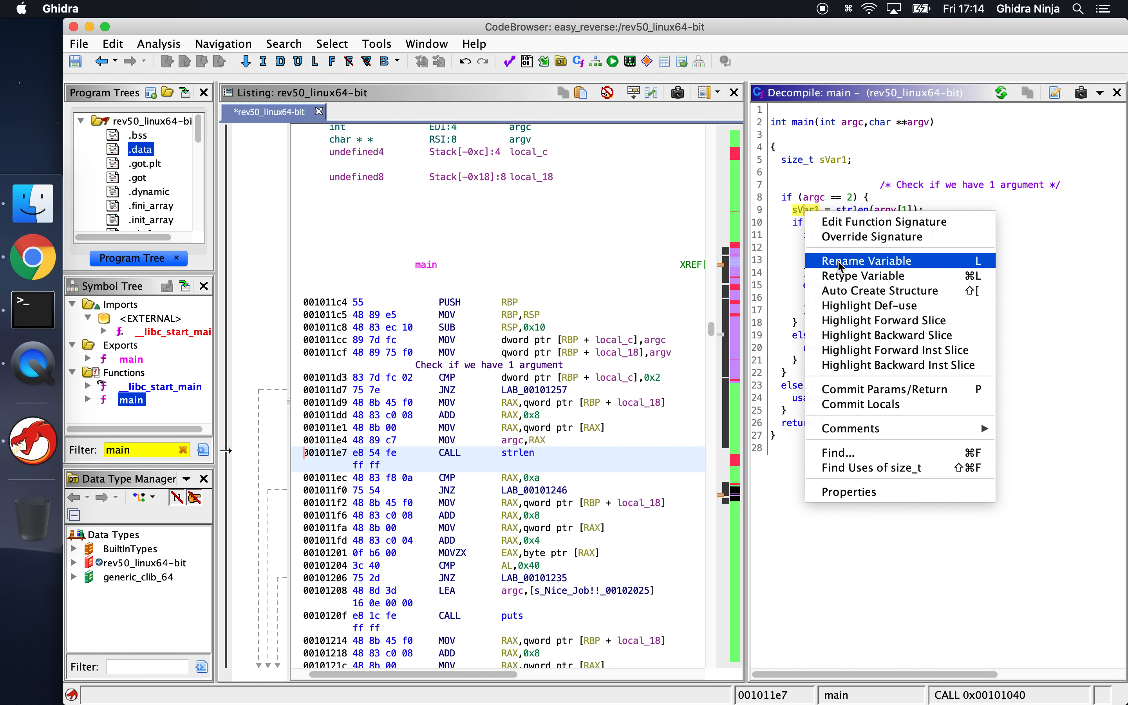
left_click(866, 260)
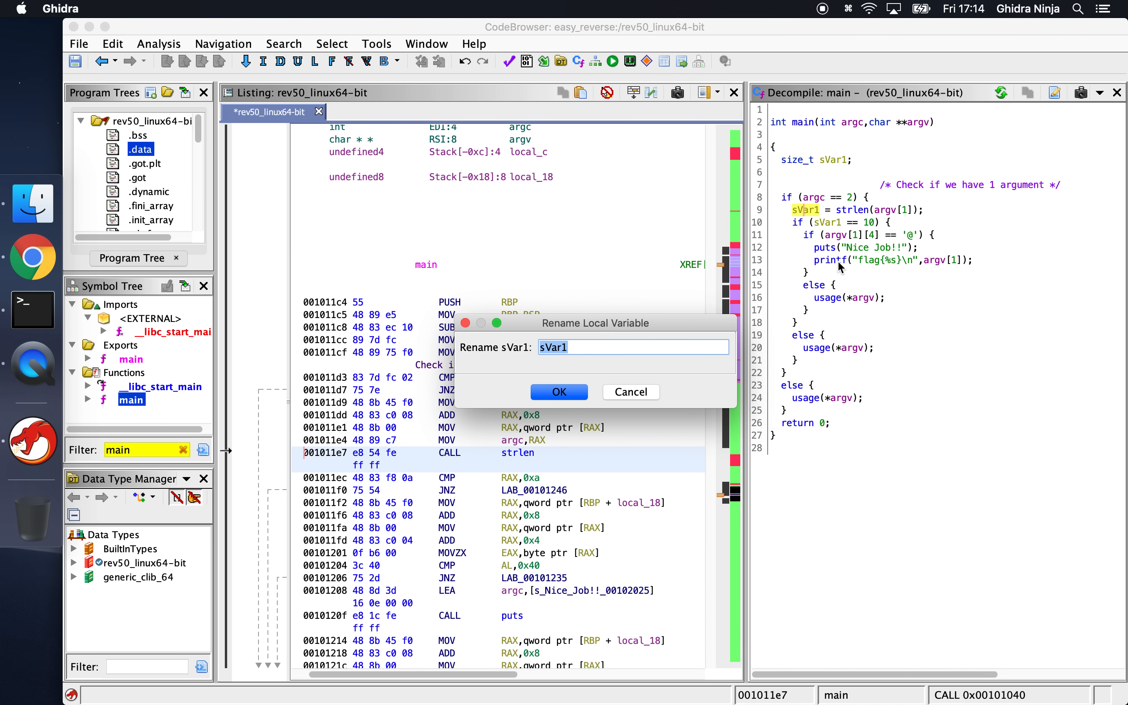
type("arg1_length")
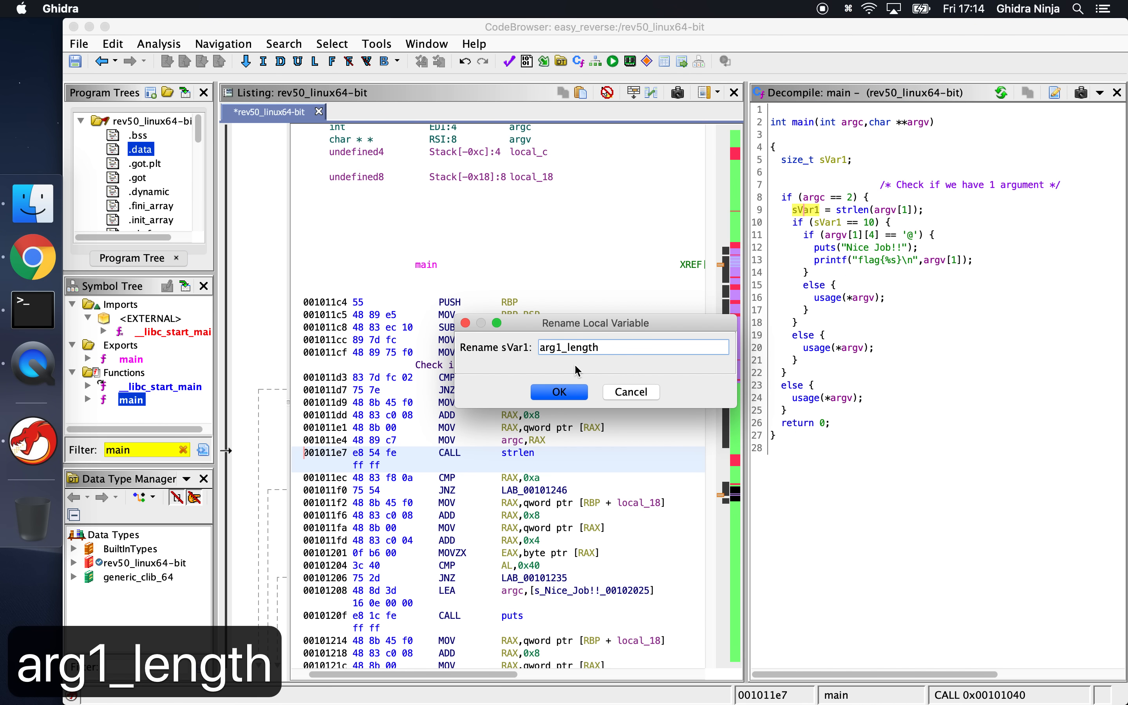
left_click(560, 392)
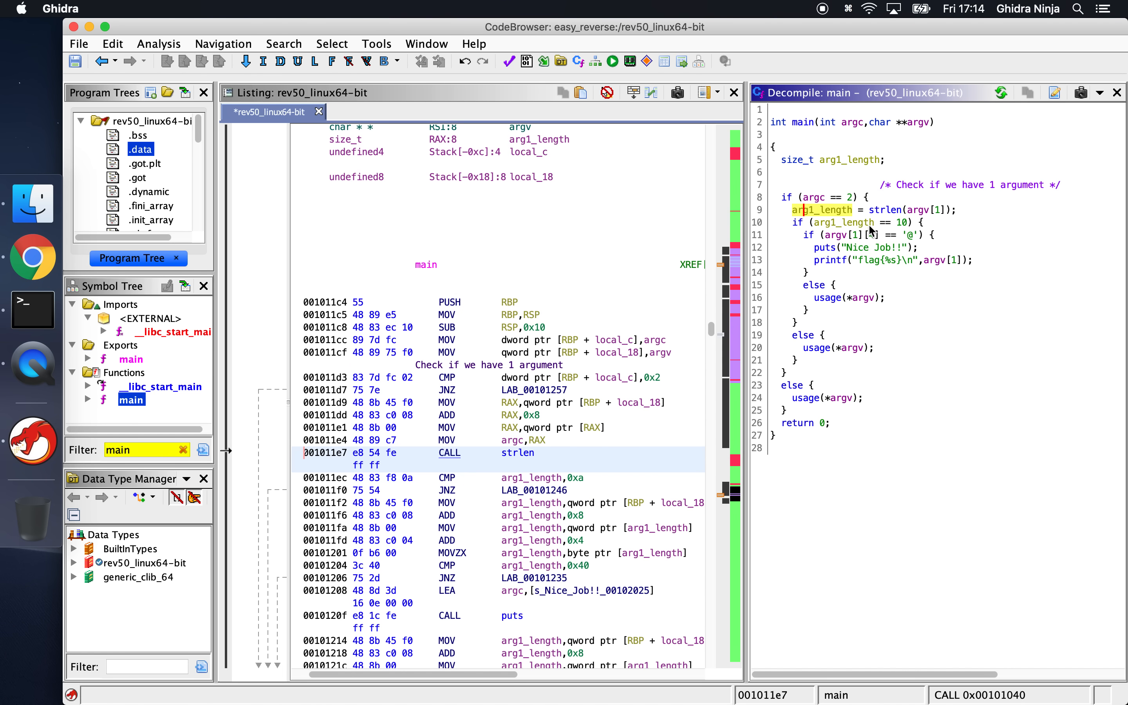
left_click(798, 222)
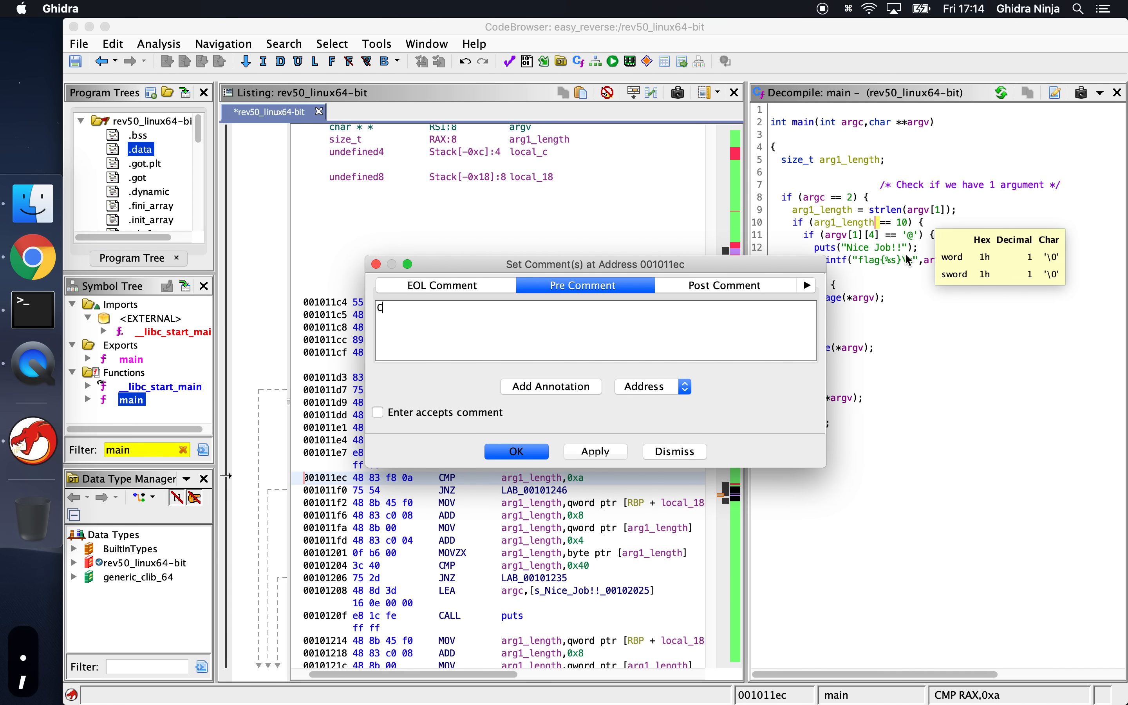
- Add the pre comment 'Check if argument1 is 10 characters long' above the length check
type("Check if argument")
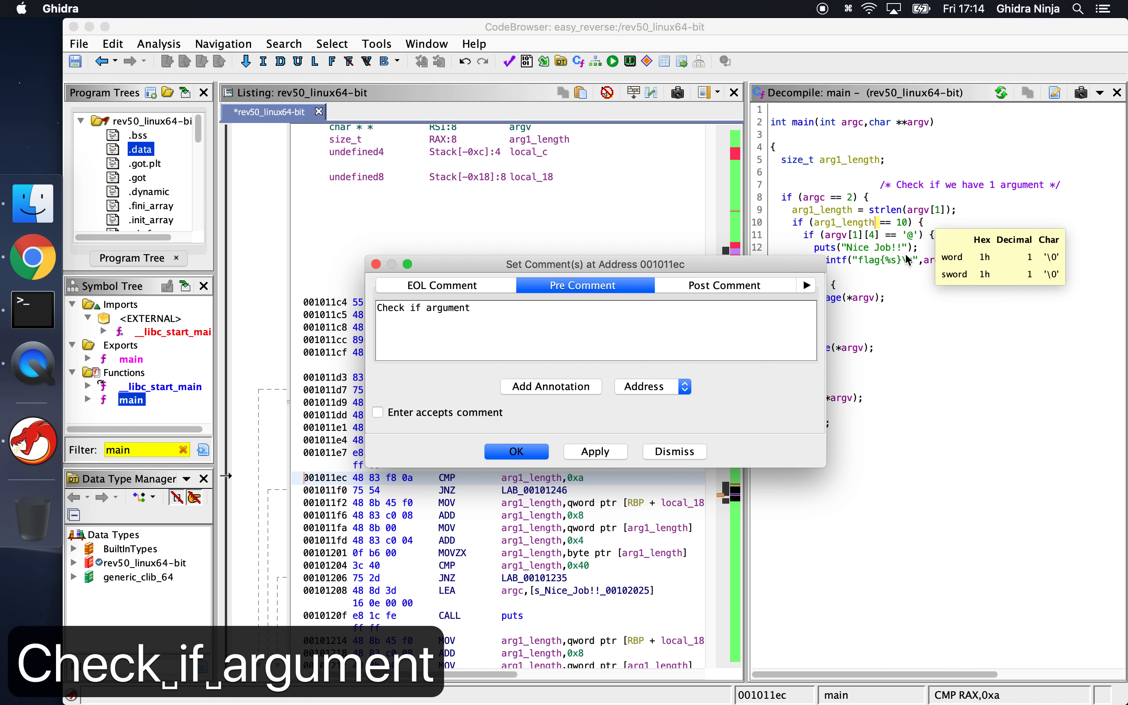
type("1")
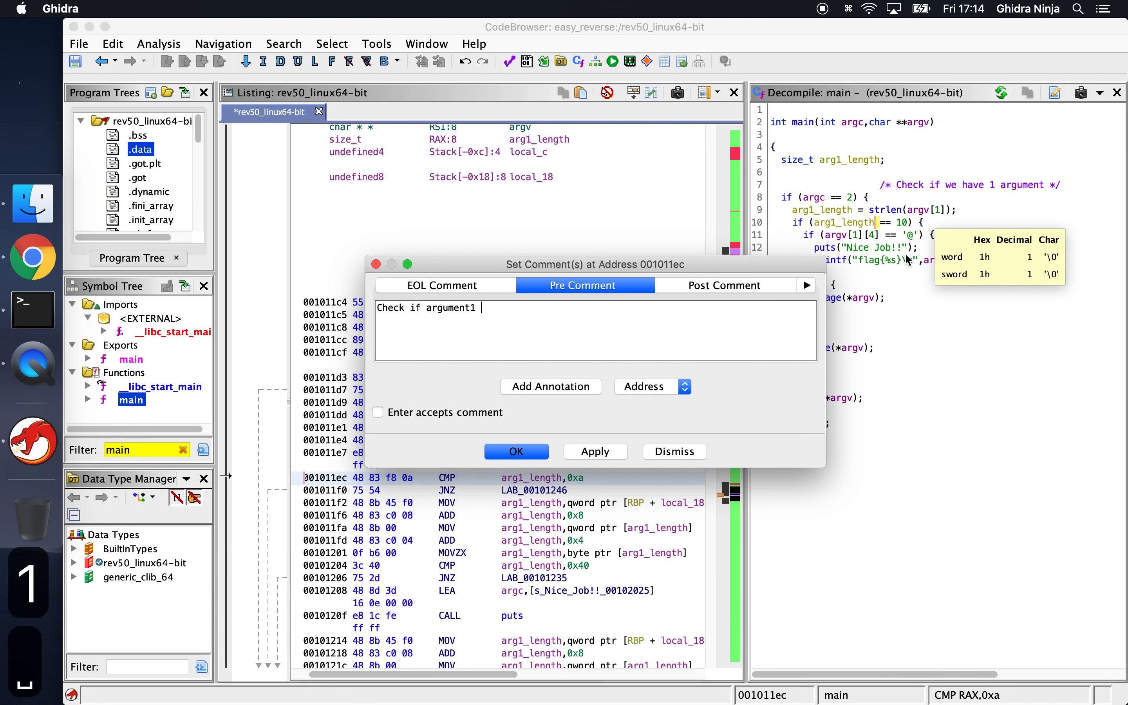
type("is 10 charac")
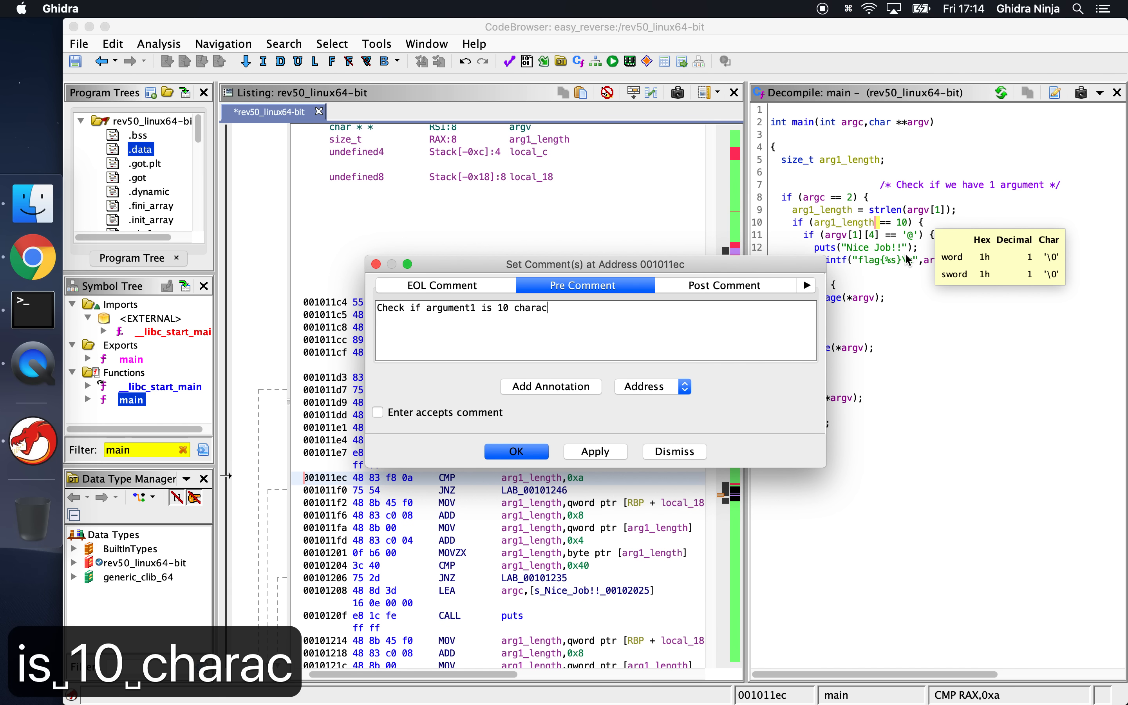
left_click(516, 452)
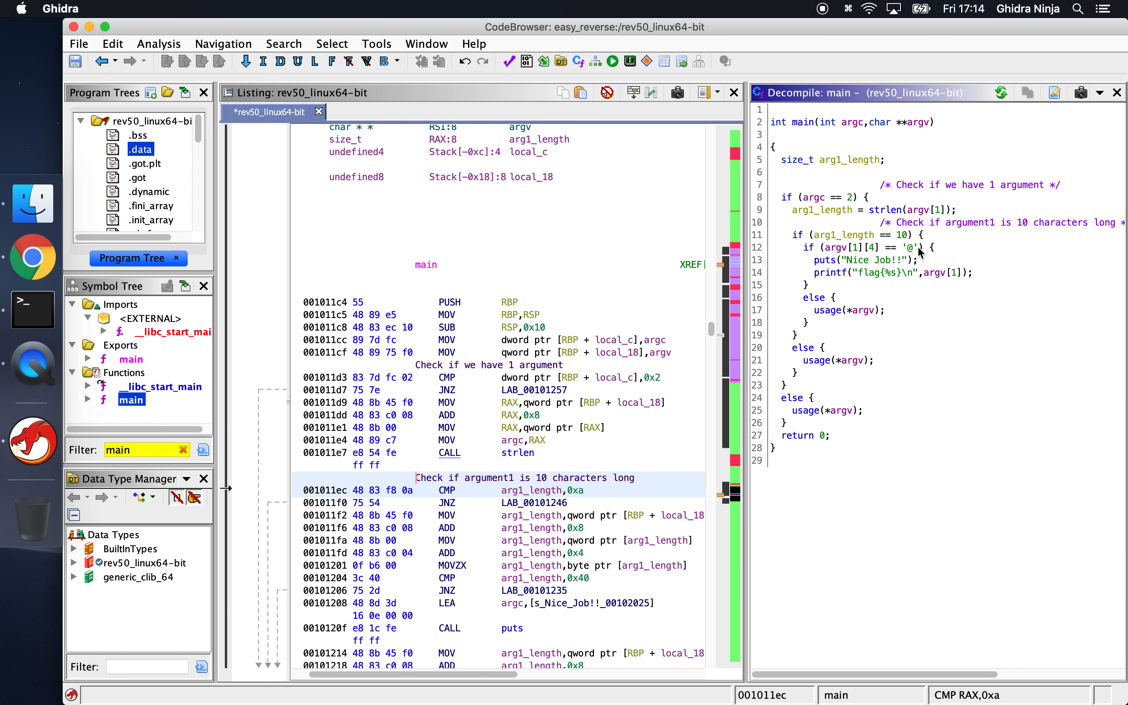
left_click(856, 247)
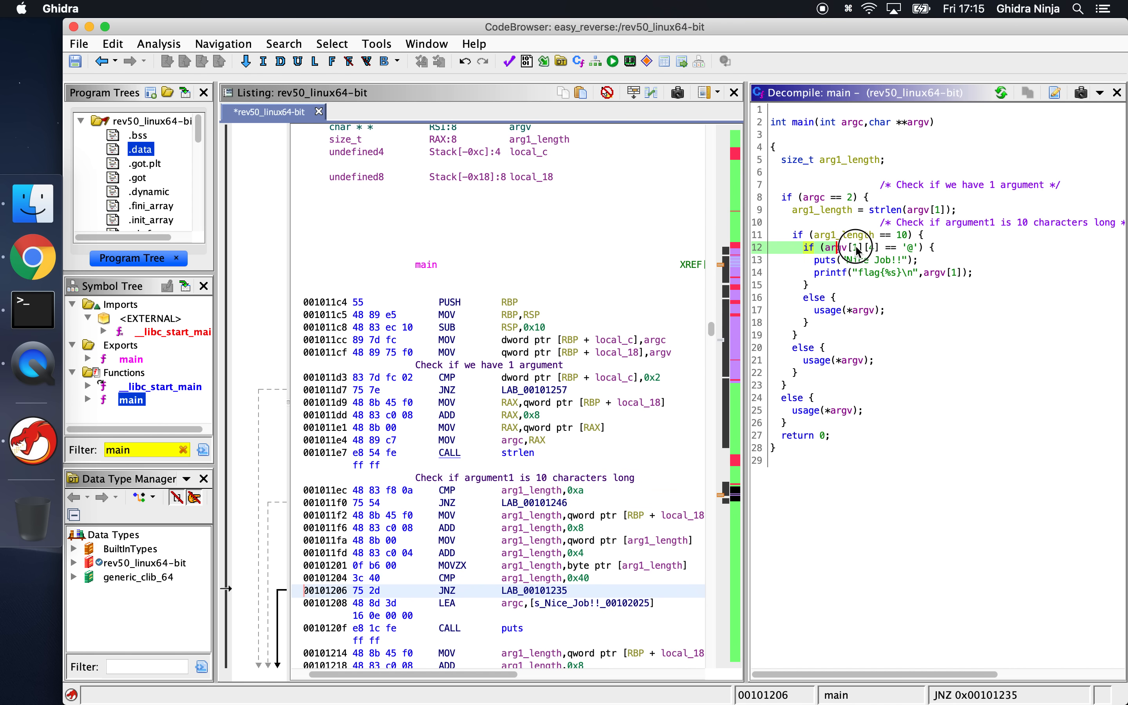
- Add the pre comment 'Check if 5. character in argument1 is an "@" character' above that comparison
left_click(860, 248)
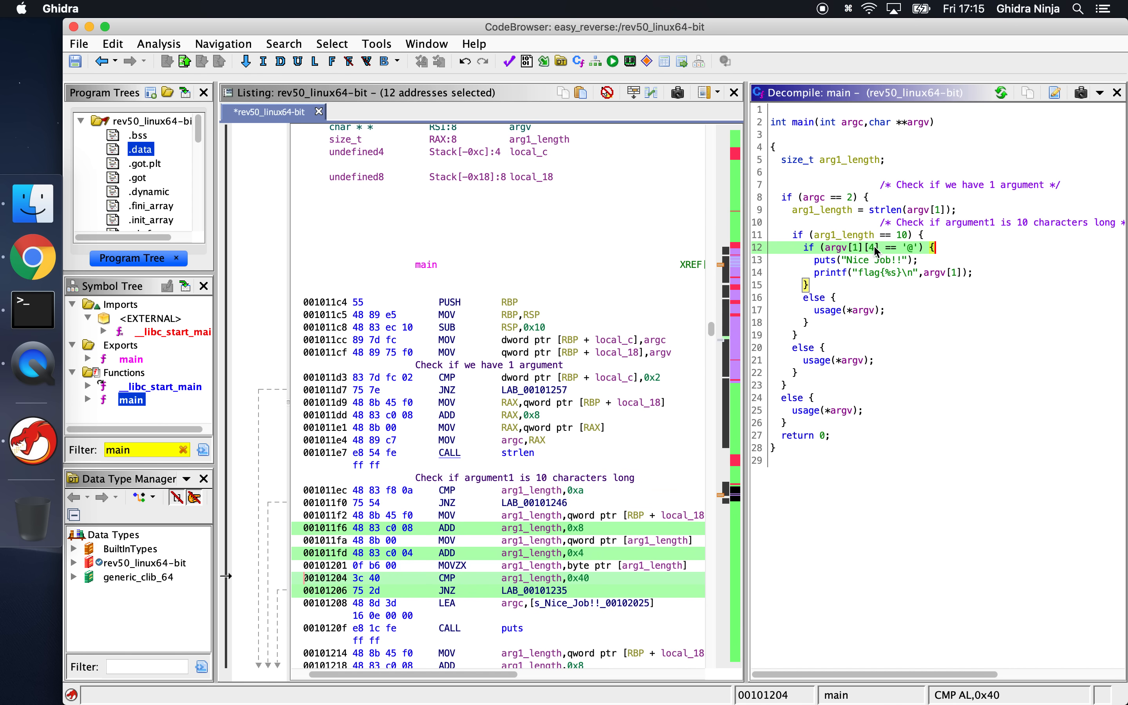
mouse_move(862, 260)
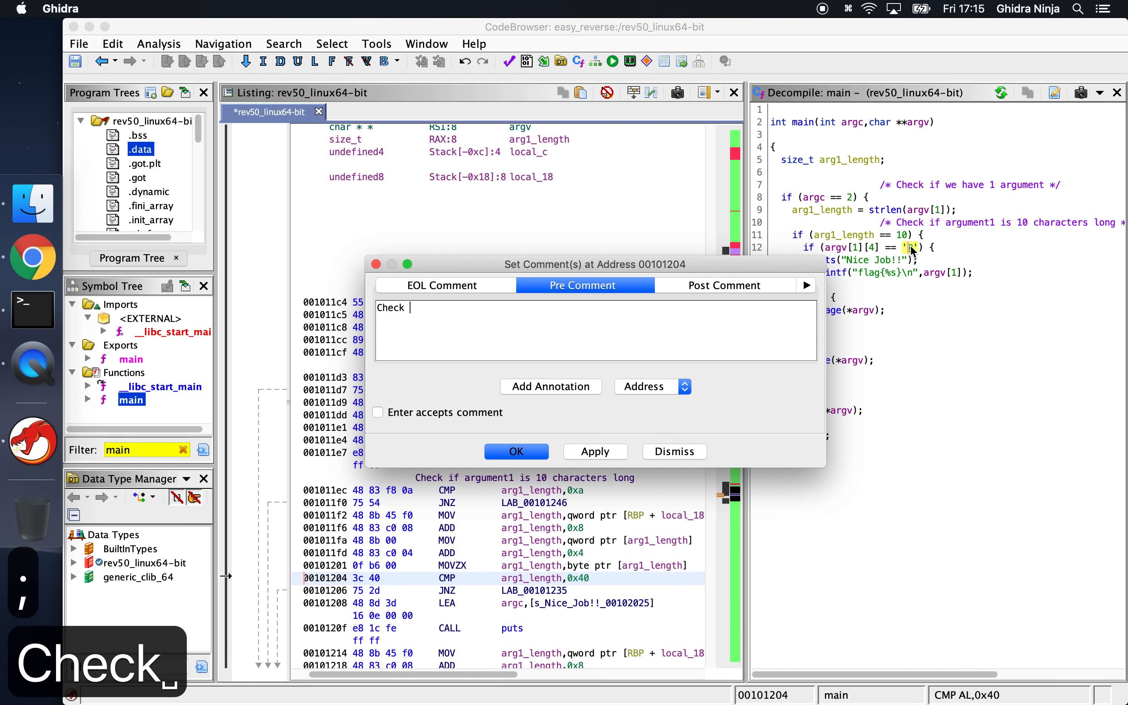
type("if 5. character in argume")
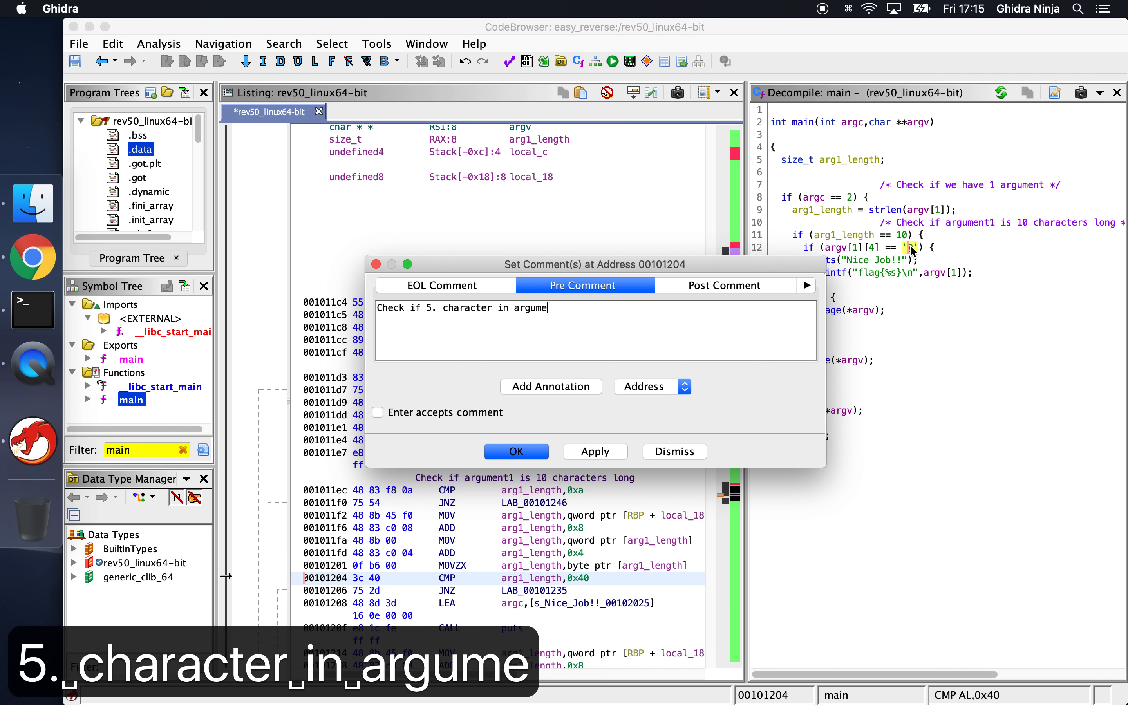
type("nt1 is an \"@\"")
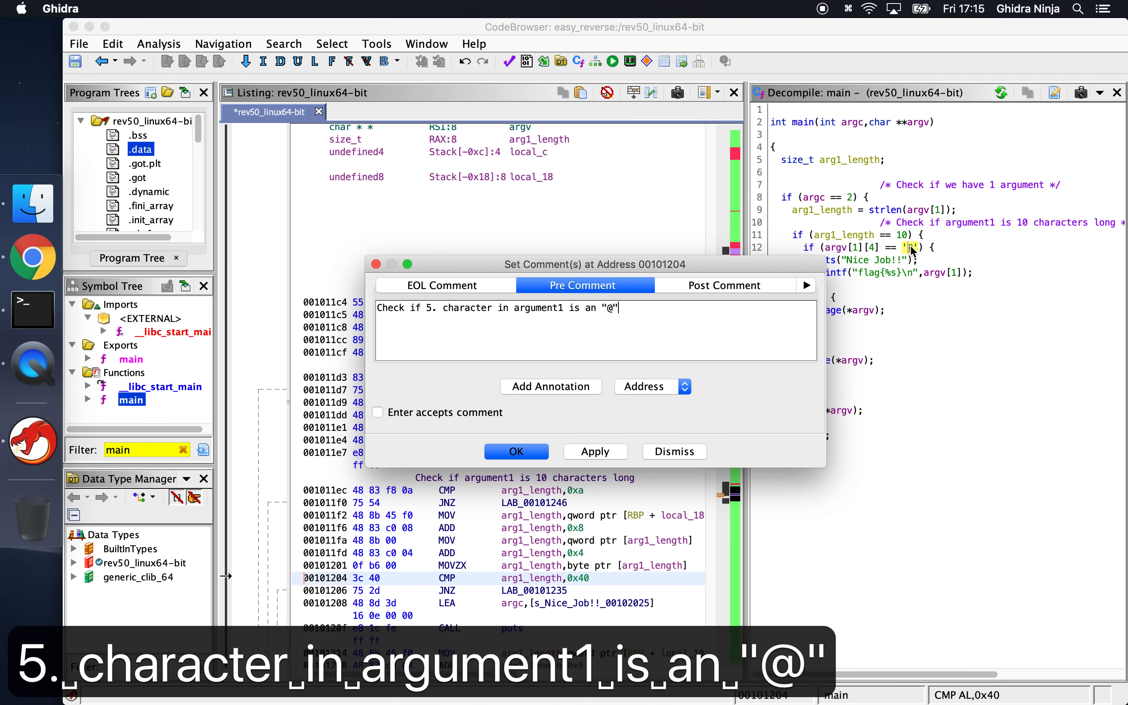
type("character")
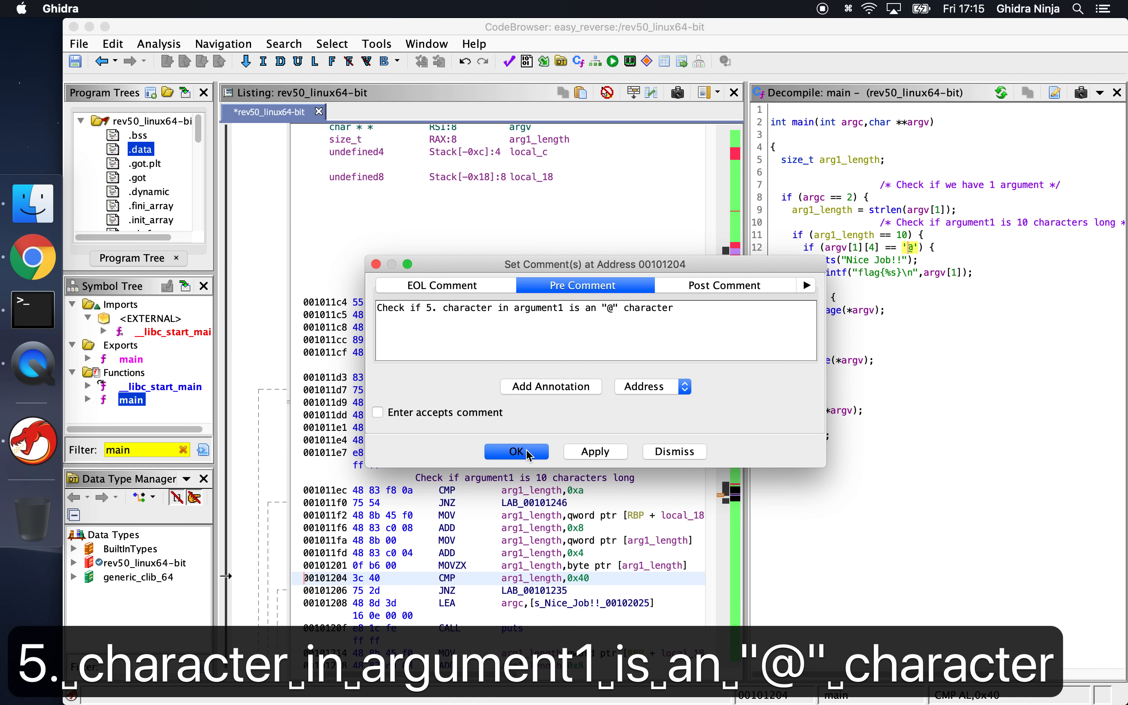
left_click(515, 452)
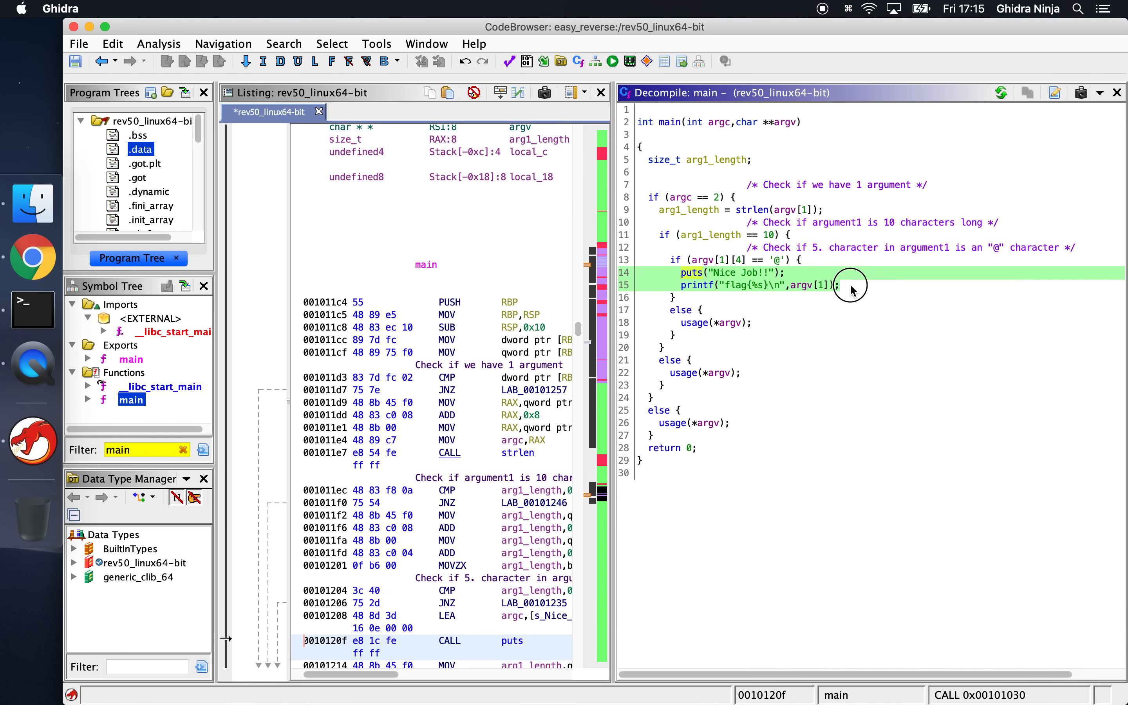
- Inspect the usage helper's decompiled code, return to main, then bring Terminal to the front
scroll("down", 3)
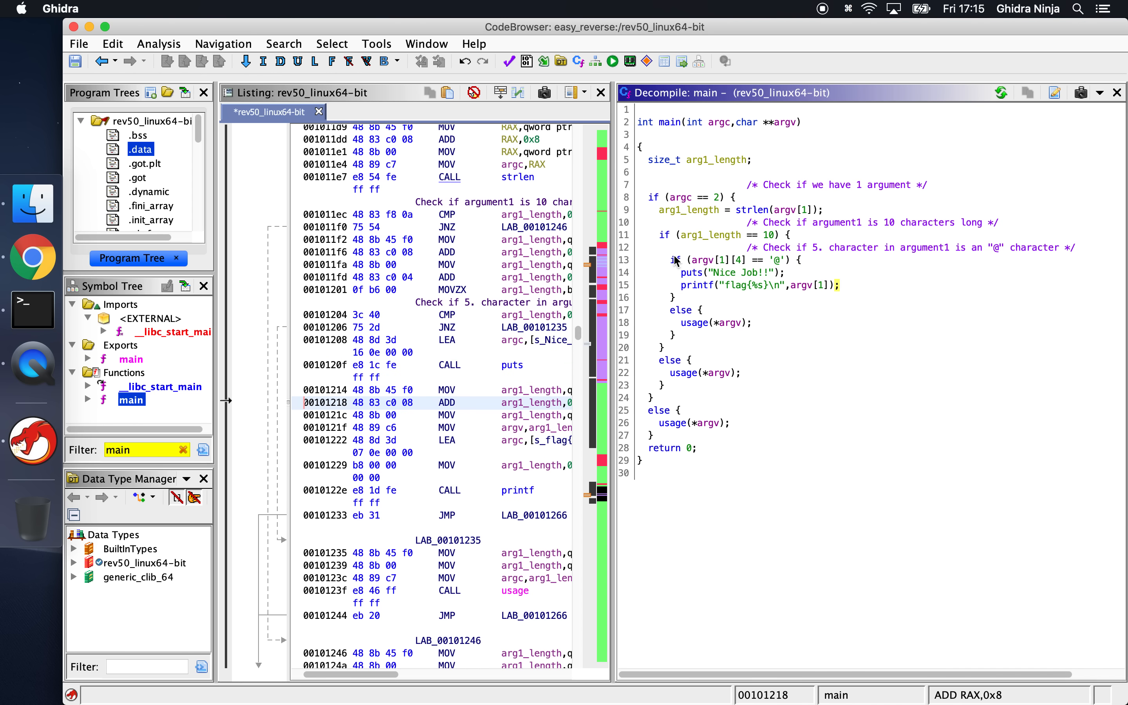
left_click(695, 323)
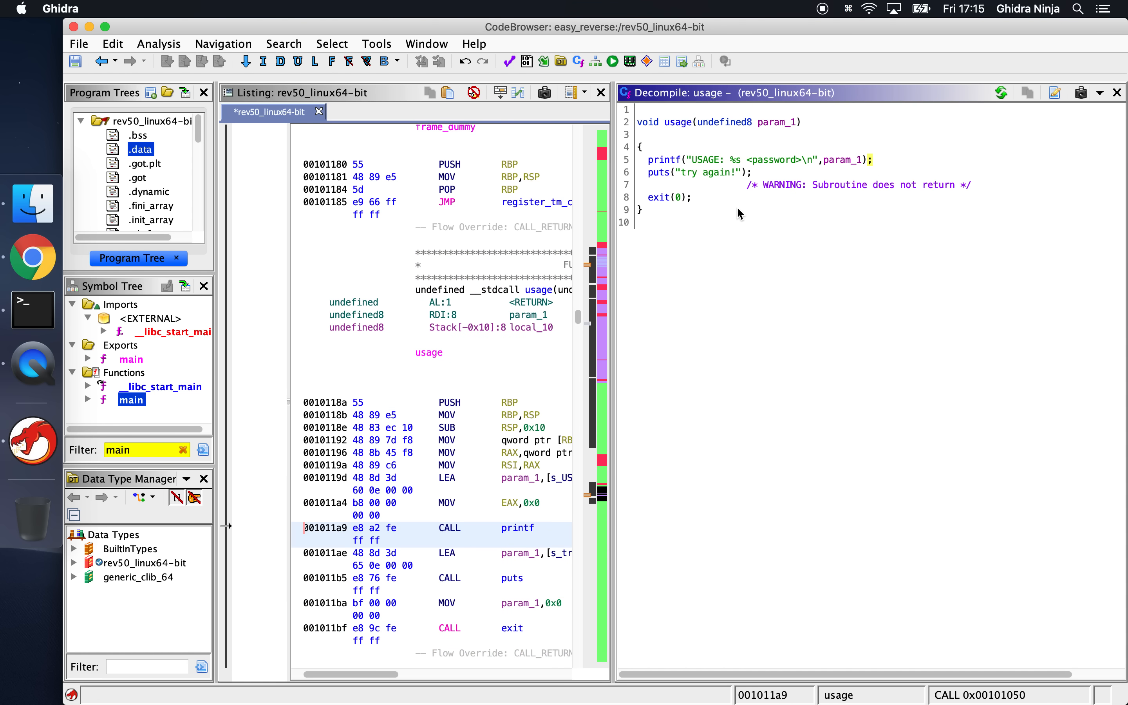
left_click(449, 628)
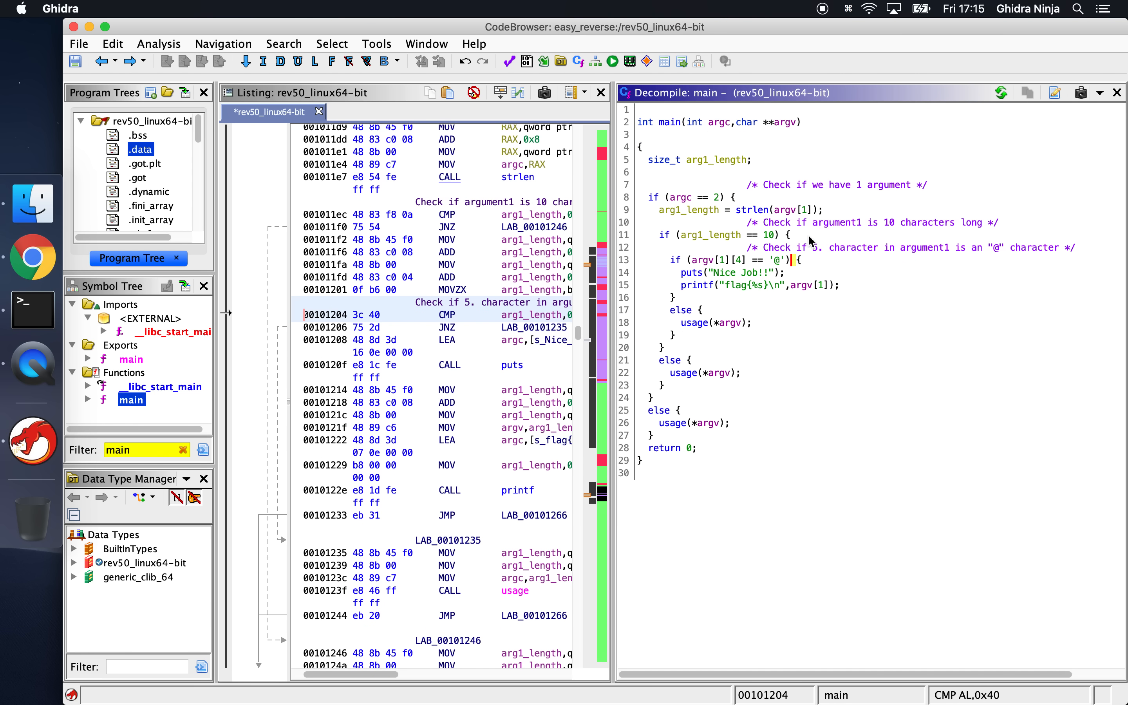
mouse_move(757, 189)
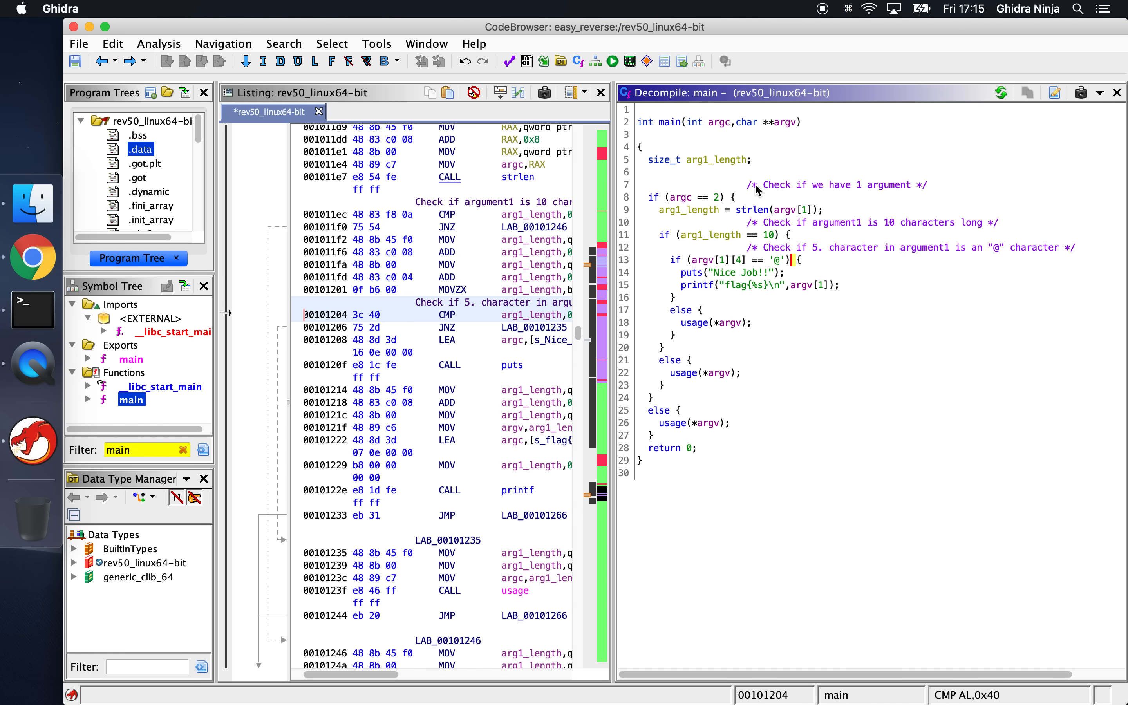
mouse_move(653, 202)
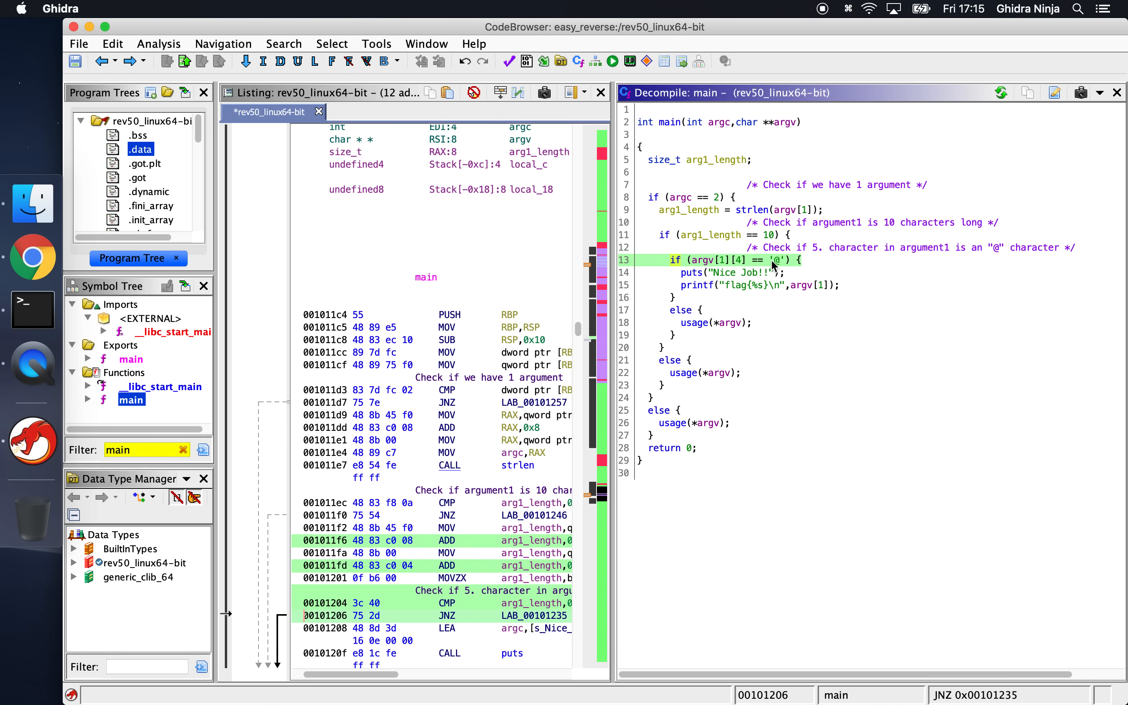
mouse_move(765, 309)
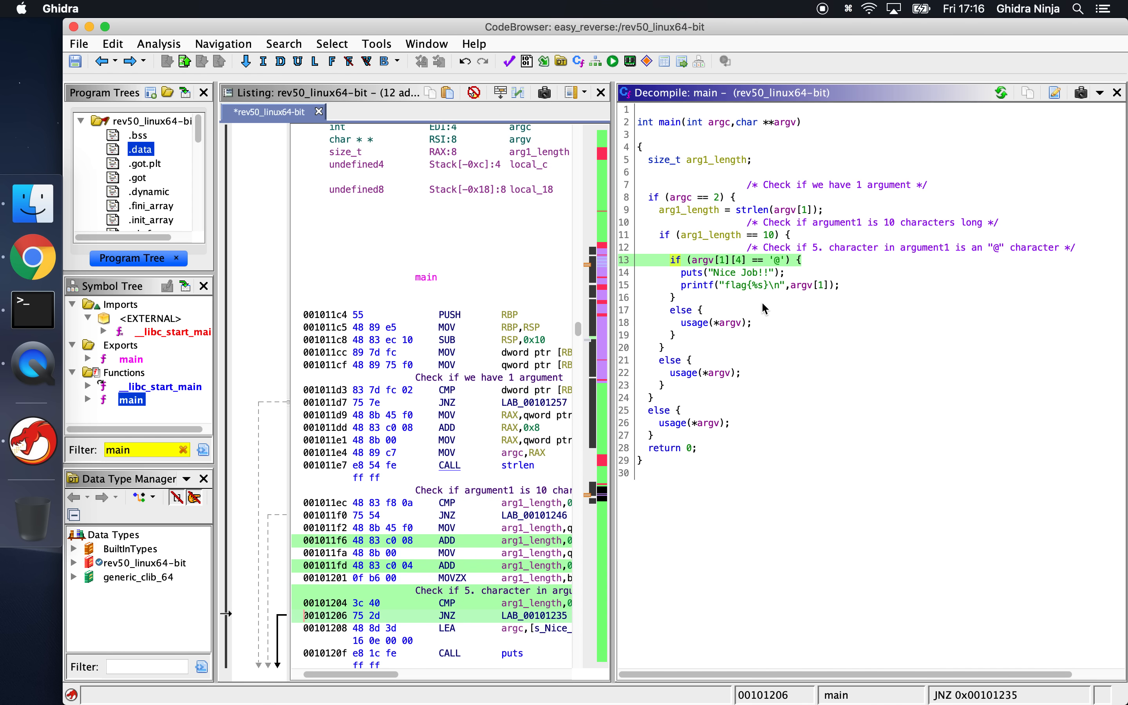
left_click(31, 309)
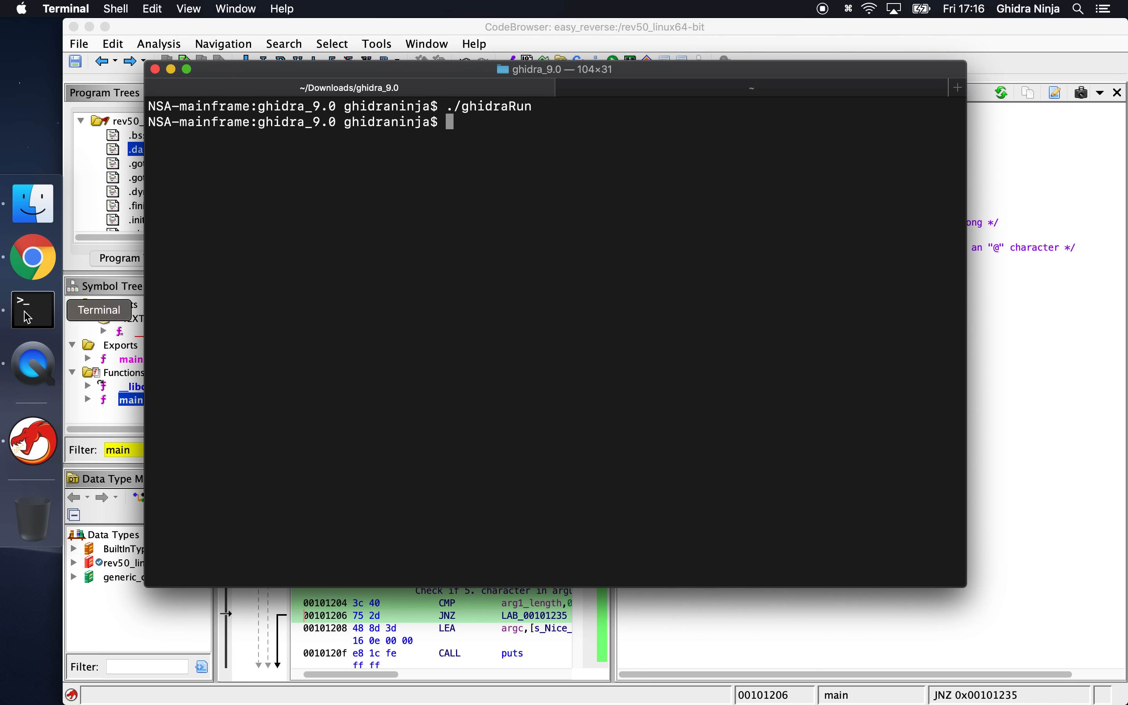
key("Return")
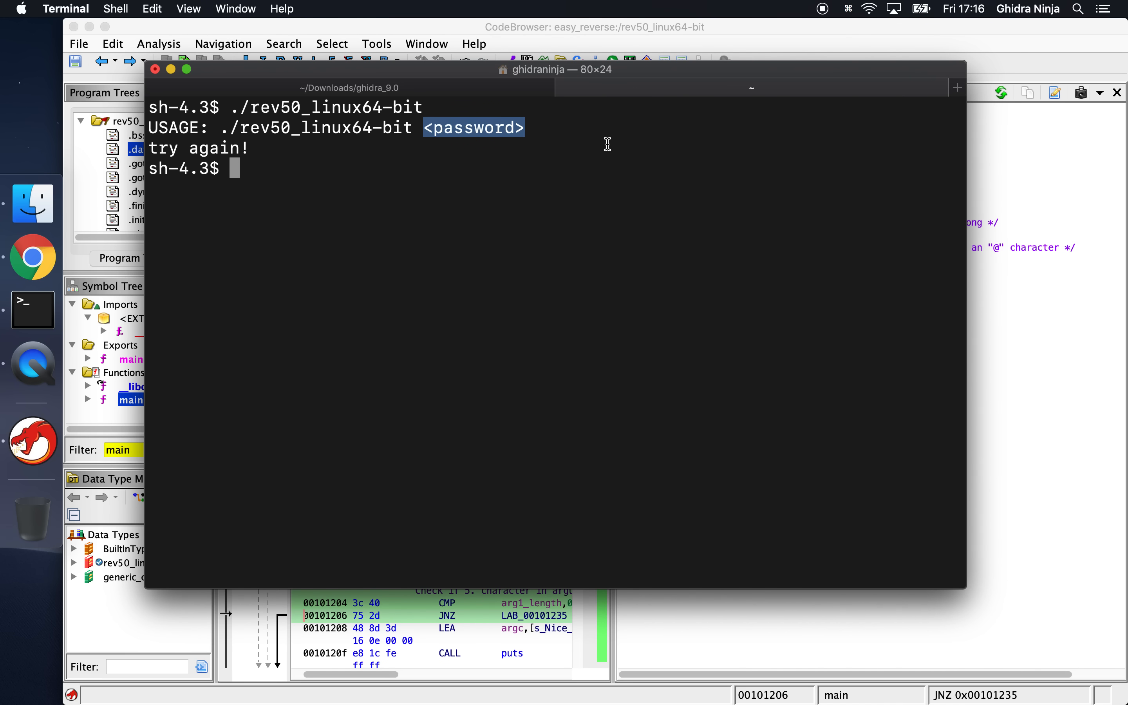
type("./rev50_linux64-bit")
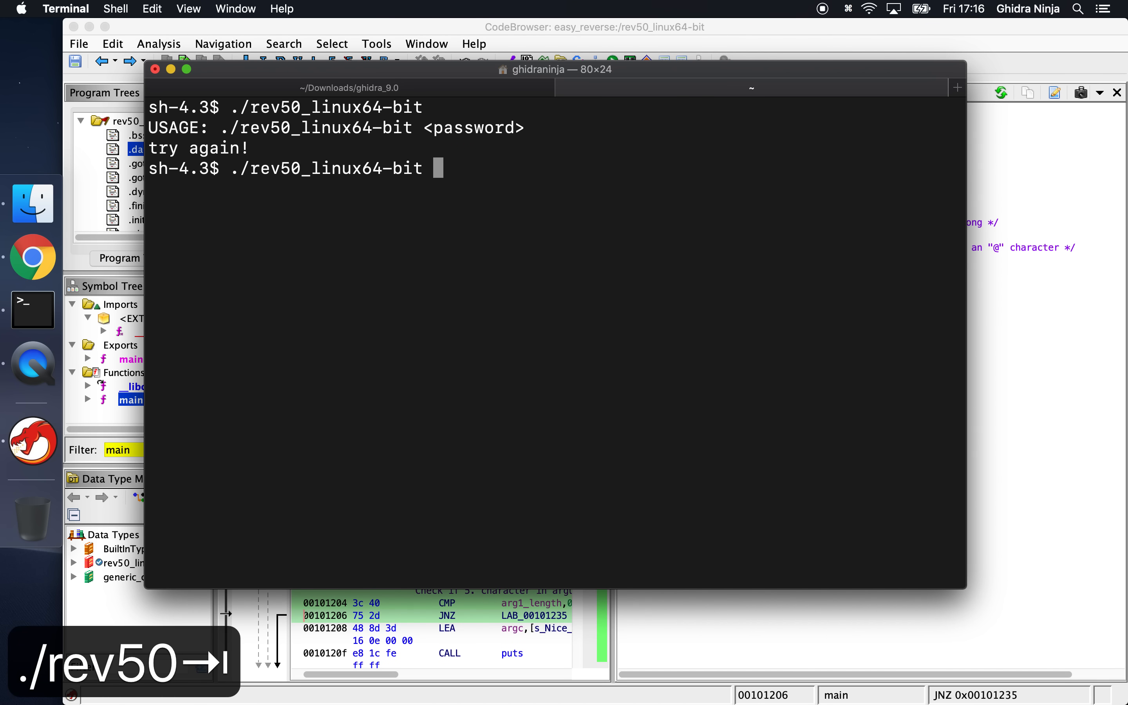
type("1234")
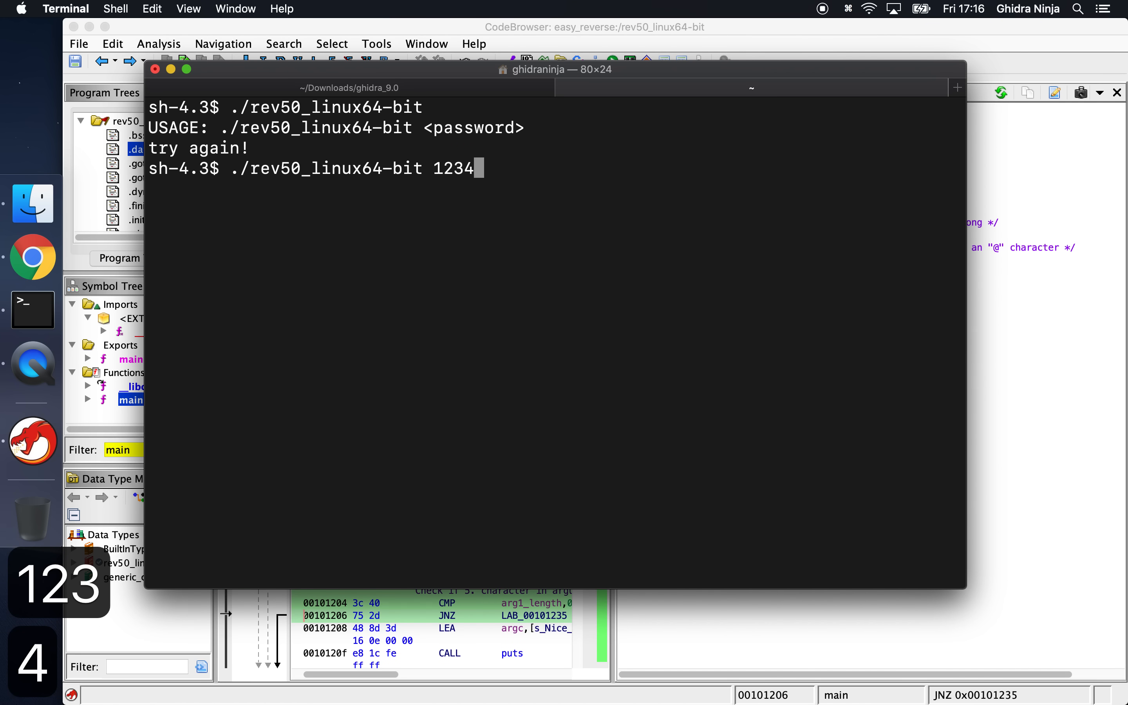
type("@67890")
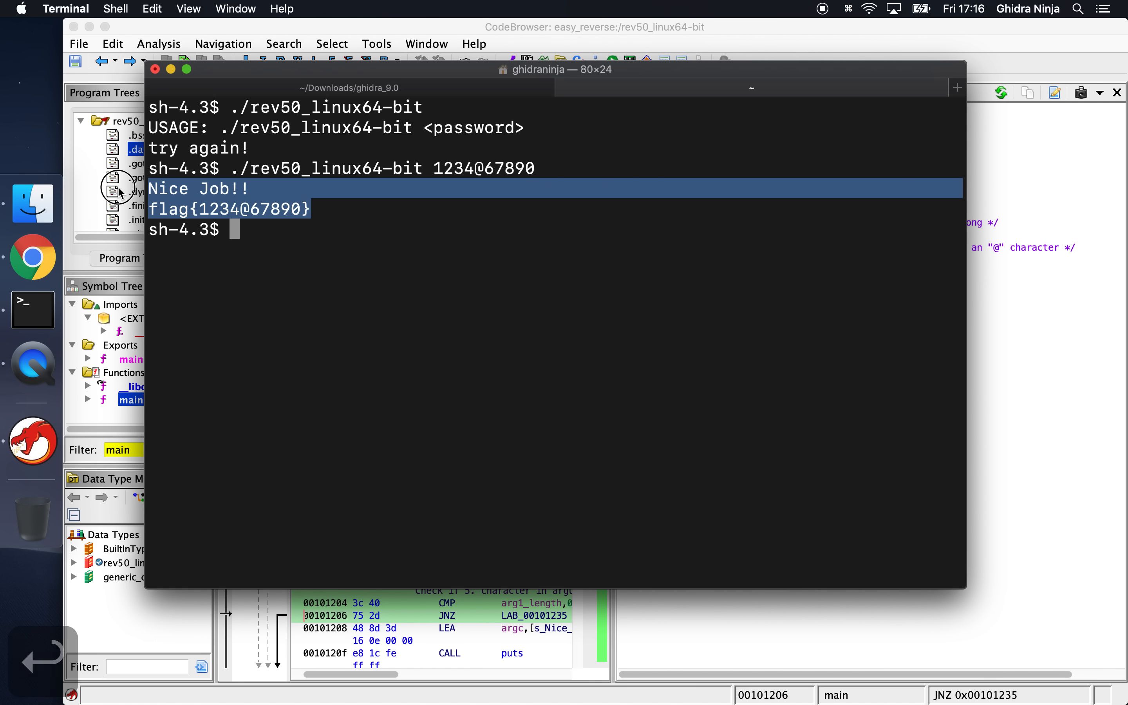
mouse_move(501, 214)
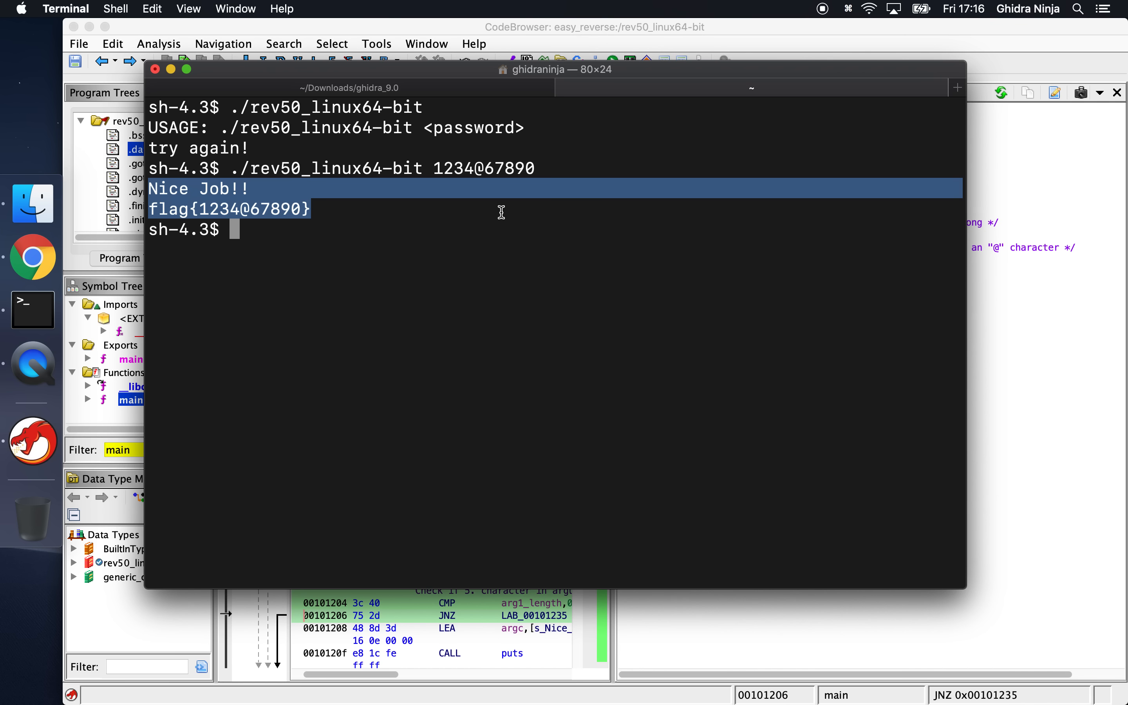
left_click(499, 209)
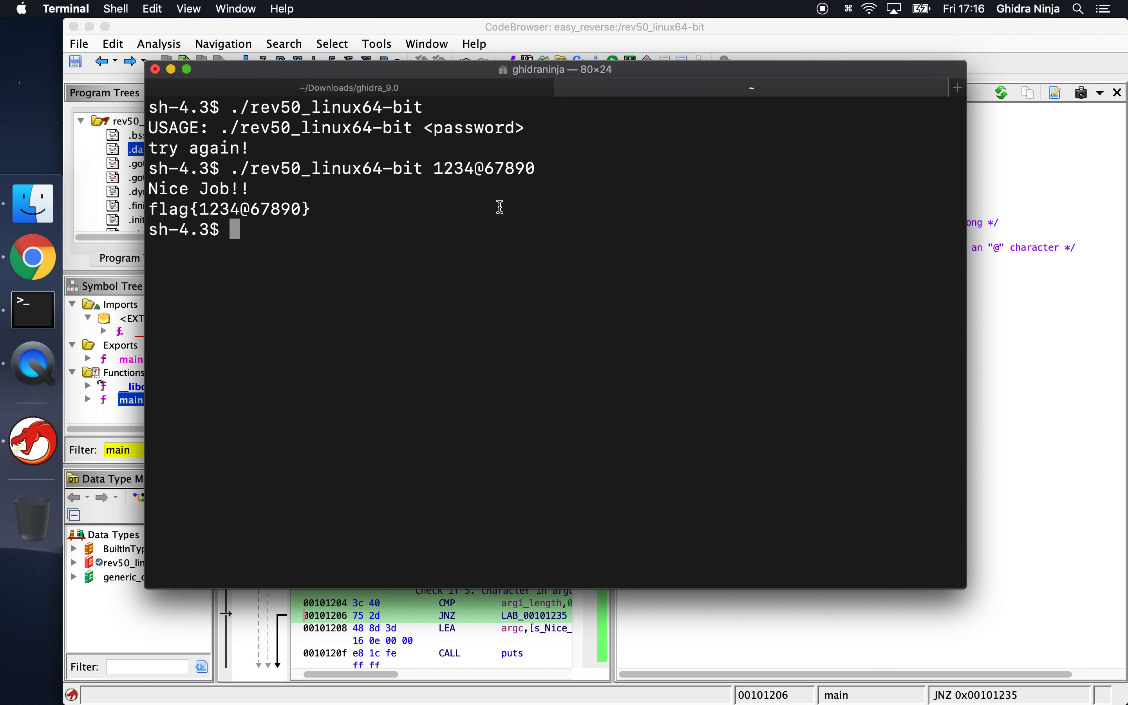